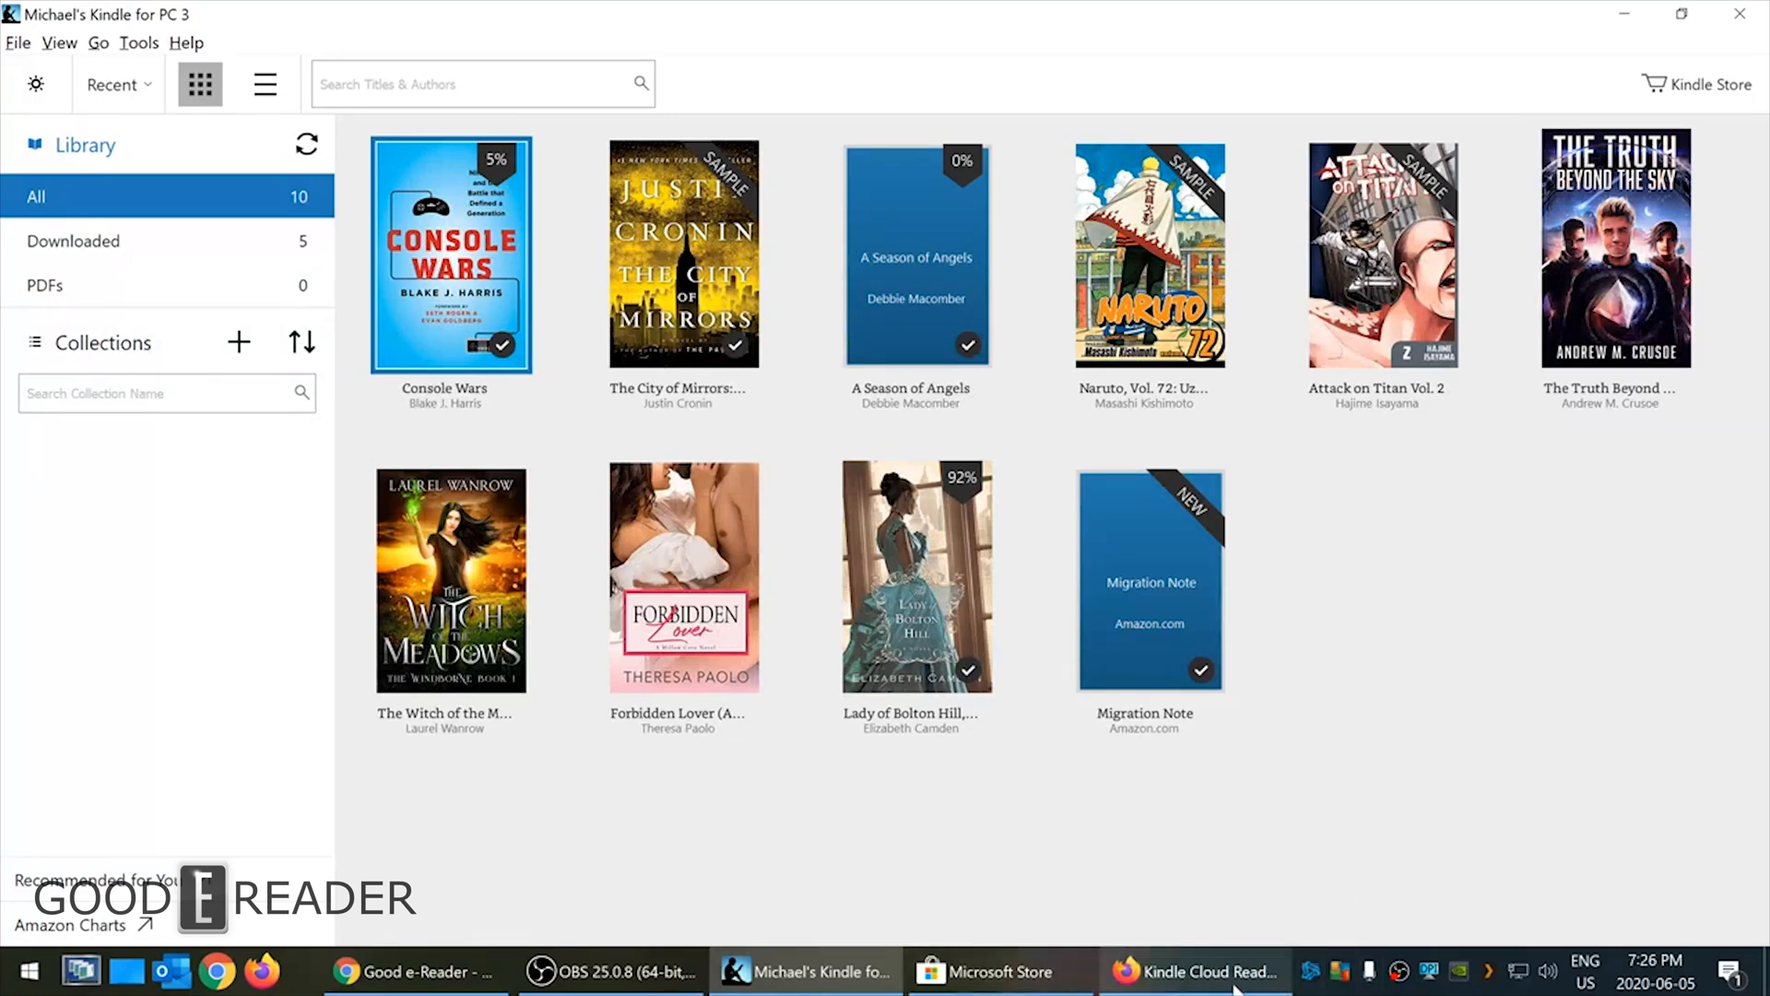
# - Switch from Kindle for PC to the Kindle Cloud Reader library of six books in Firefox
pyautogui.click(1193, 971)
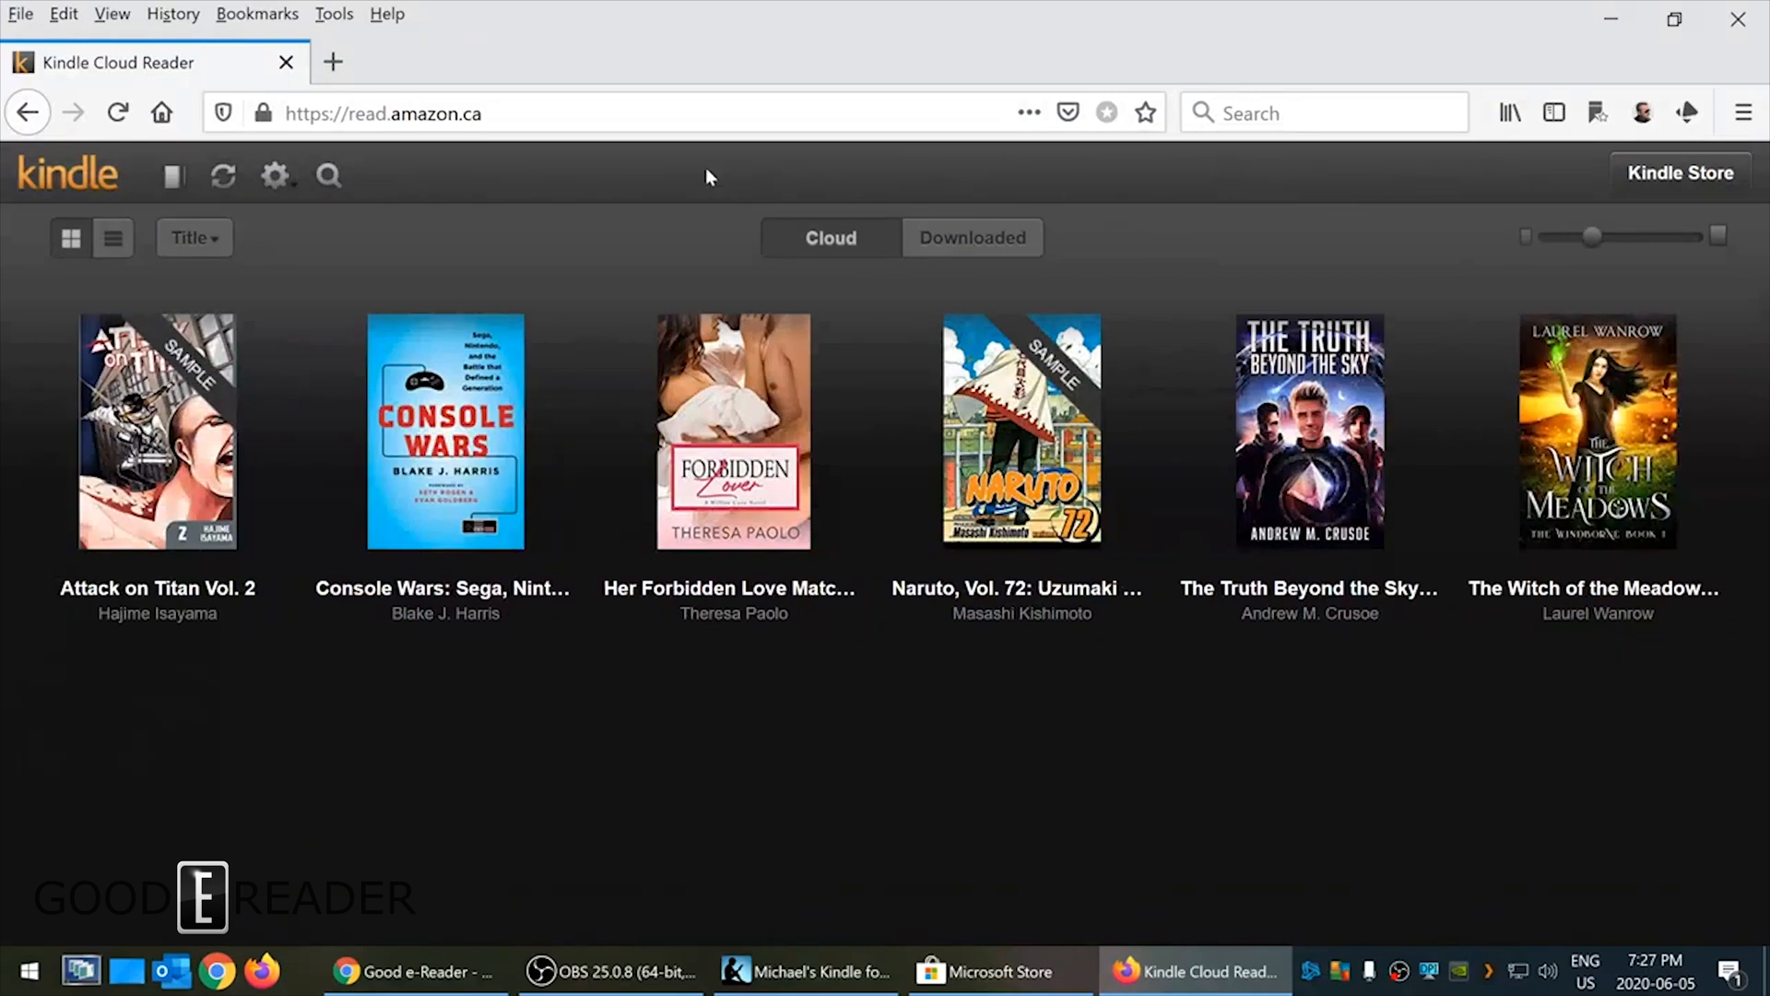
pyautogui.moveTo(533, 40)
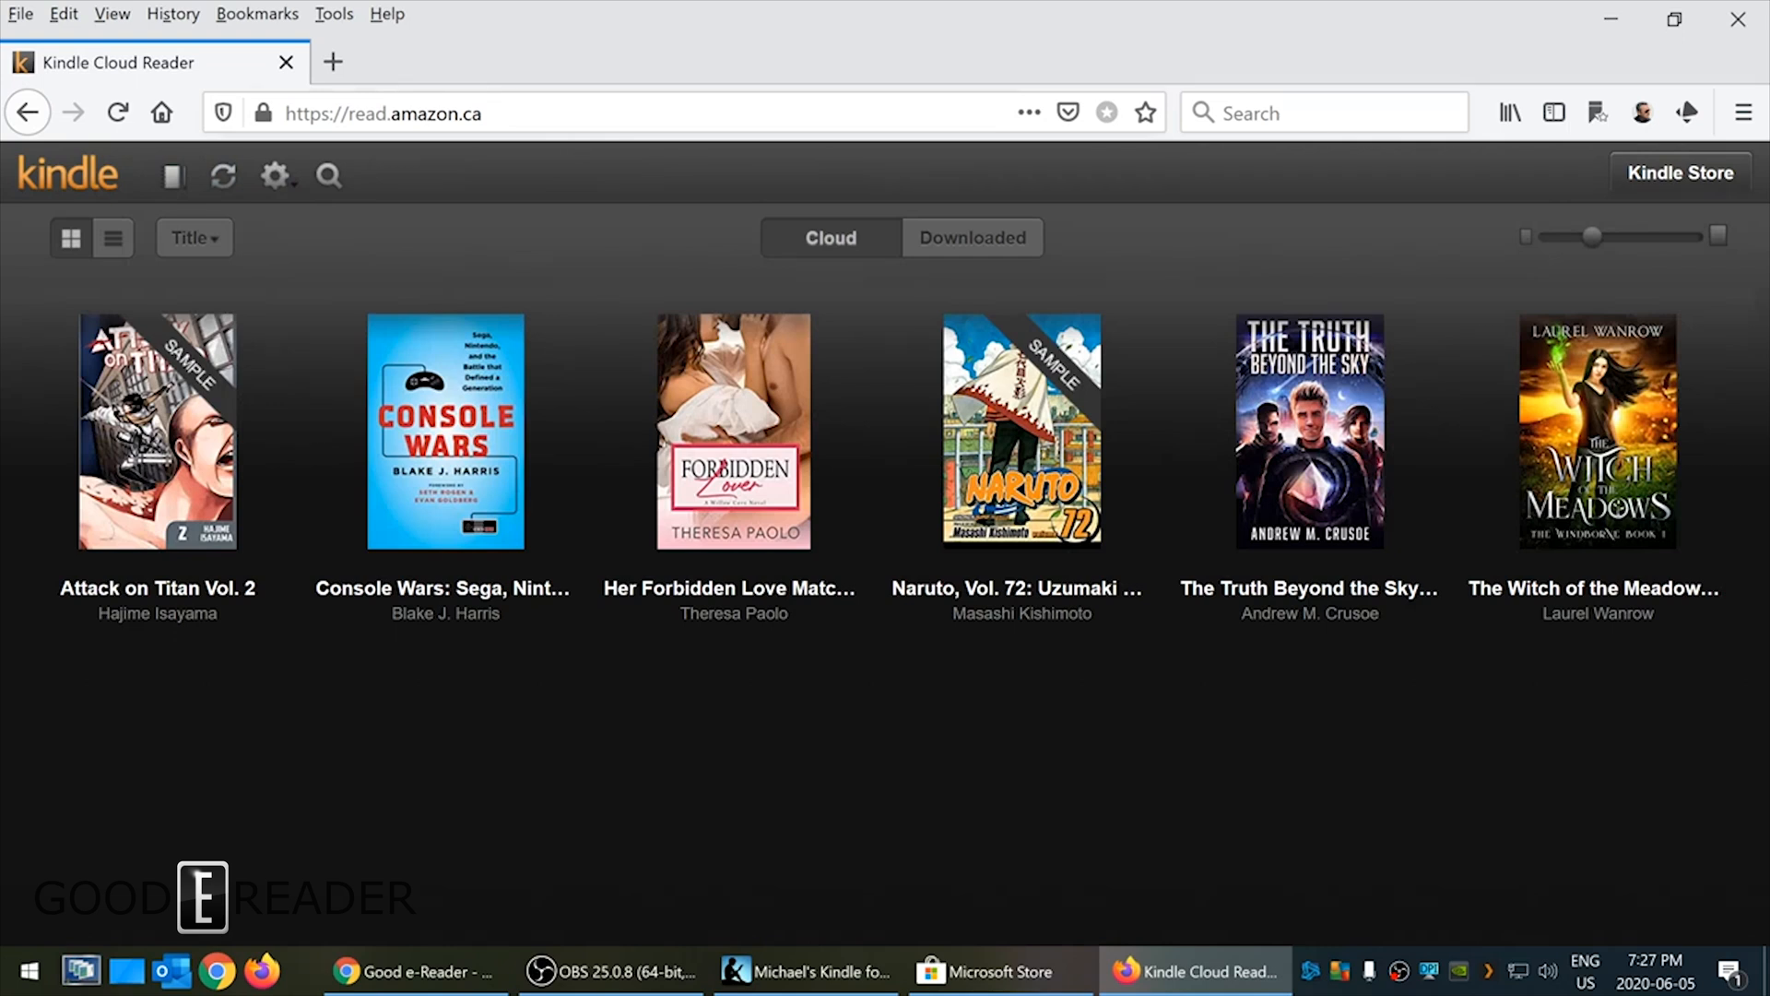
pyautogui.moveTo(319, 144)
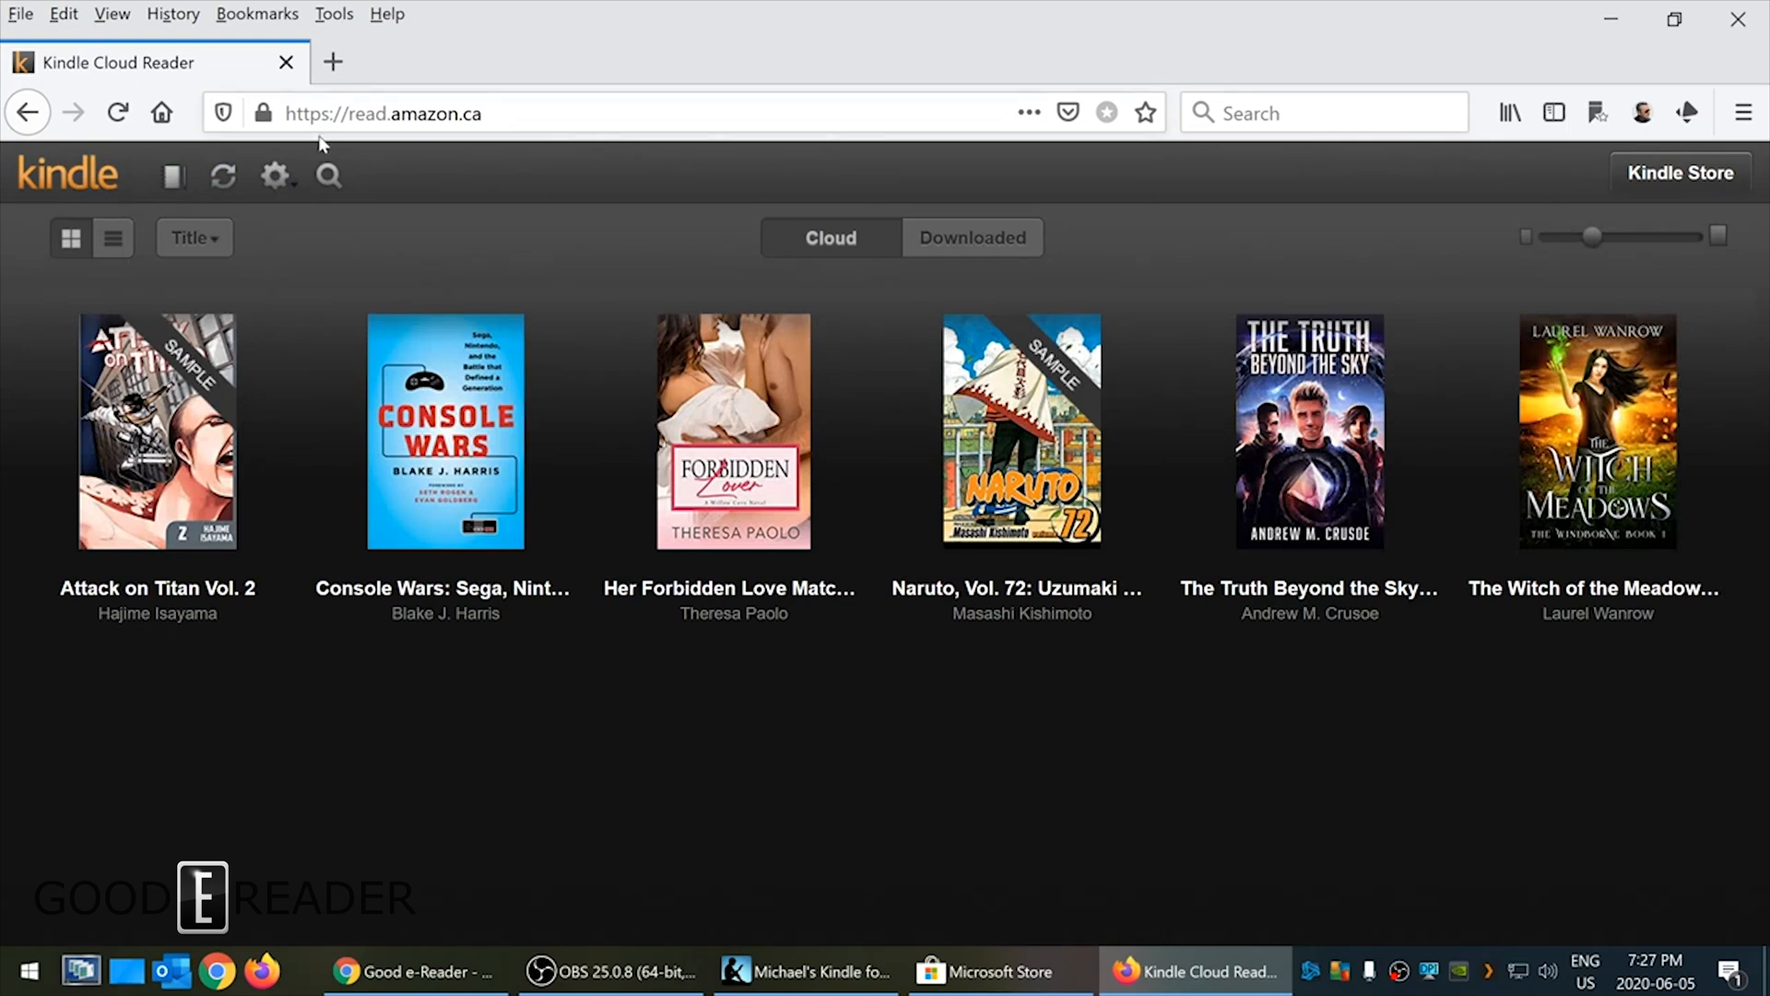
pyautogui.moveTo(809, 734)
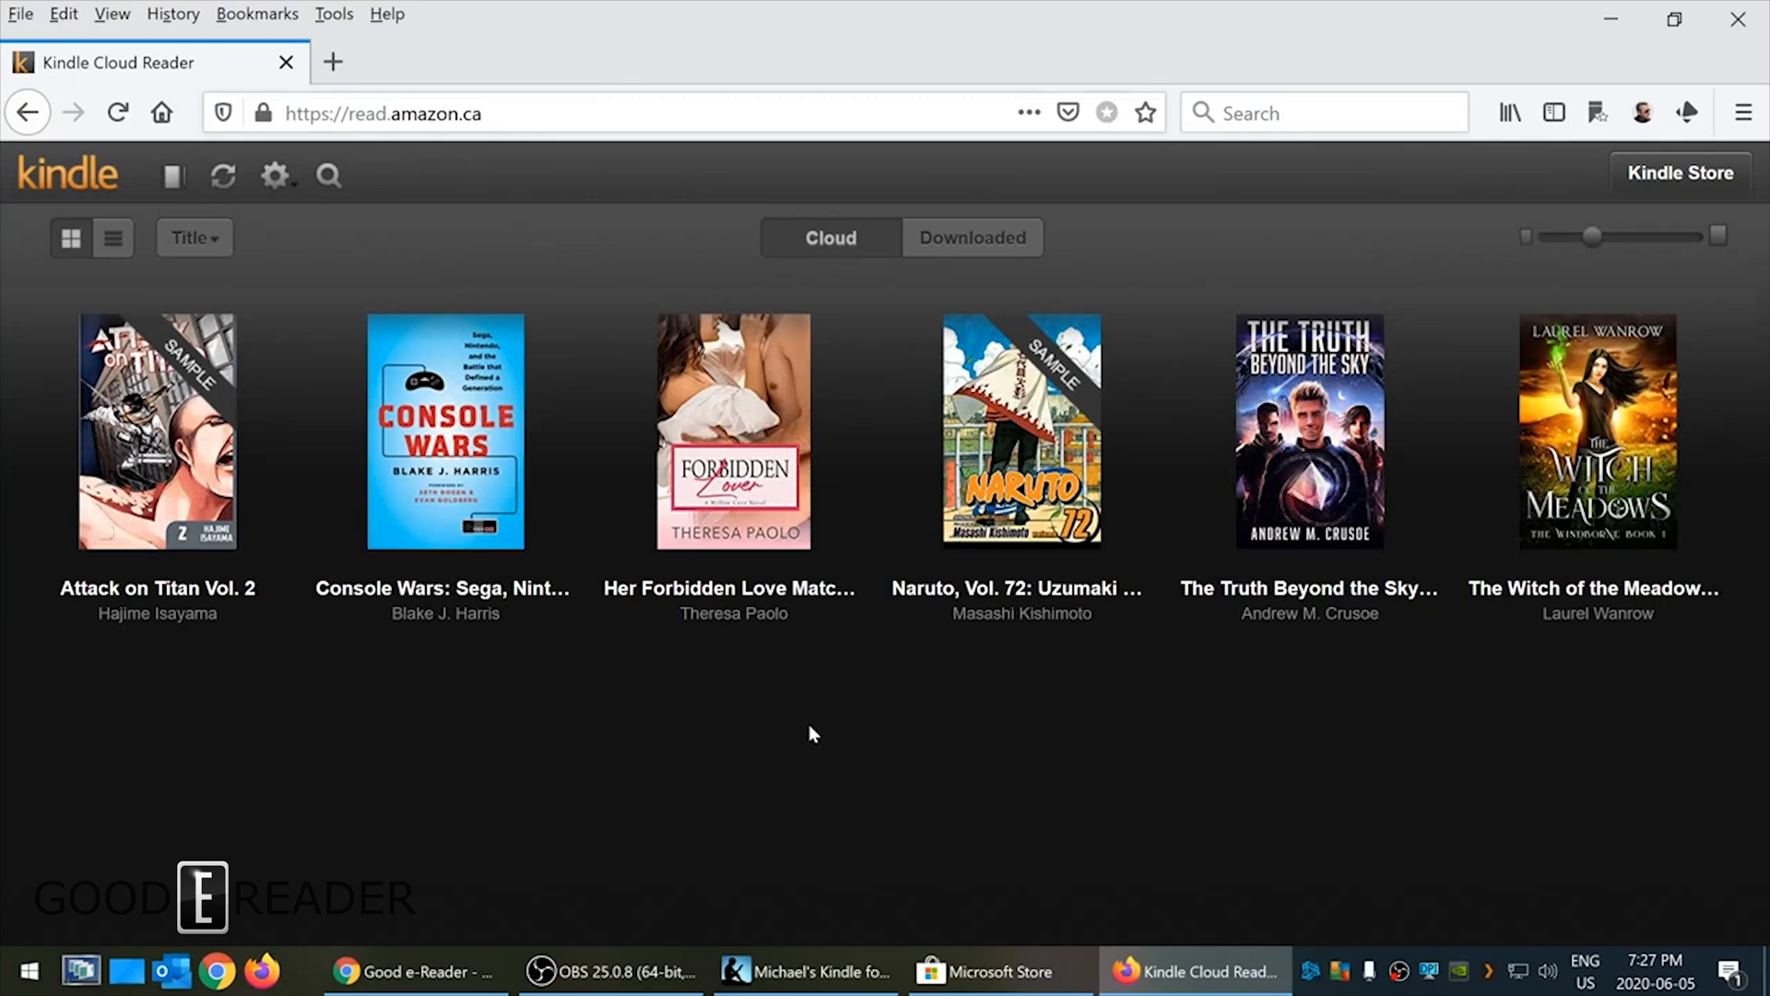
pyautogui.moveTo(734, 702)
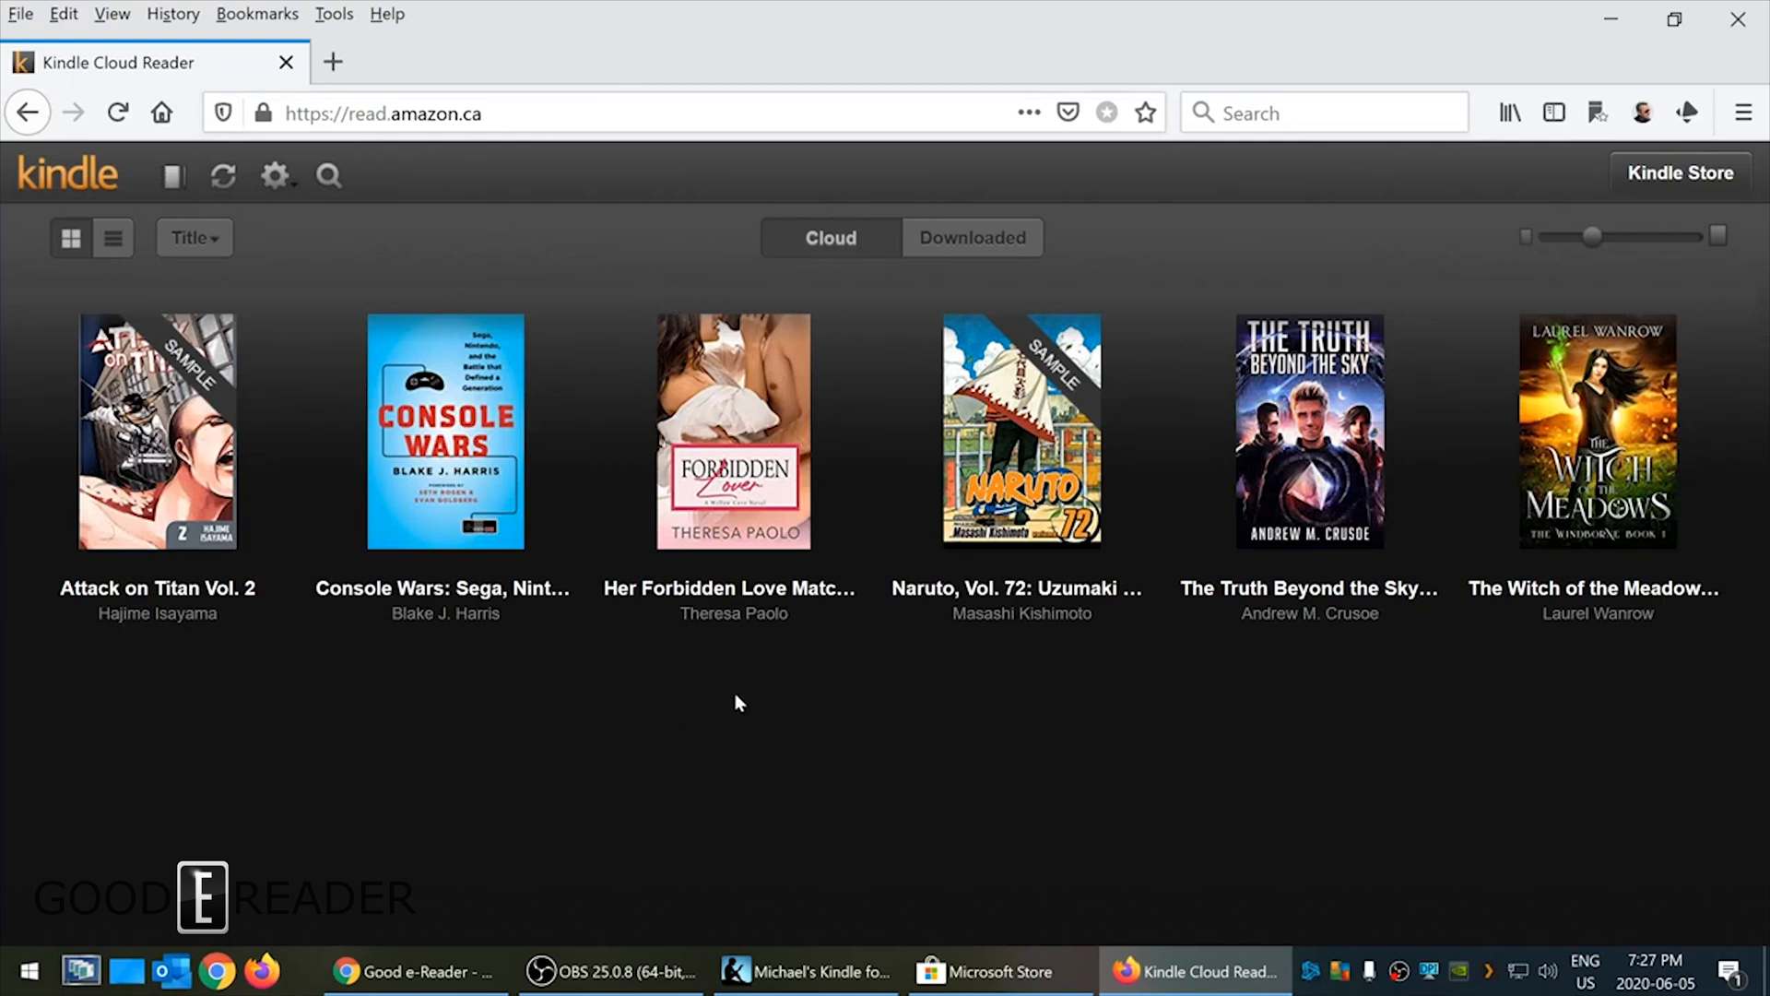
pyautogui.moveTo(470, 222)
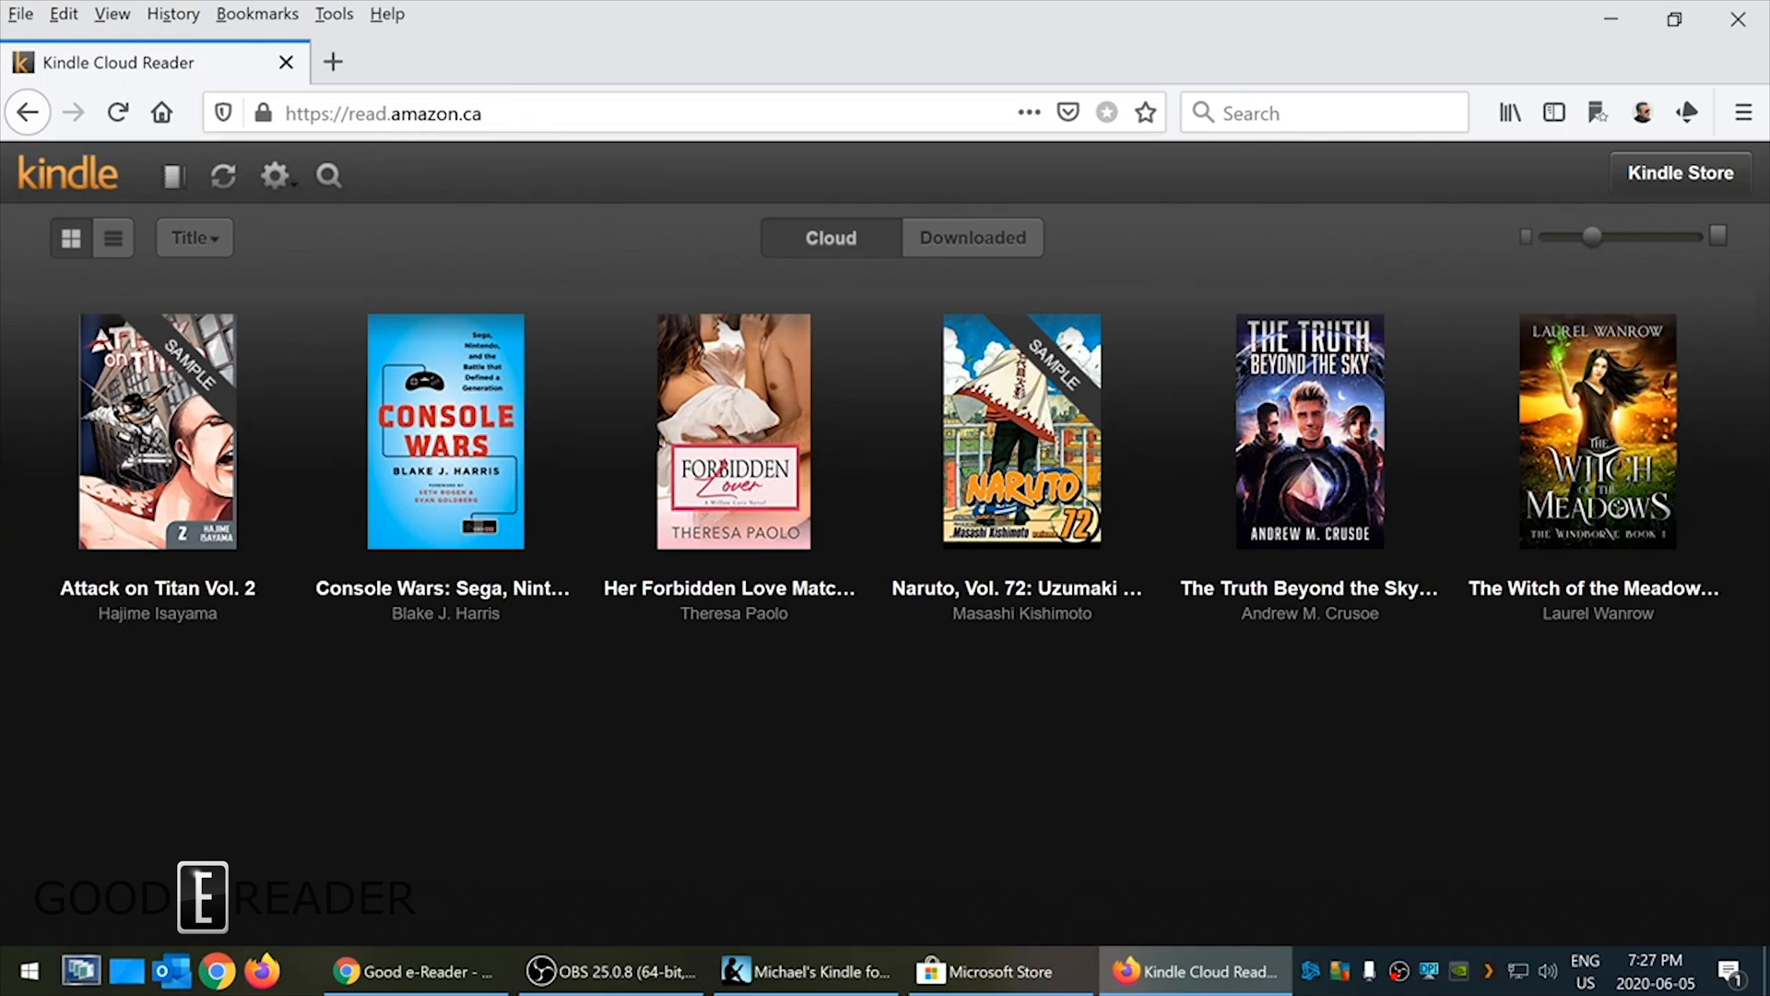
pyautogui.moveTo(794, 413)
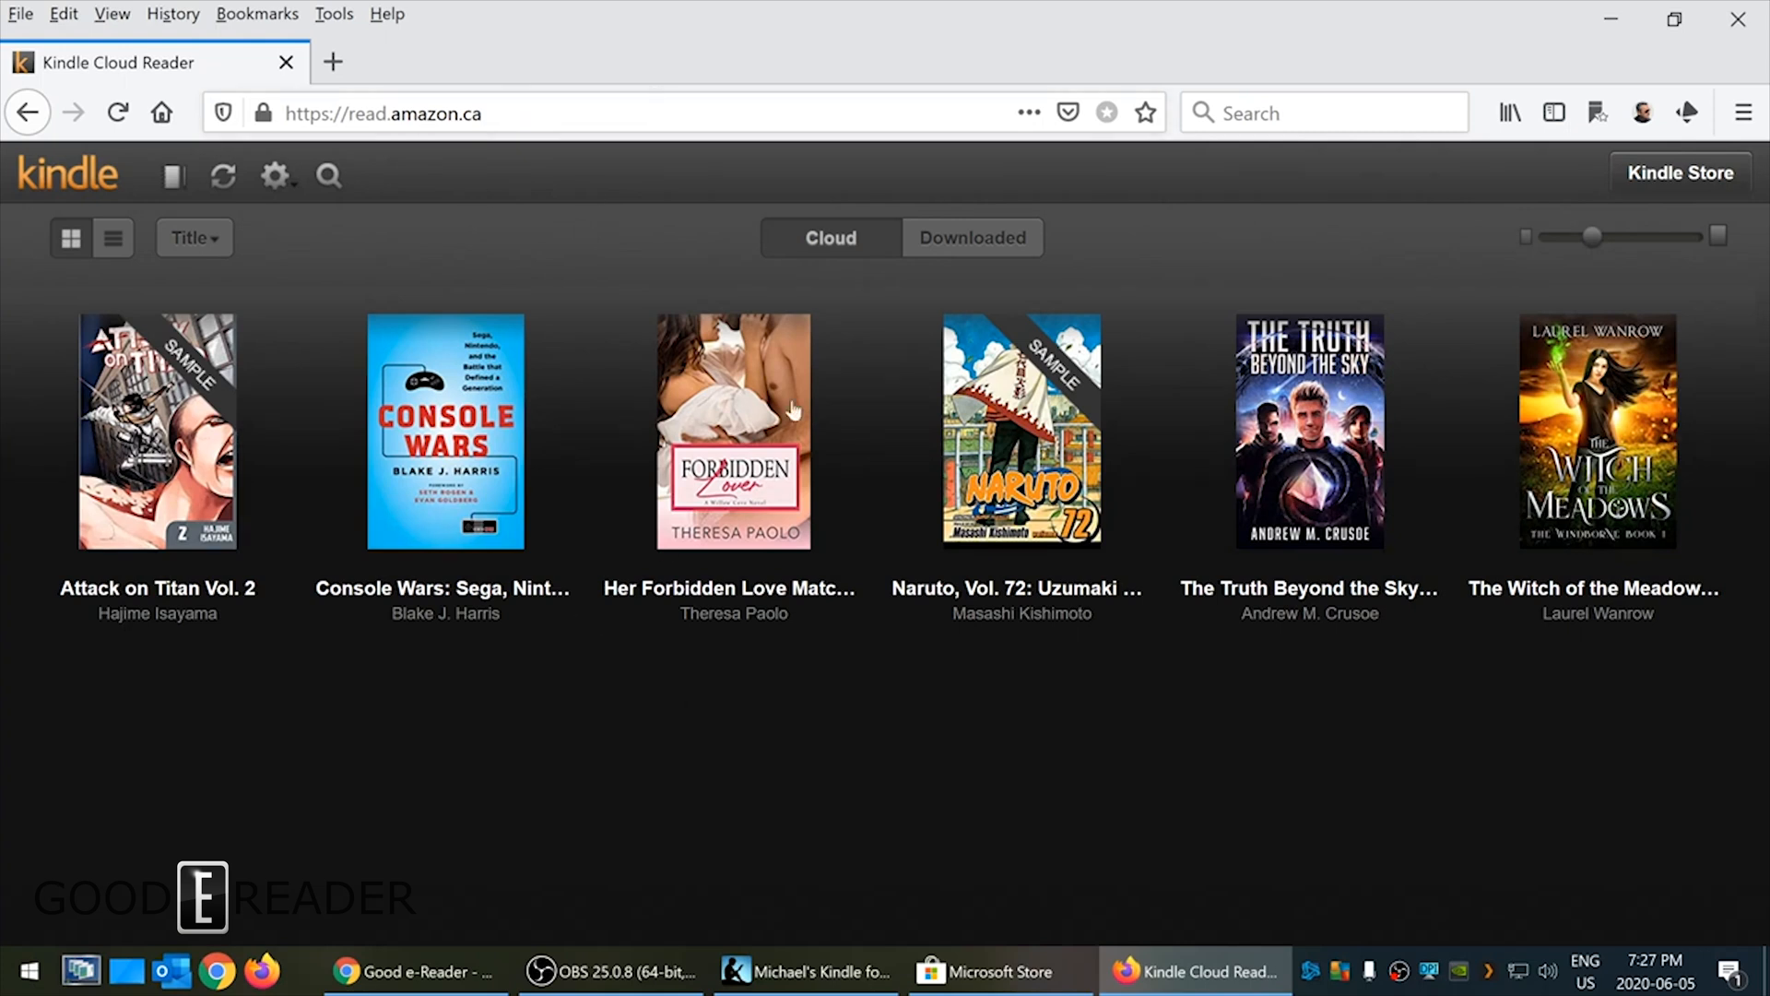
pyautogui.moveTo(768, 928)
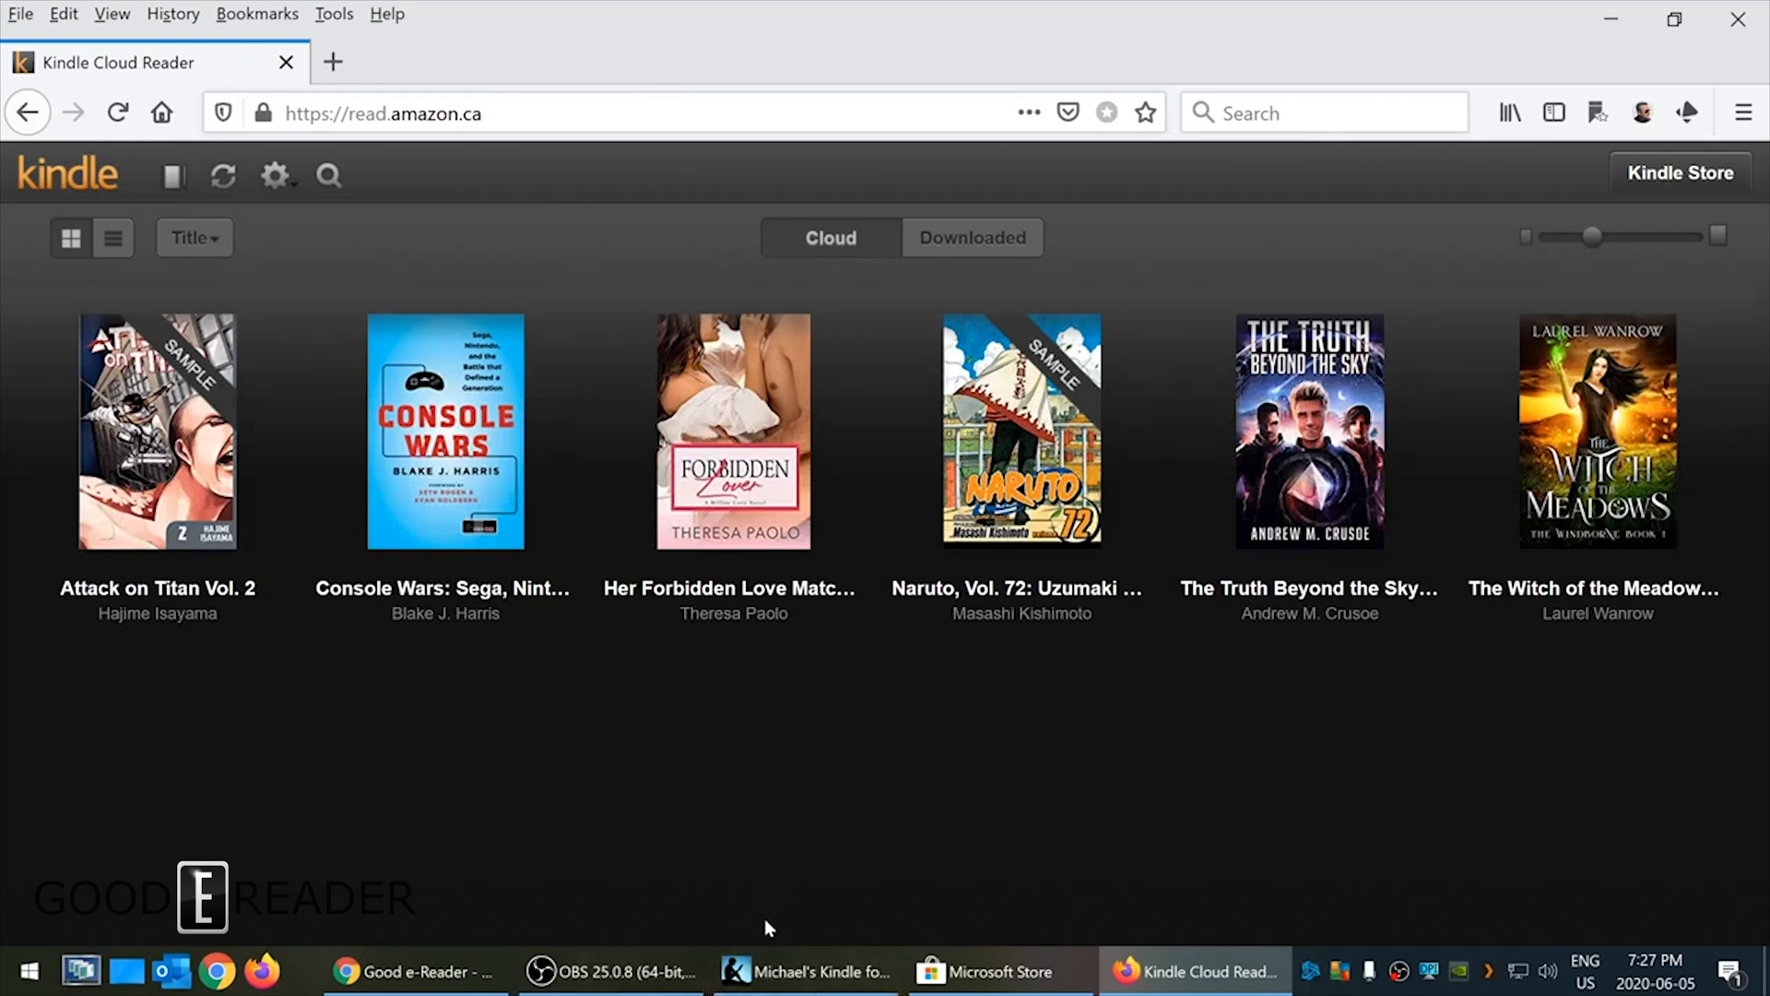
pyautogui.moveTo(680, 260)
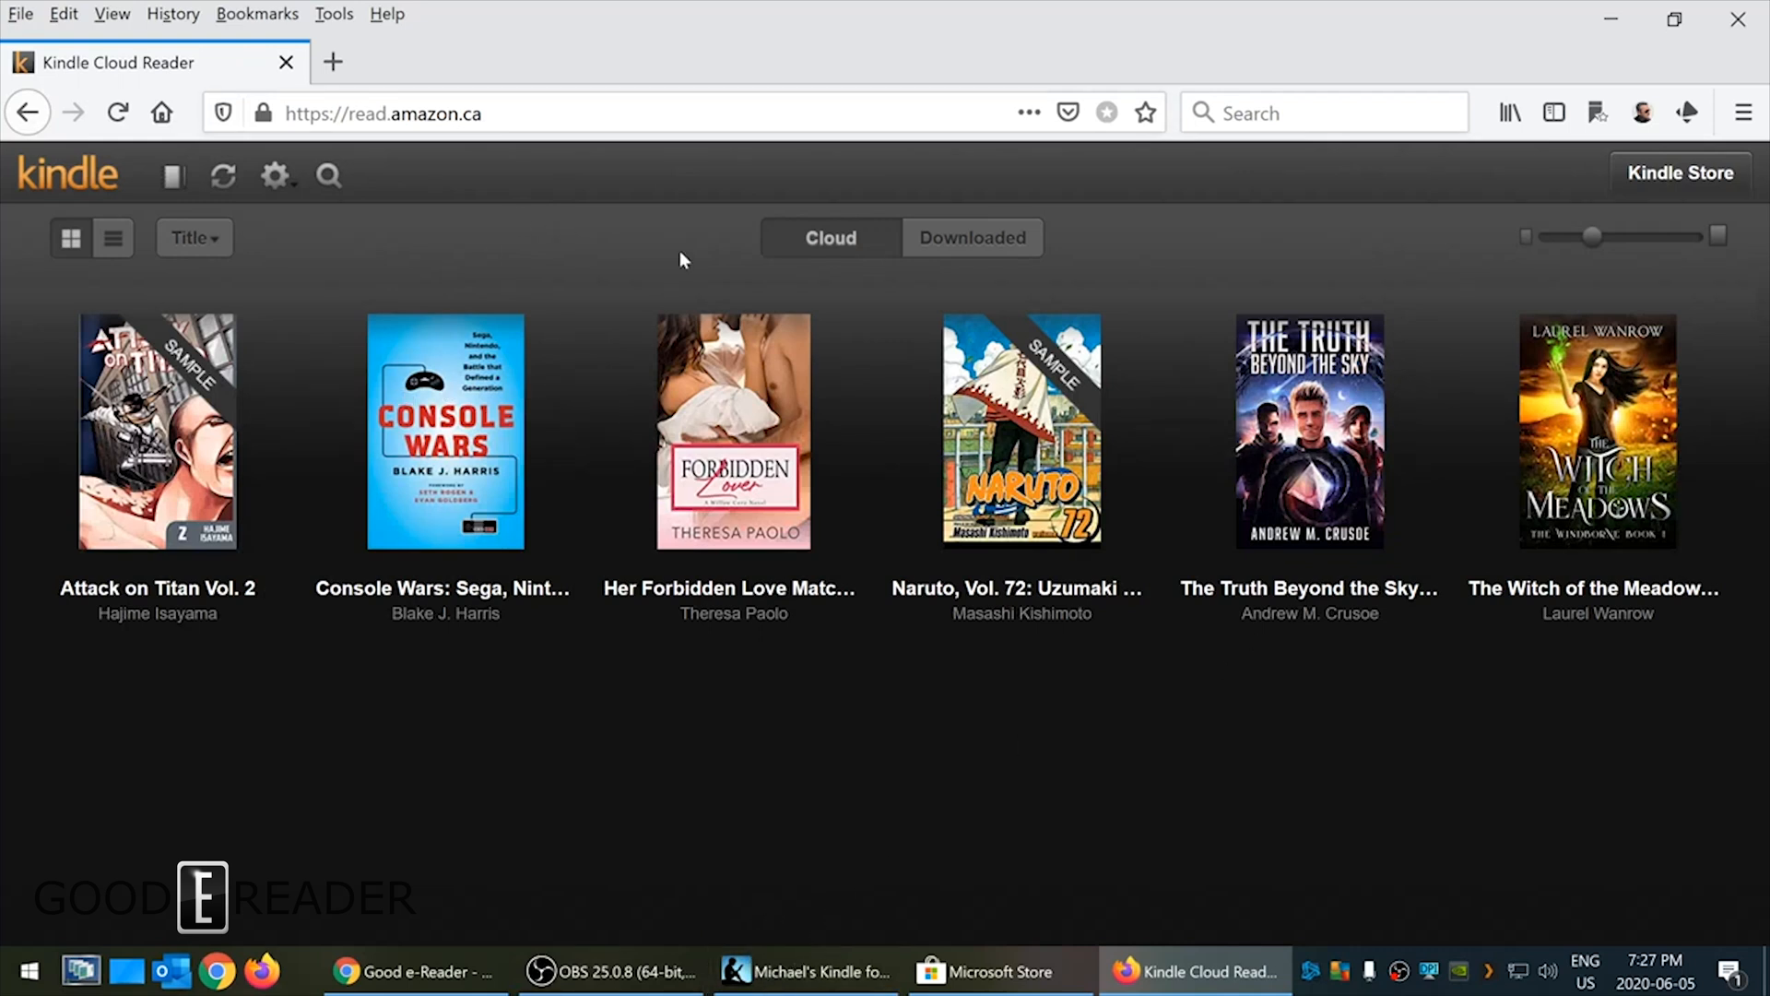
pyautogui.moveTo(585, 412)
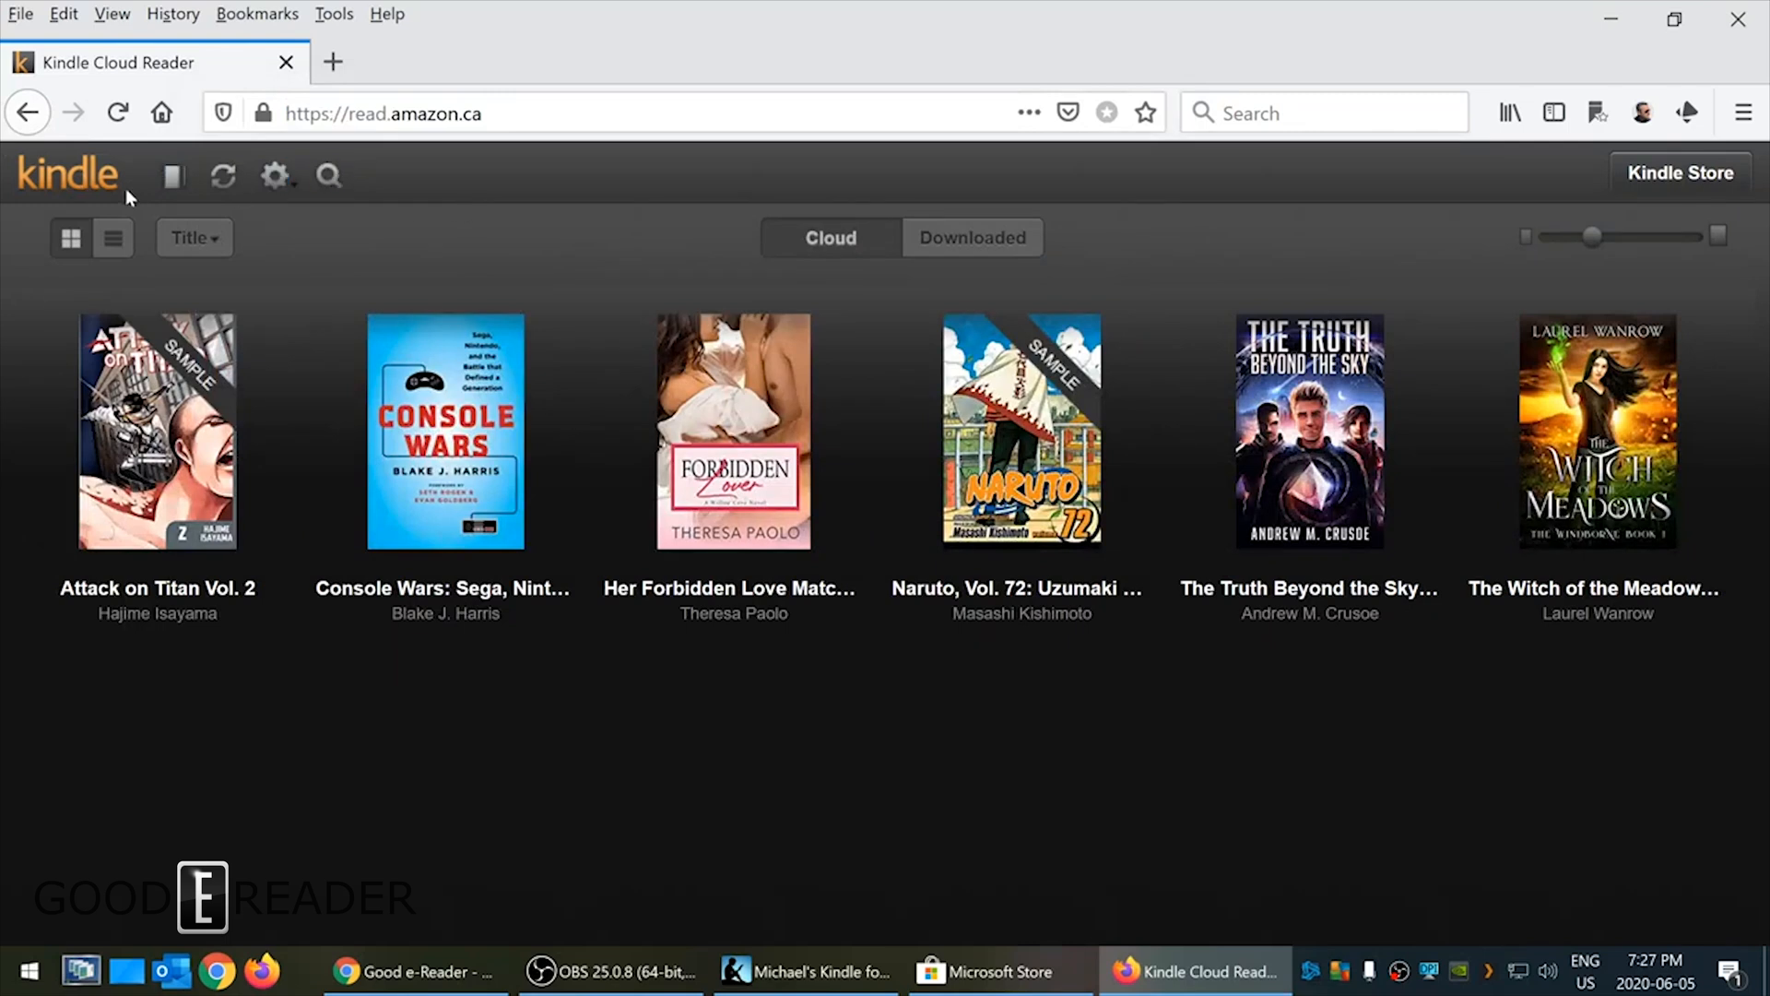
pyautogui.moveTo(174, 177)
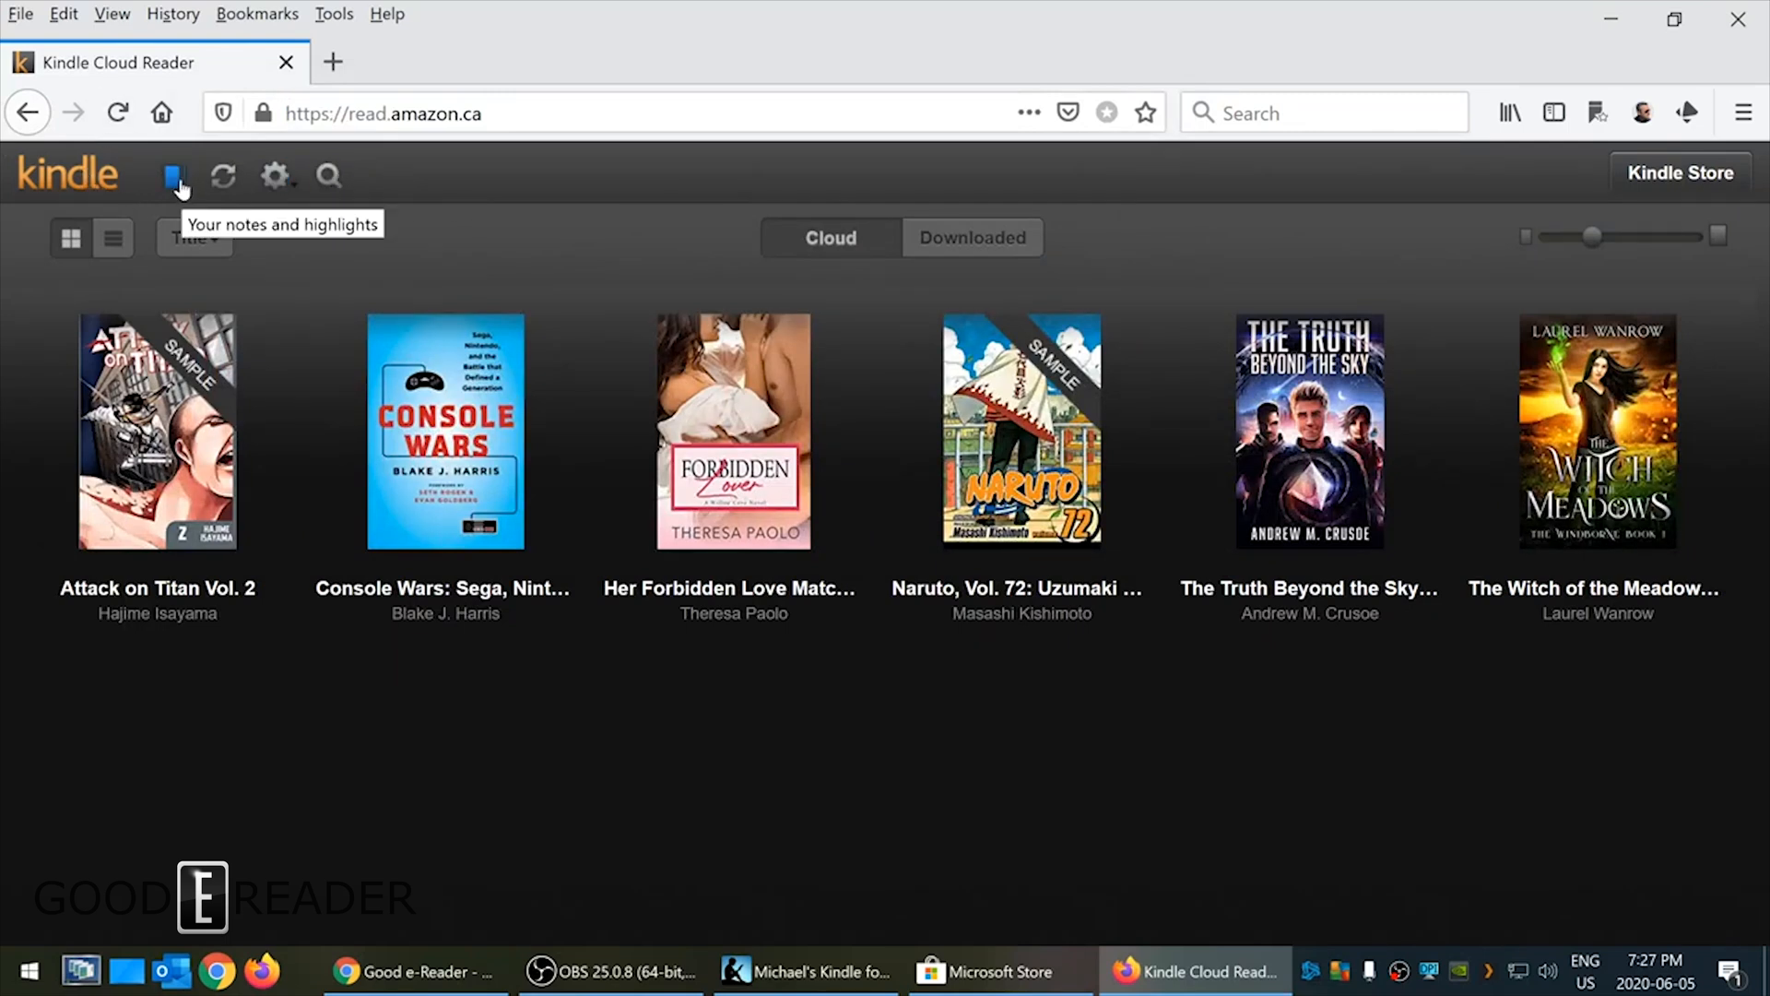
# - Peek at the notes and highlights page, return to the library, try sync and search, then head to the Kindle Store
pyautogui.click(174, 177)
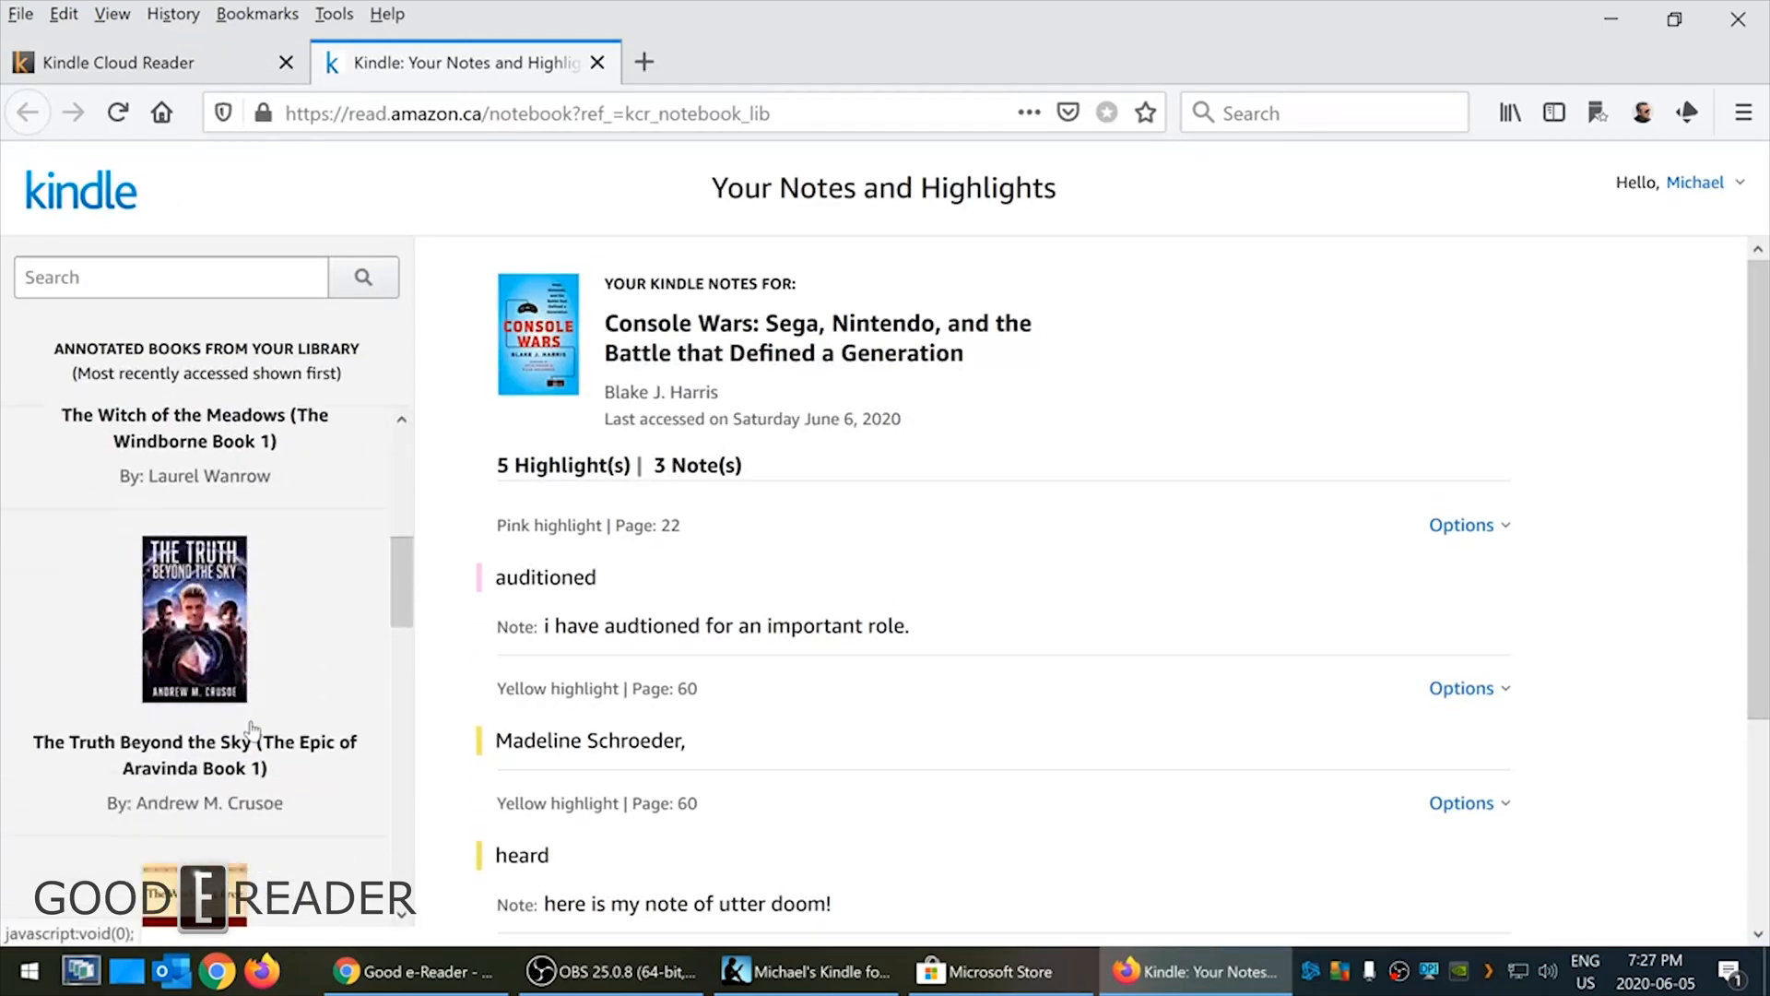
pyautogui.click(598, 62)
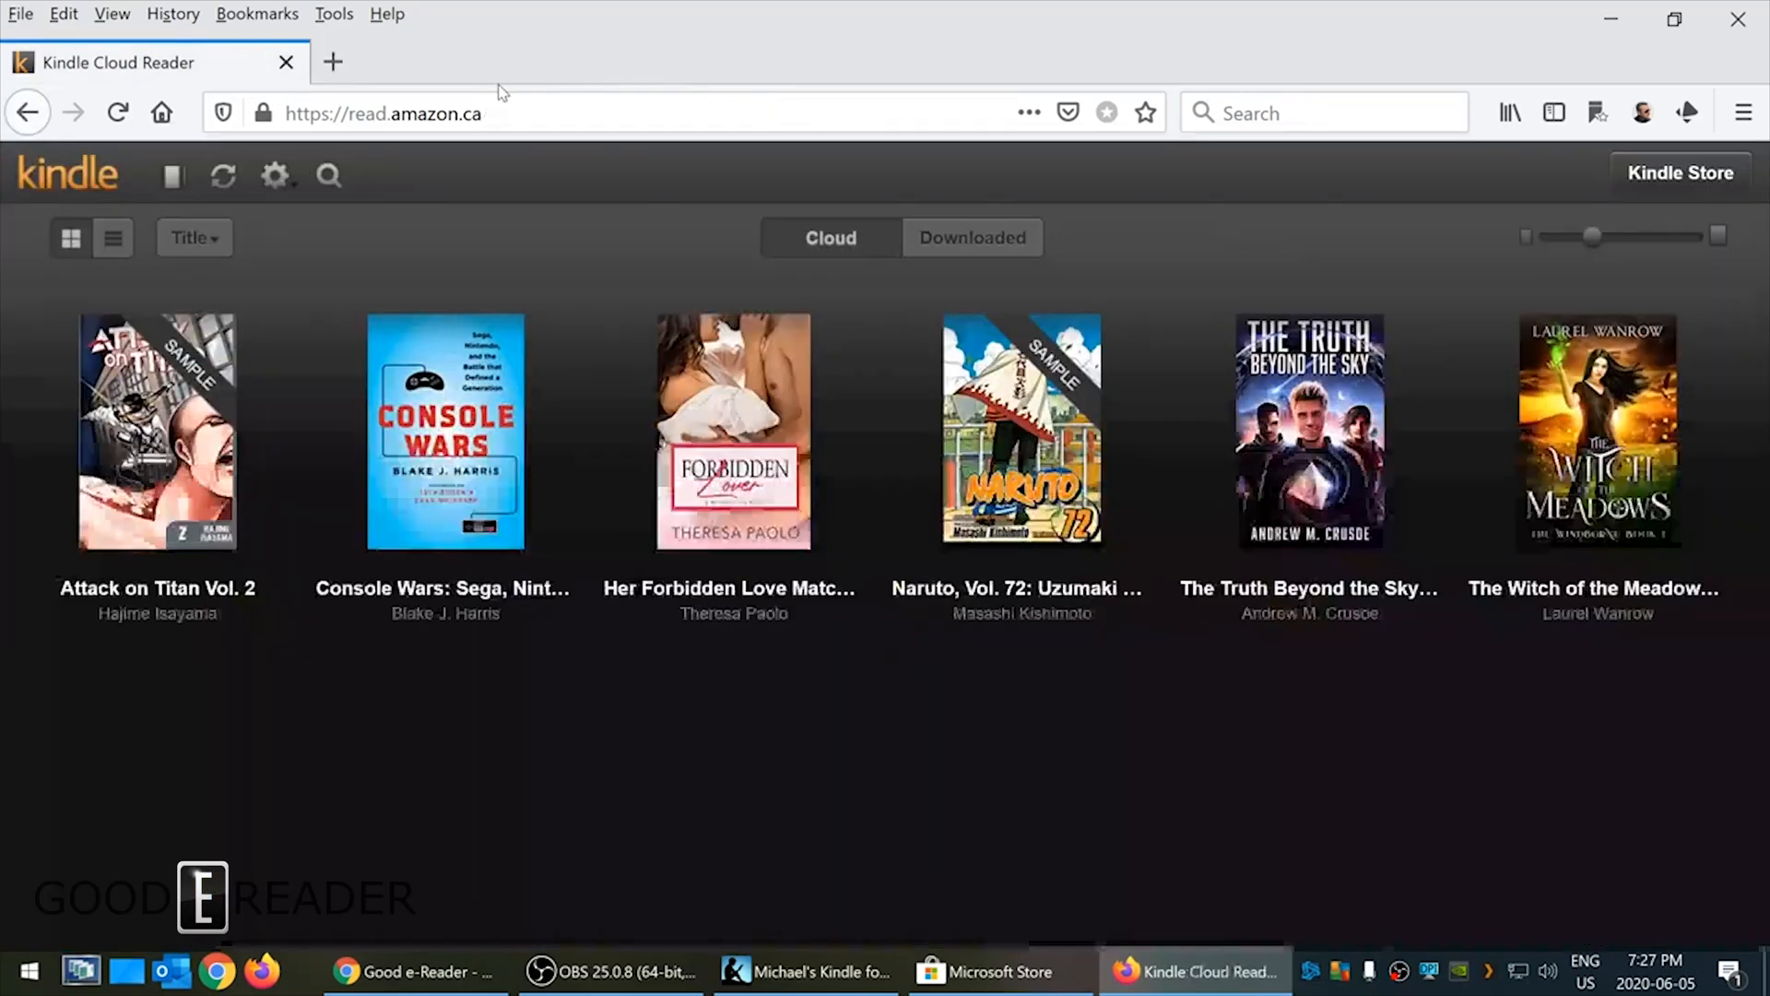
pyautogui.click(222, 177)
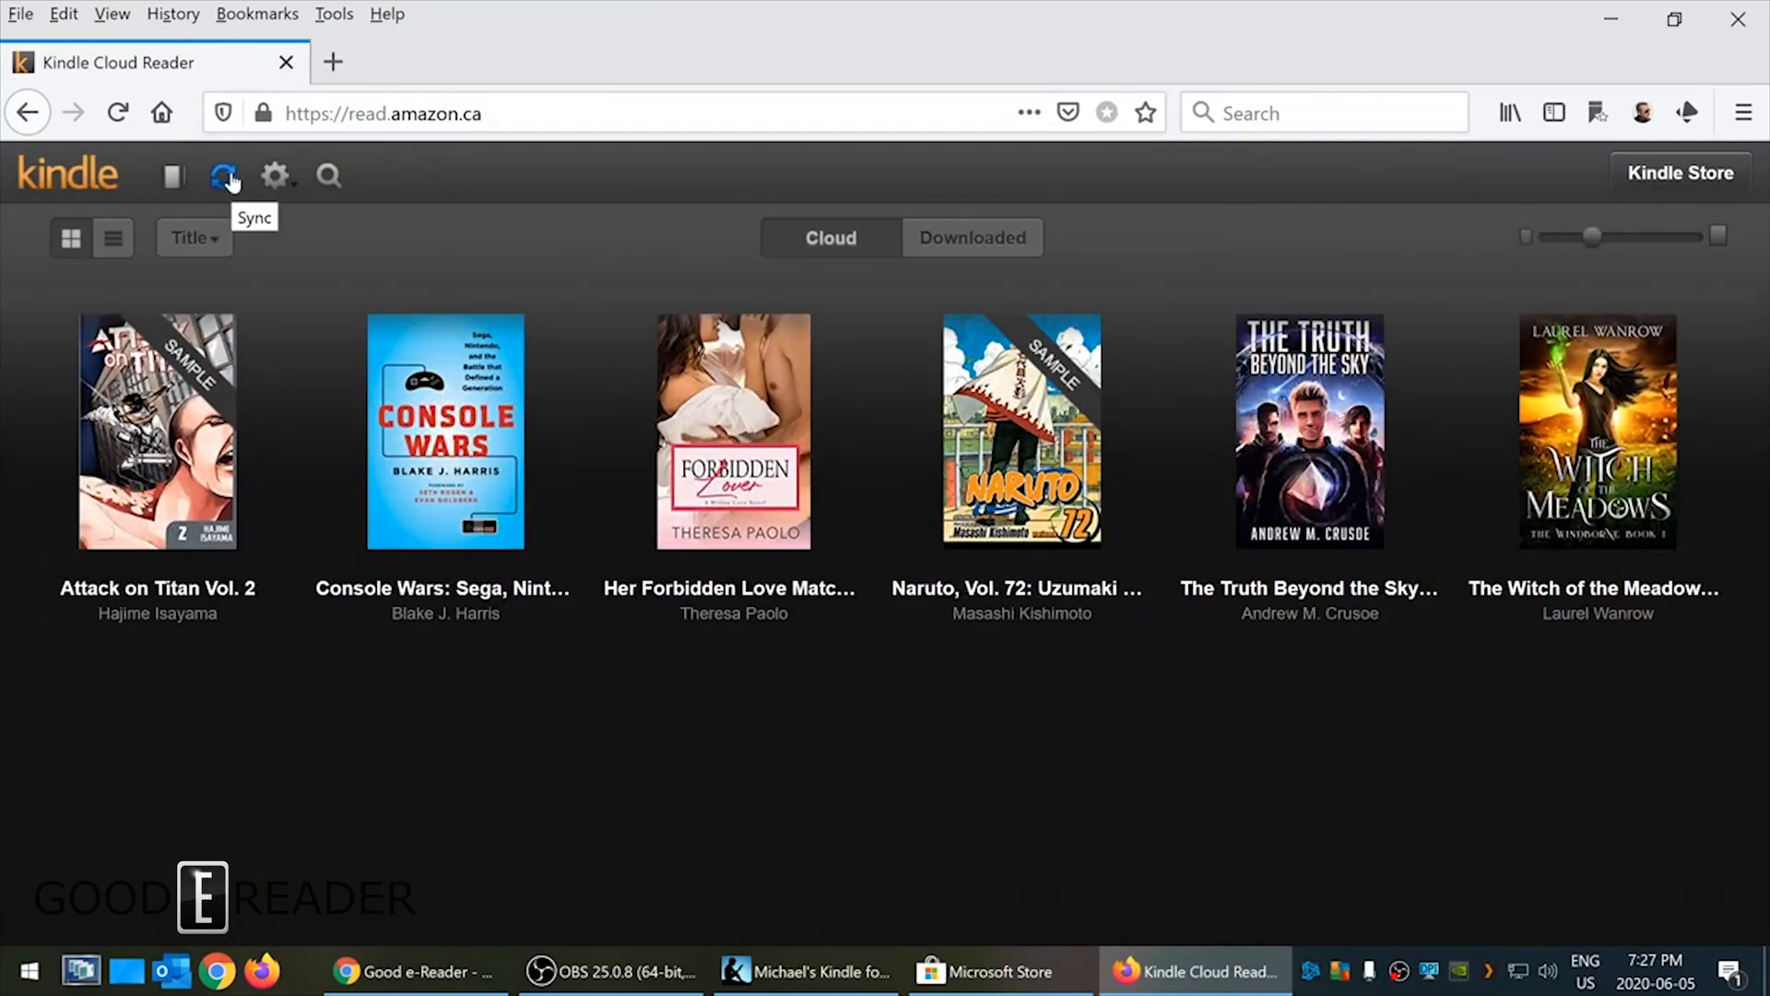
pyautogui.moveTo(346, 275)
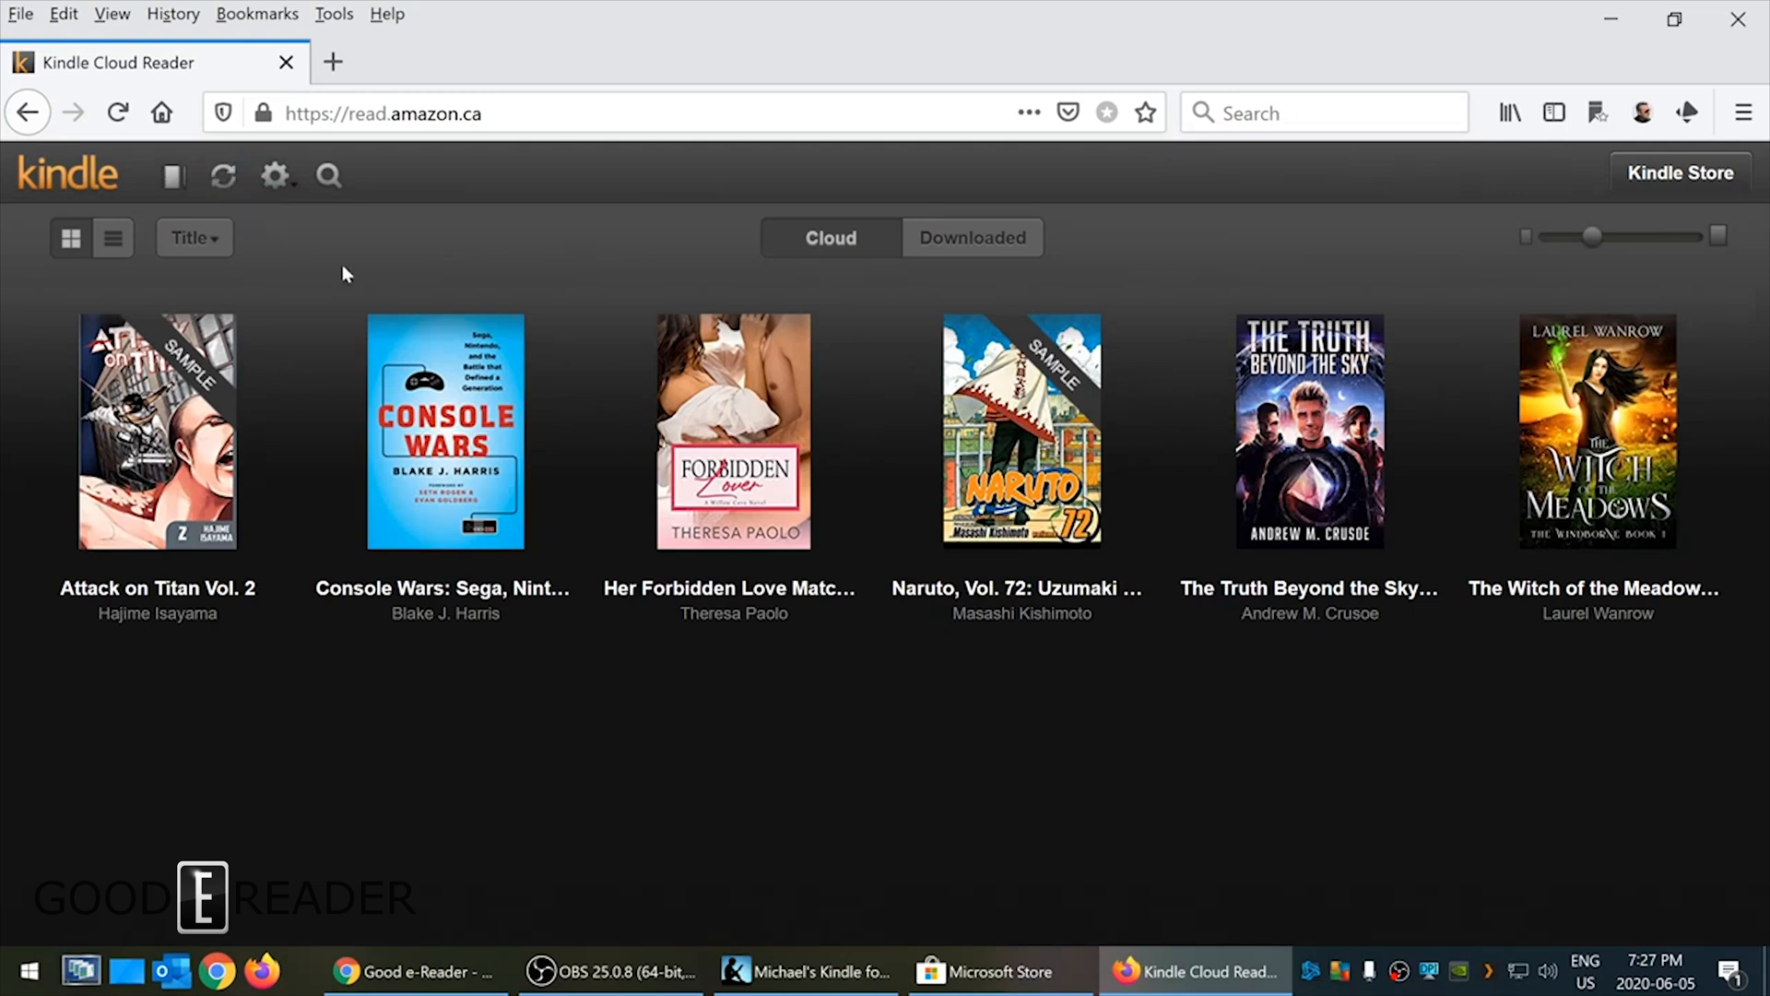
pyautogui.click(274, 177)
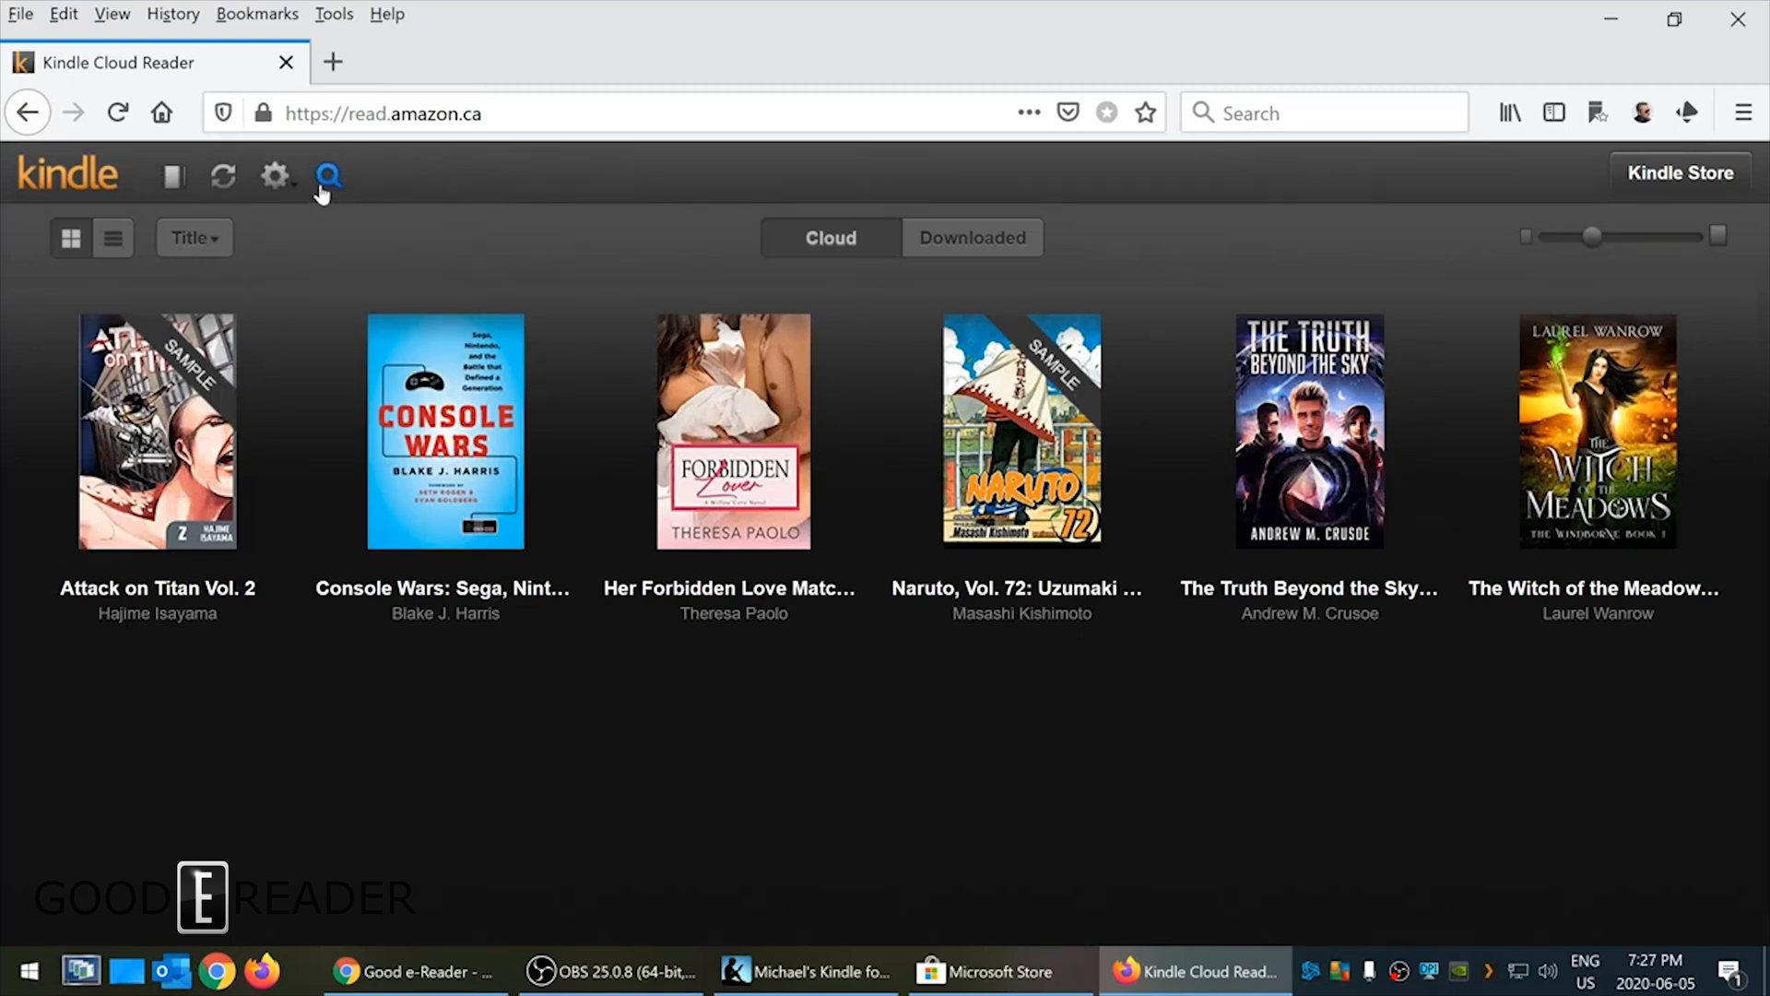
pyautogui.click(327, 175)
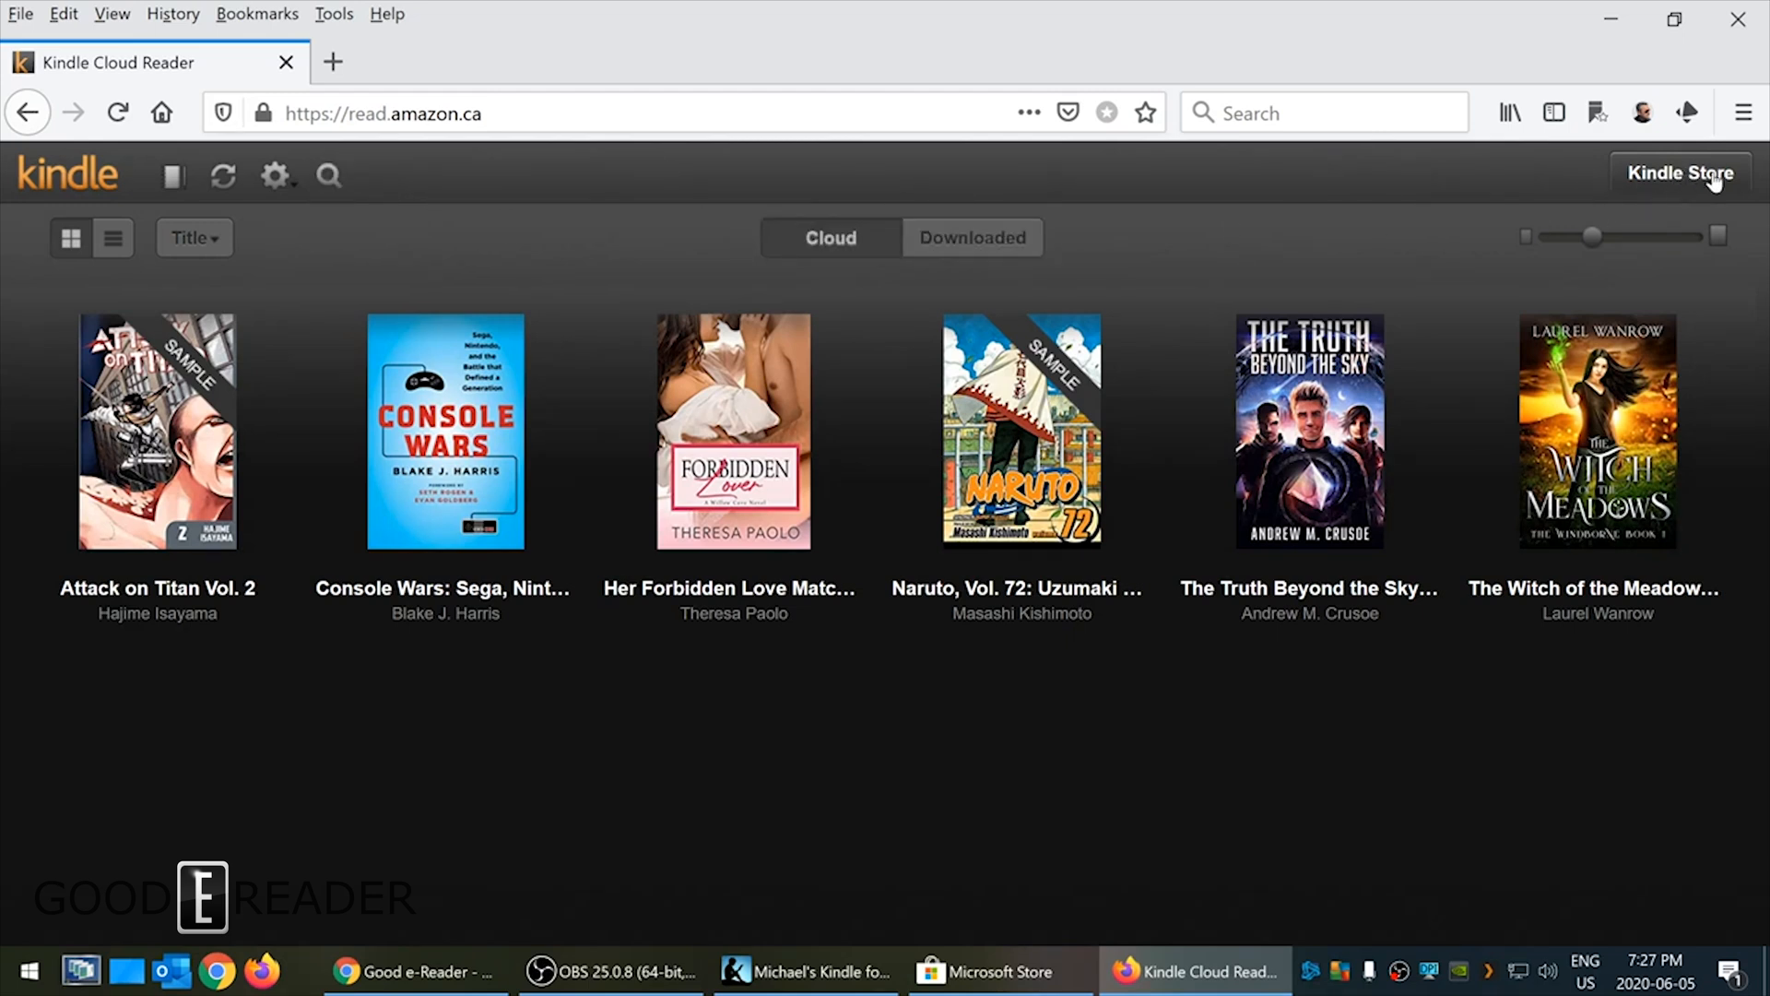
pyautogui.moveTo(1206, 340)
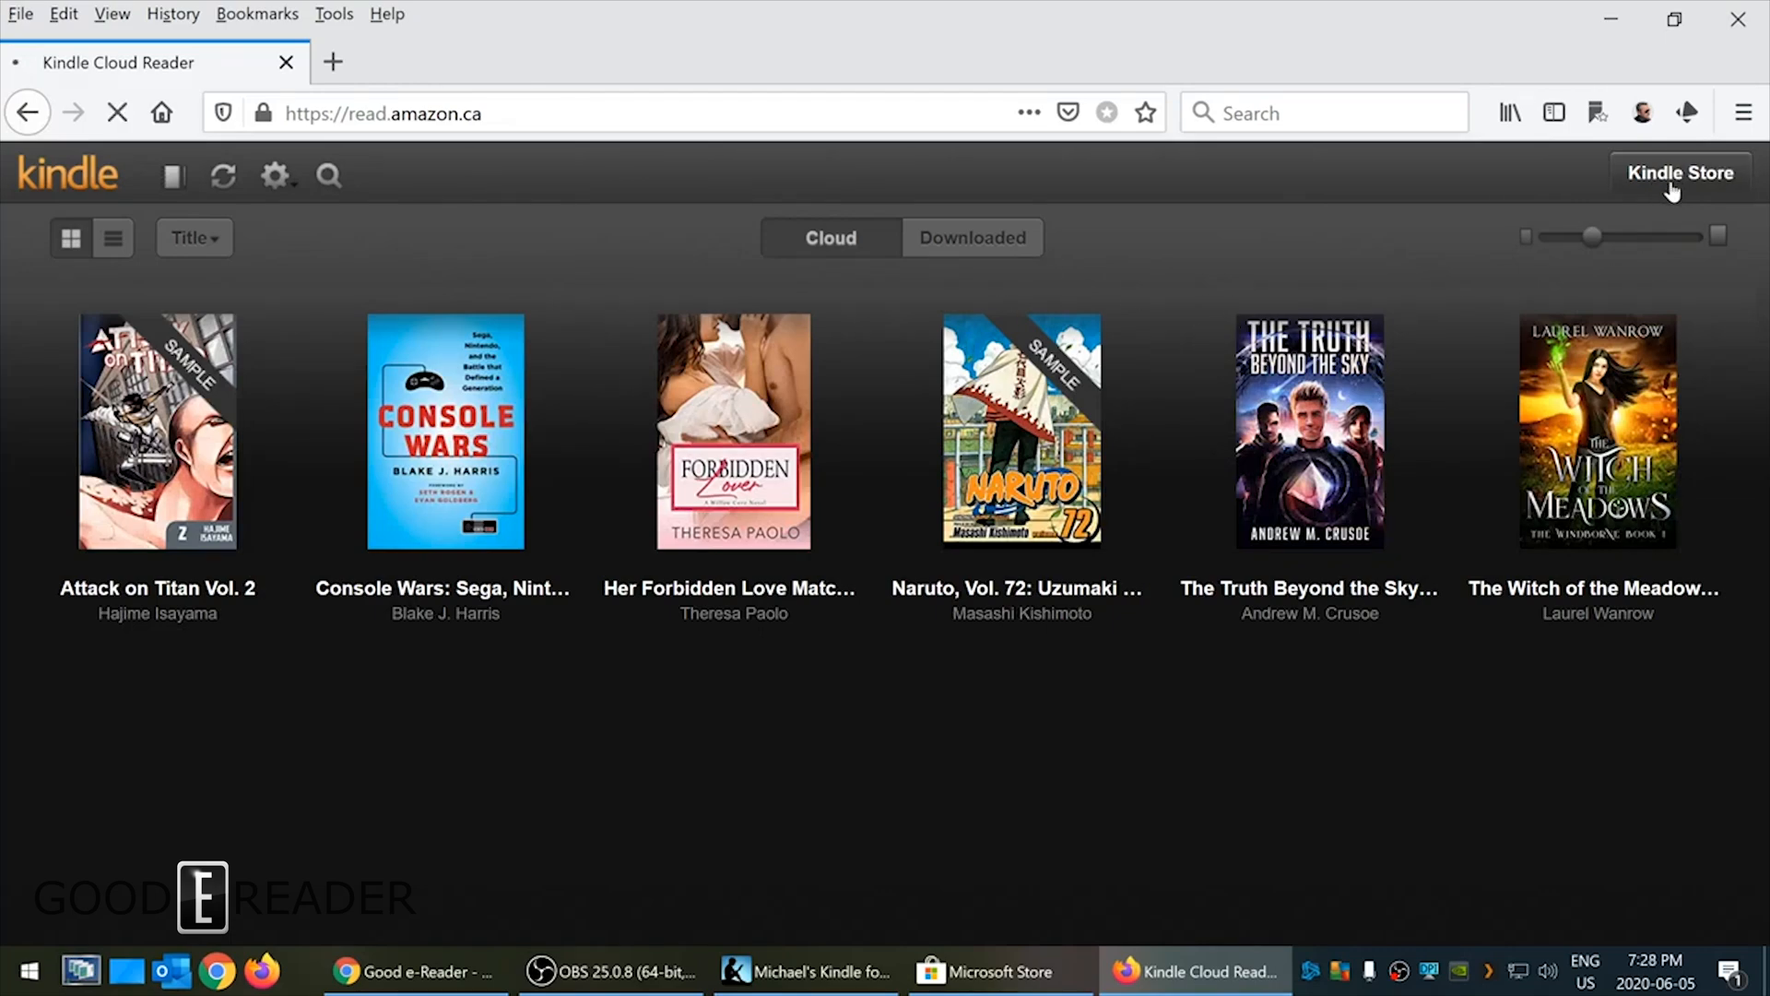
# - Browse down the Amazon Kindle eBooks storefront before returning to the Cloud Reader library
pyautogui.click(1681, 173)
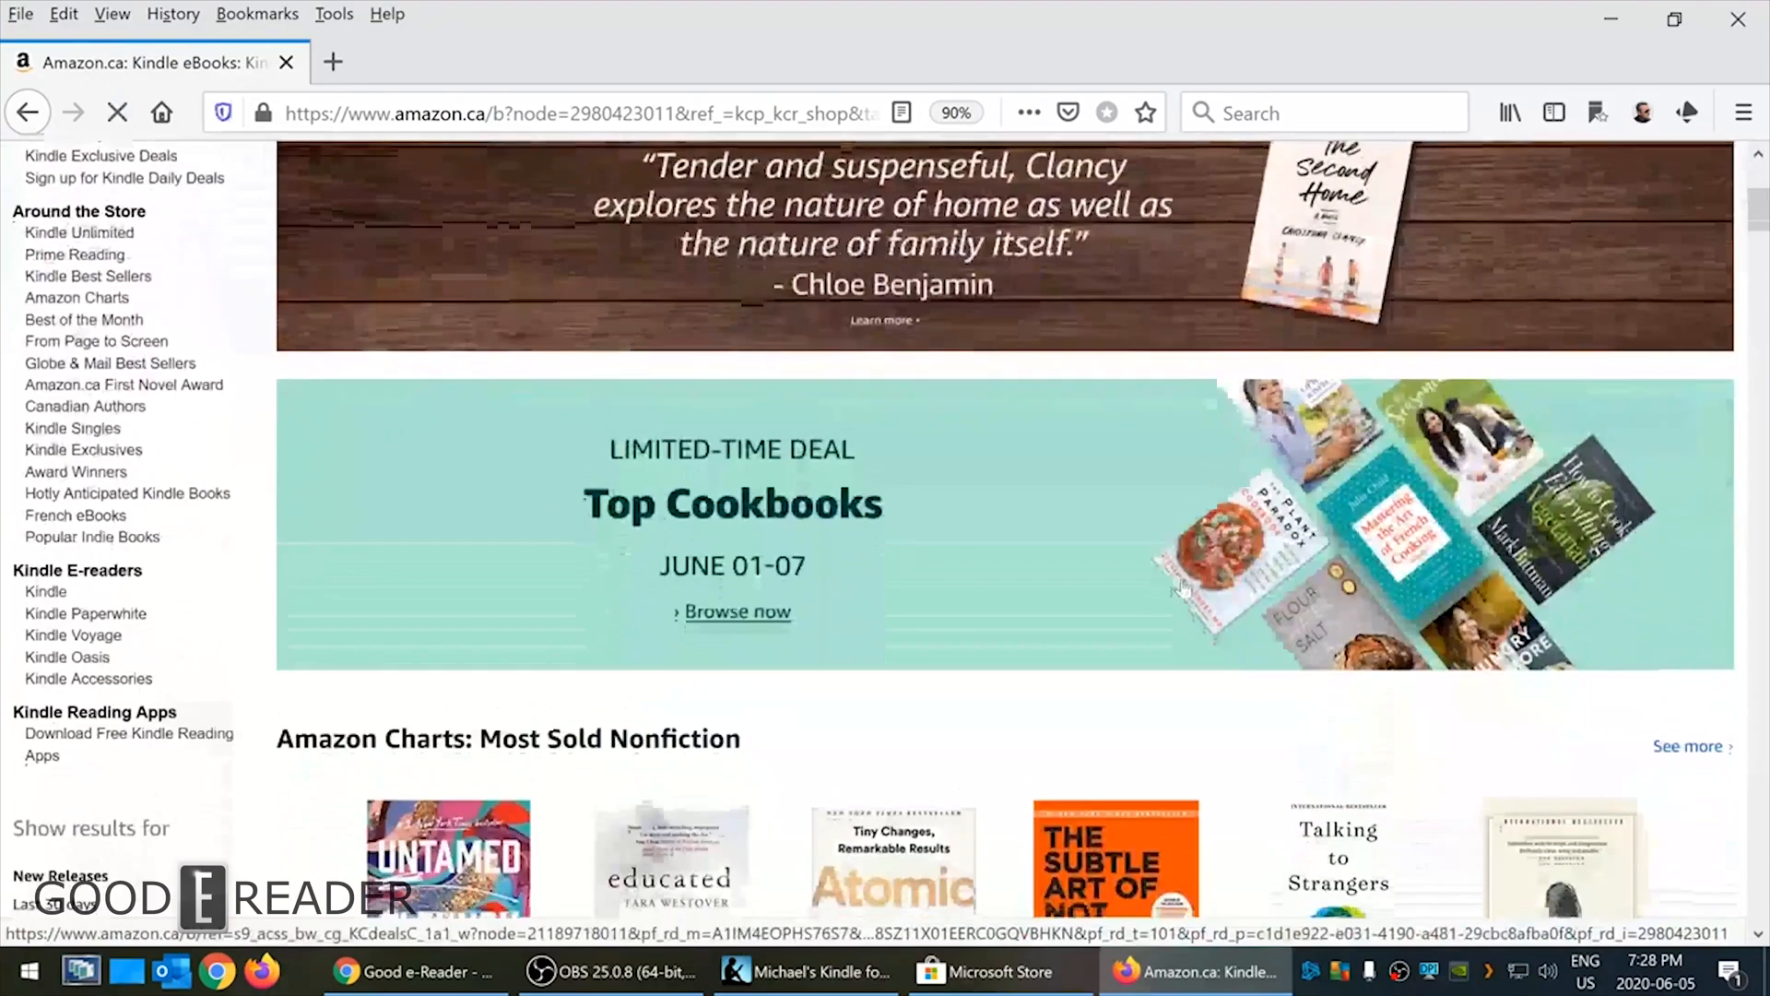
pyautogui.scroll(-3)
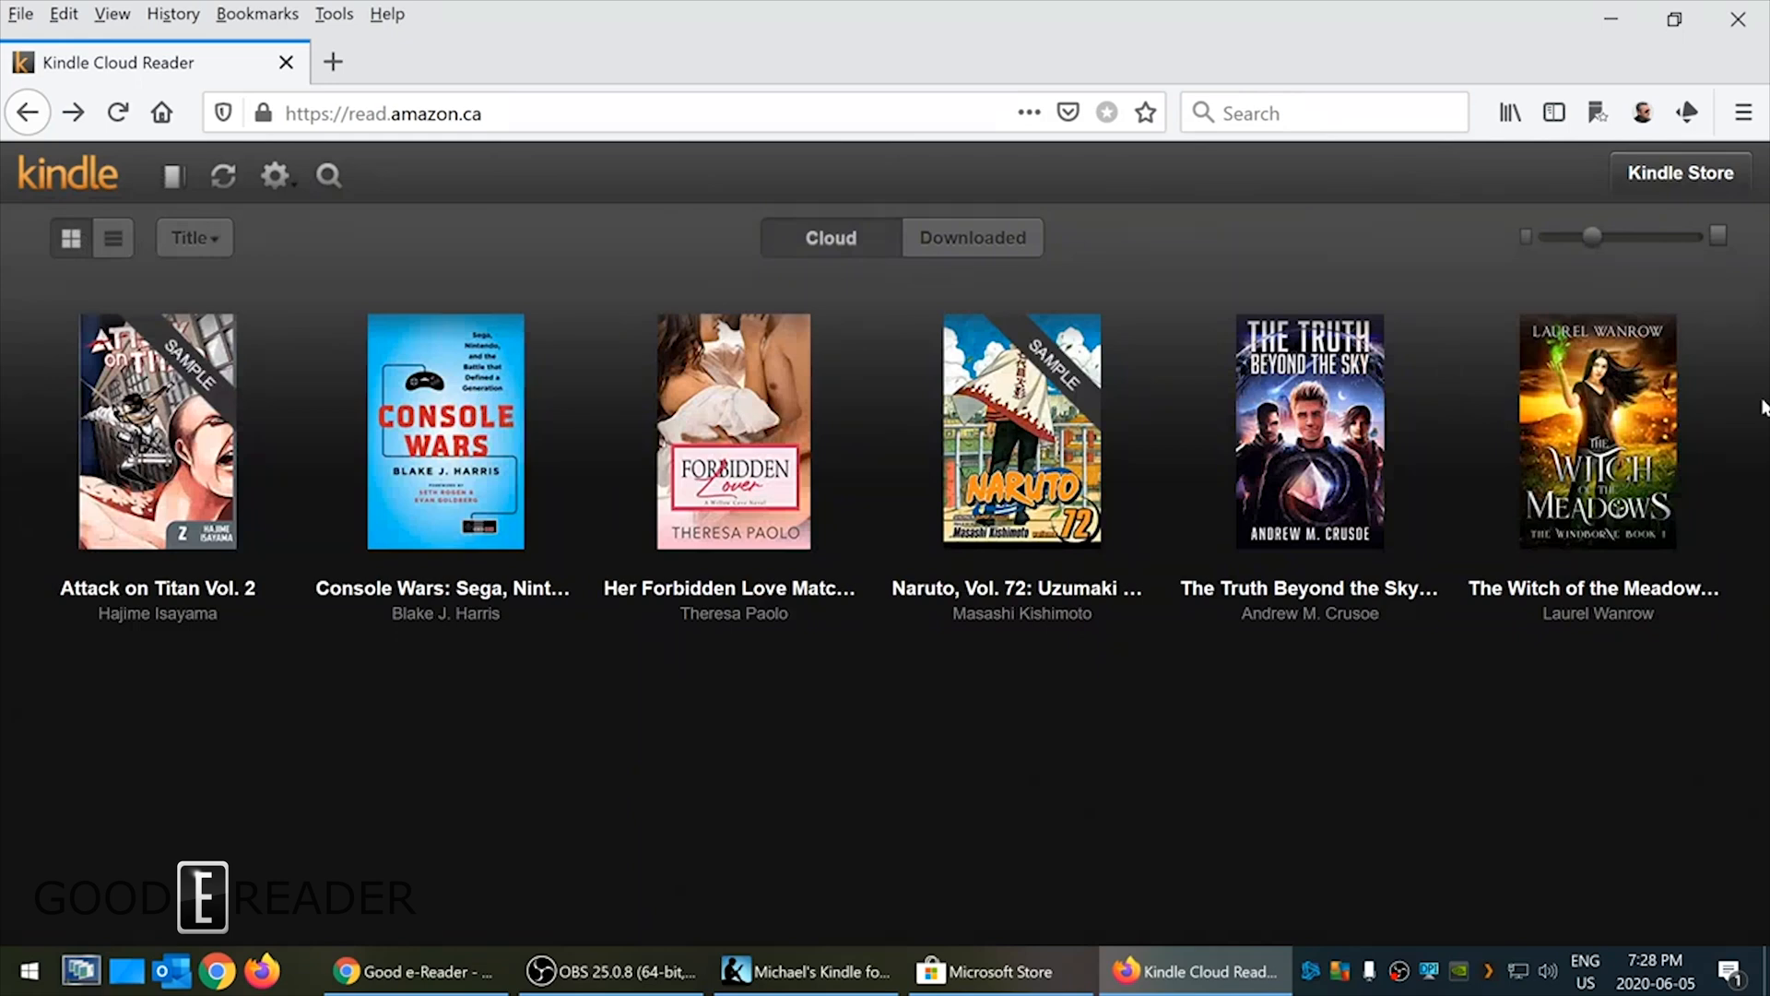
pyautogui.moveTo(1563, 260)
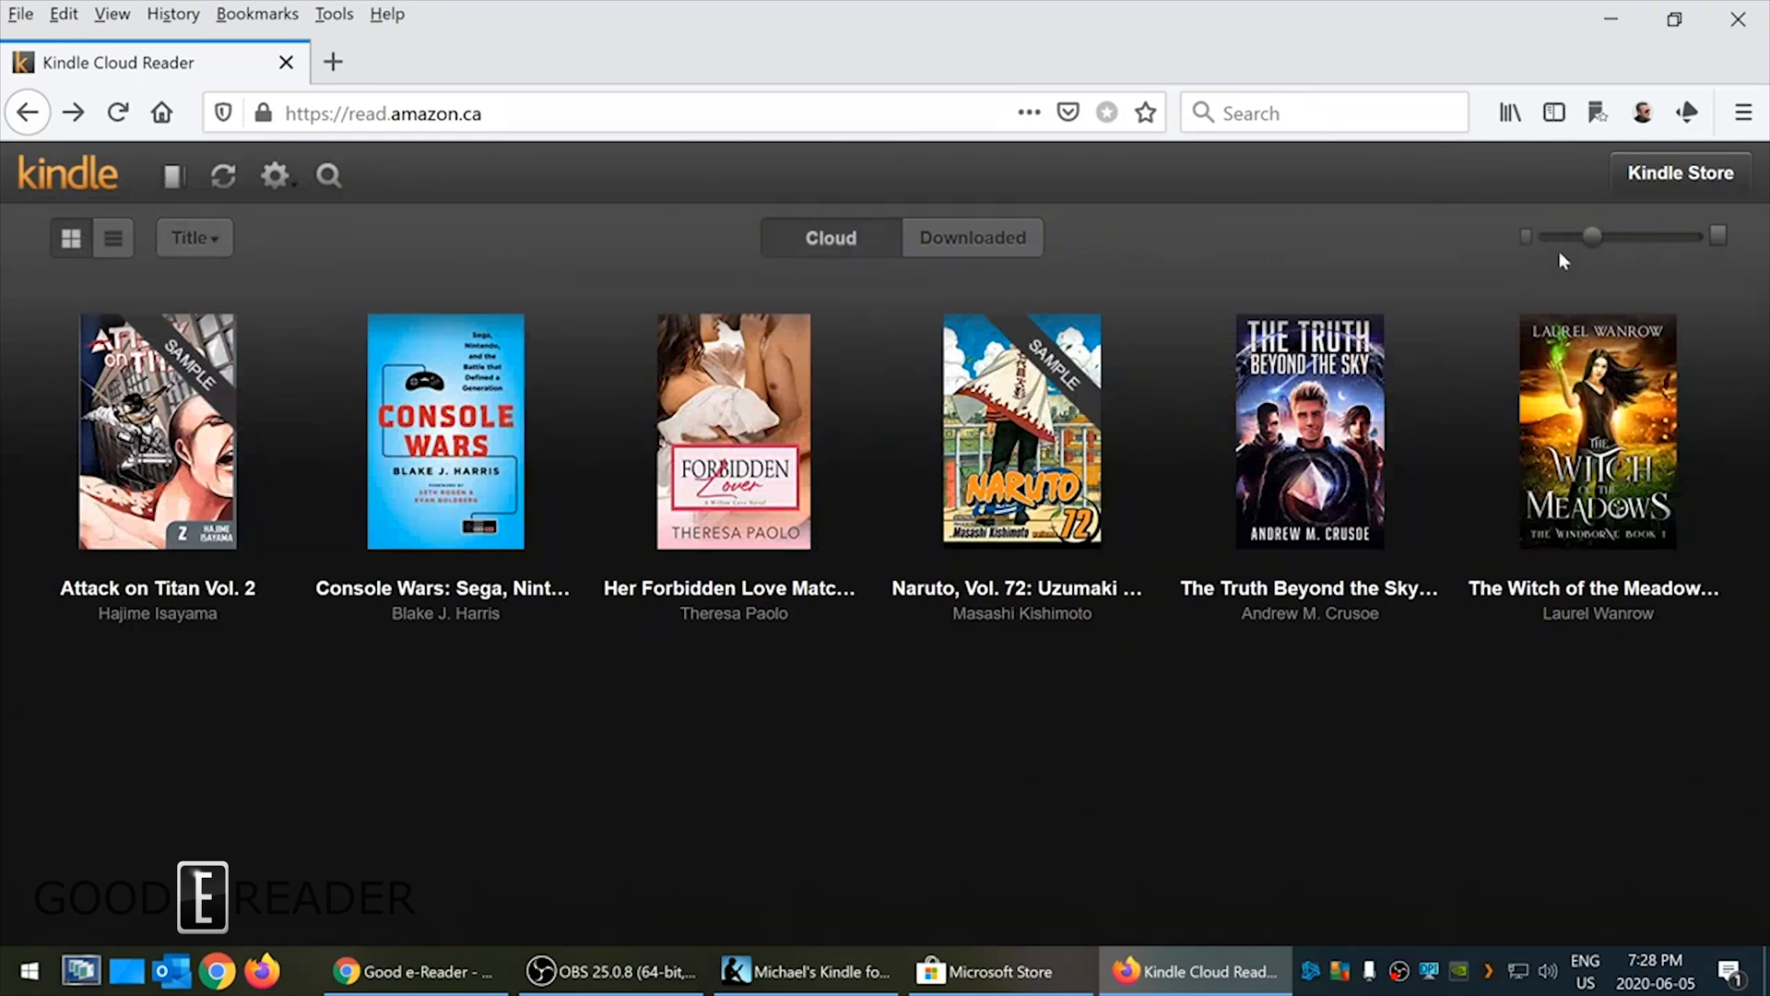
# - Enlarge the book covers to the maximum size, then show the library as a title/author list
pyautogui.moveTo(1593, 236); pyautogui.dragTo(1646, 236)
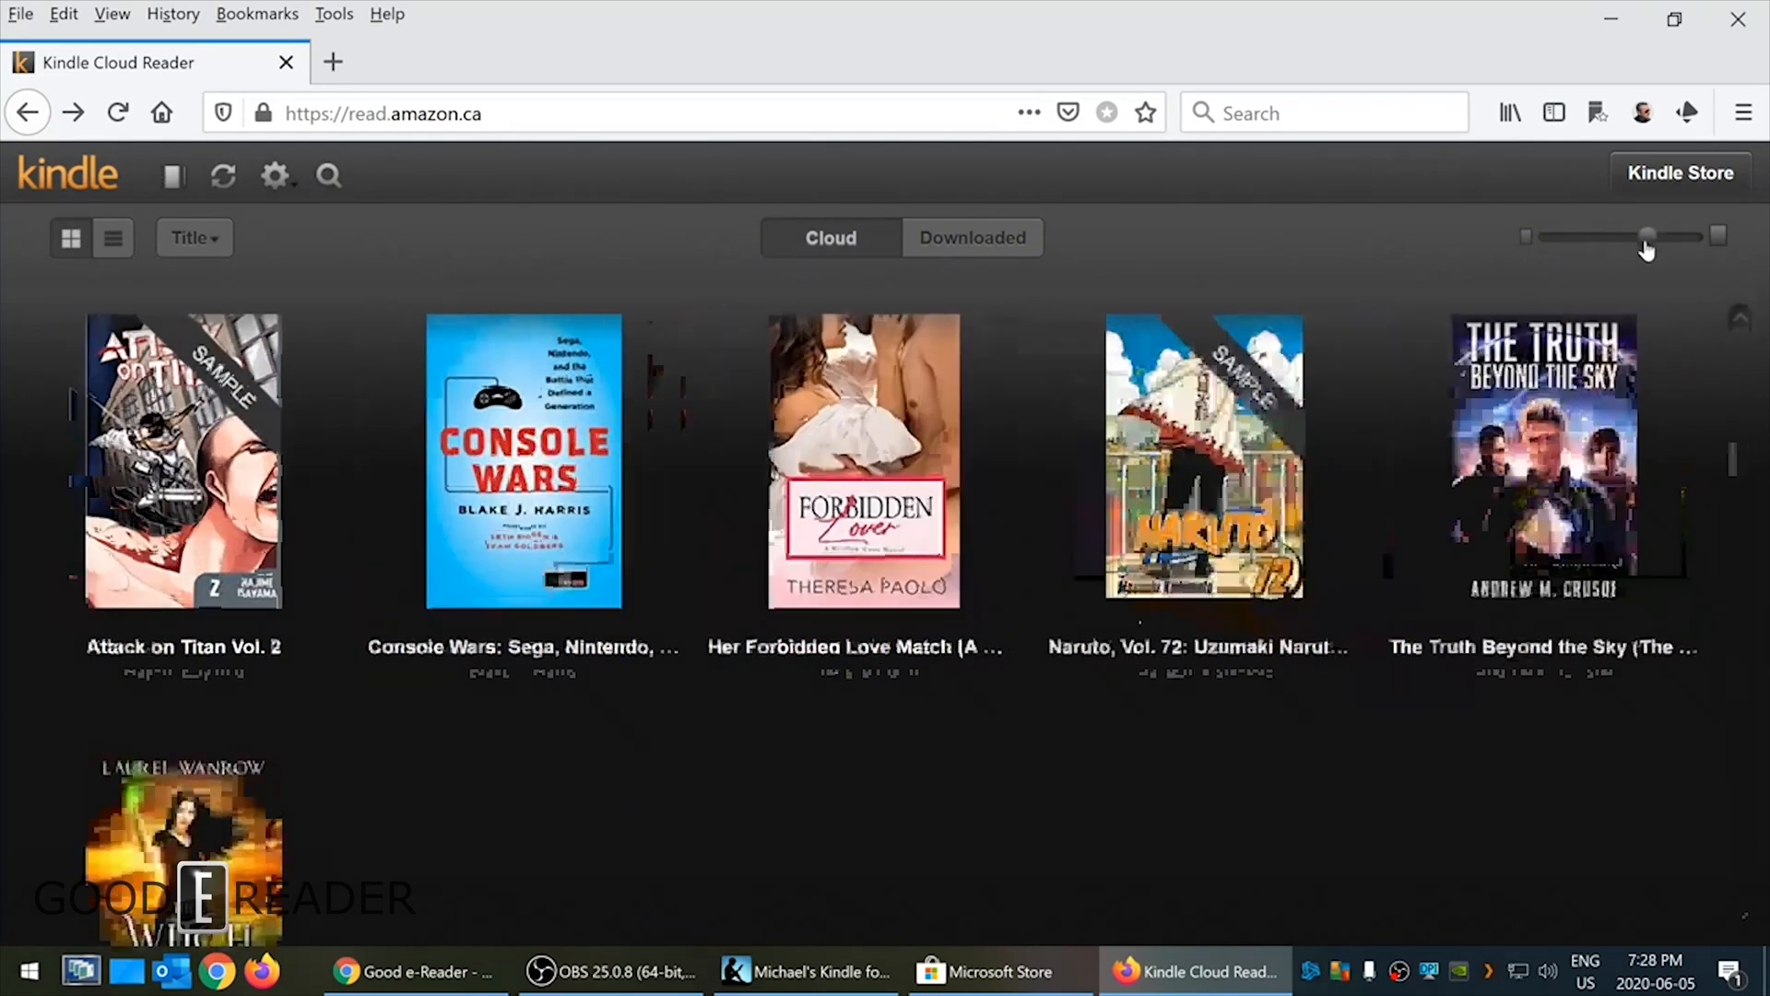
pyautogui.moveTo(1646, 237); pyautogui.dragTo(1710, 237)
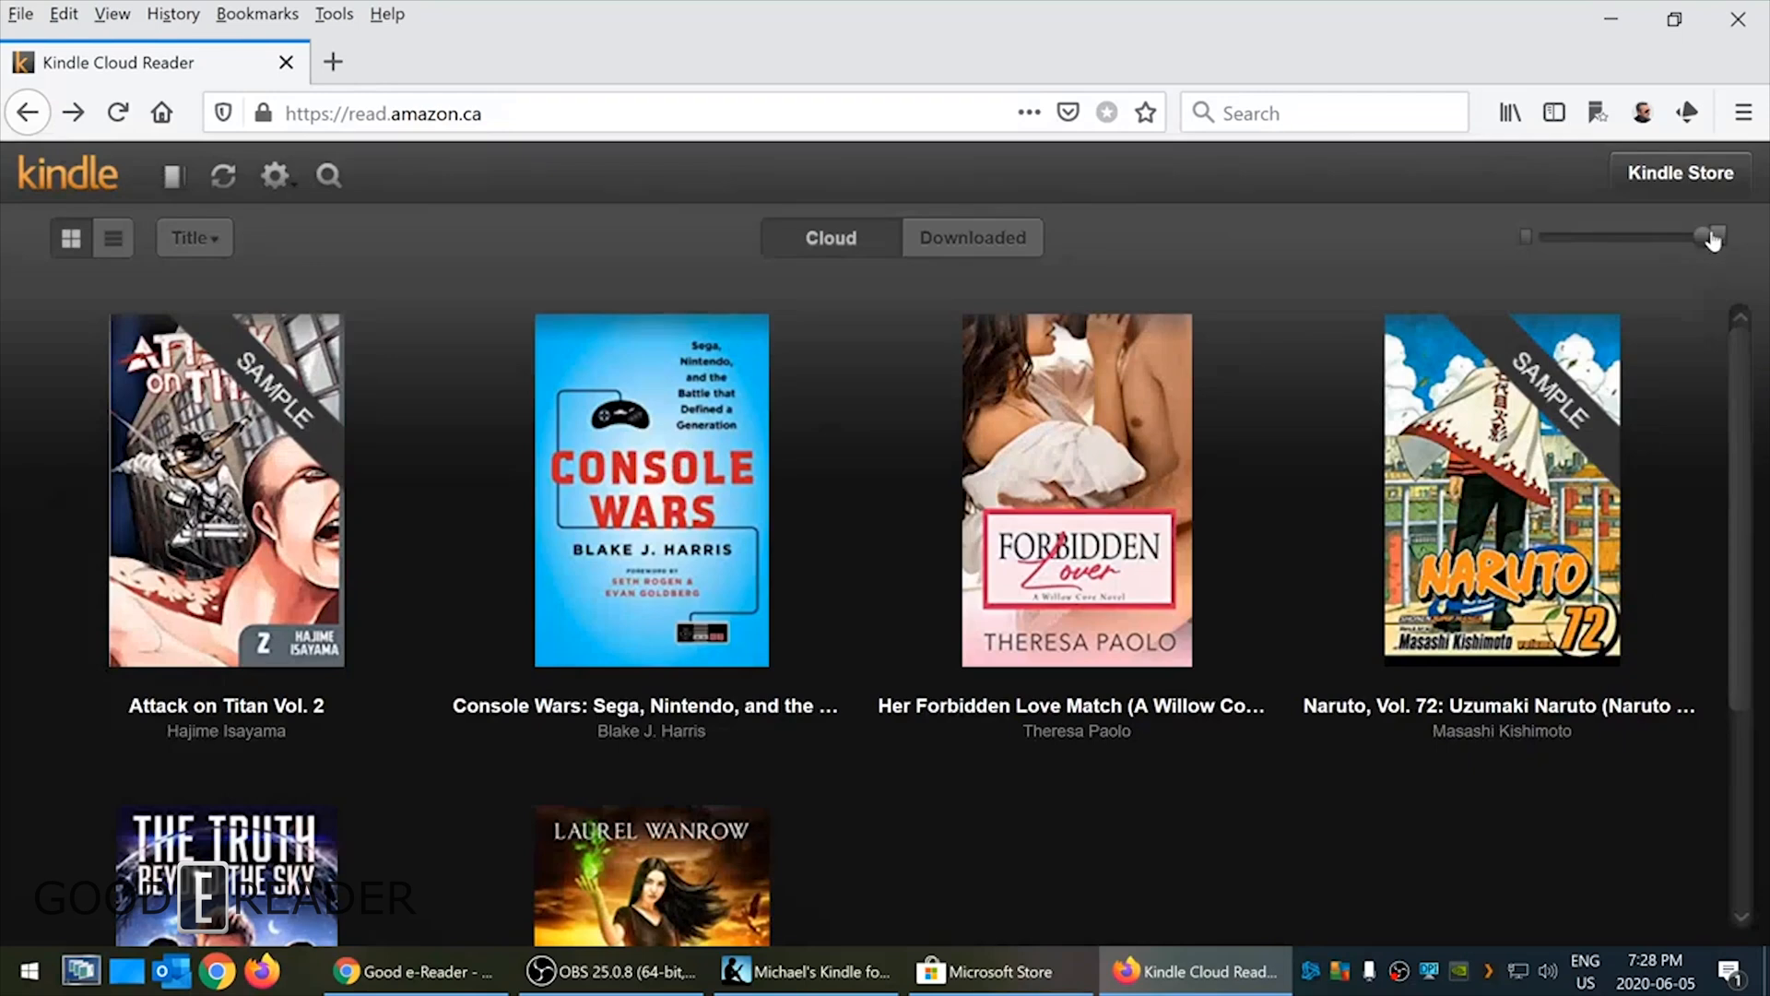
pyautogui.moveTo(1710, 237); pyautogui.dragTo(1620, 237)
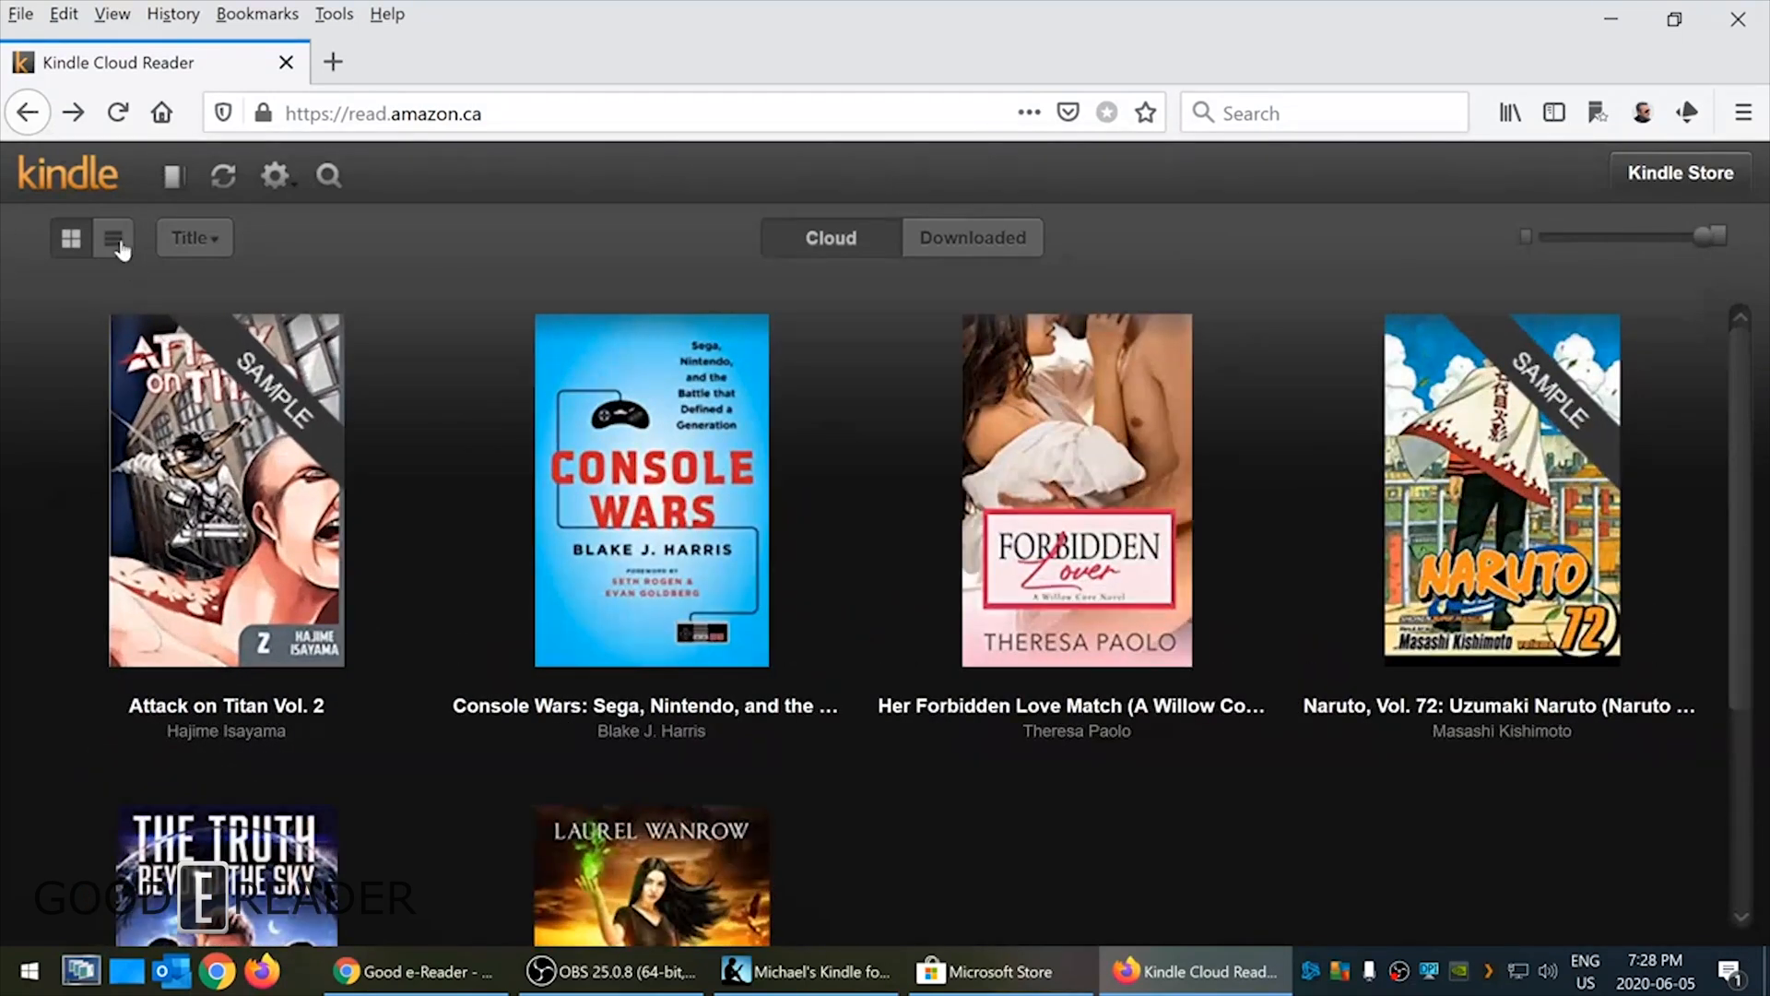
pyautogui.click(112, 238)
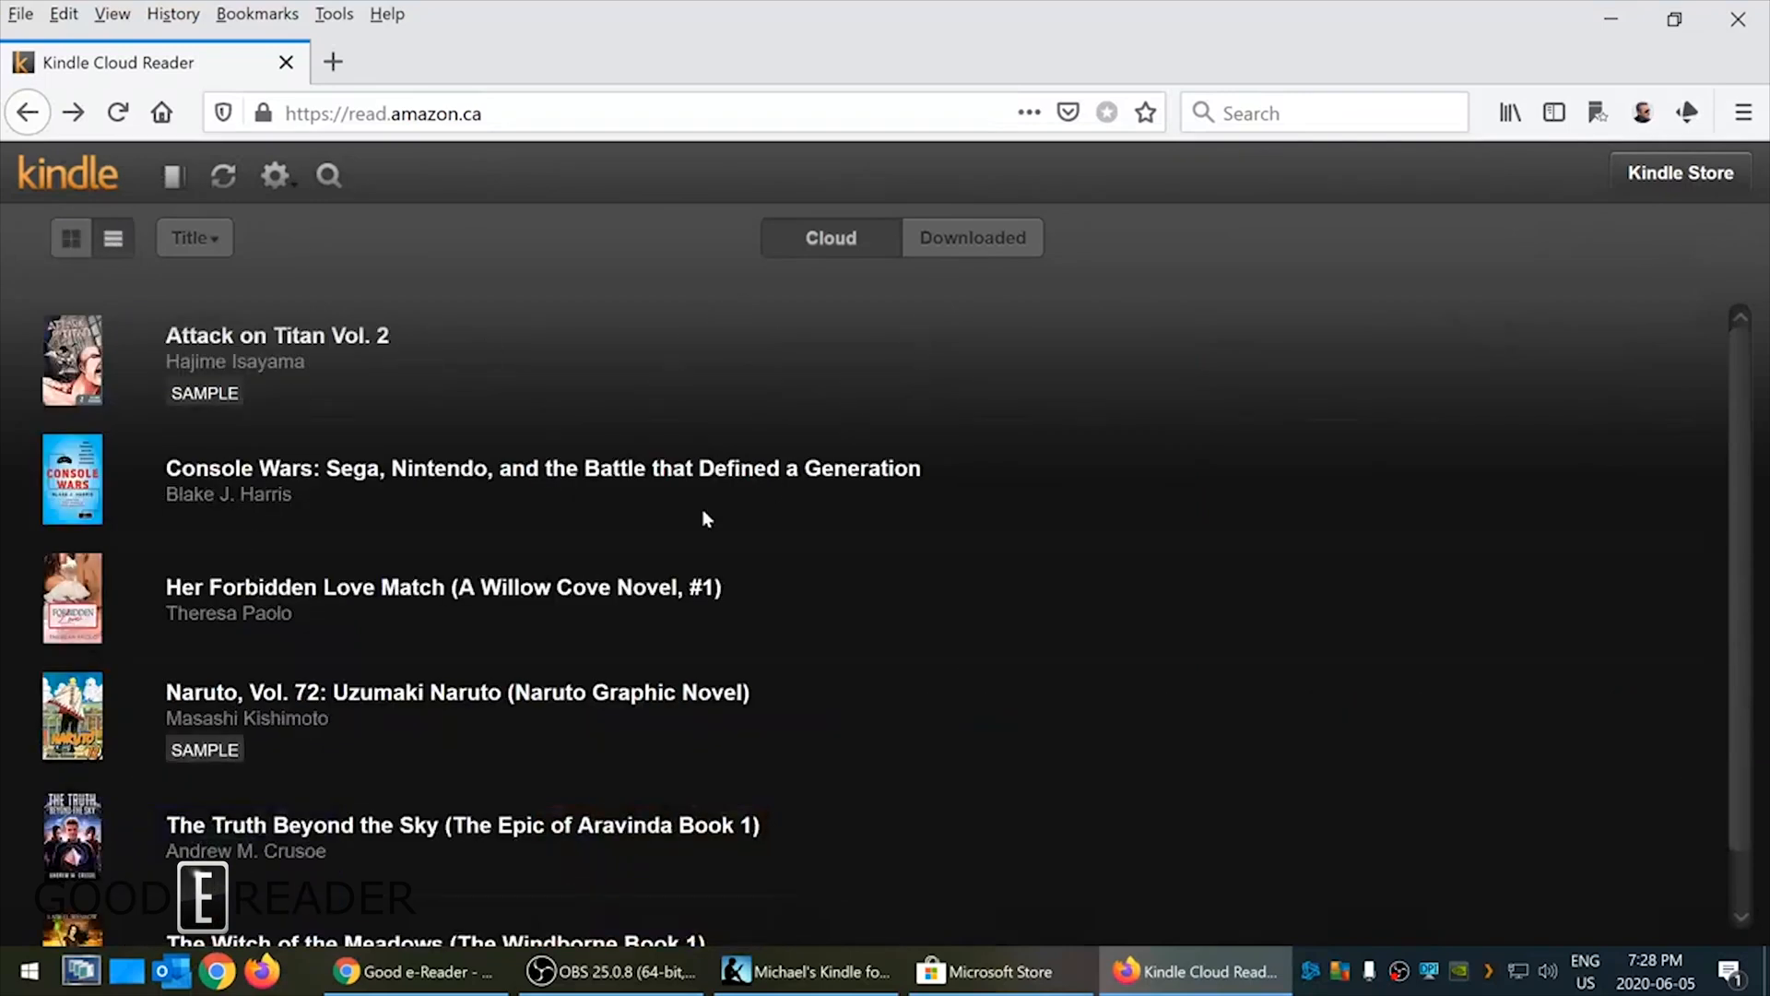
# - Scroll the list and filter it to Downloaded books, leaving only Console Wars
pyautogui.scroll(-3)
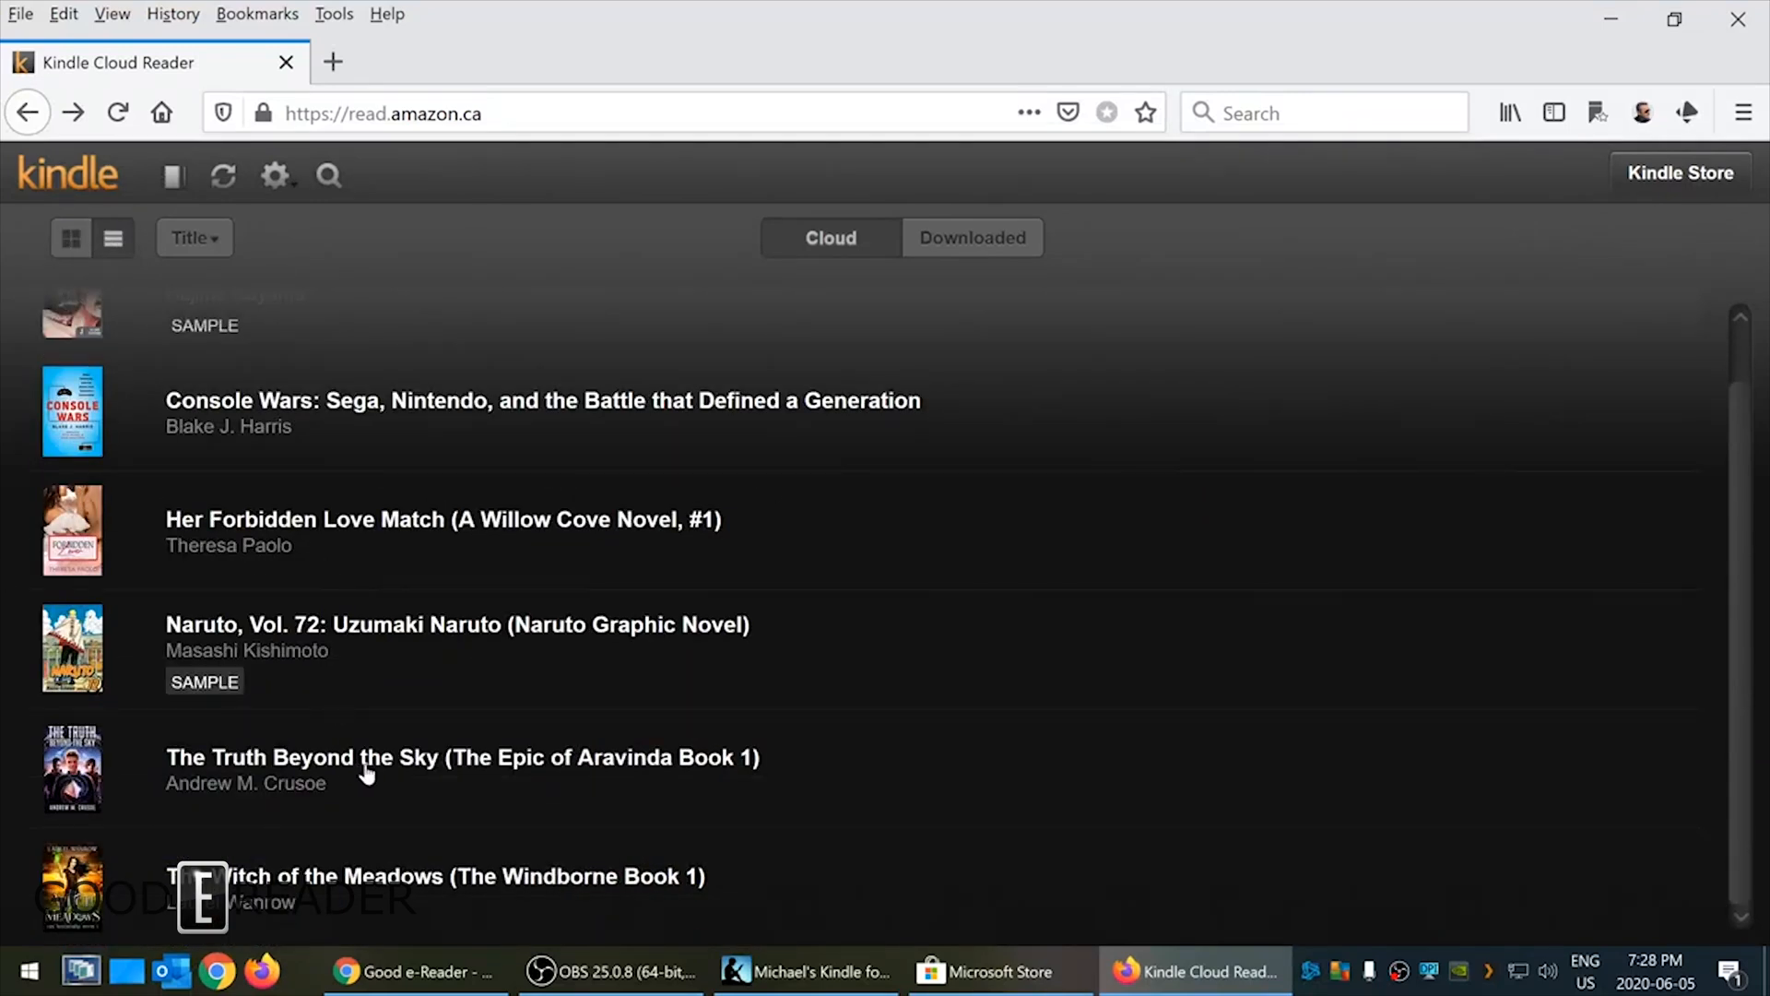
pyautogui.scroll(3)
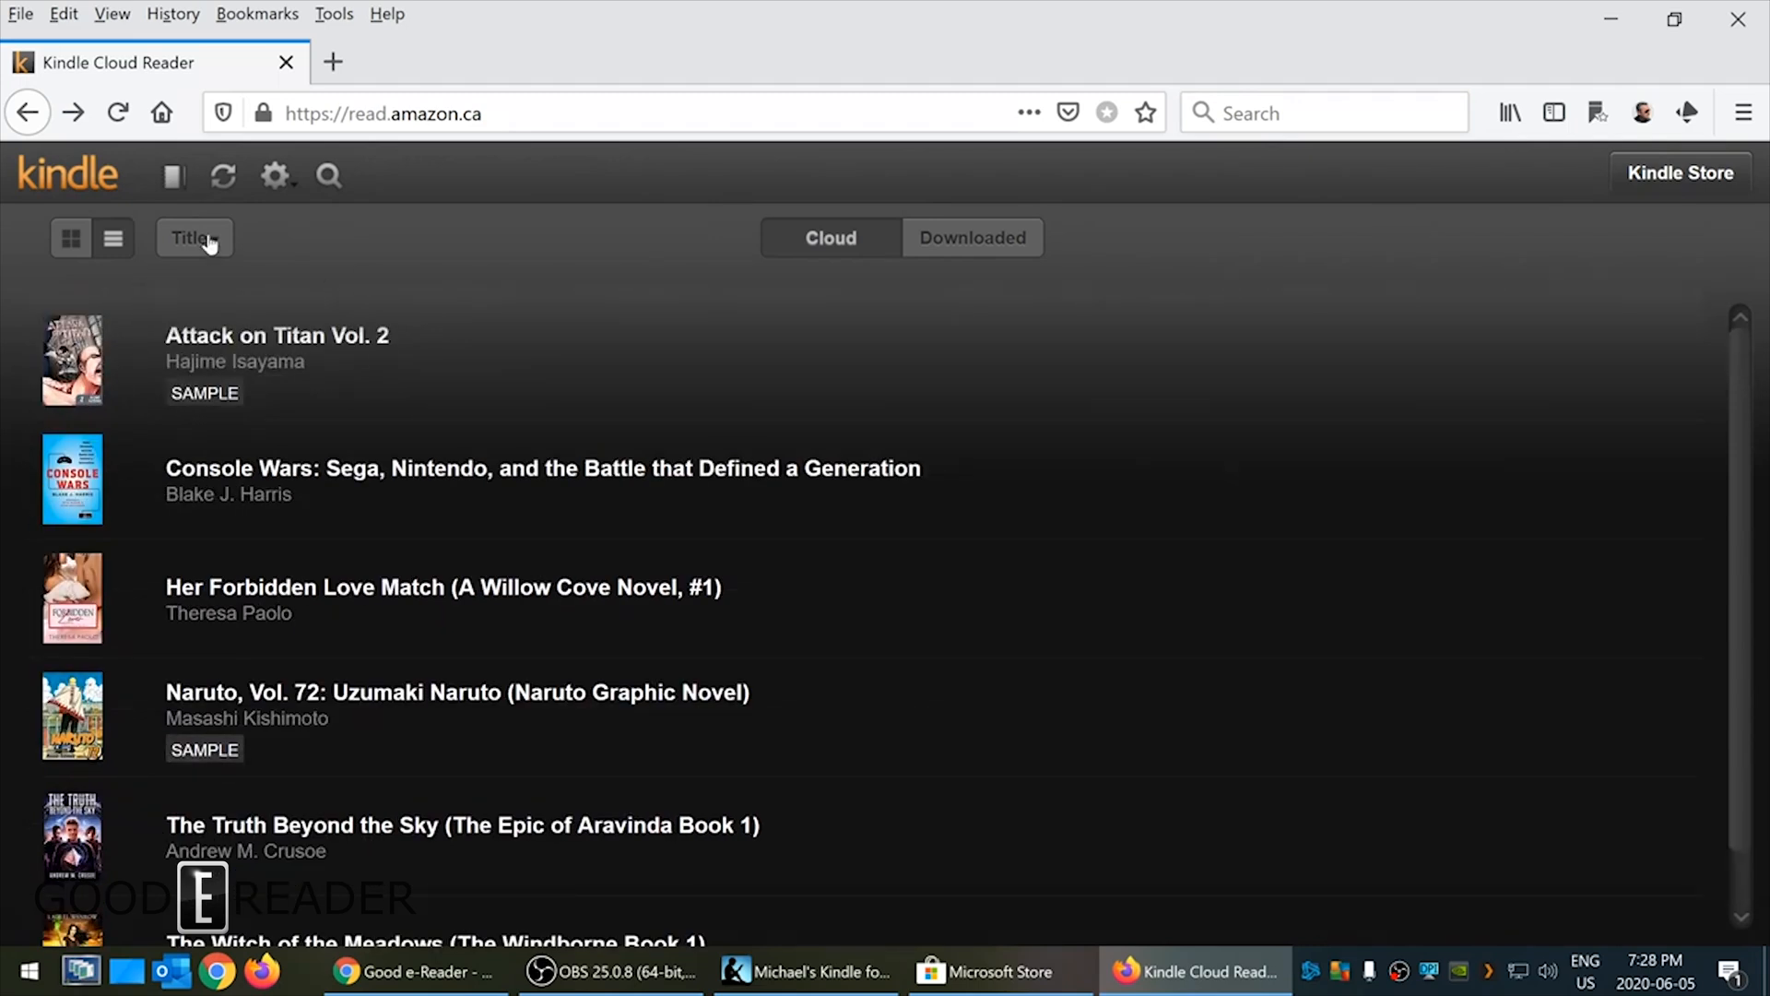
pyautogui.click(191, 237)
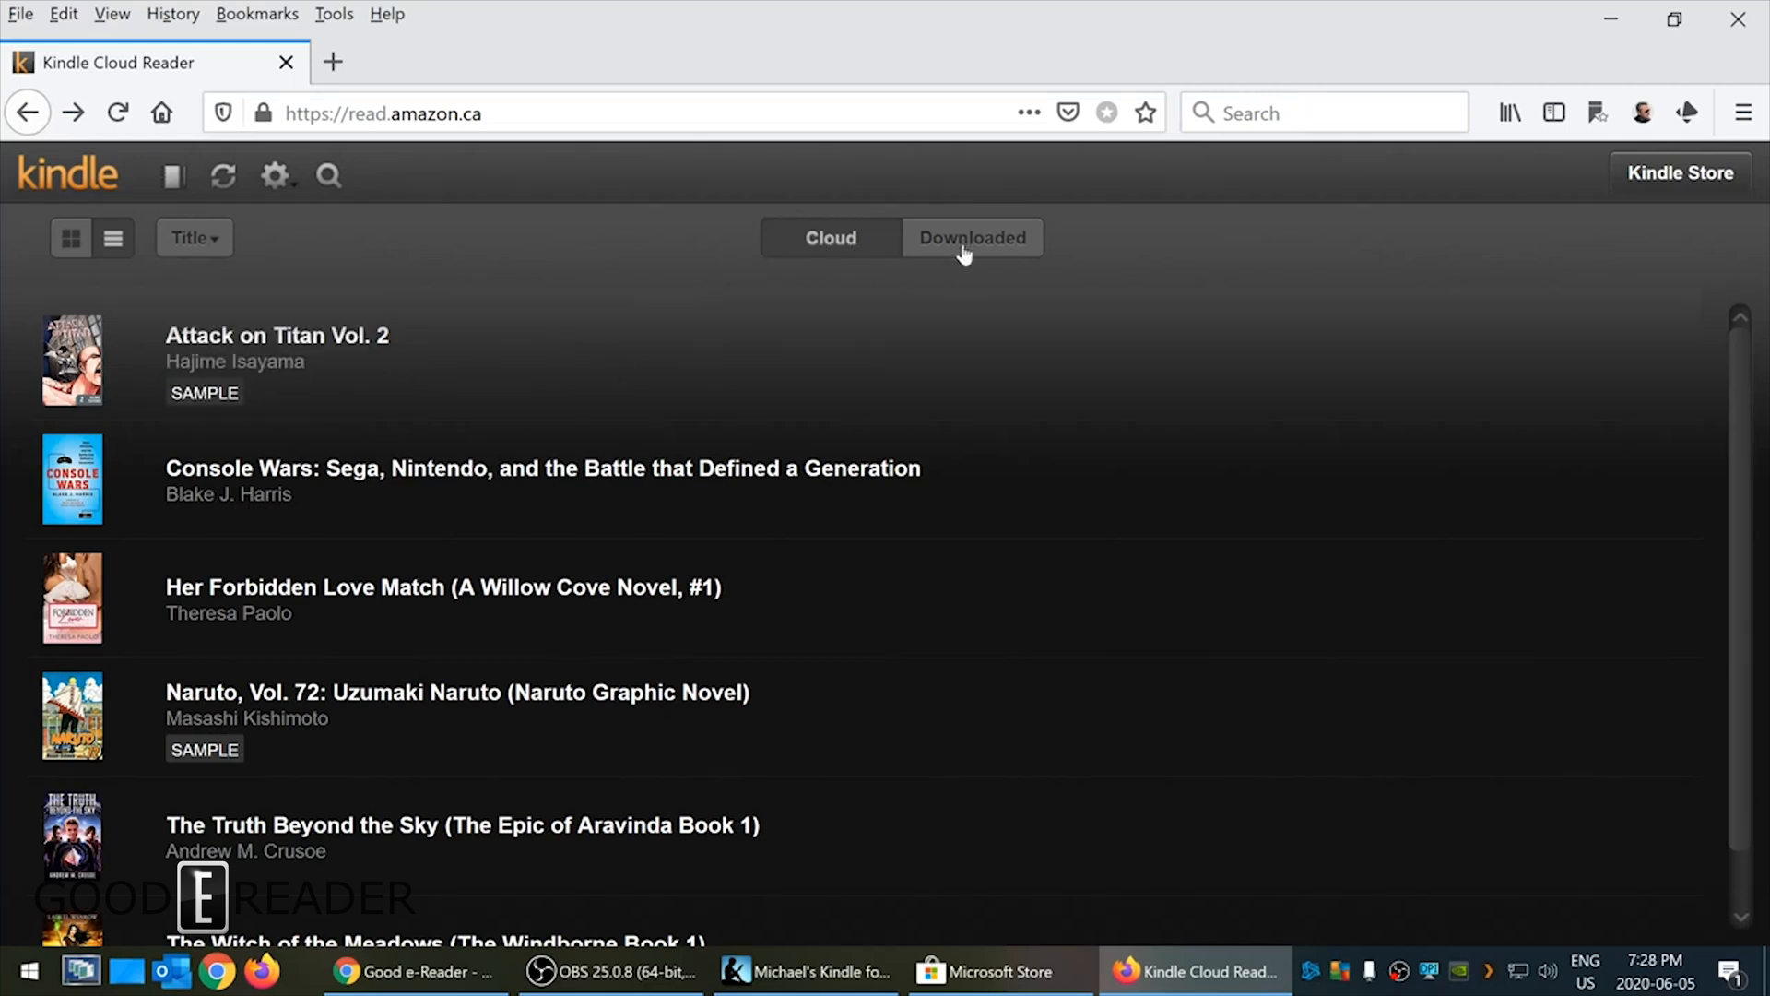
pyautogui.click(971, 237)
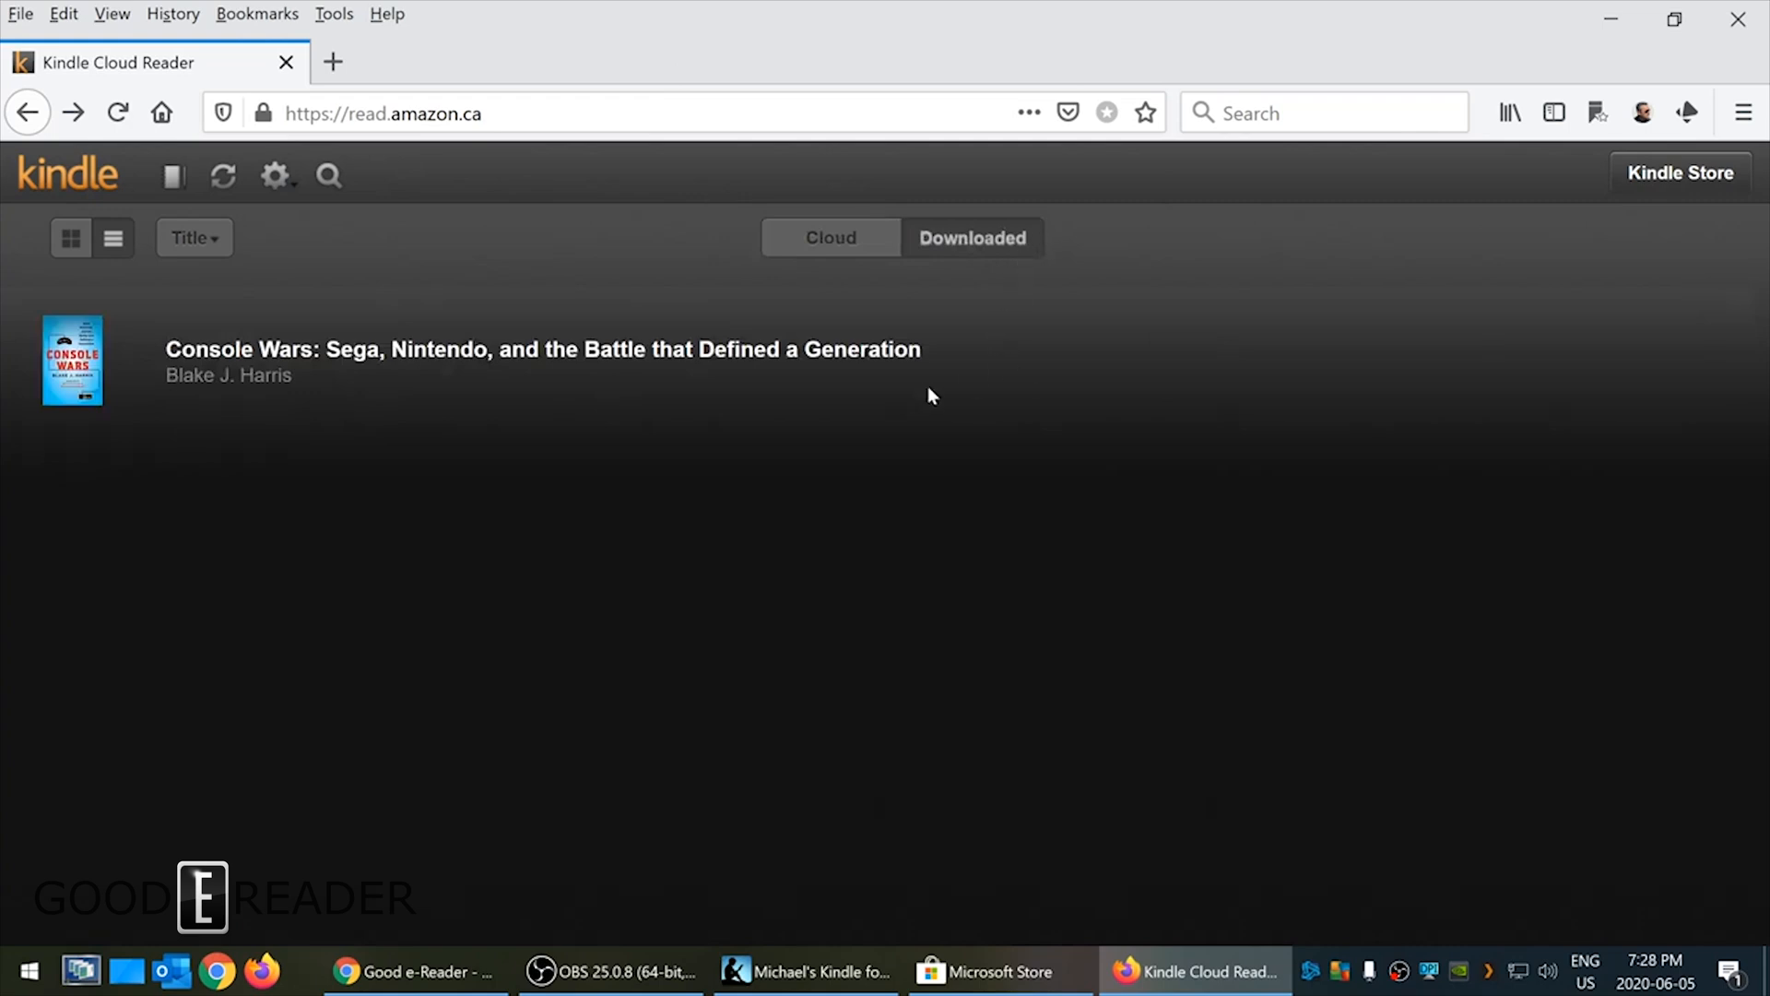
pyautogui.moveTo(988, 294)
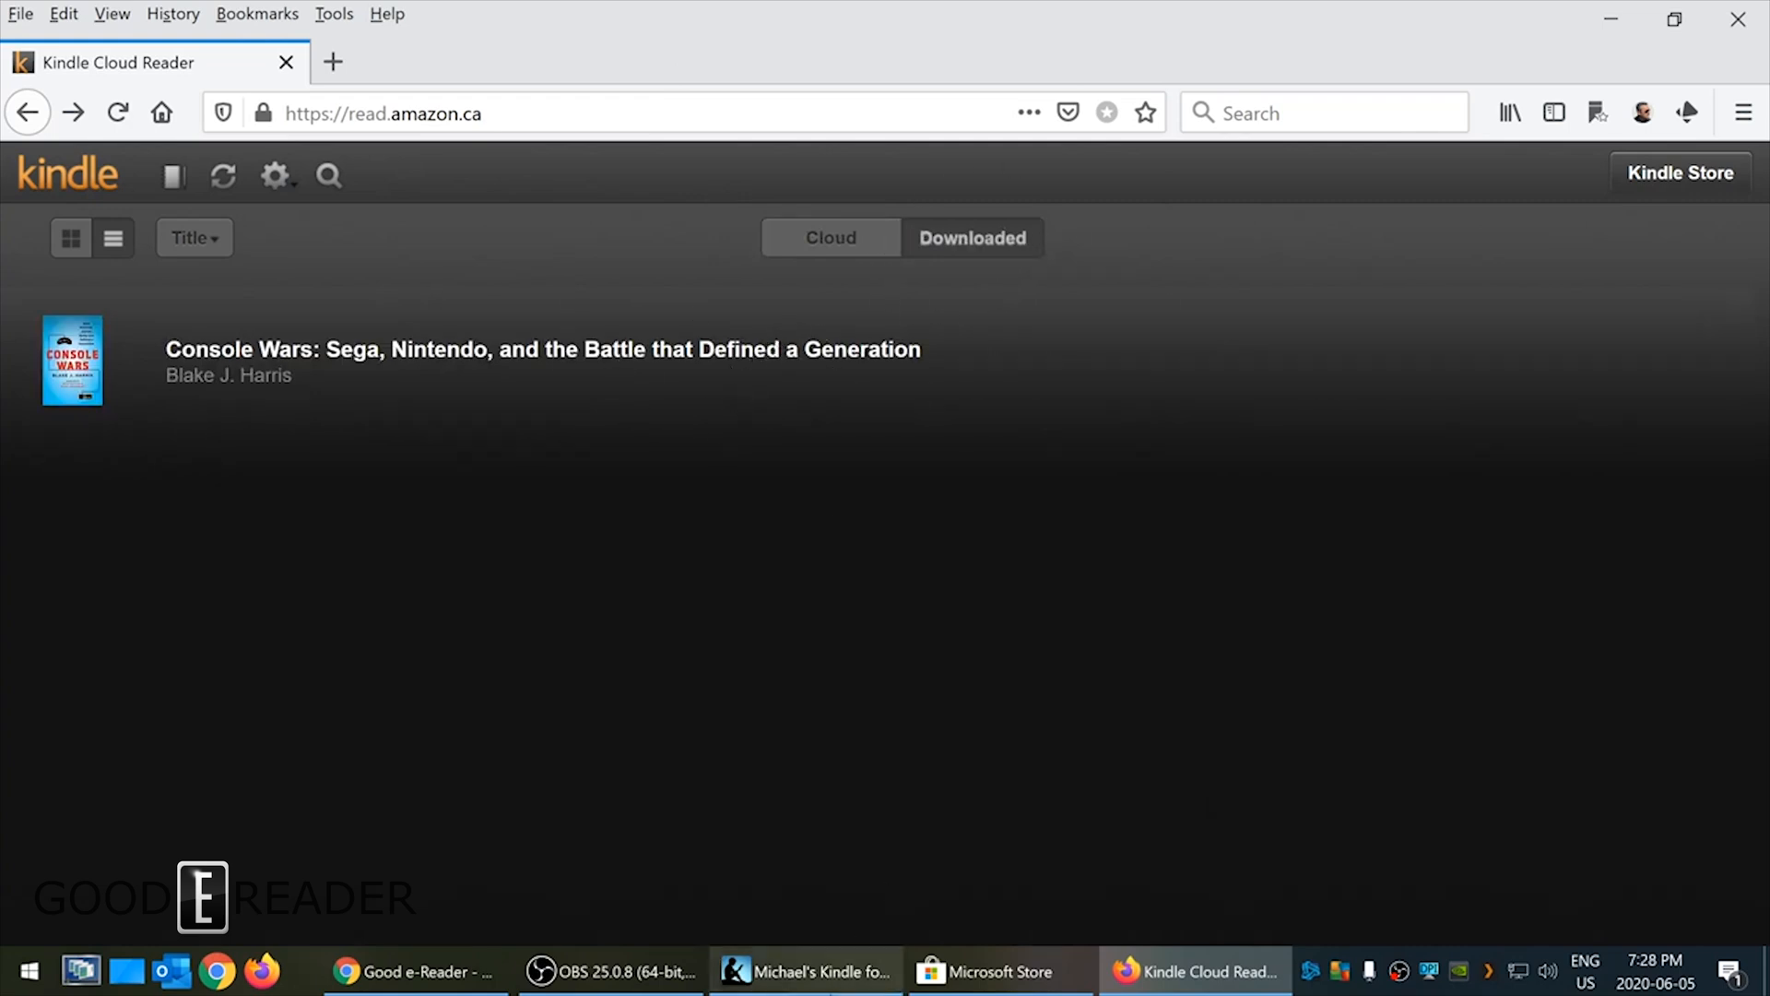
# - Show Kindle for PC's ten-book library as a detailed list, compare with Cloud Reader, then bring up Microsoft Store's kindle results
pyautogui.click(804, 971)
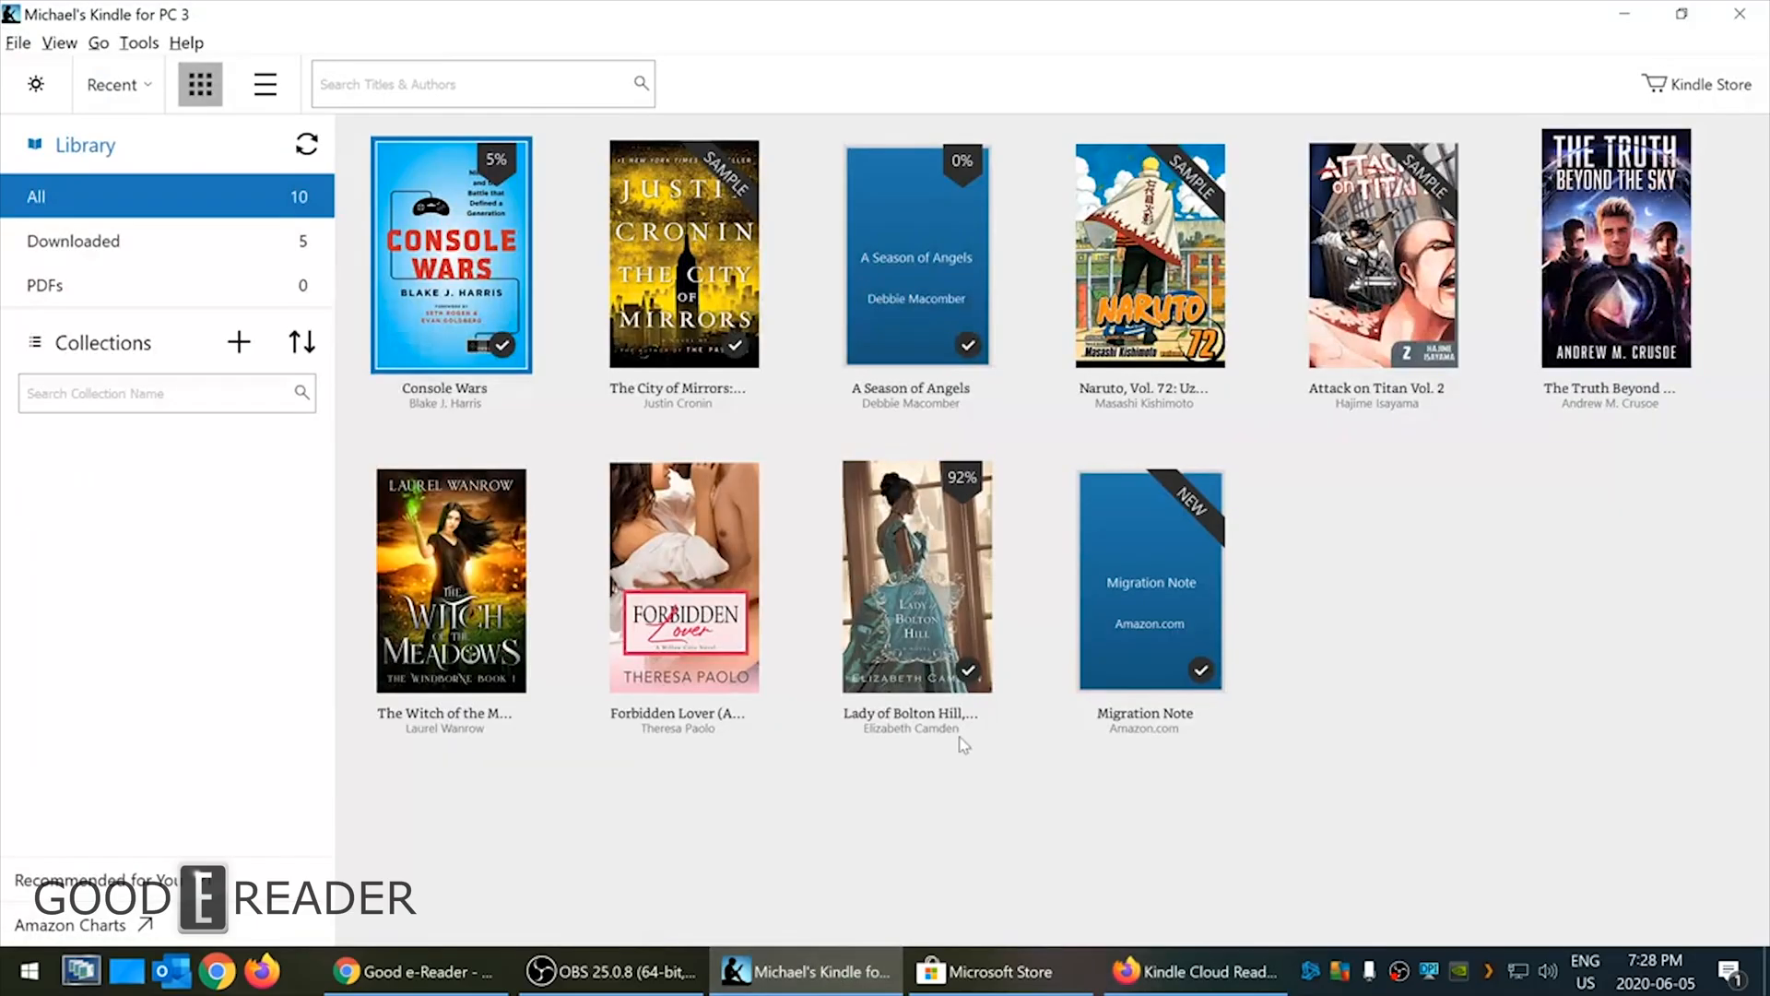
pyautogui.moveTo(51, 68)
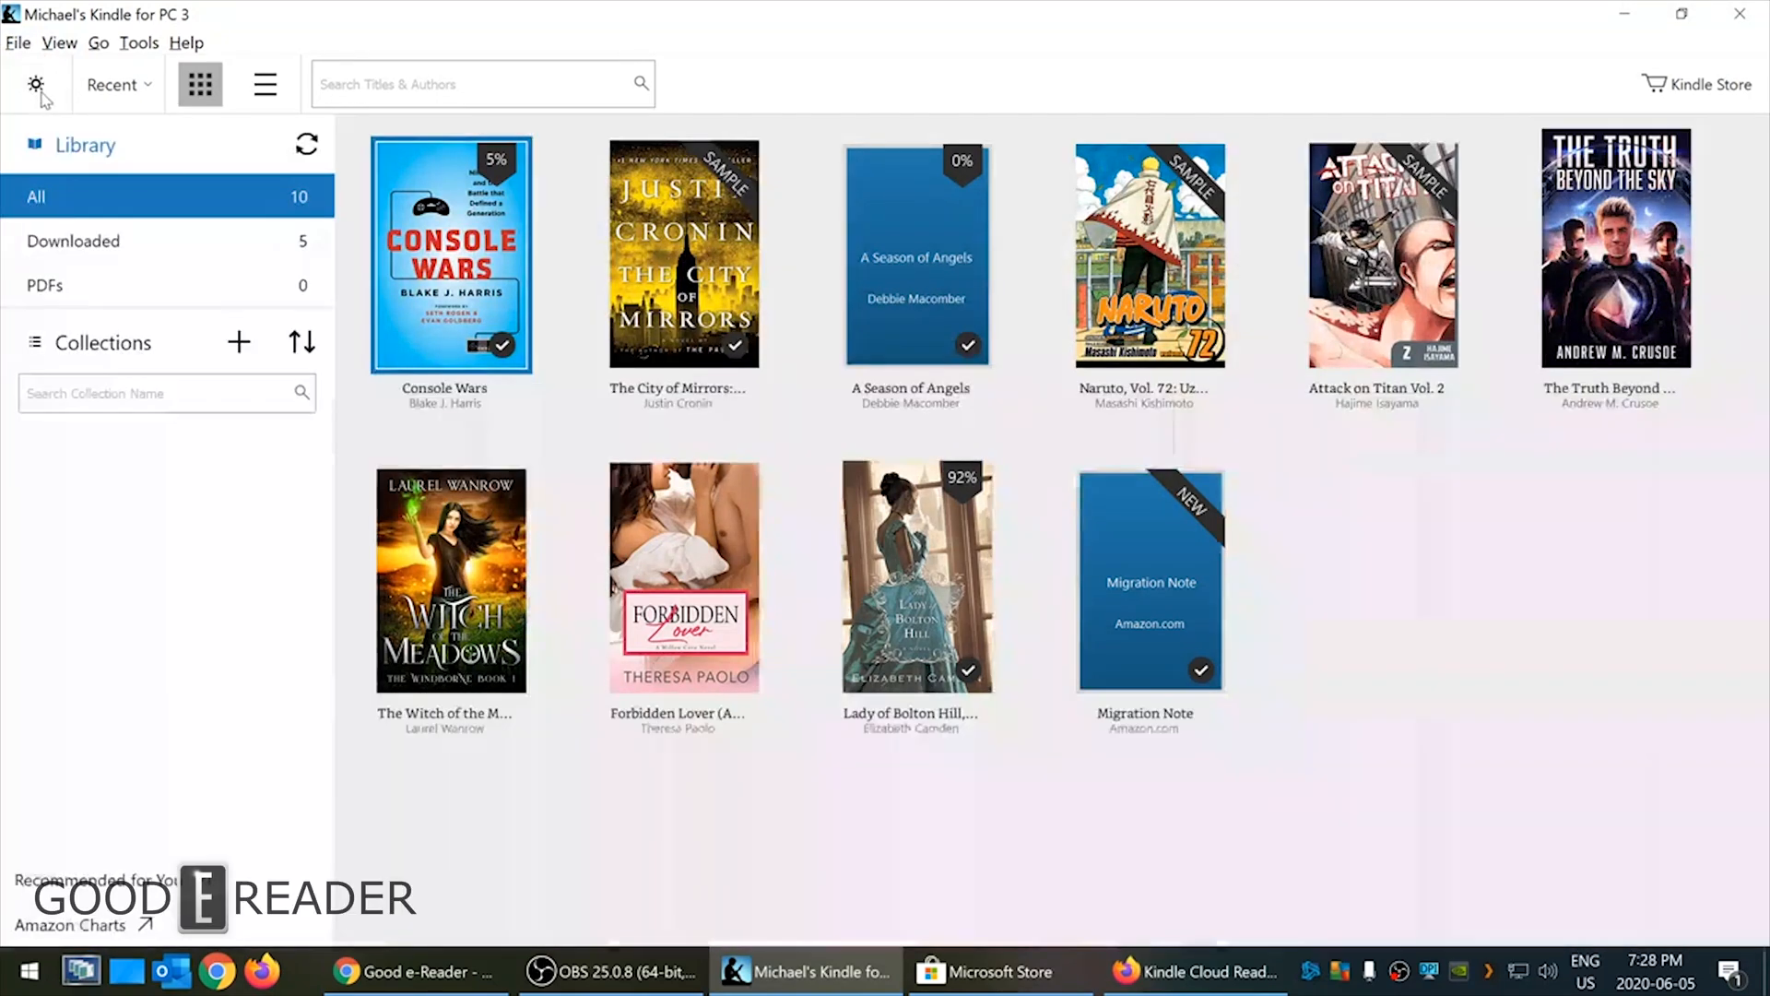
pyautogui.click(112, 84)
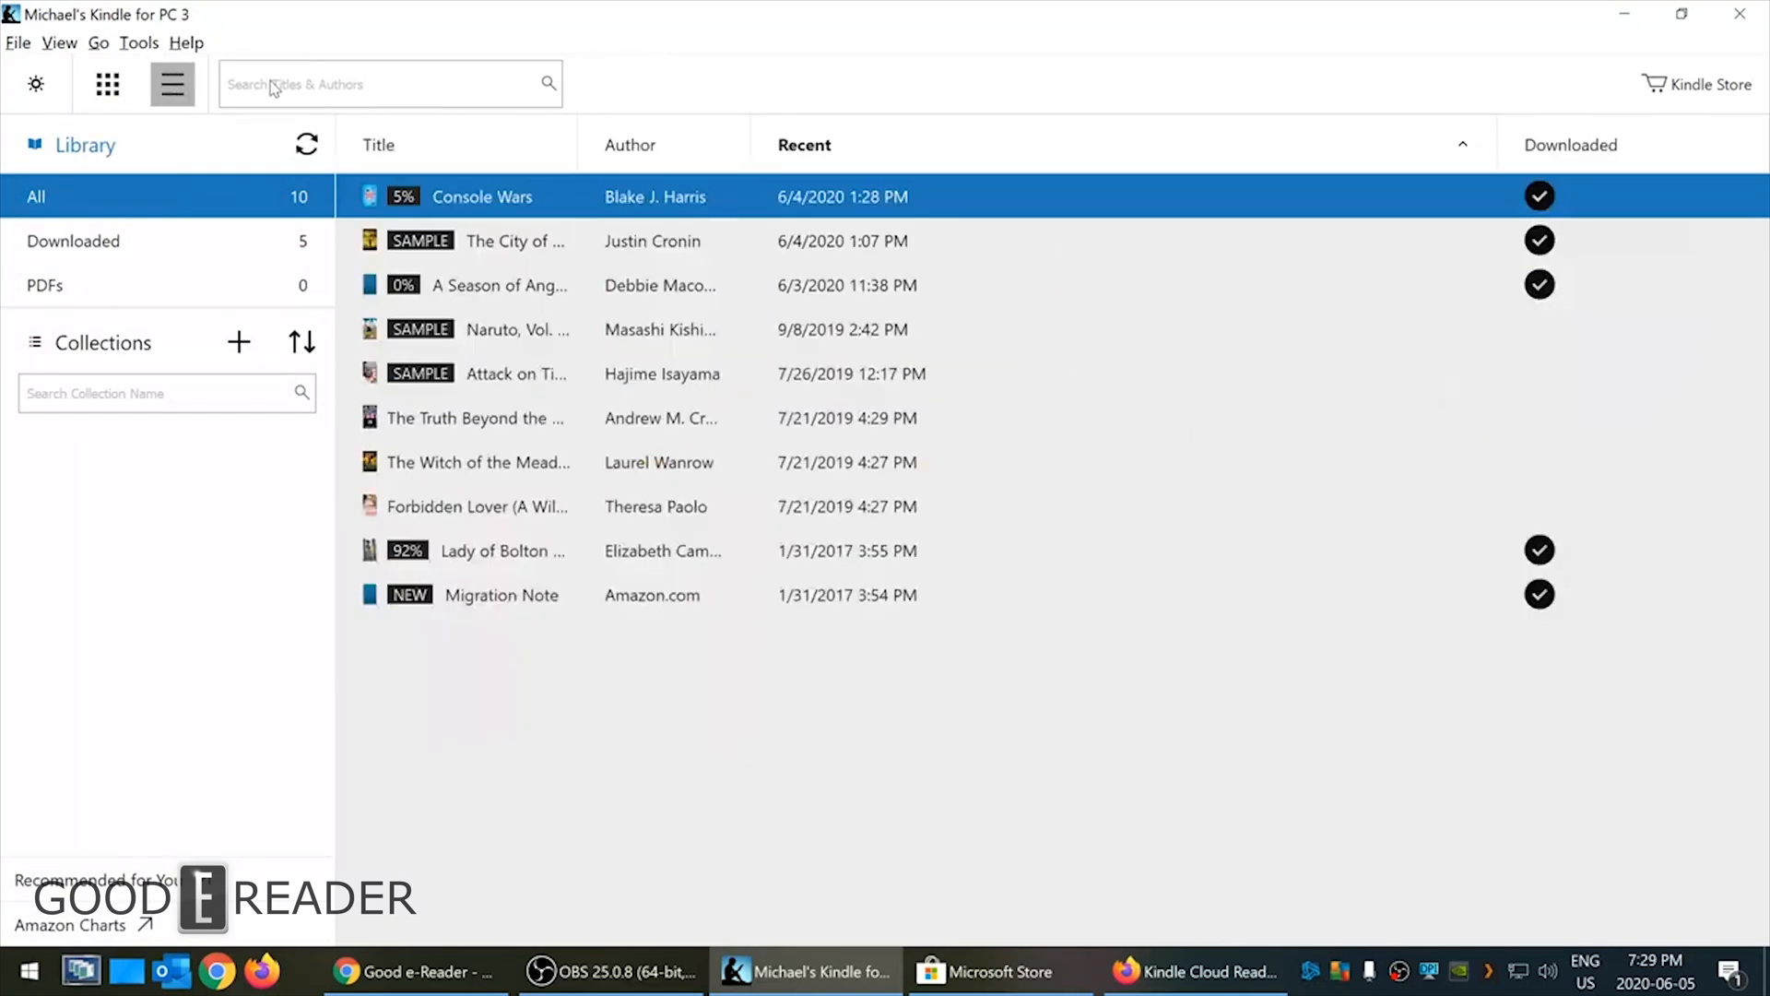
pyautogui.moveTo(173, 84)
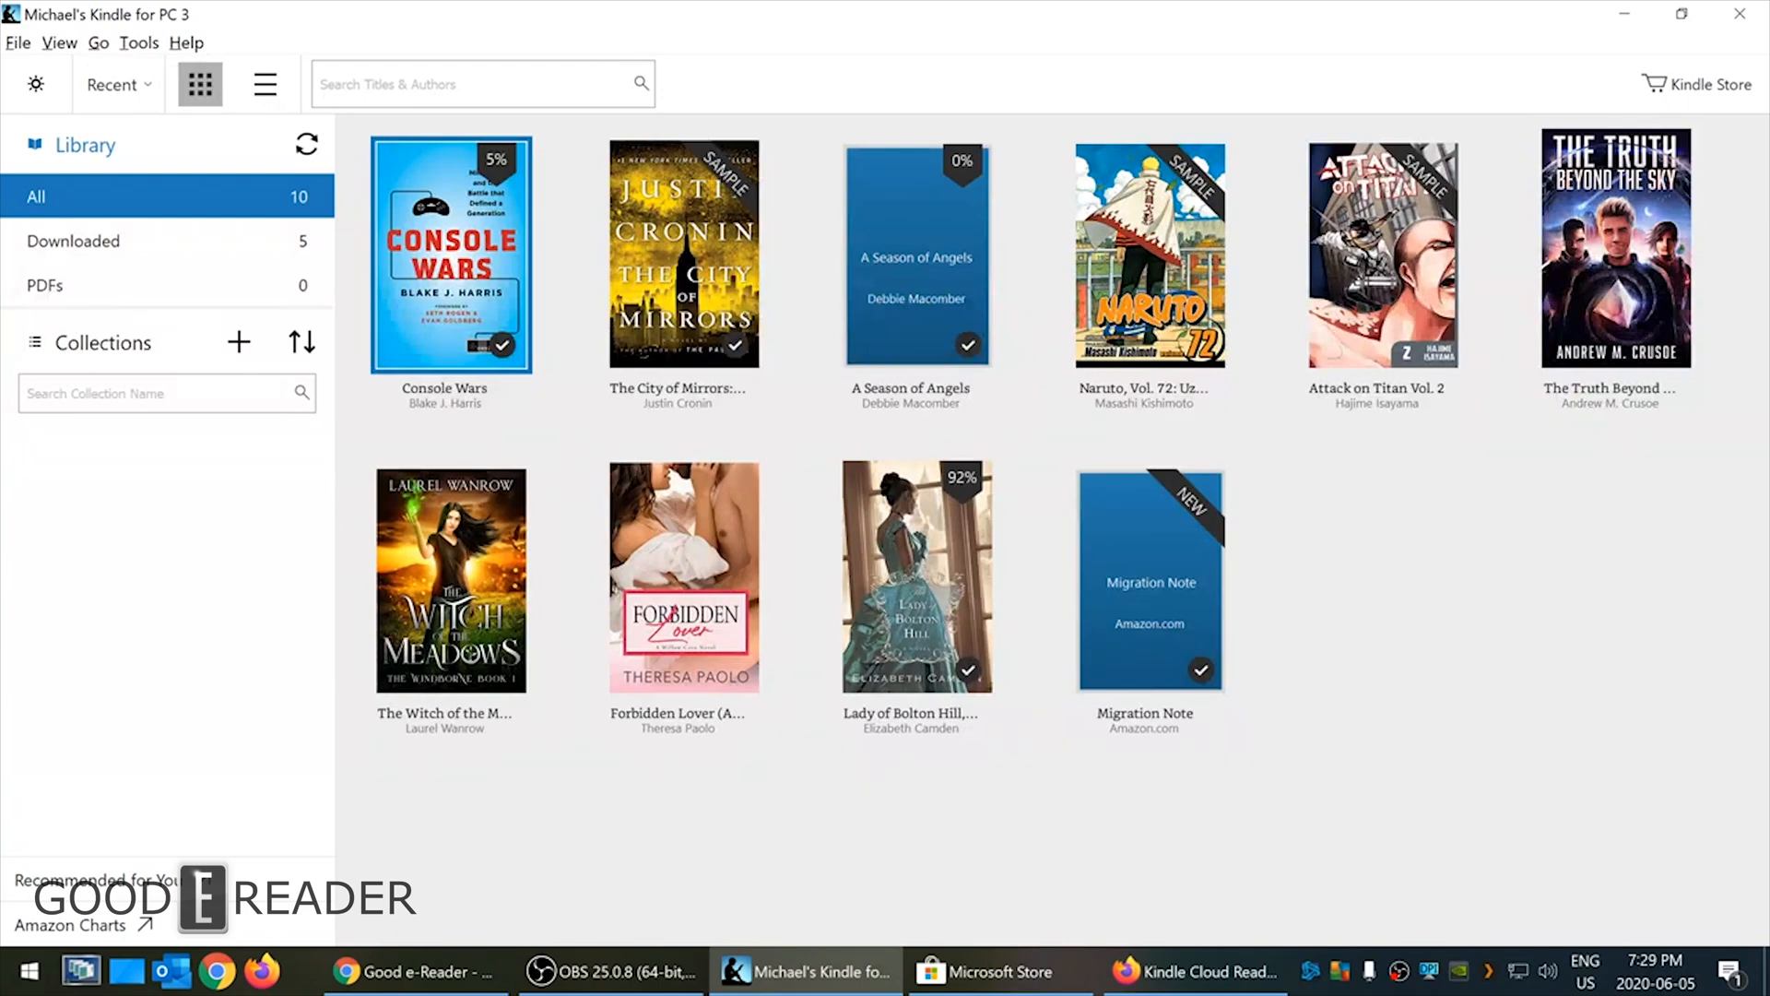
pyautogui.moveTo(1699, 100)
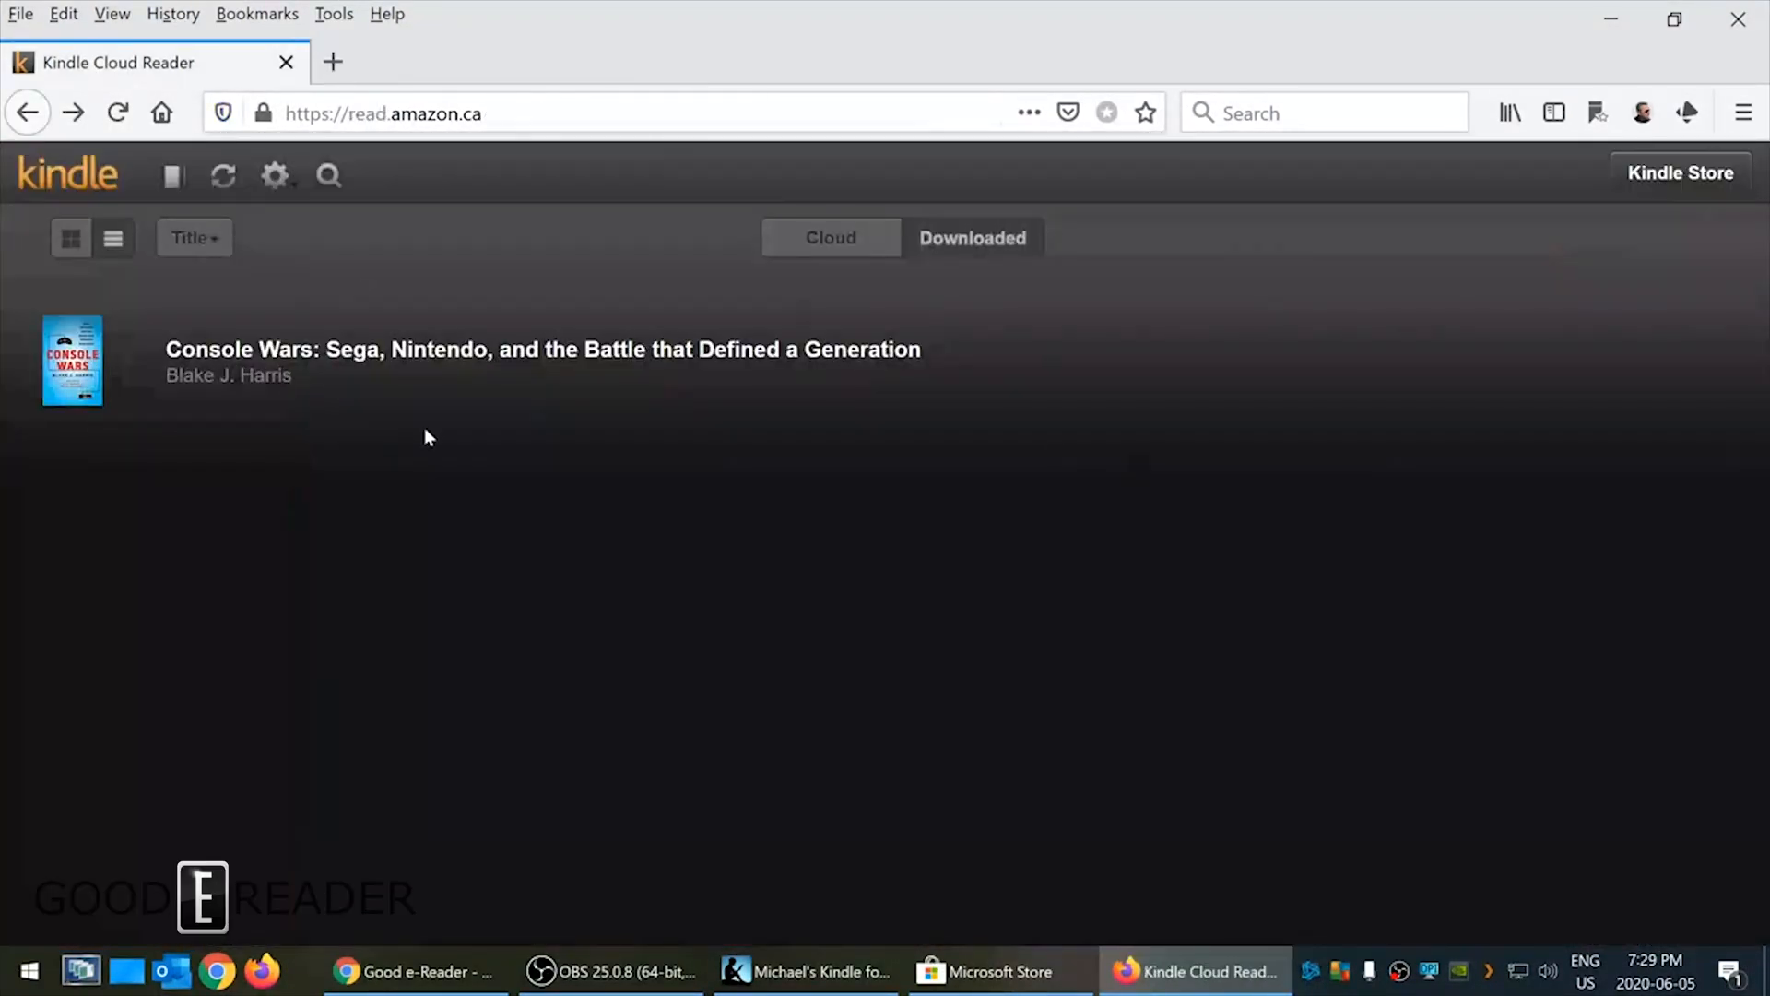
pyautogui.click(804, 971)
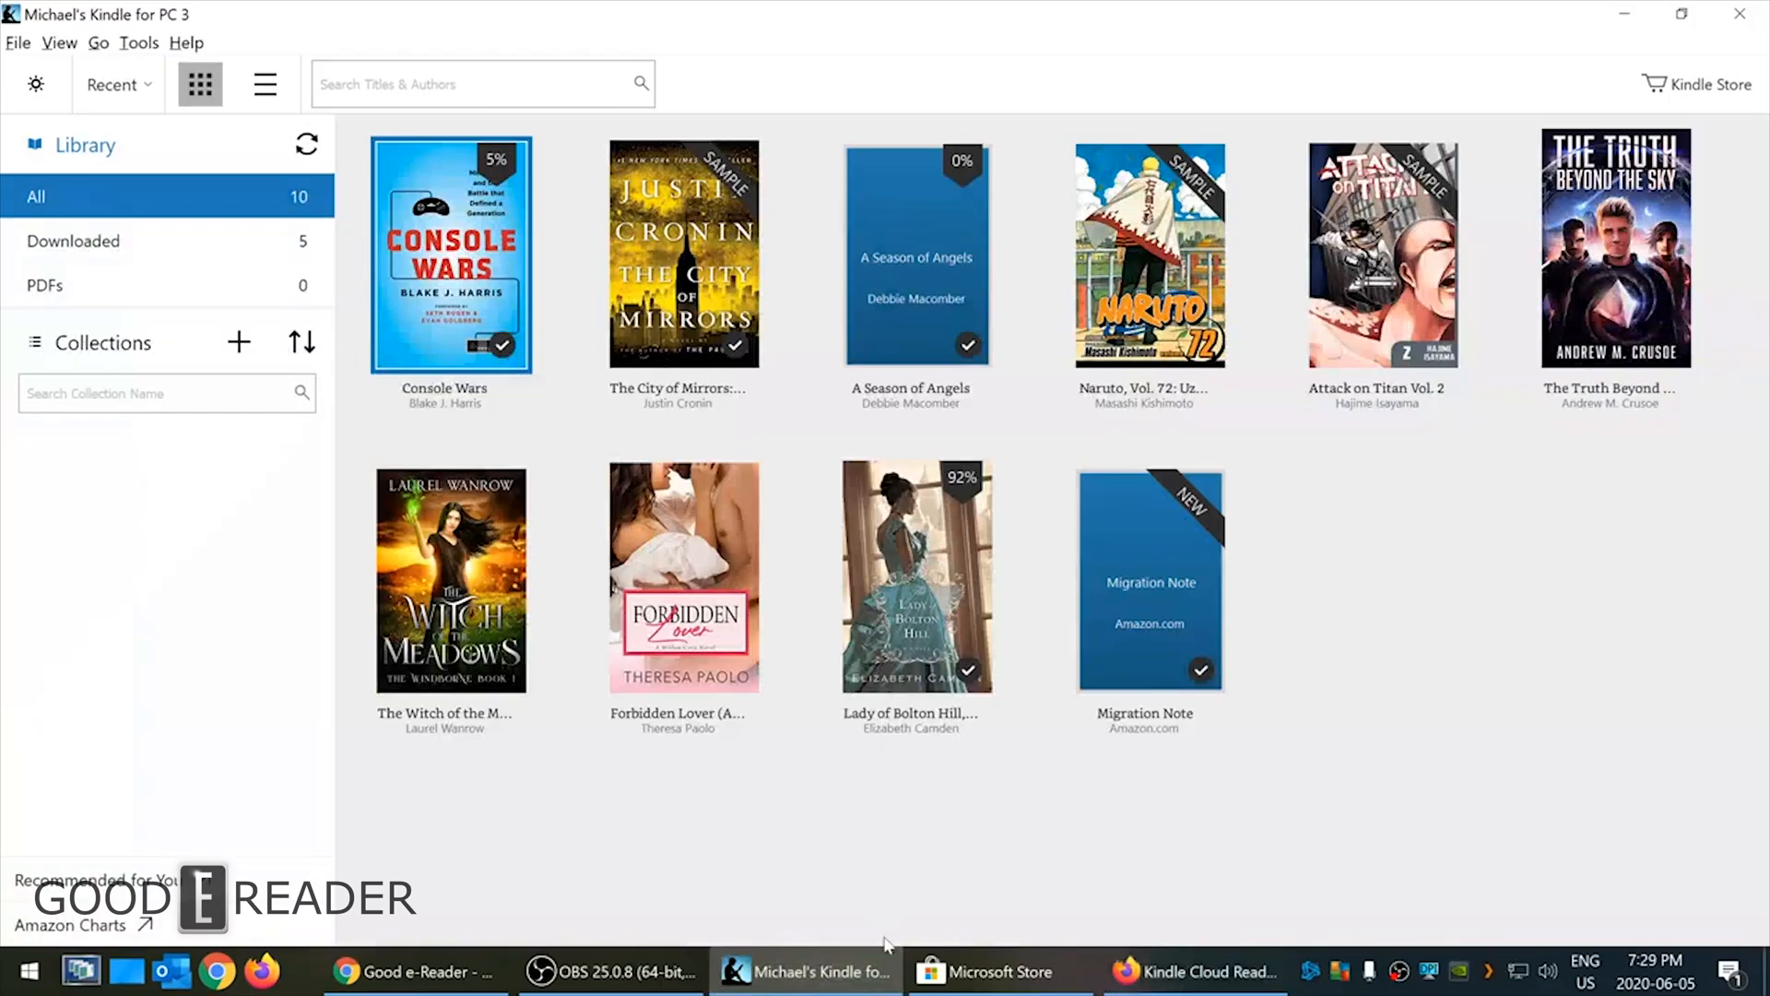
pyautogui.moveTo(819, 110)
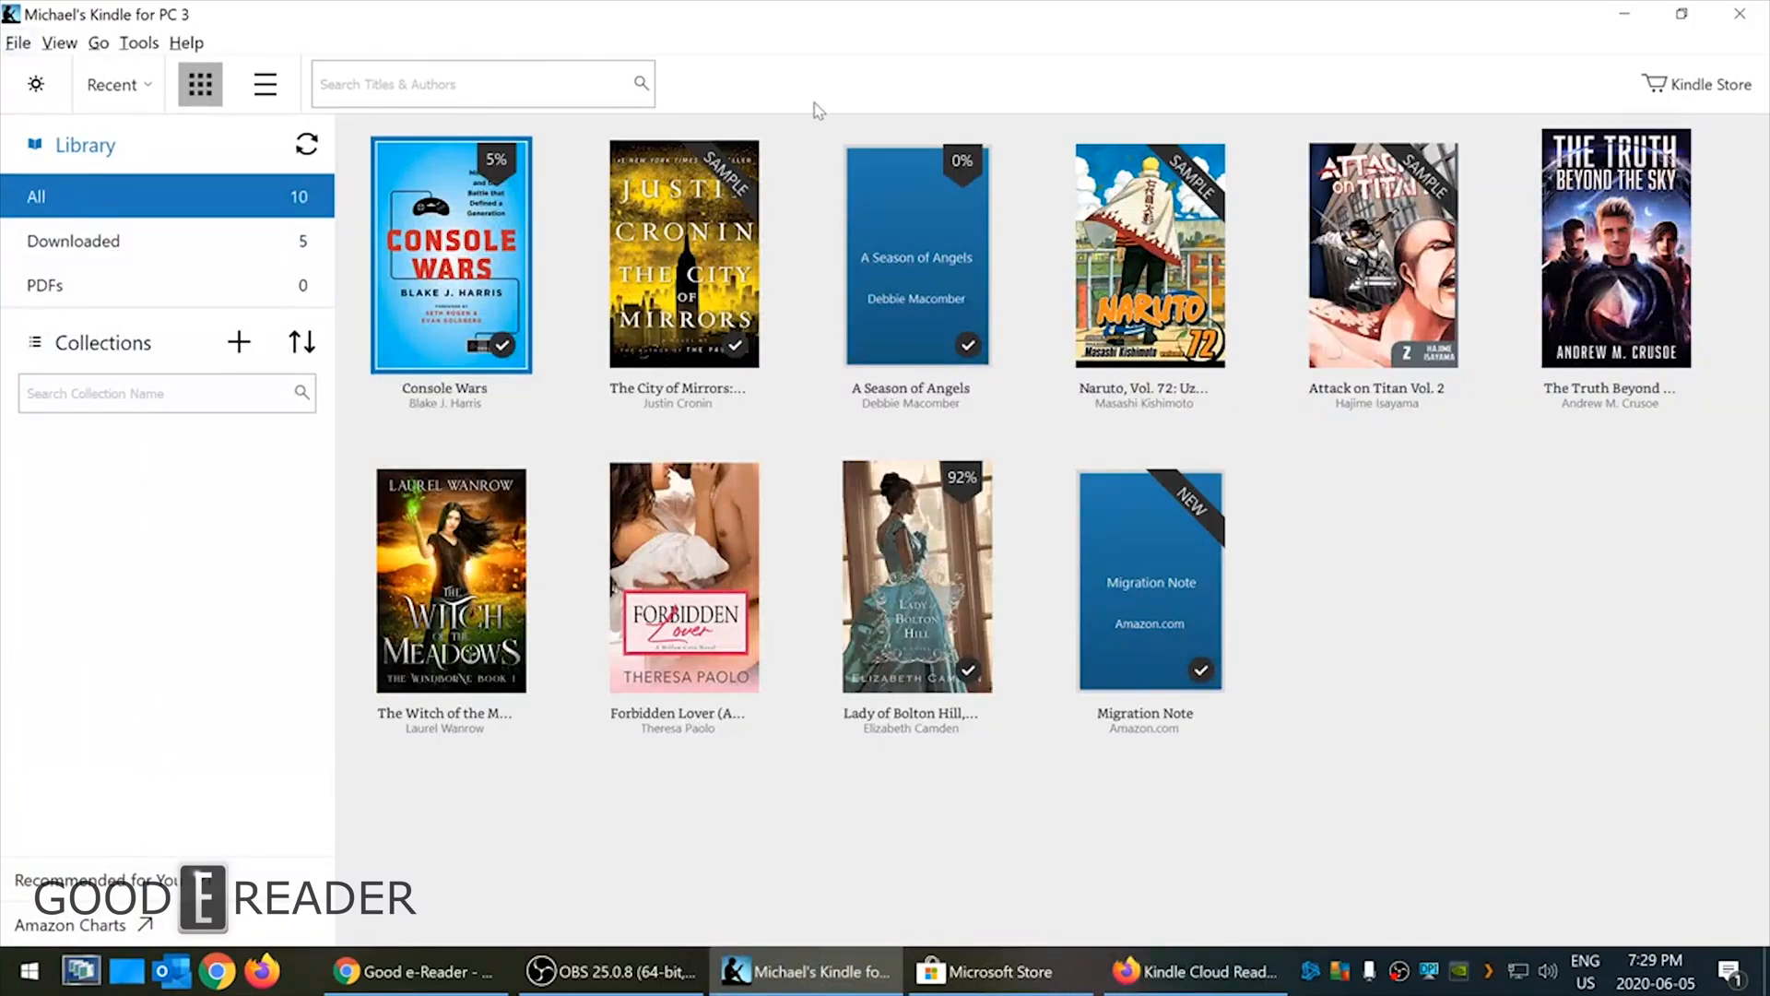
pyautogui.click(997, 971)
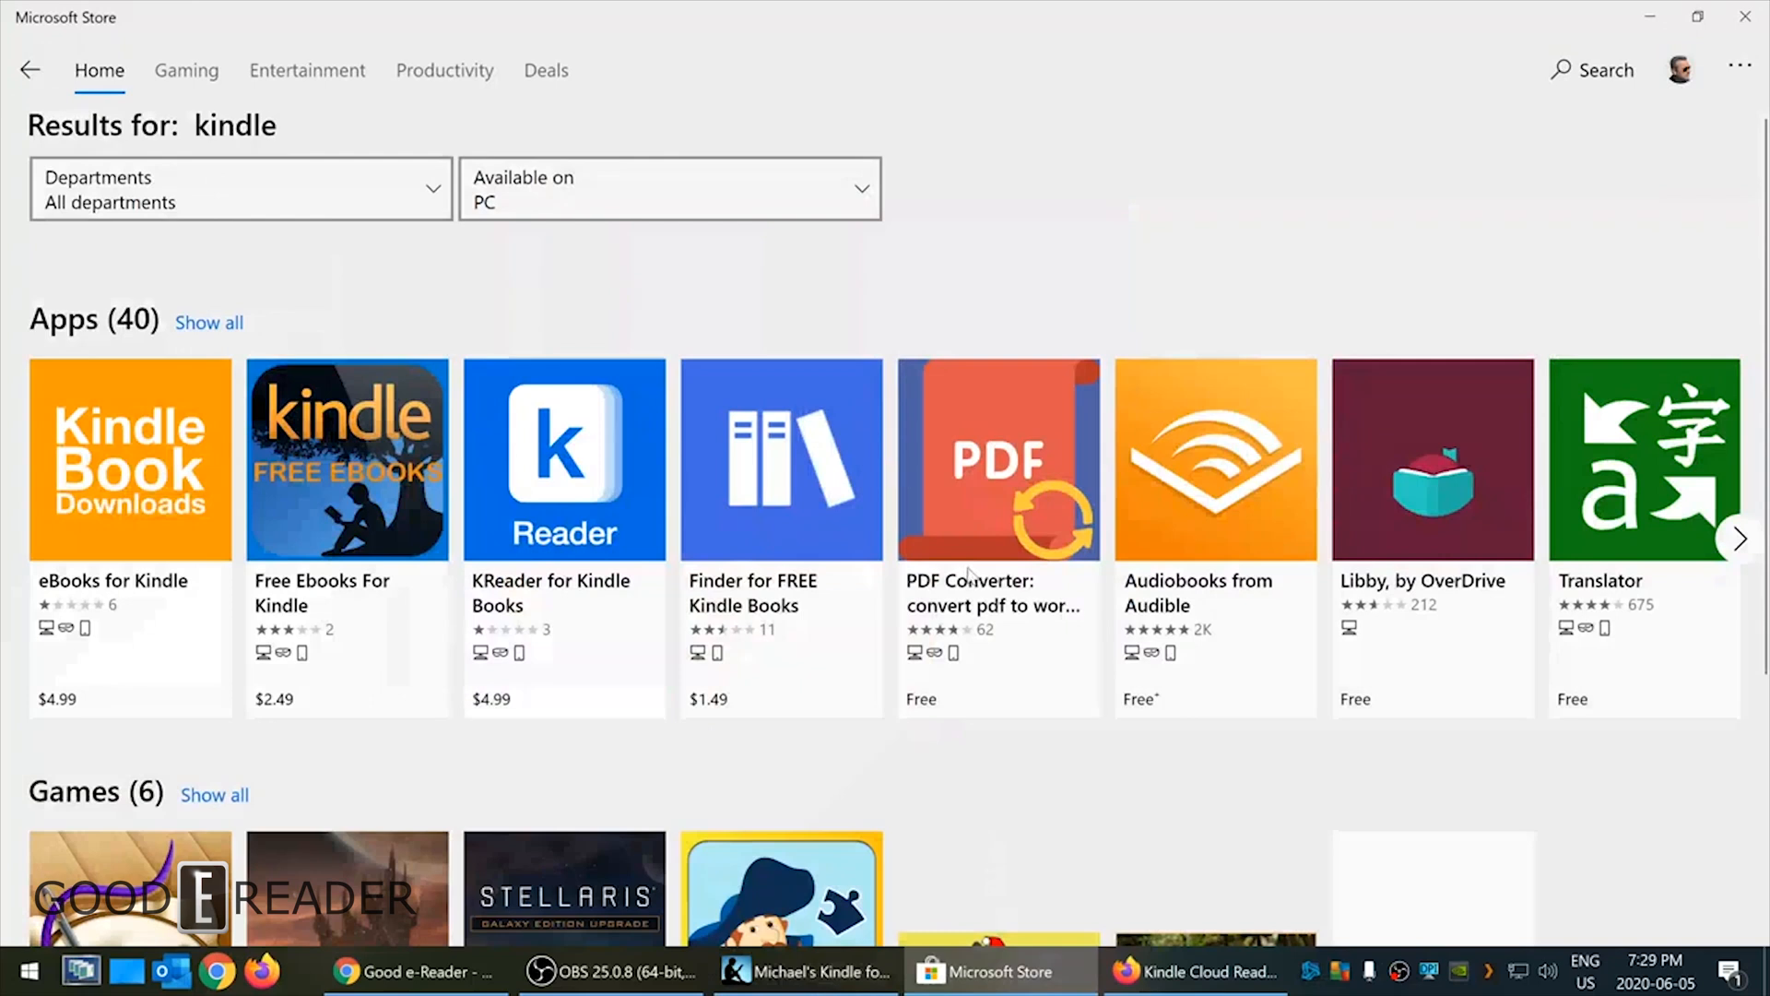
pyautogui.moveTo(544, 486)
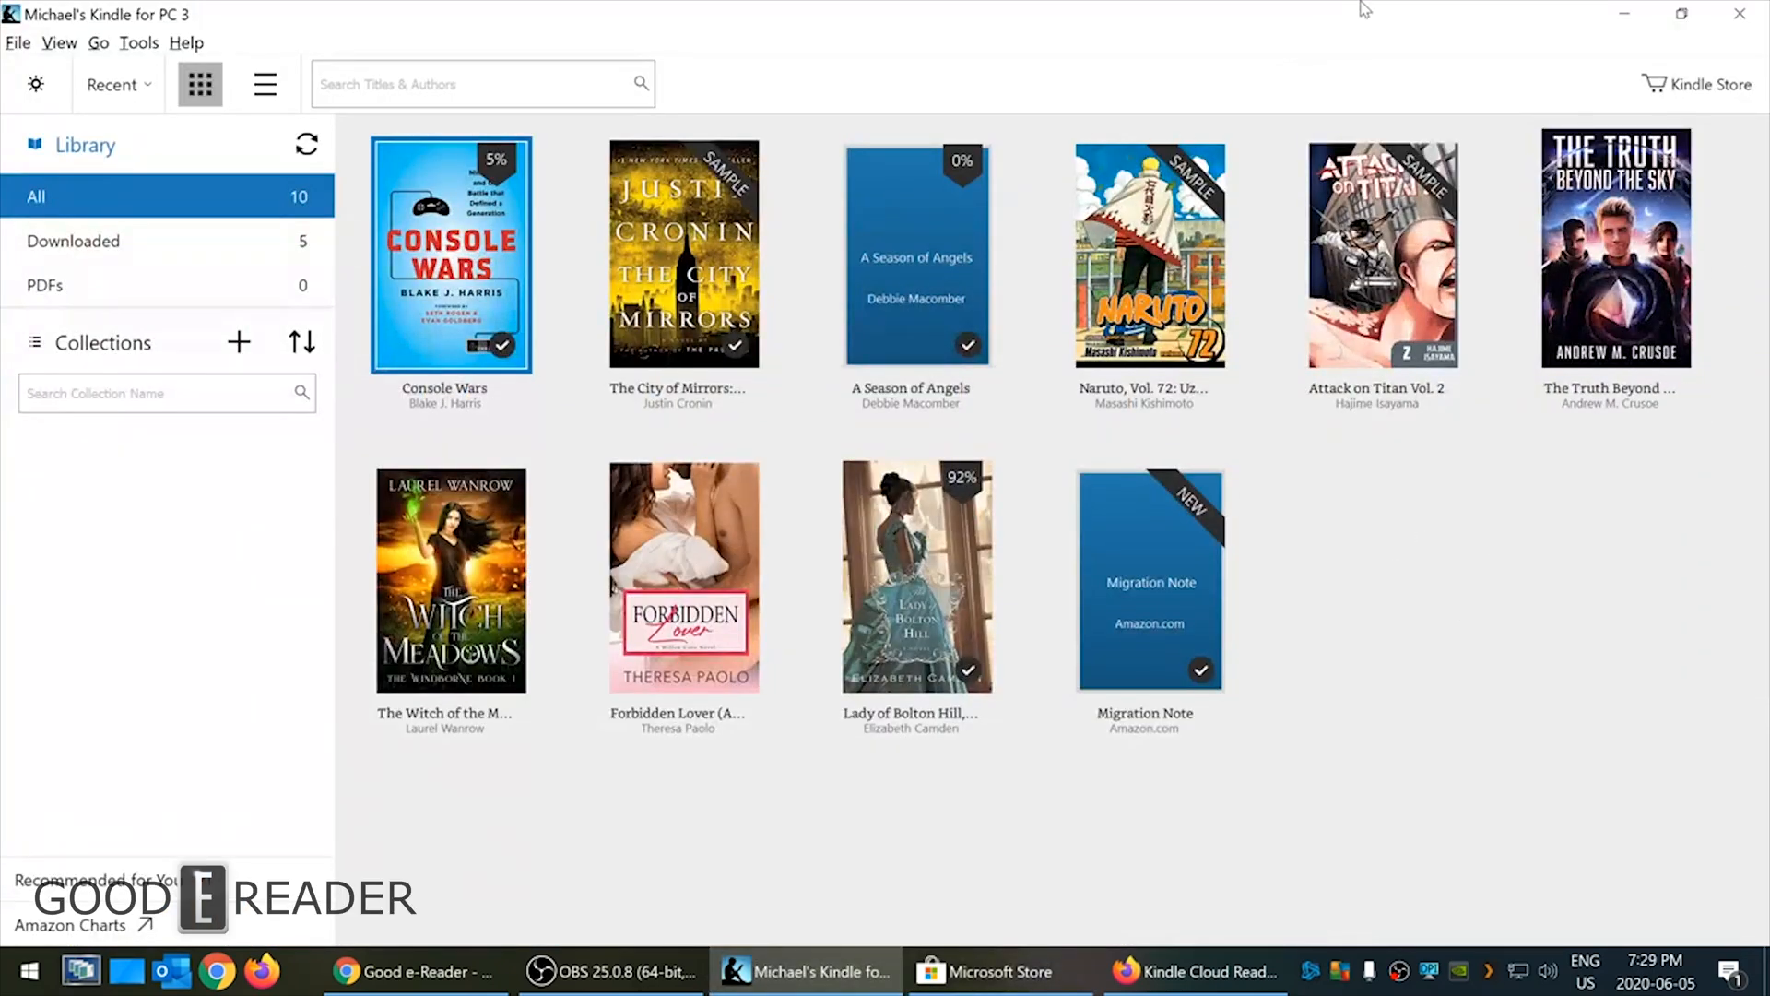
pyautogui.click(18, 42)
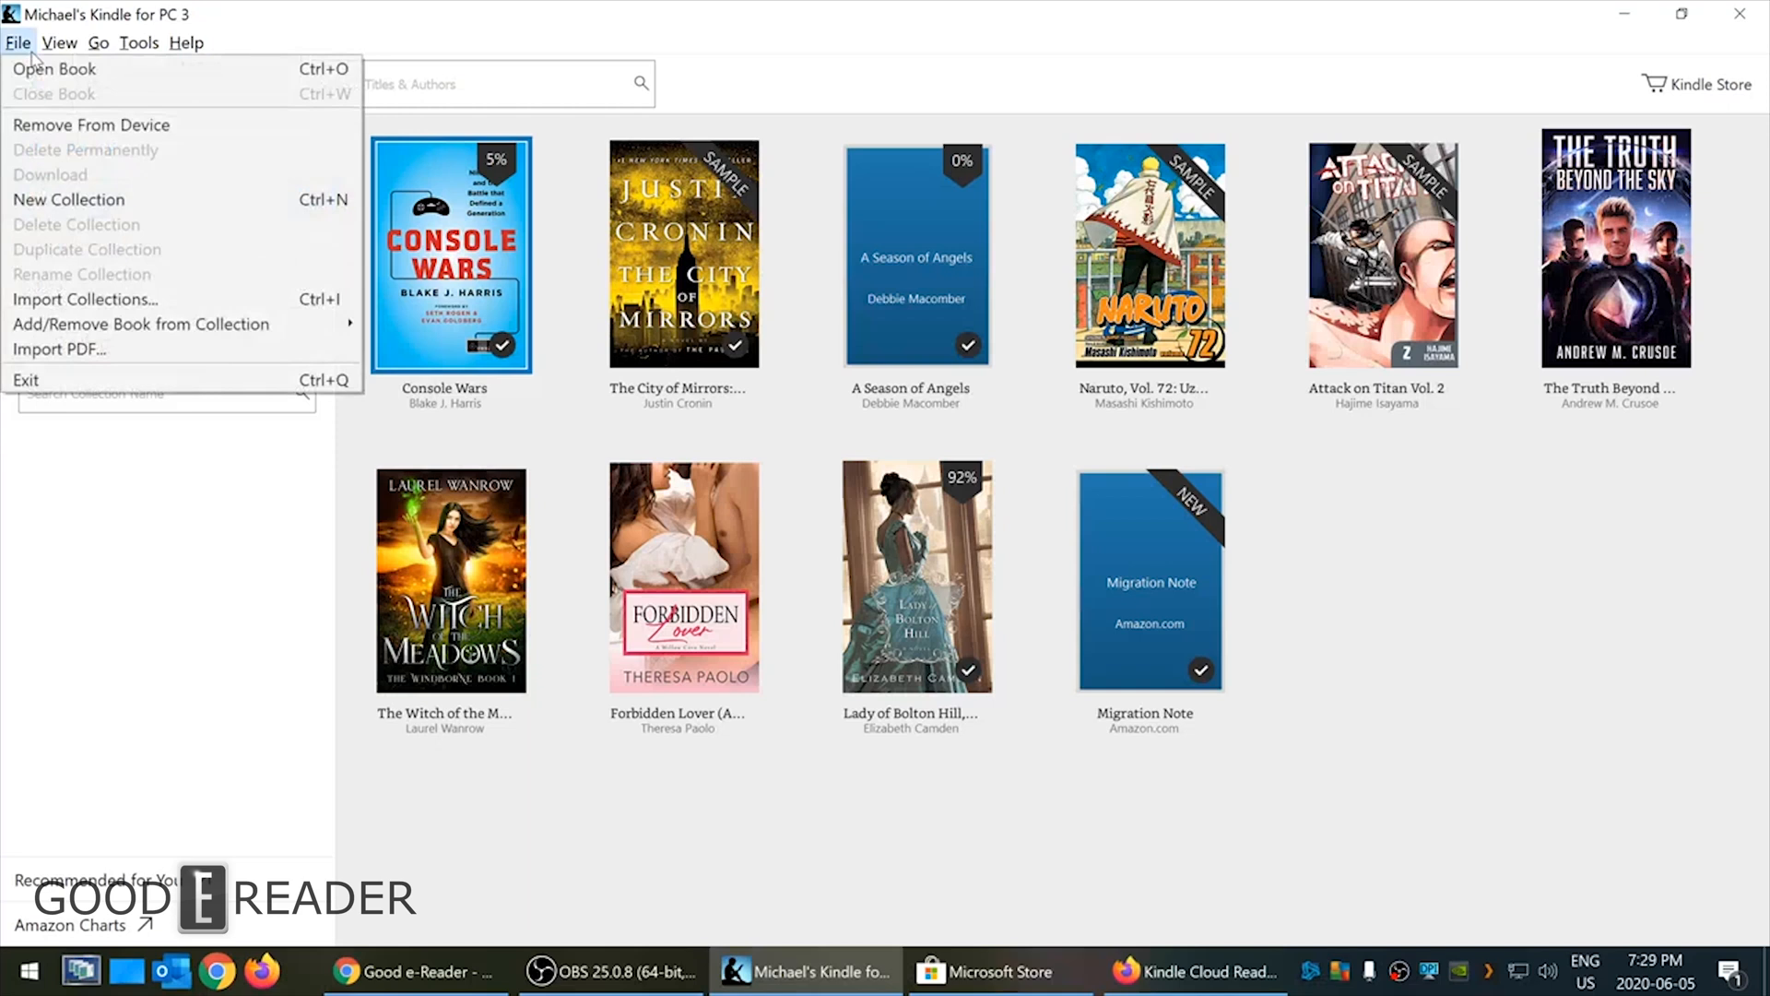
pyautogui.moveTo(91, 126)
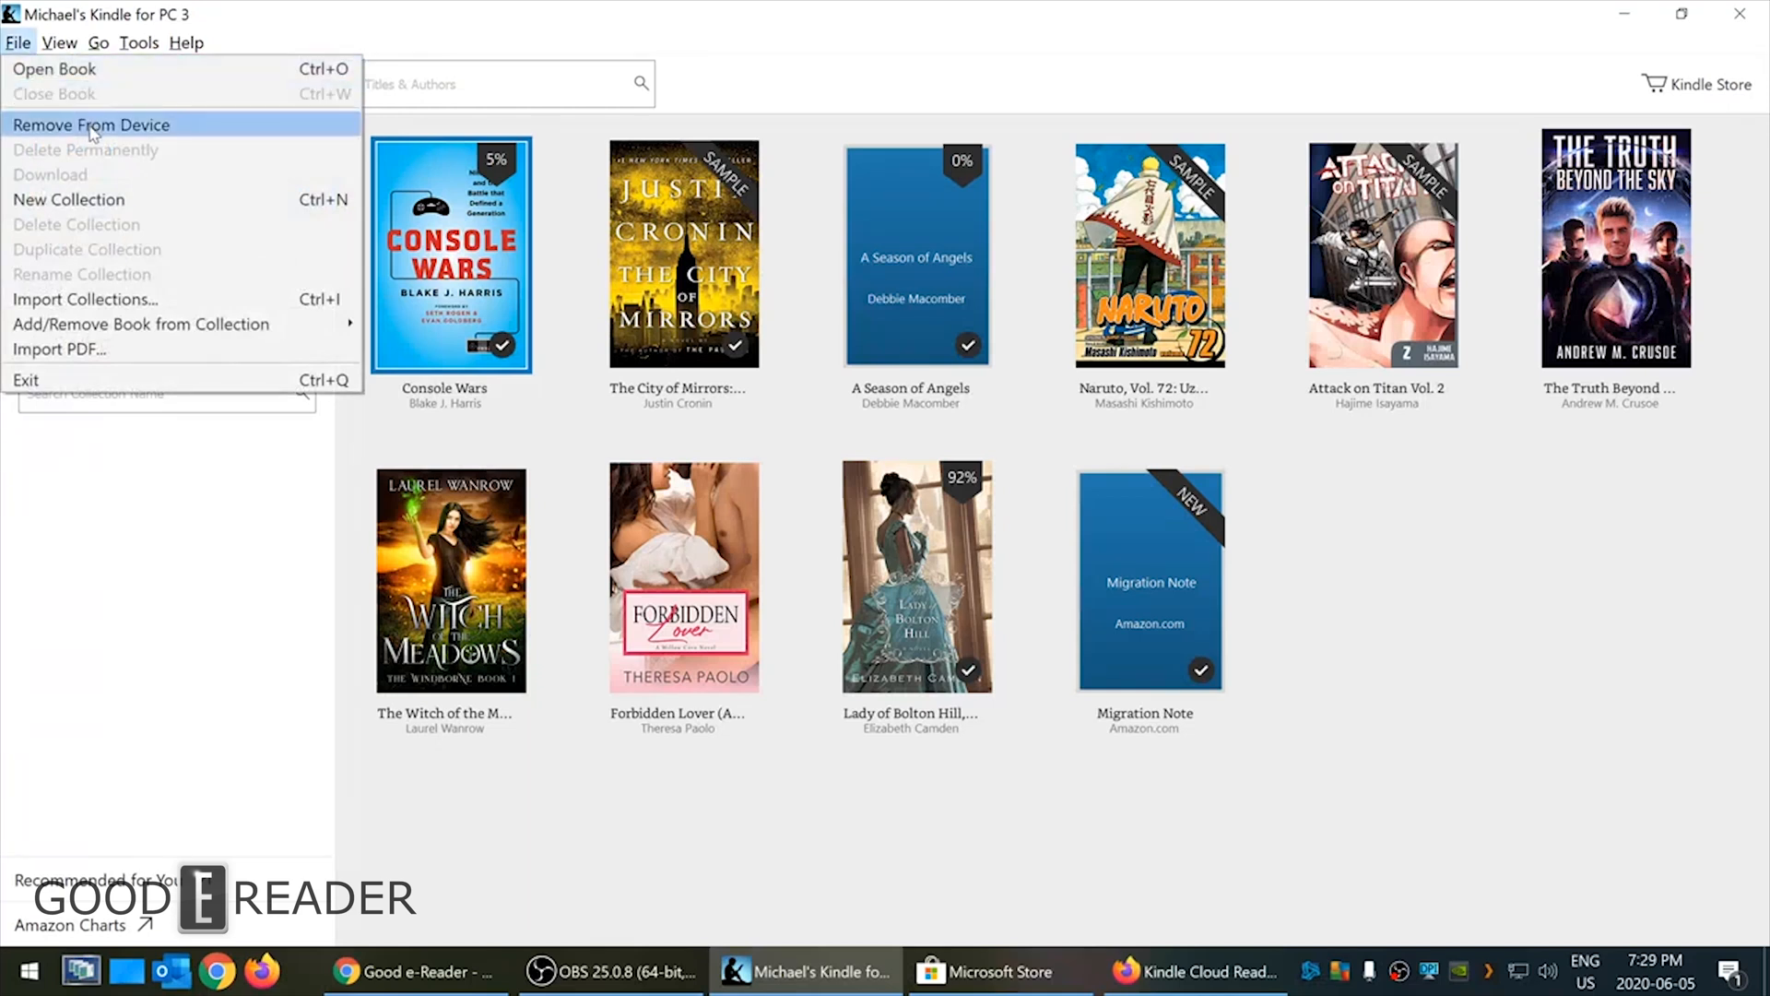
pyautogui.moveTo(69, 199)
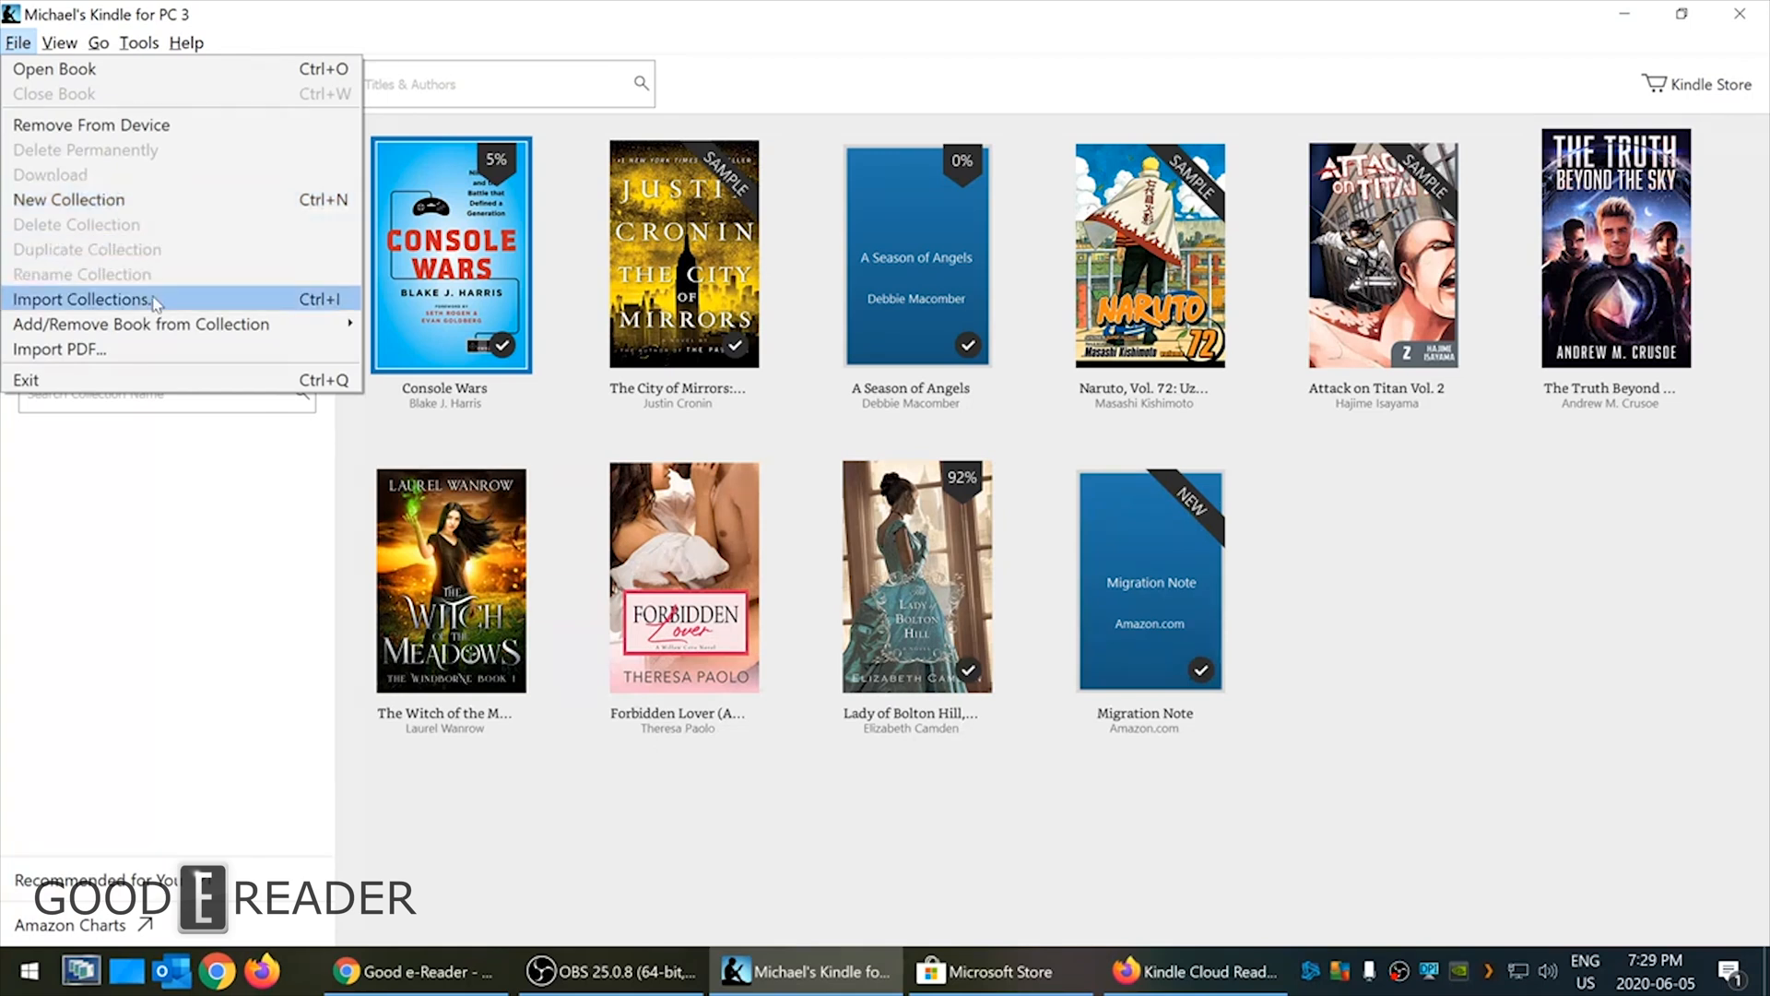
pyautogui.moveTo(212, 361)
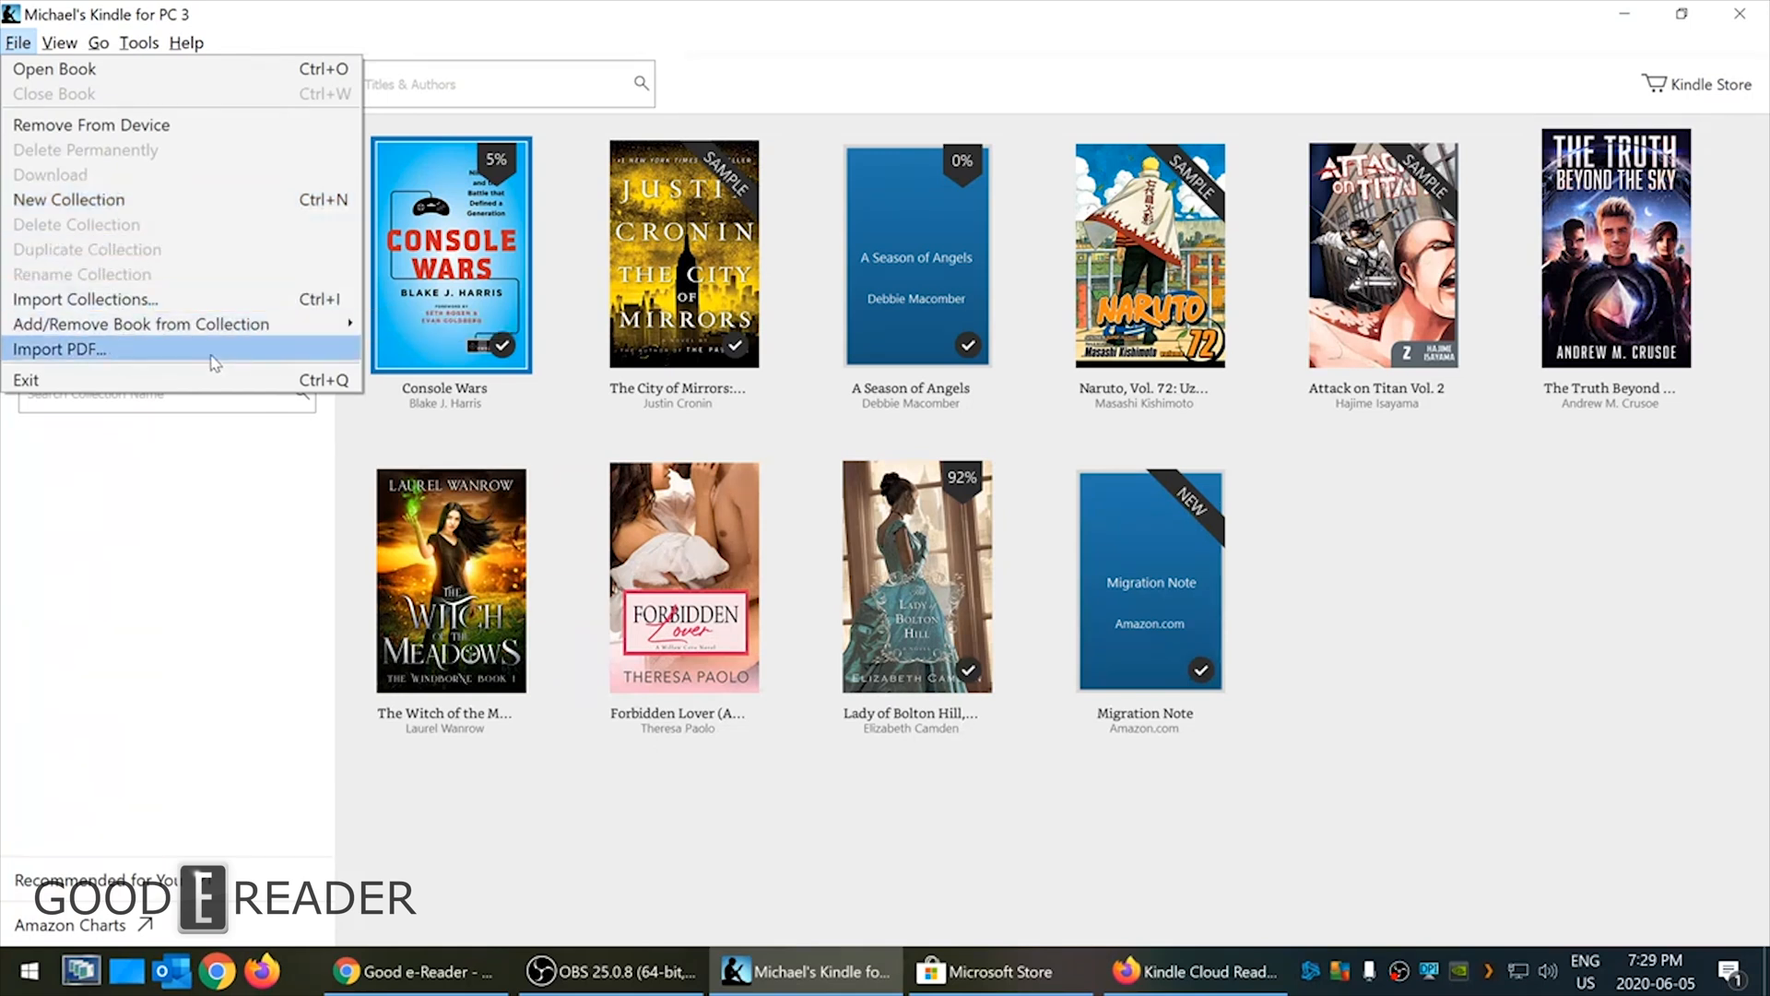
pyautogui.moveTo(1076, 358)
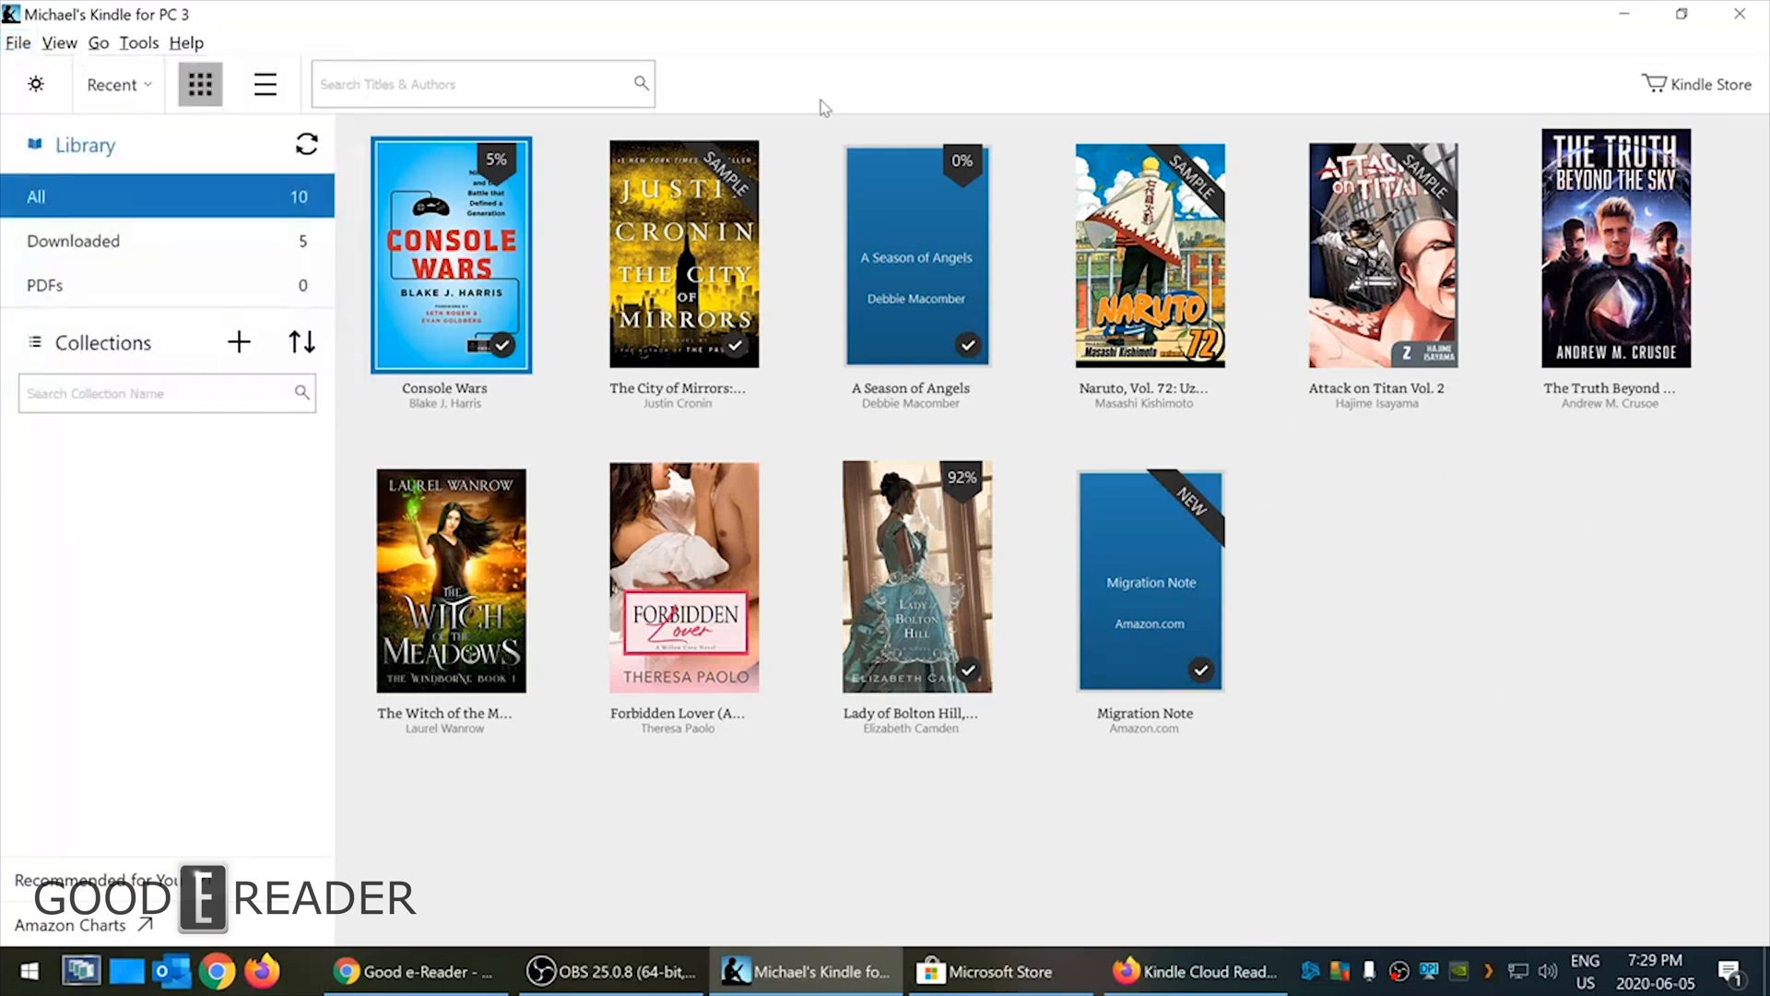
# - Raise the View > Cover Size setting twice so fewer, larger covers fit per row
pyautogui.click(59, 44)
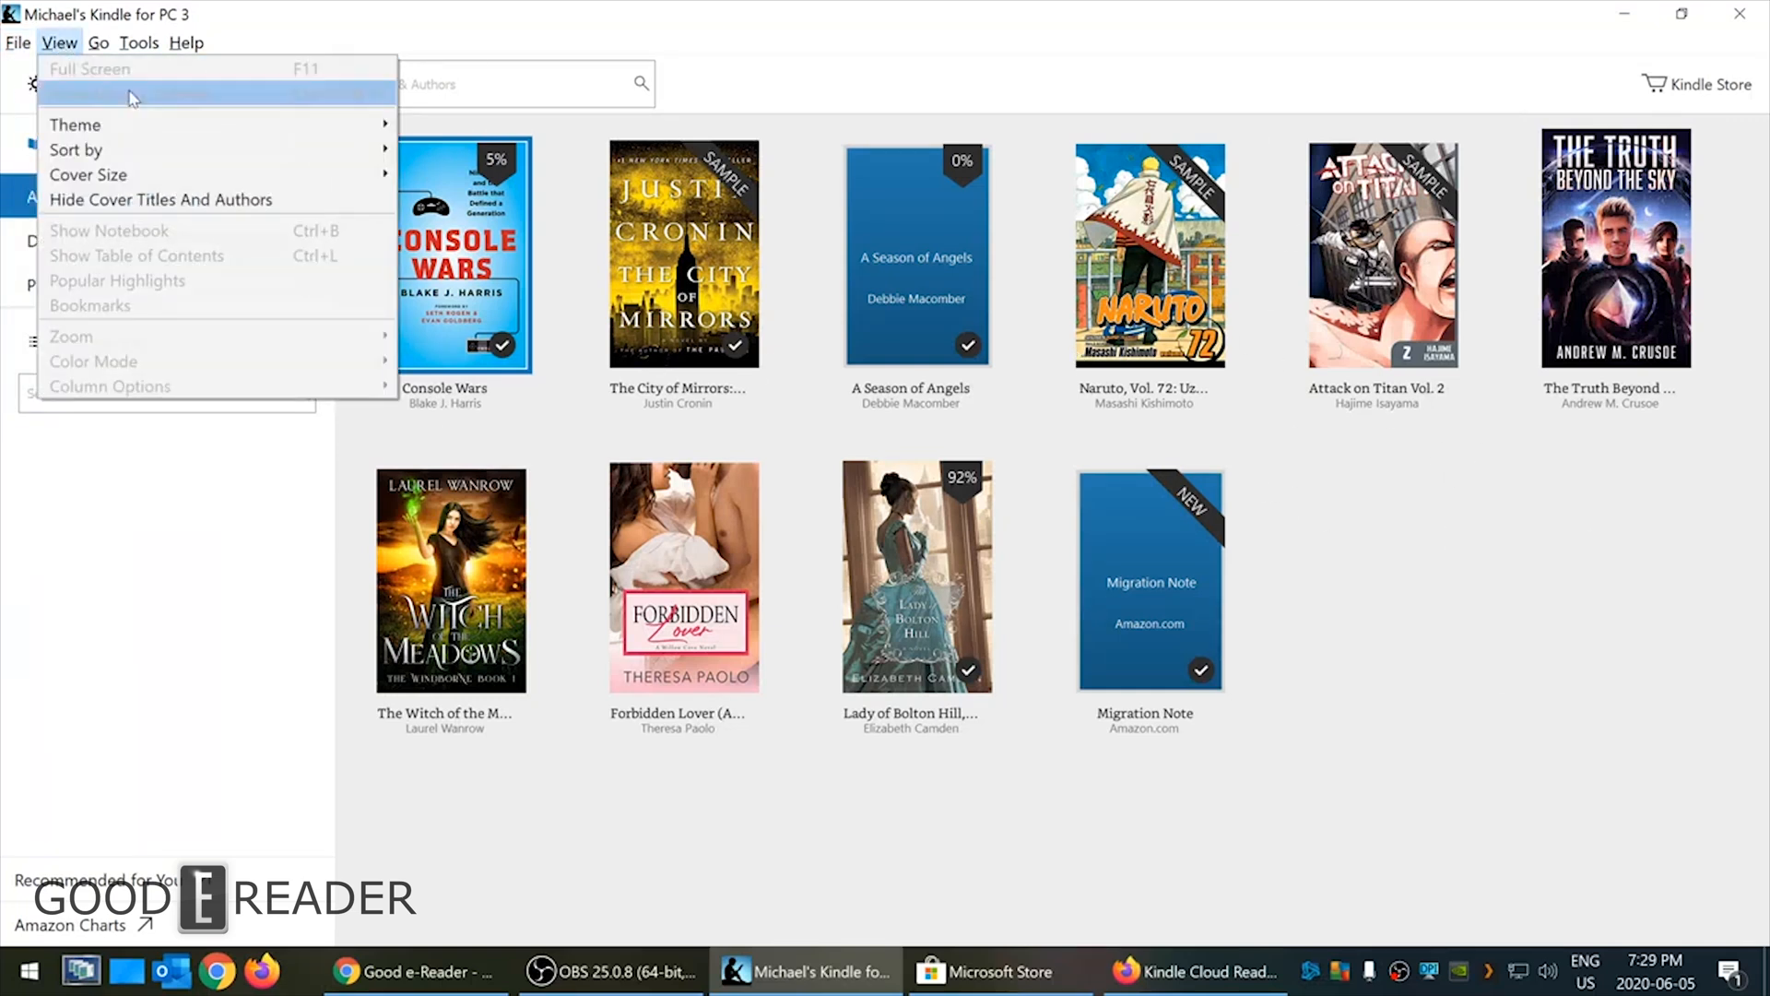
pyautogui.moveTo(76, 150)
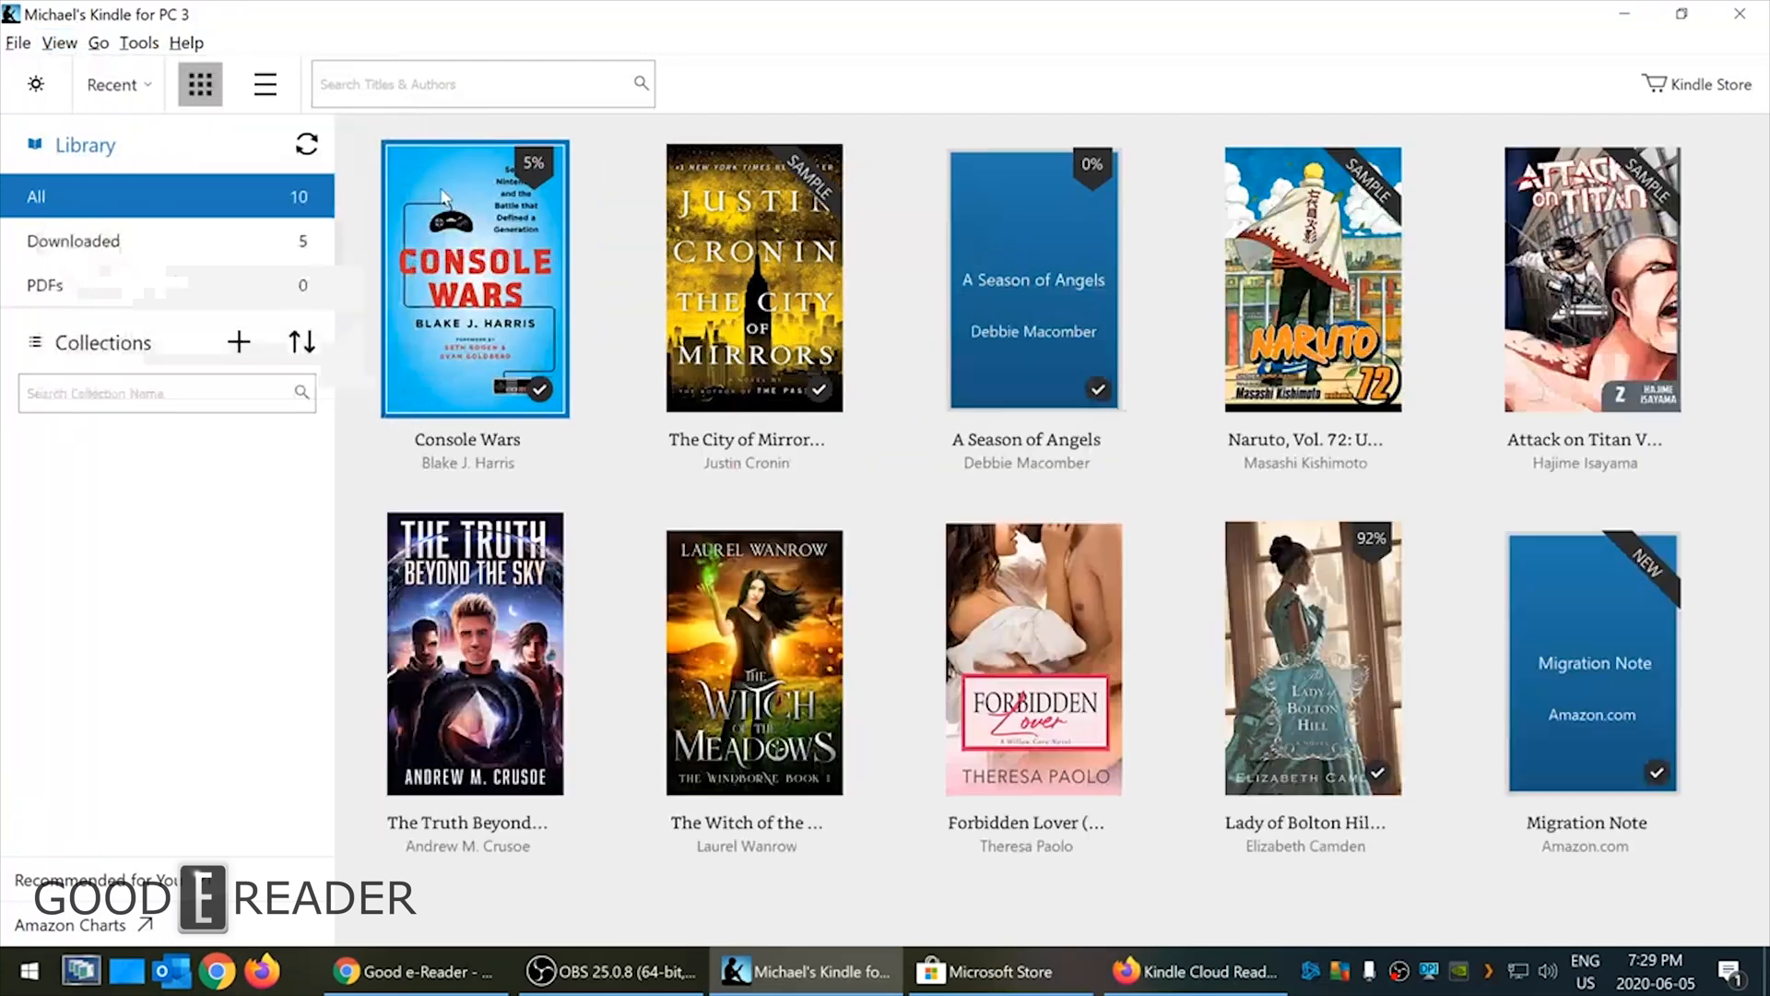
pyautogui.click(59, 41)
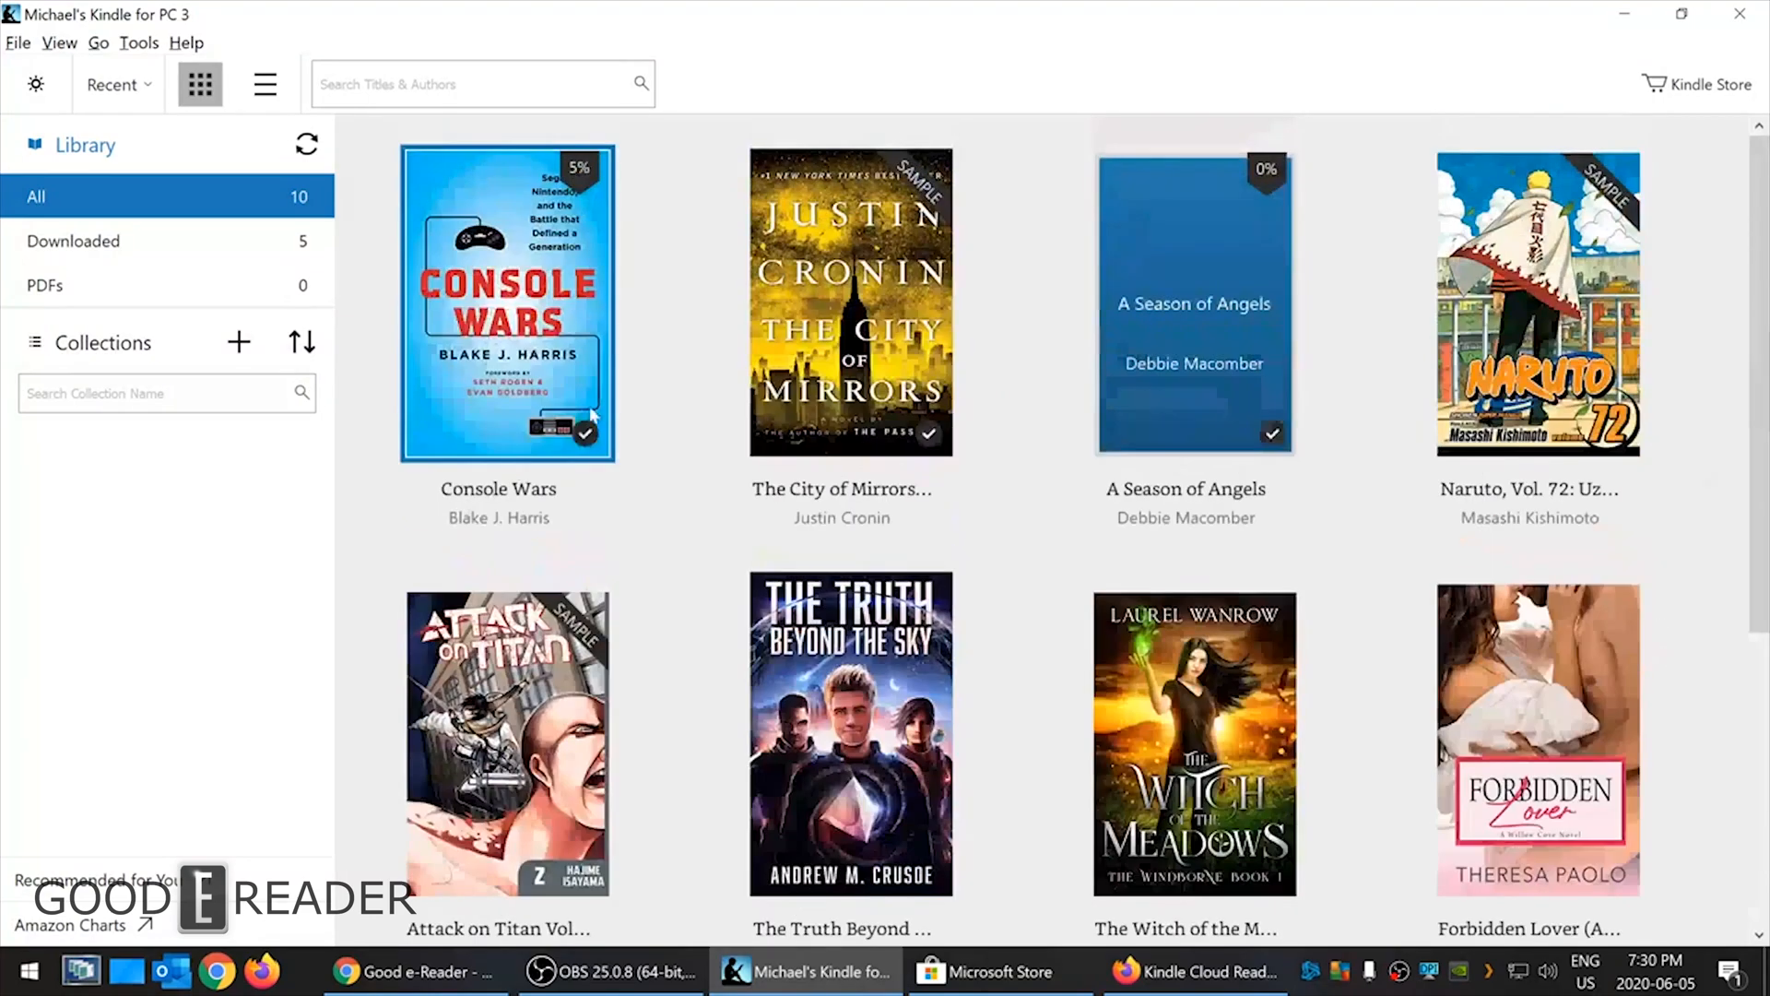
pyautogui.moveTo(621, 640)
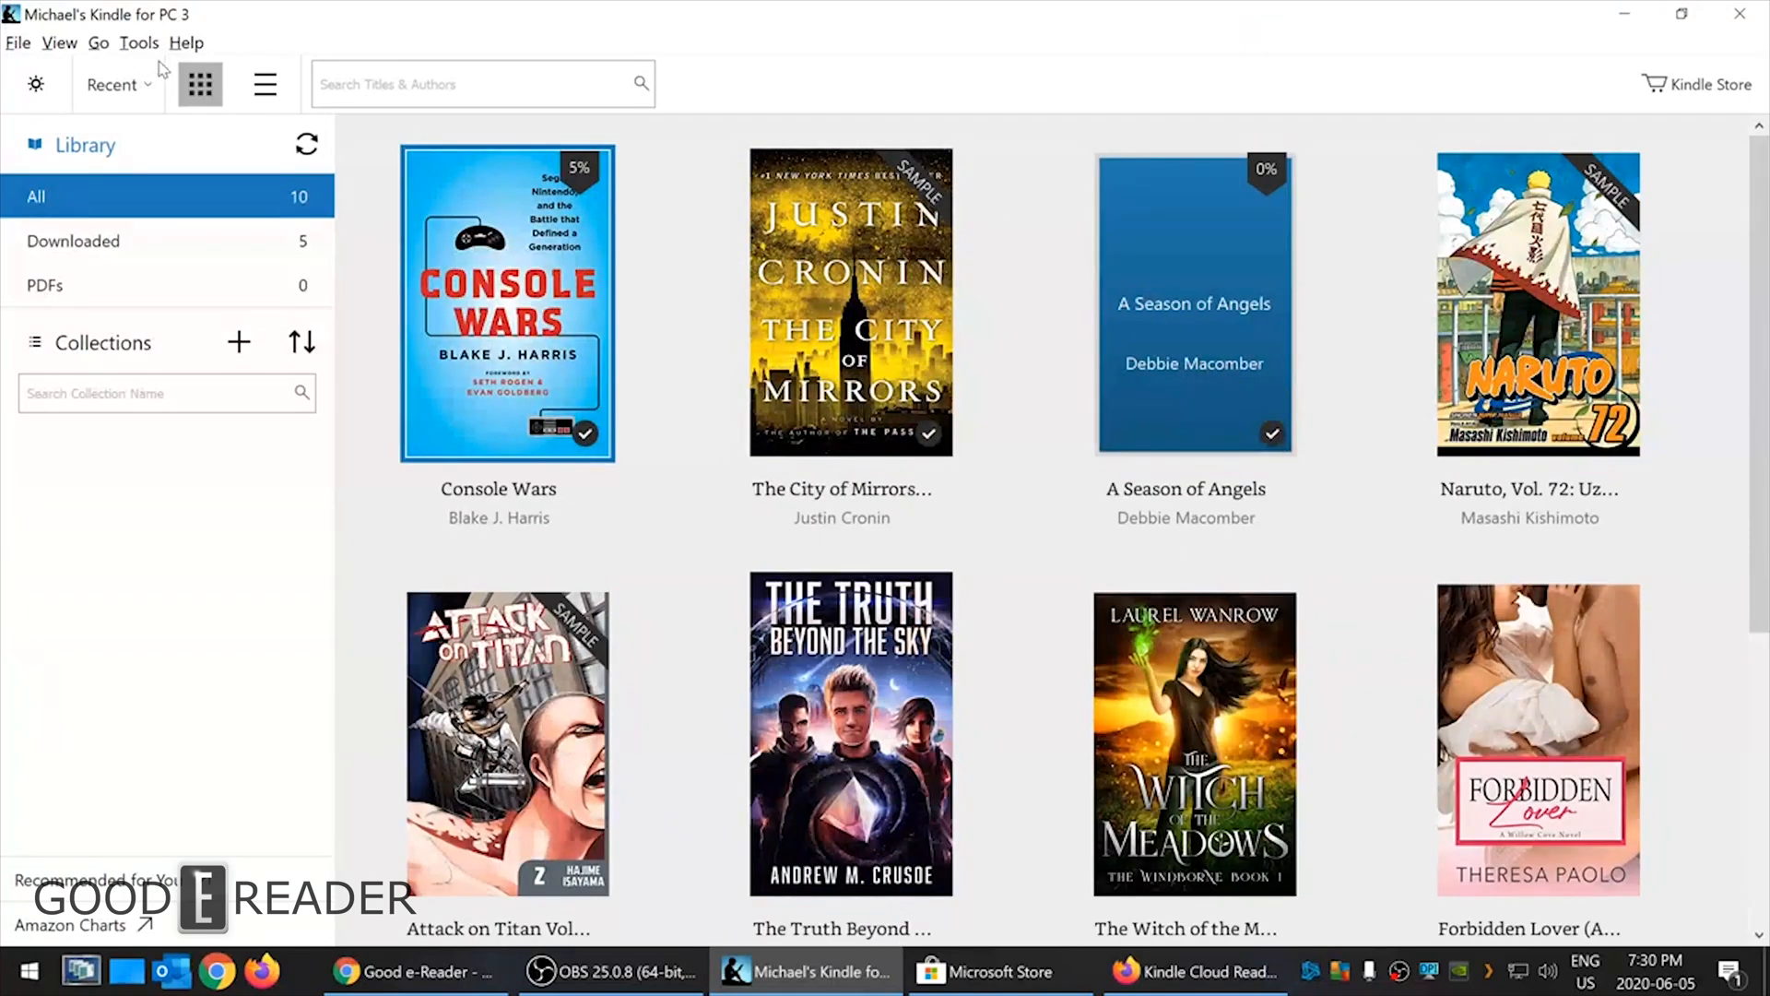
# - Show the Tools menu with Sync and Check for New Items, Manage Your Content and Devices, and Options
pyautogui.click(137, 42)
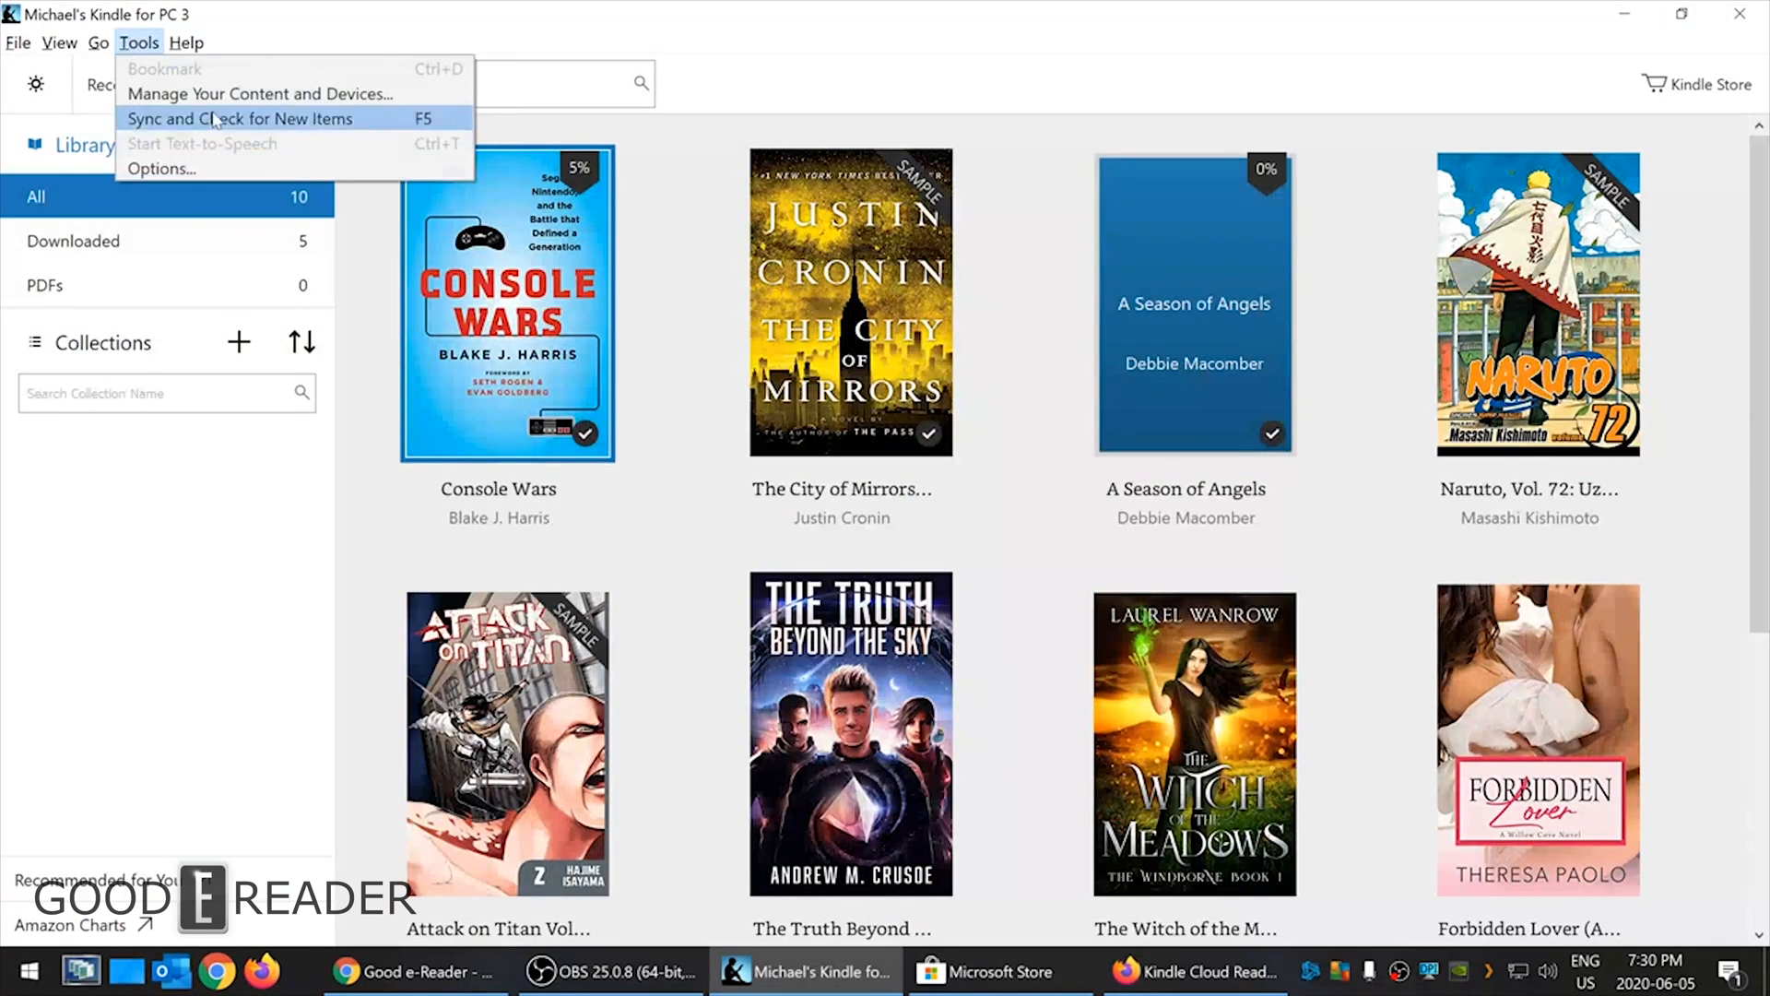
pyautogui.moveTo(260, 94)
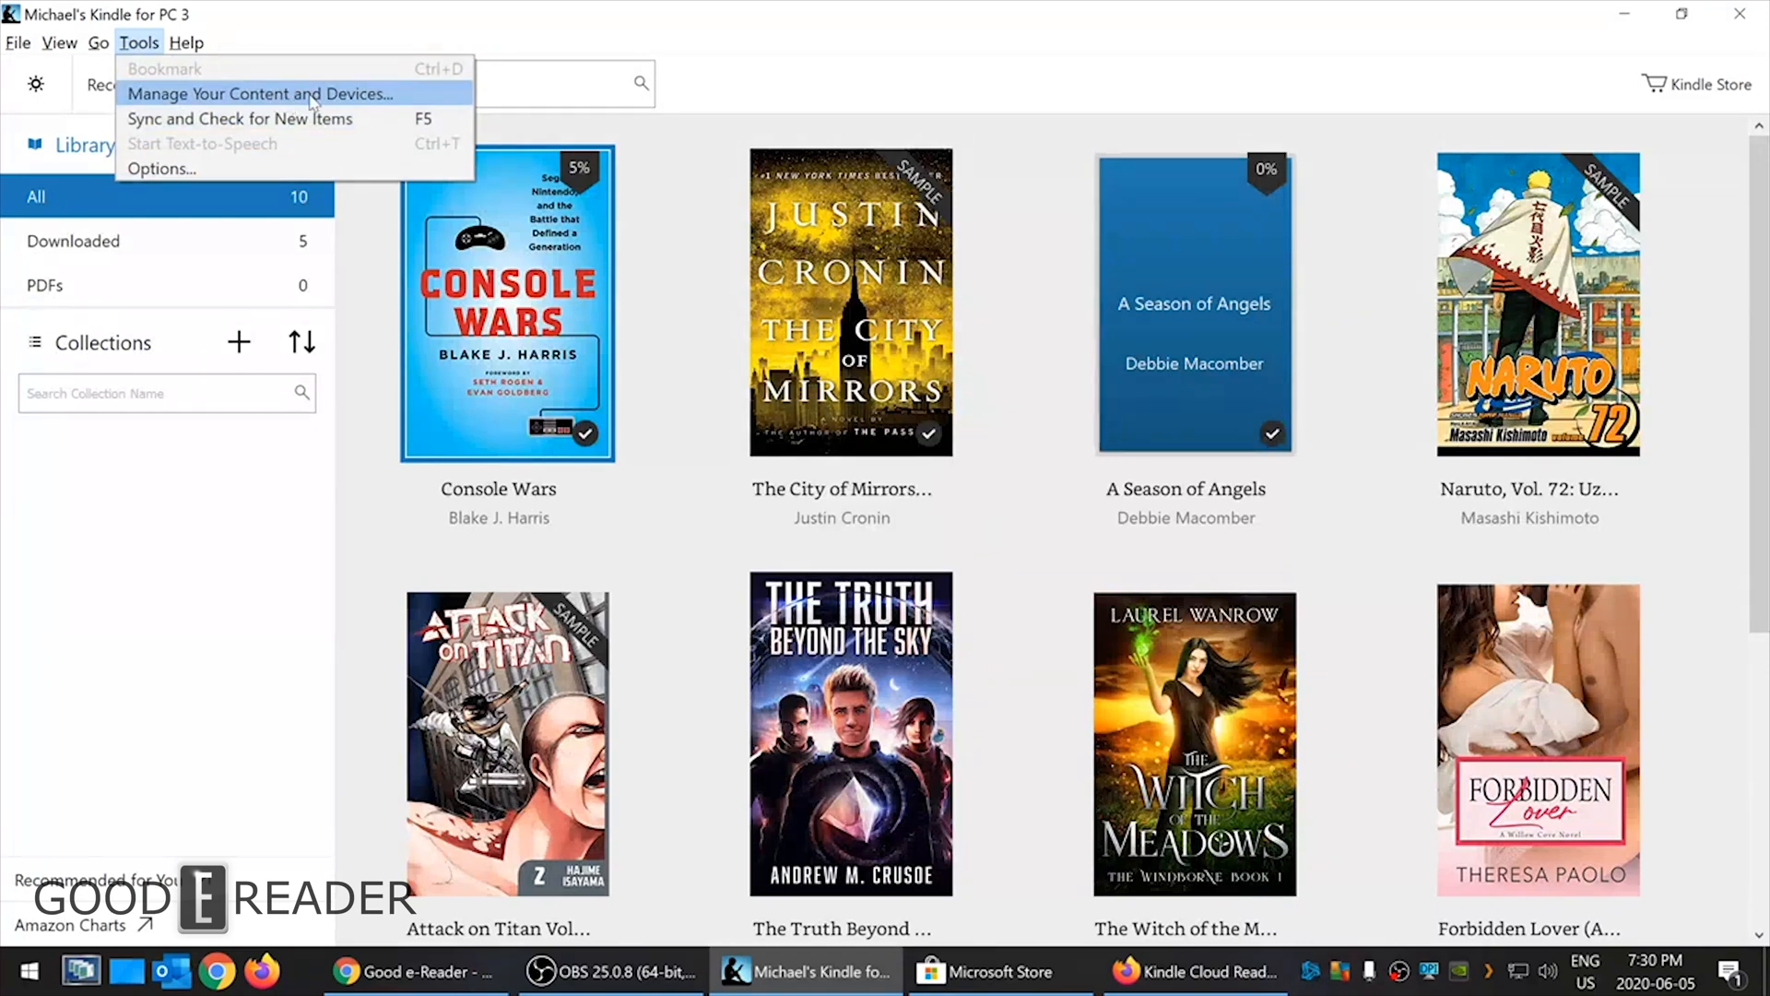
pyautogui.moveTo(238, 119)
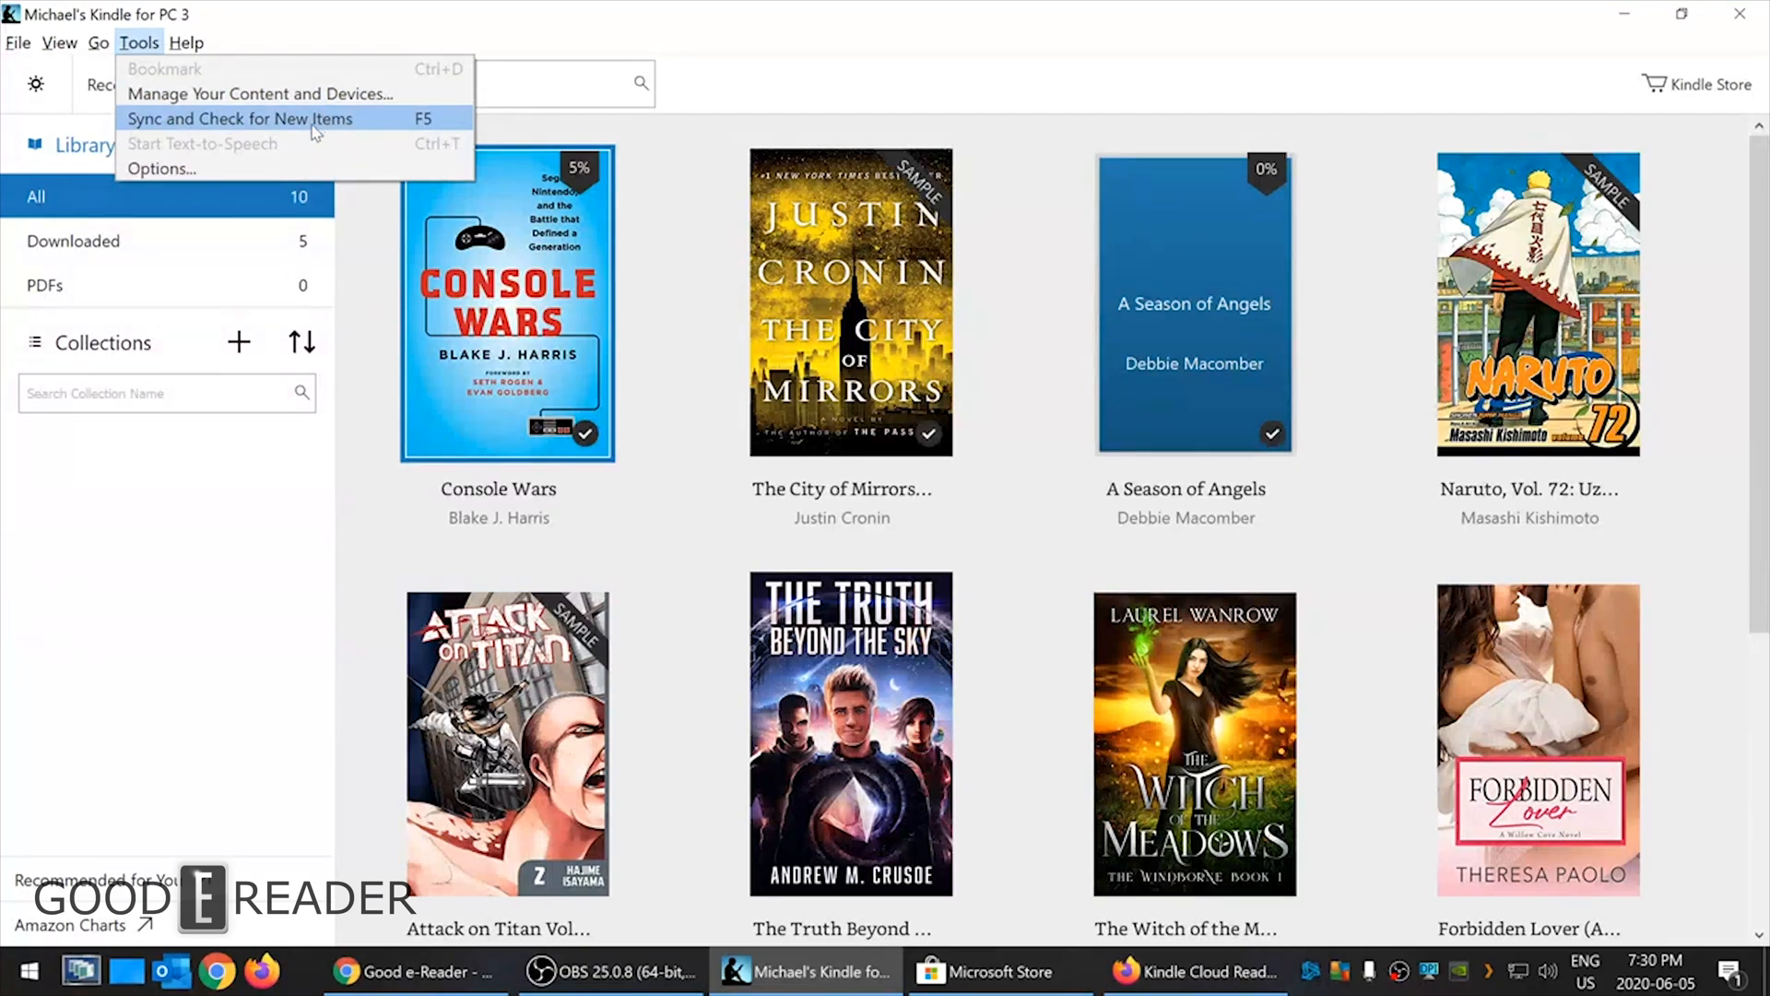
pyautogui.moveTo(164, 168)
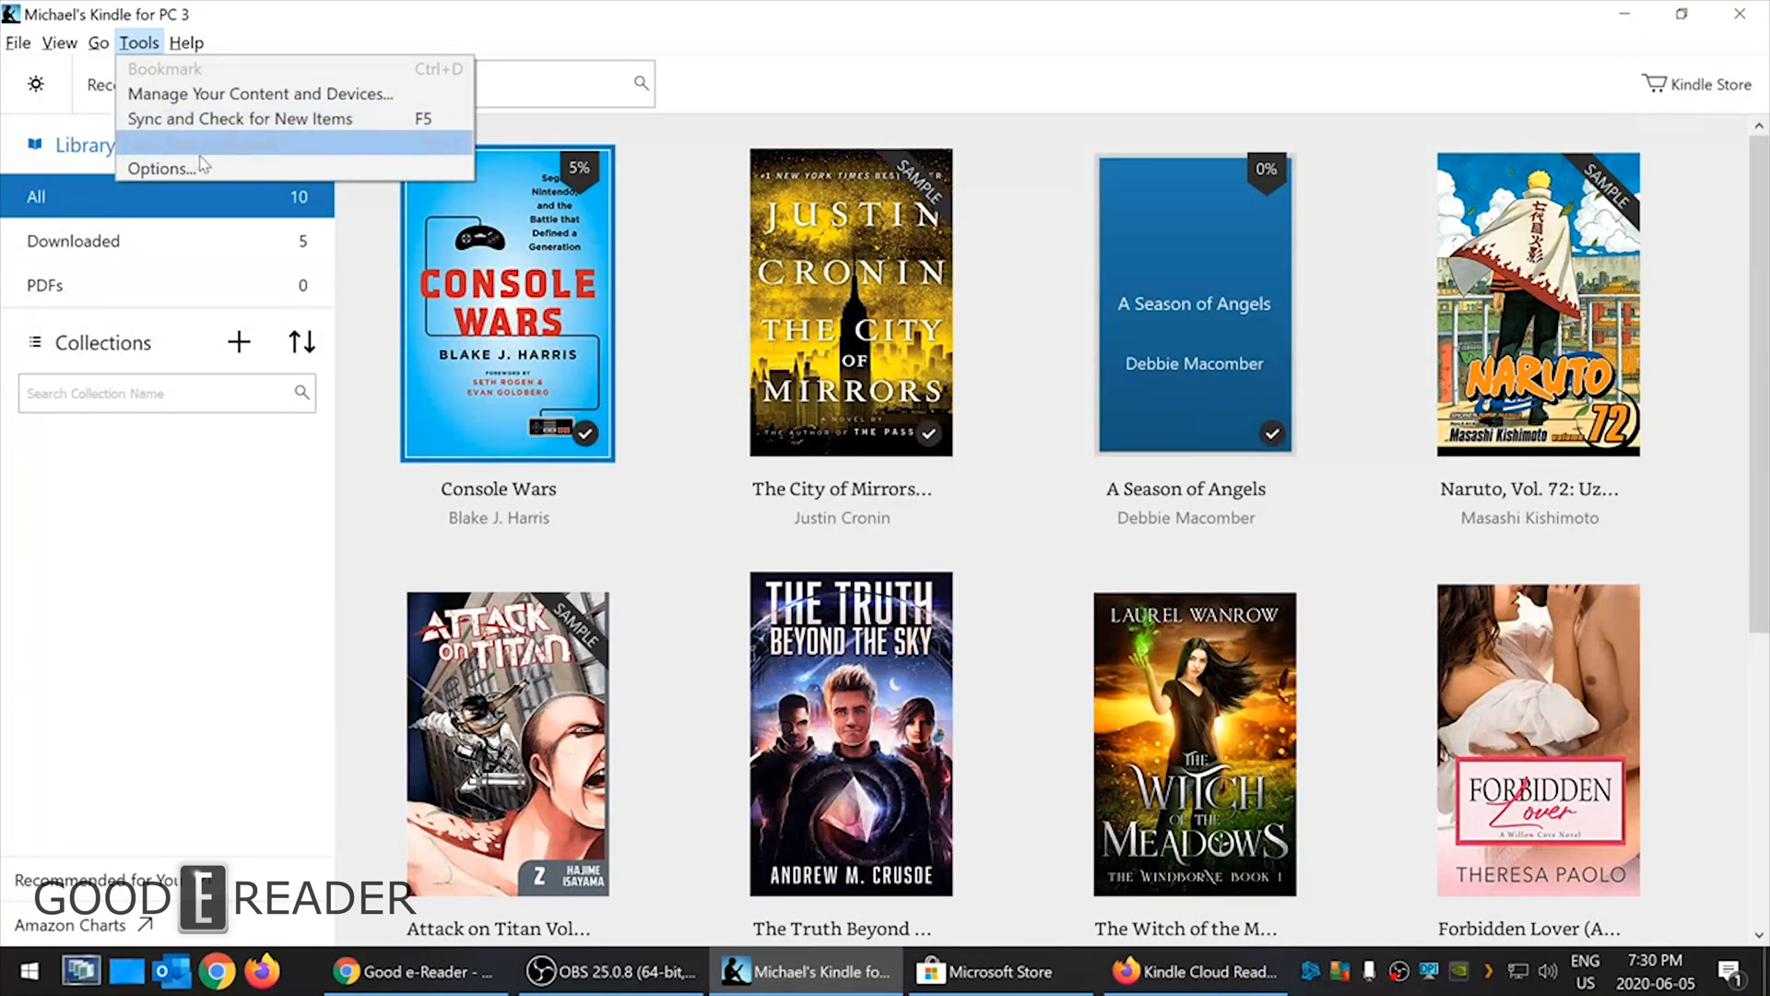
# - Enable Page Turn Animation in Options, review Annotations, Language, Dictionary and Network pages, and save
pyautogui.click(161, 168)
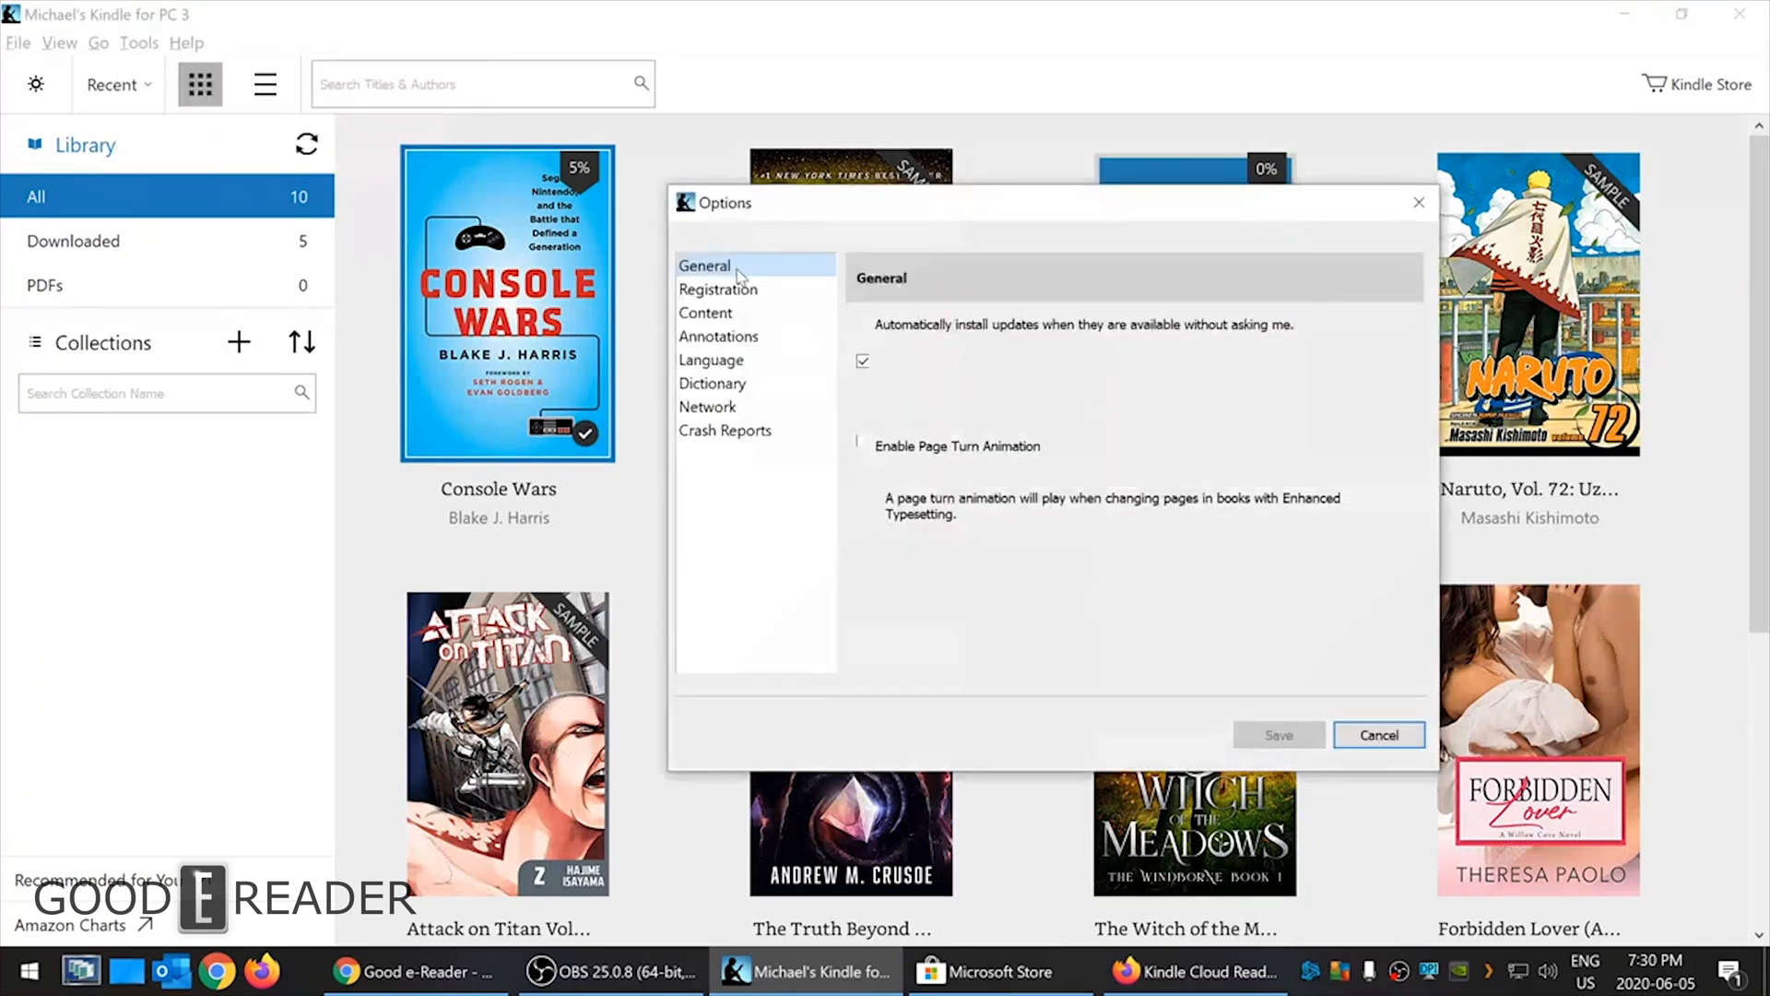
pyautogui.moveTo(949, 452)
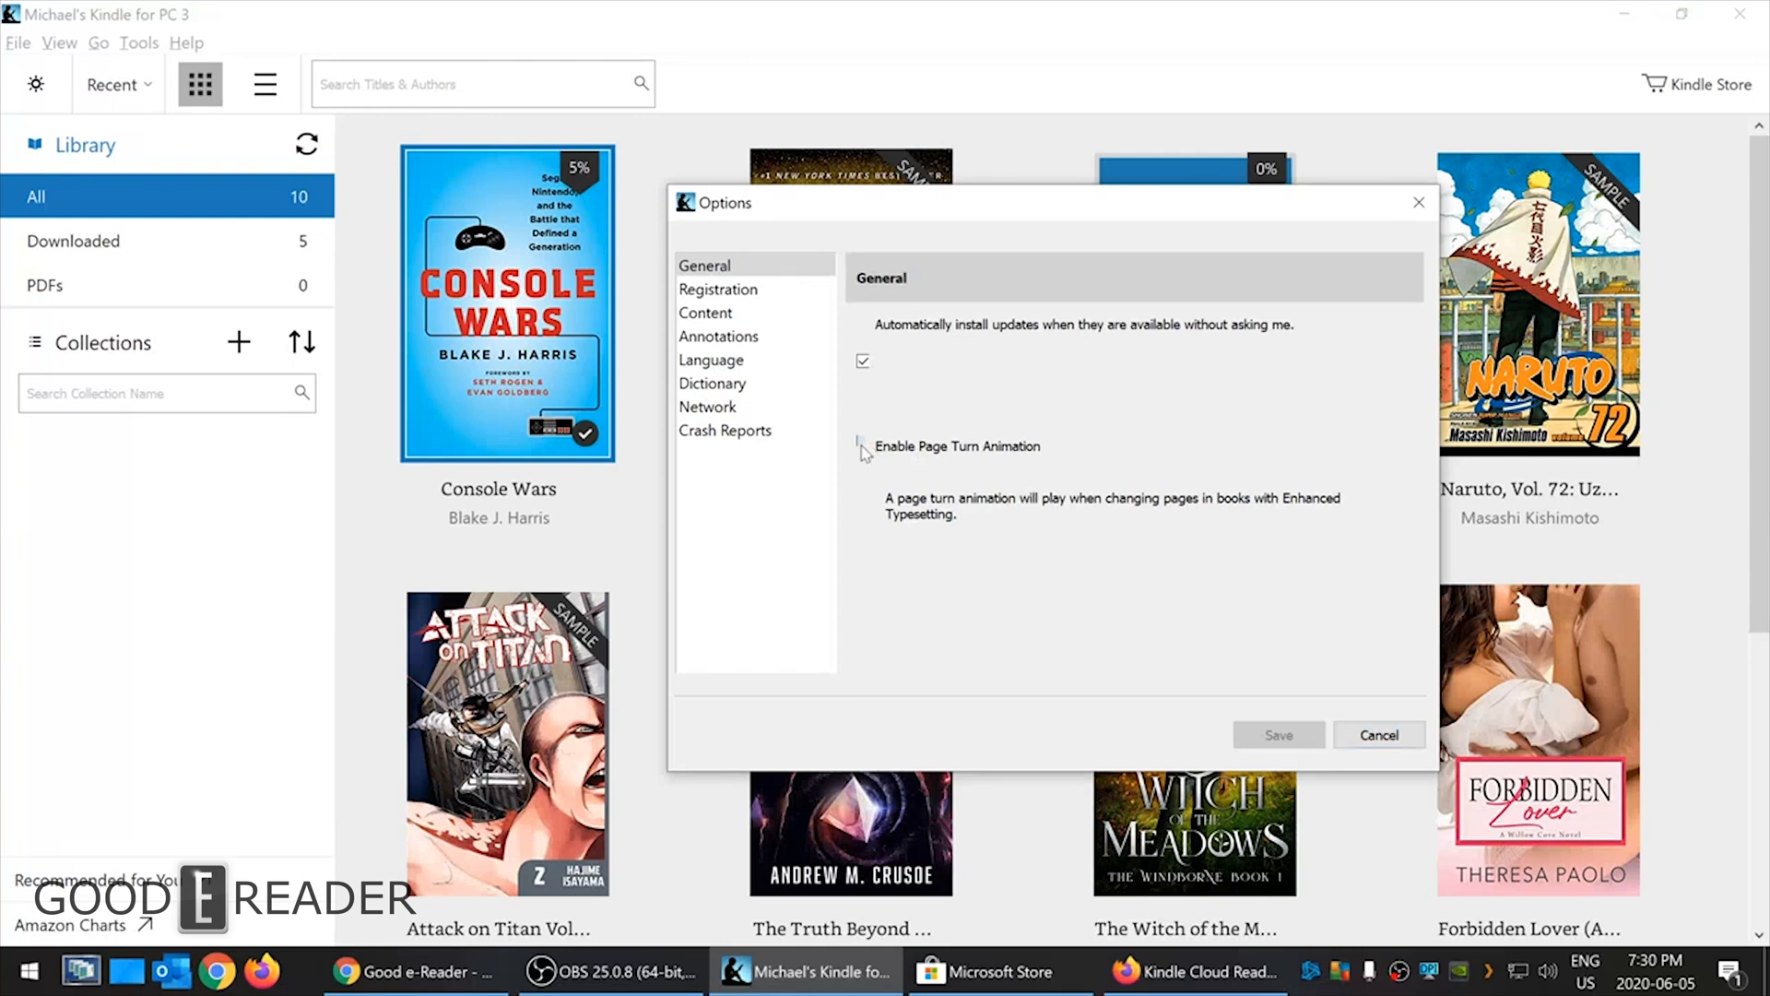
pyautogui.click(863, 446)
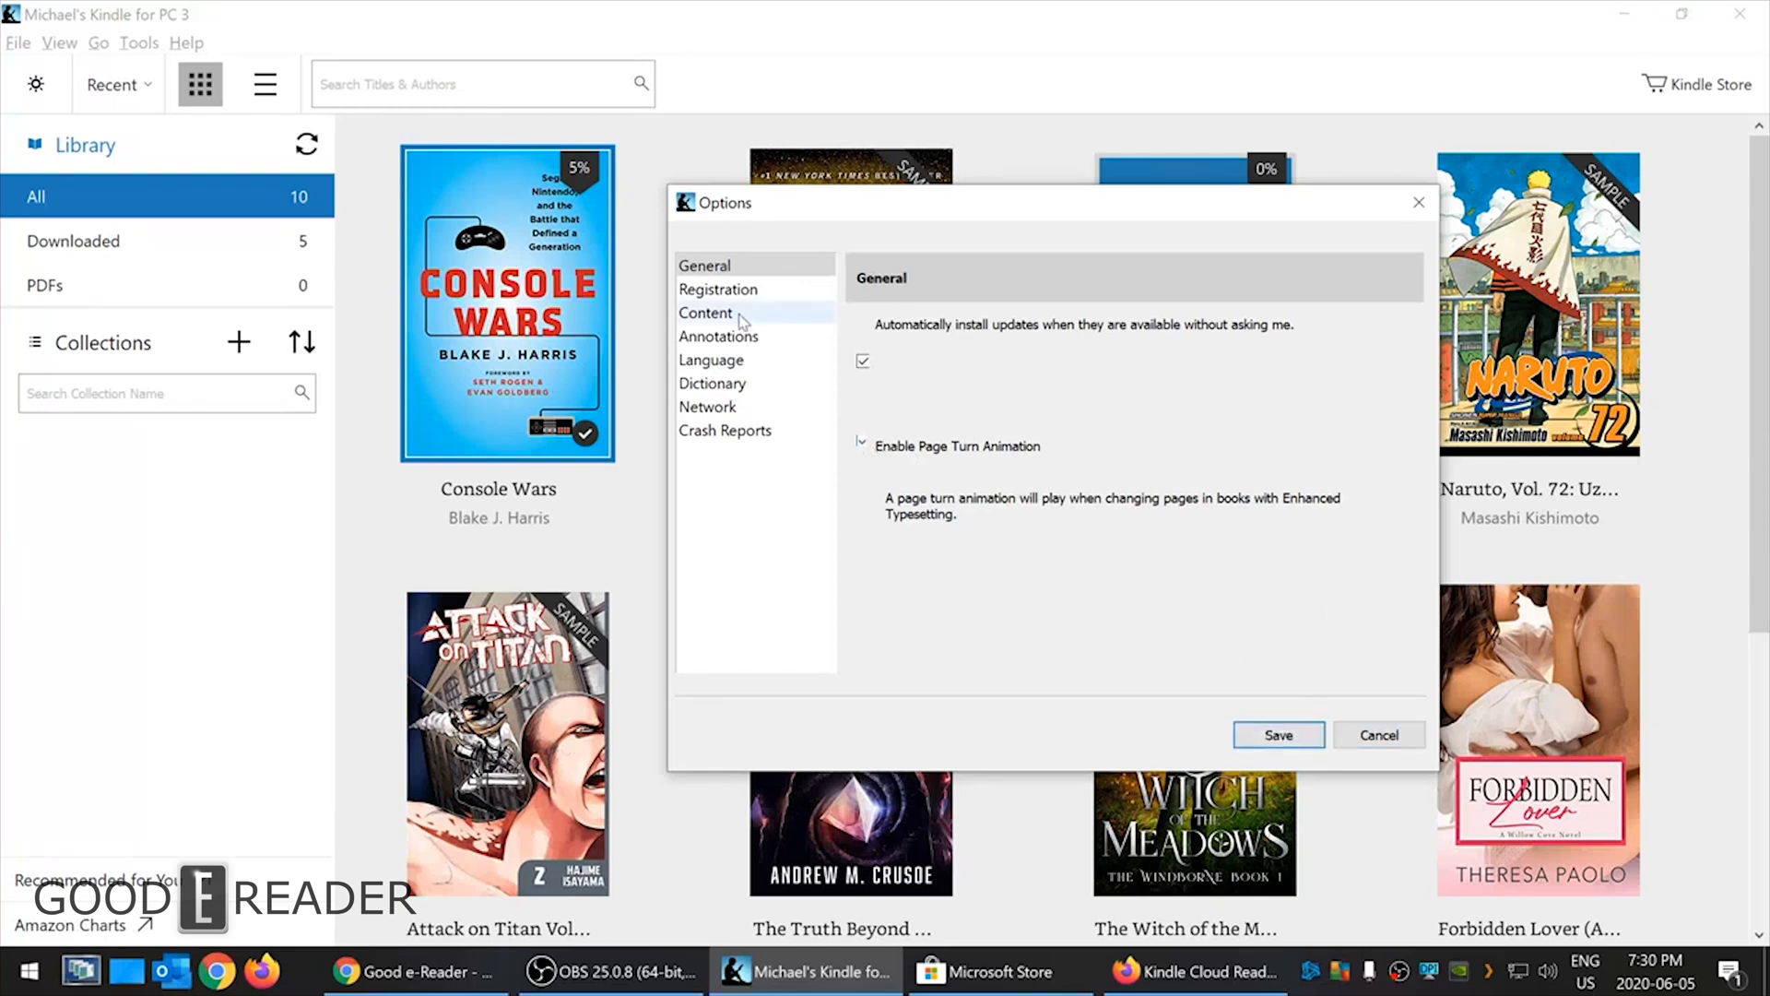
pyautogui.click(719, 336)
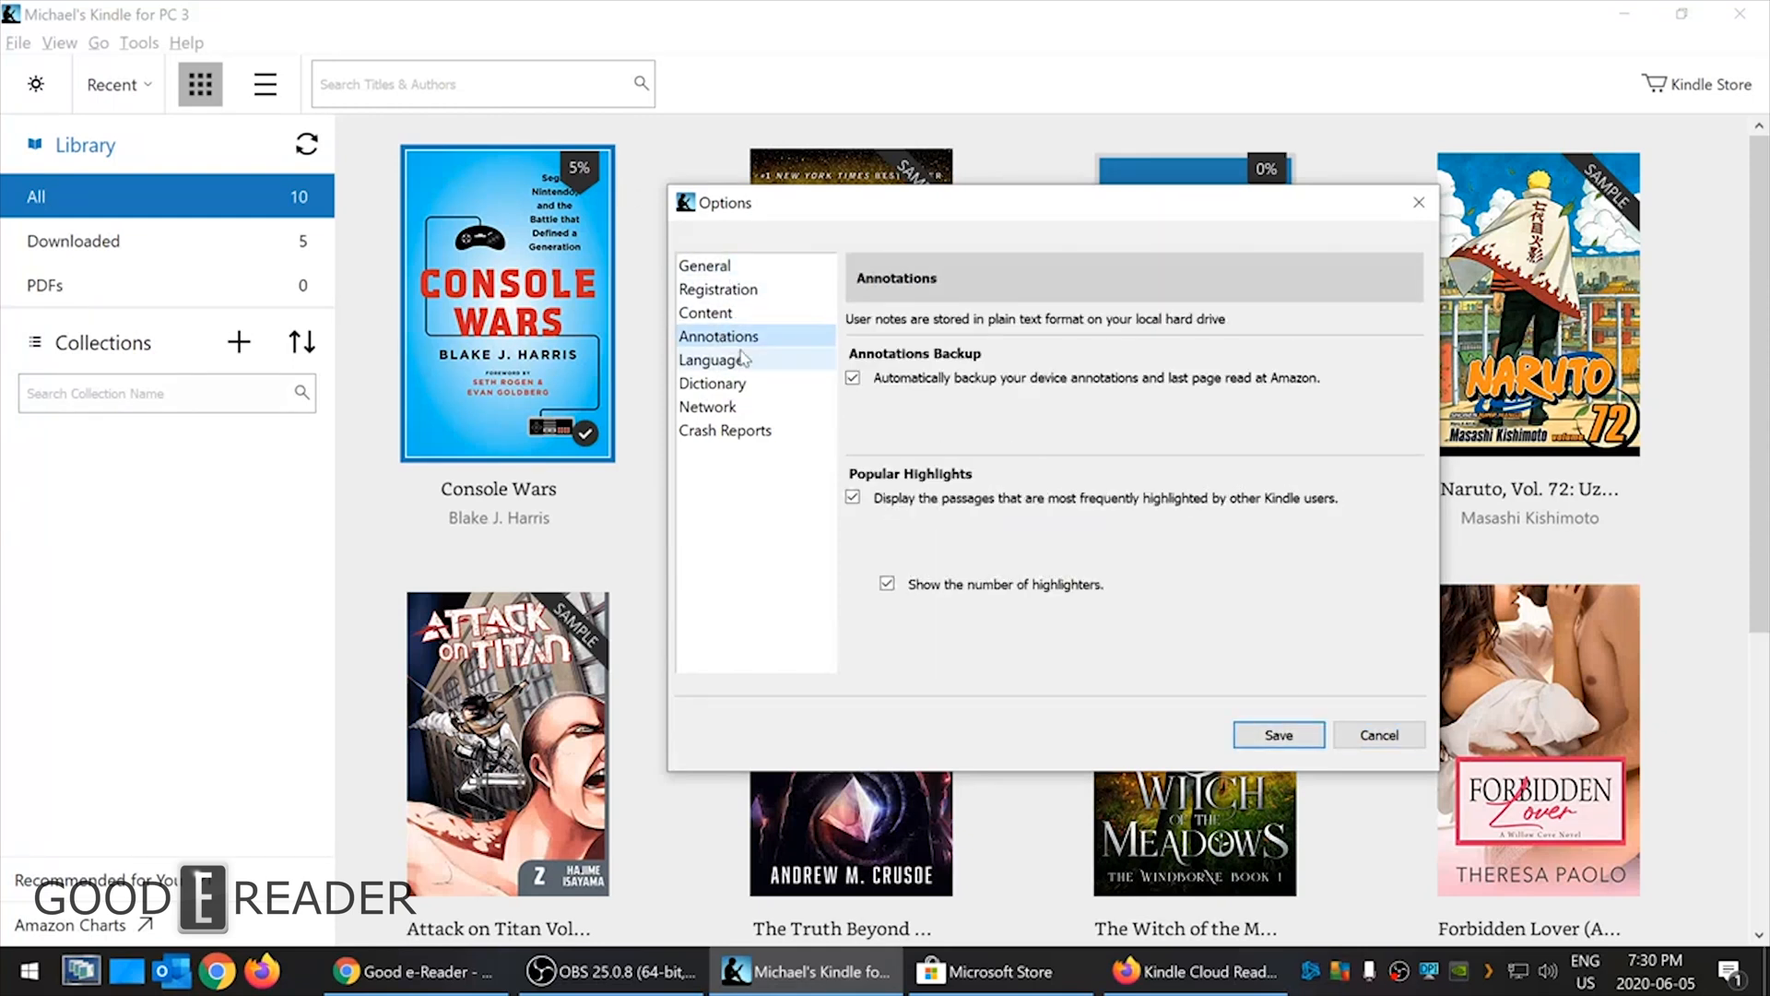
pyautogui.click(711, 358)
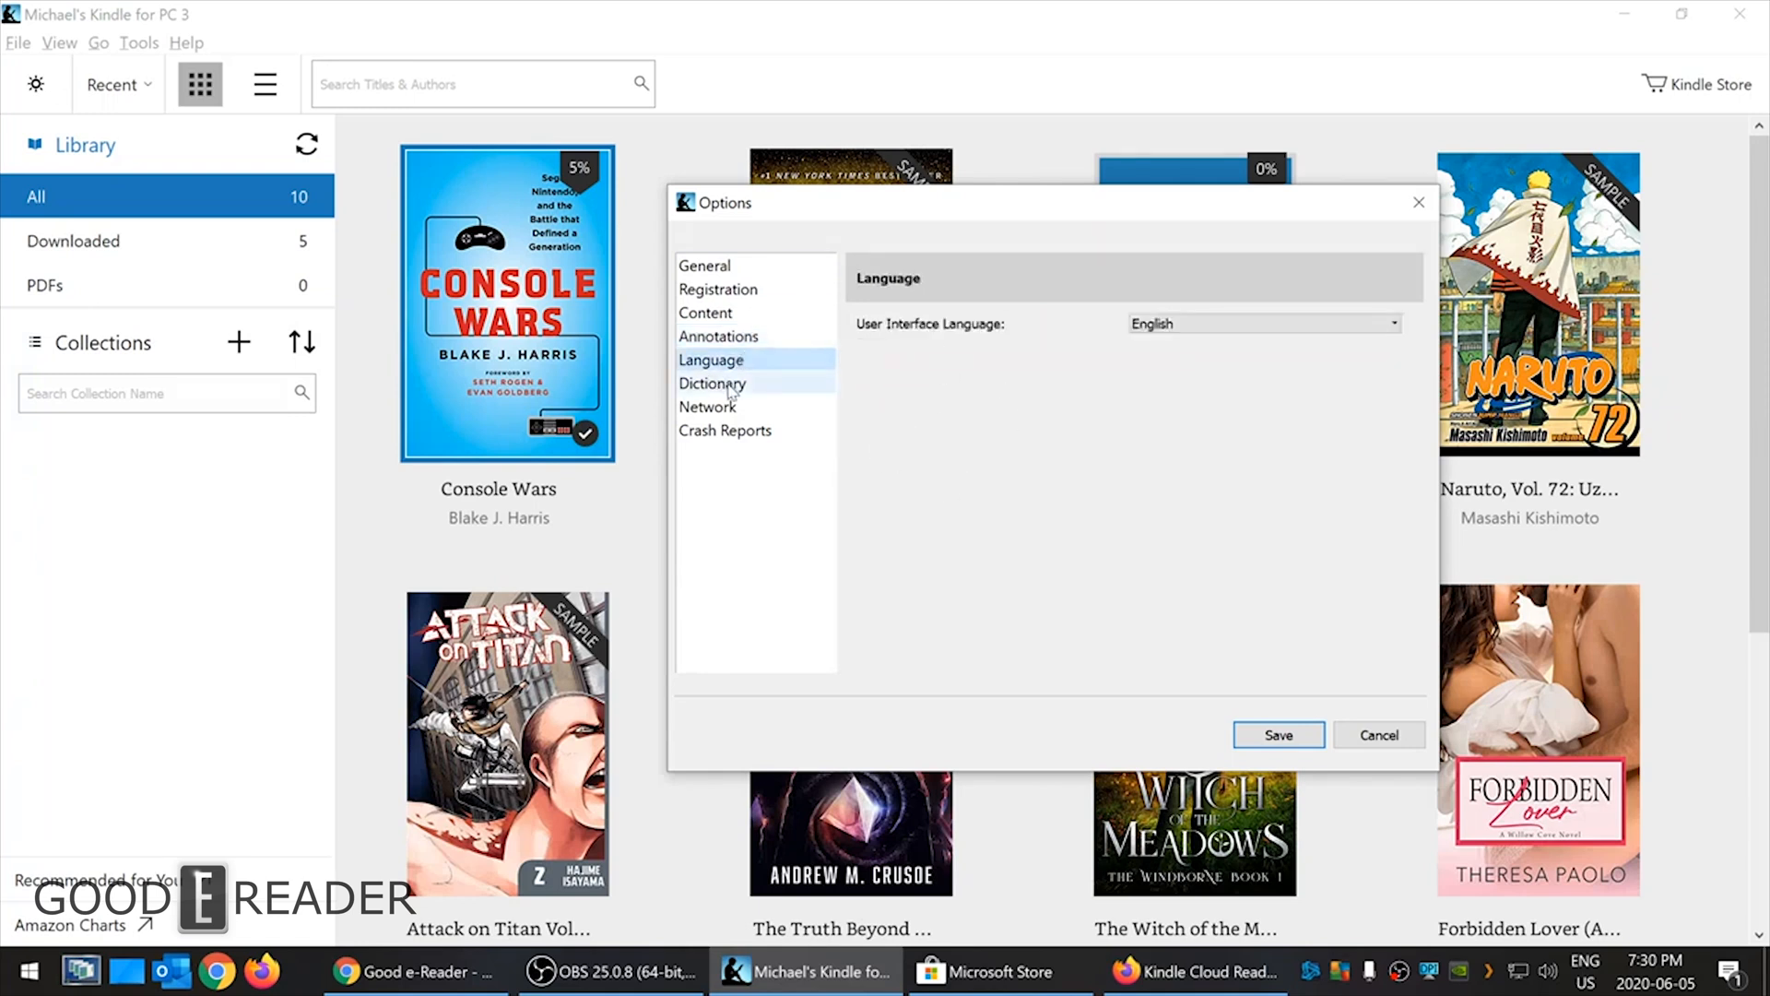
pyautogui.click(713, 383)
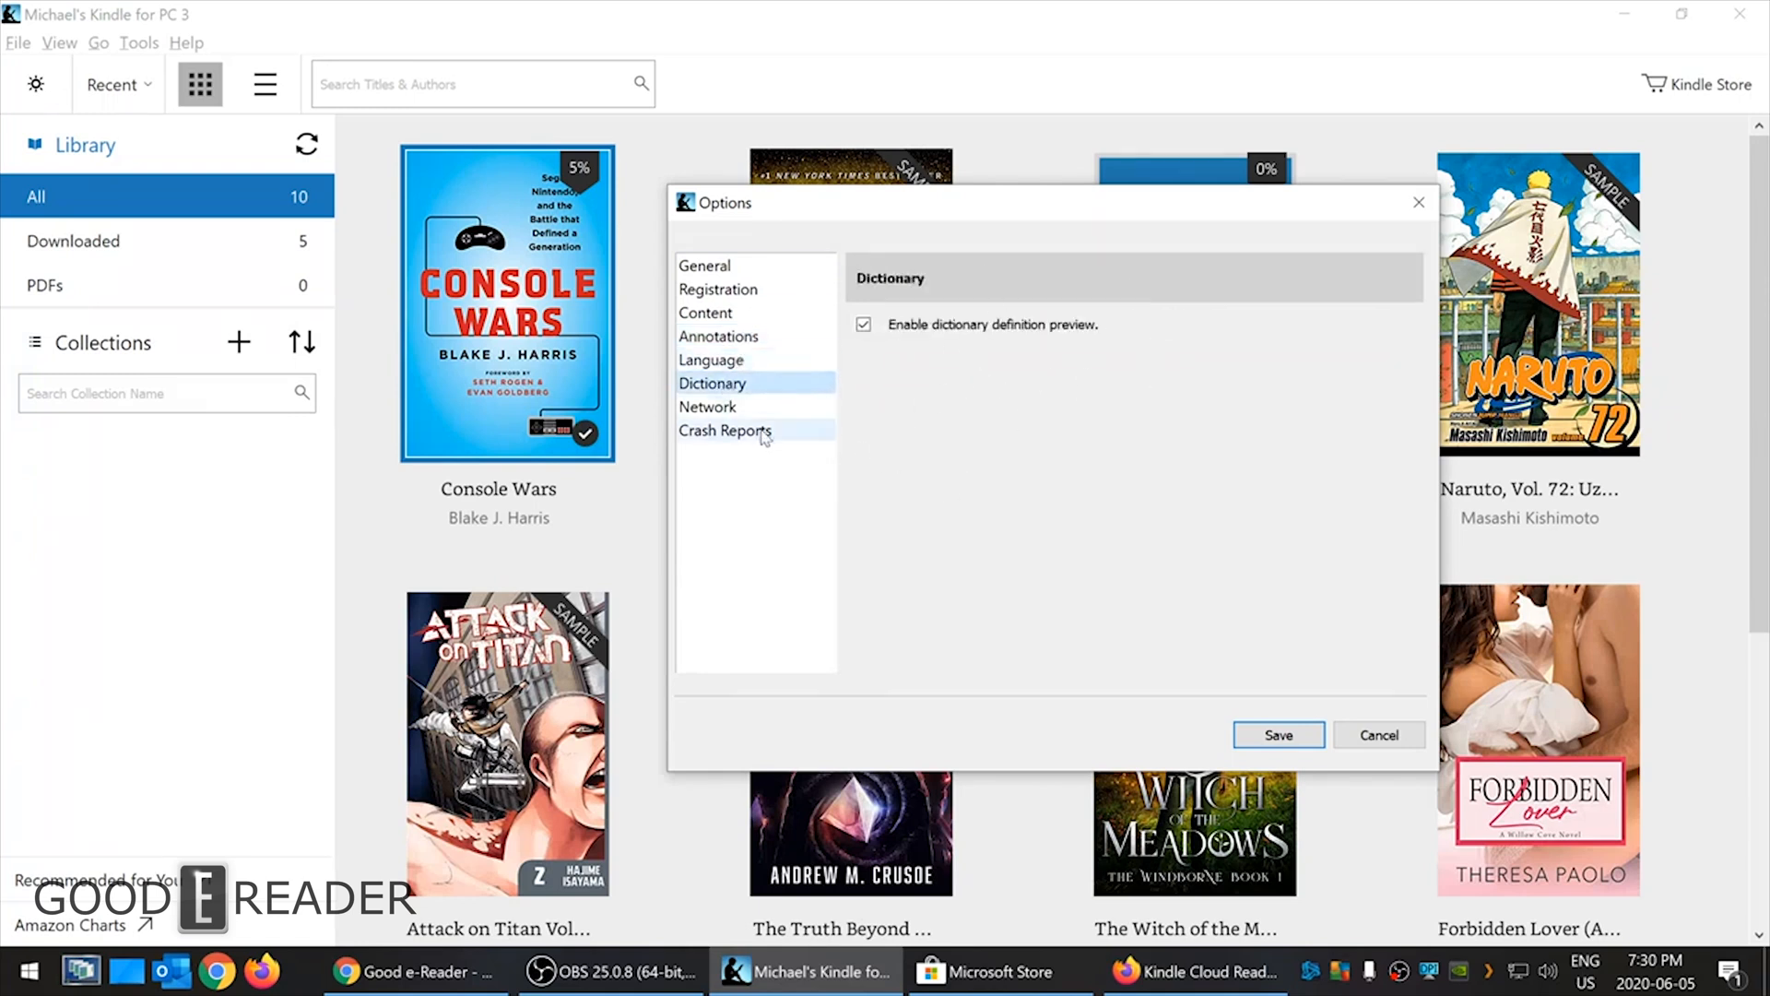
pyautogui.click(708, 406)
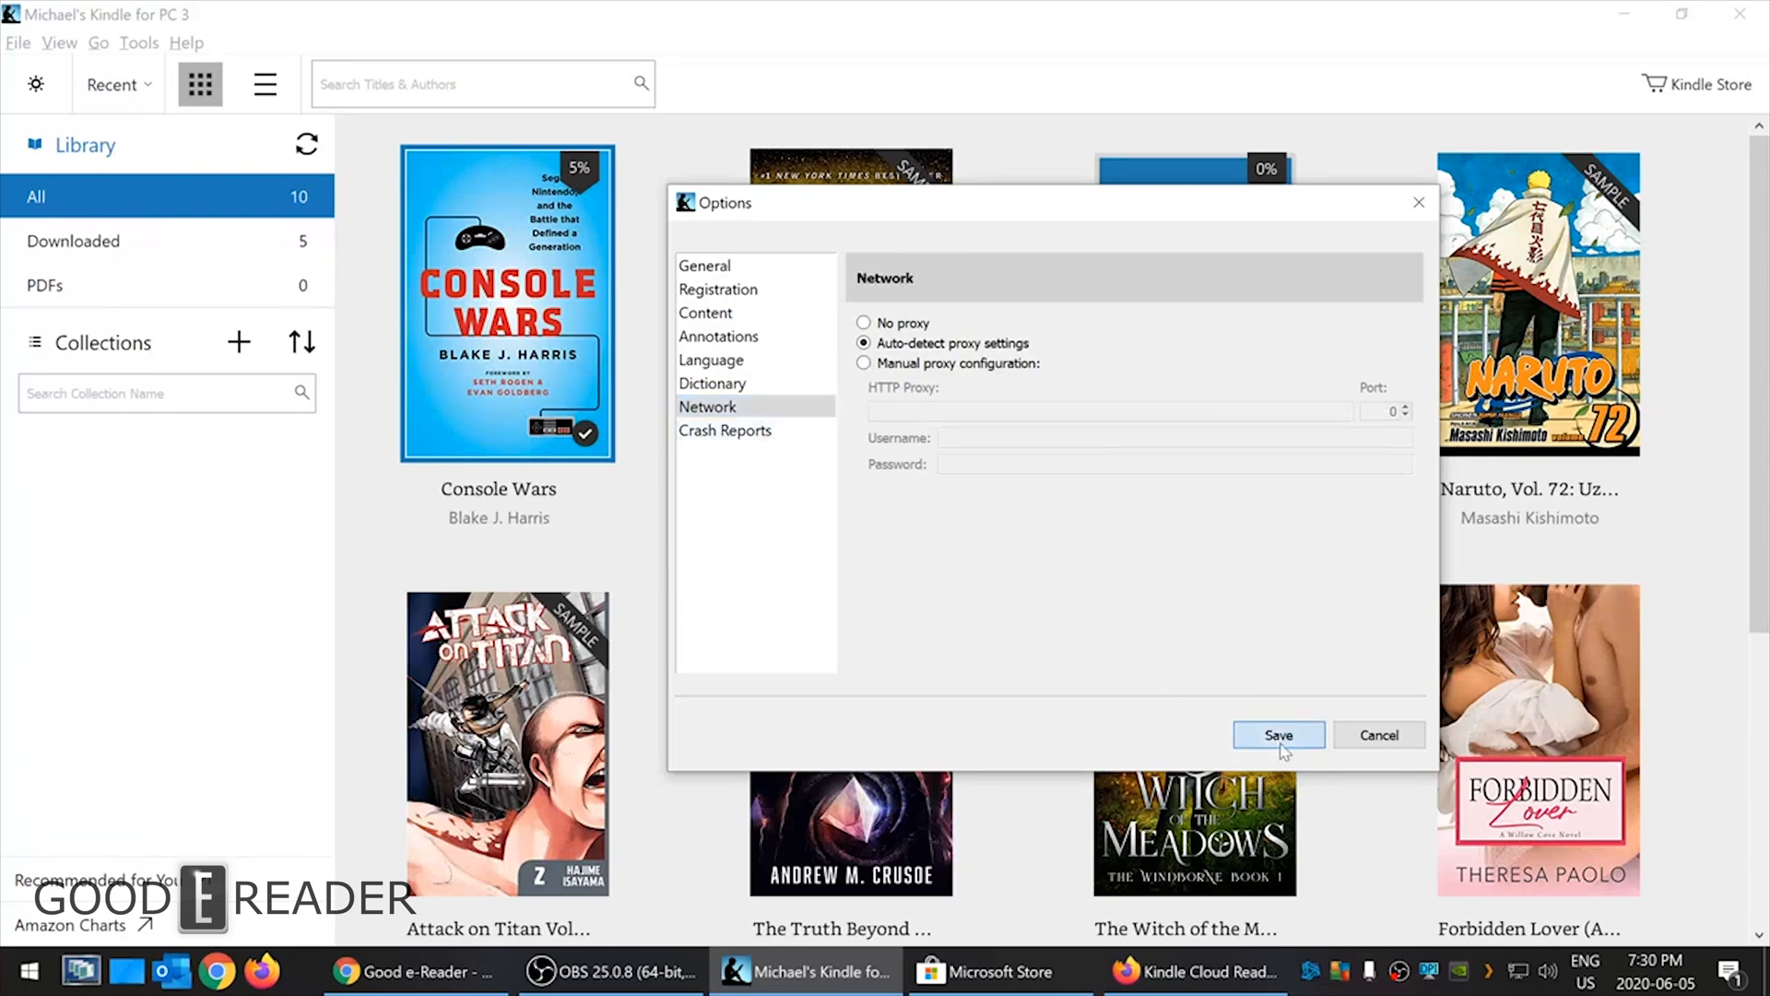
pyautogui.click(1278, 735)
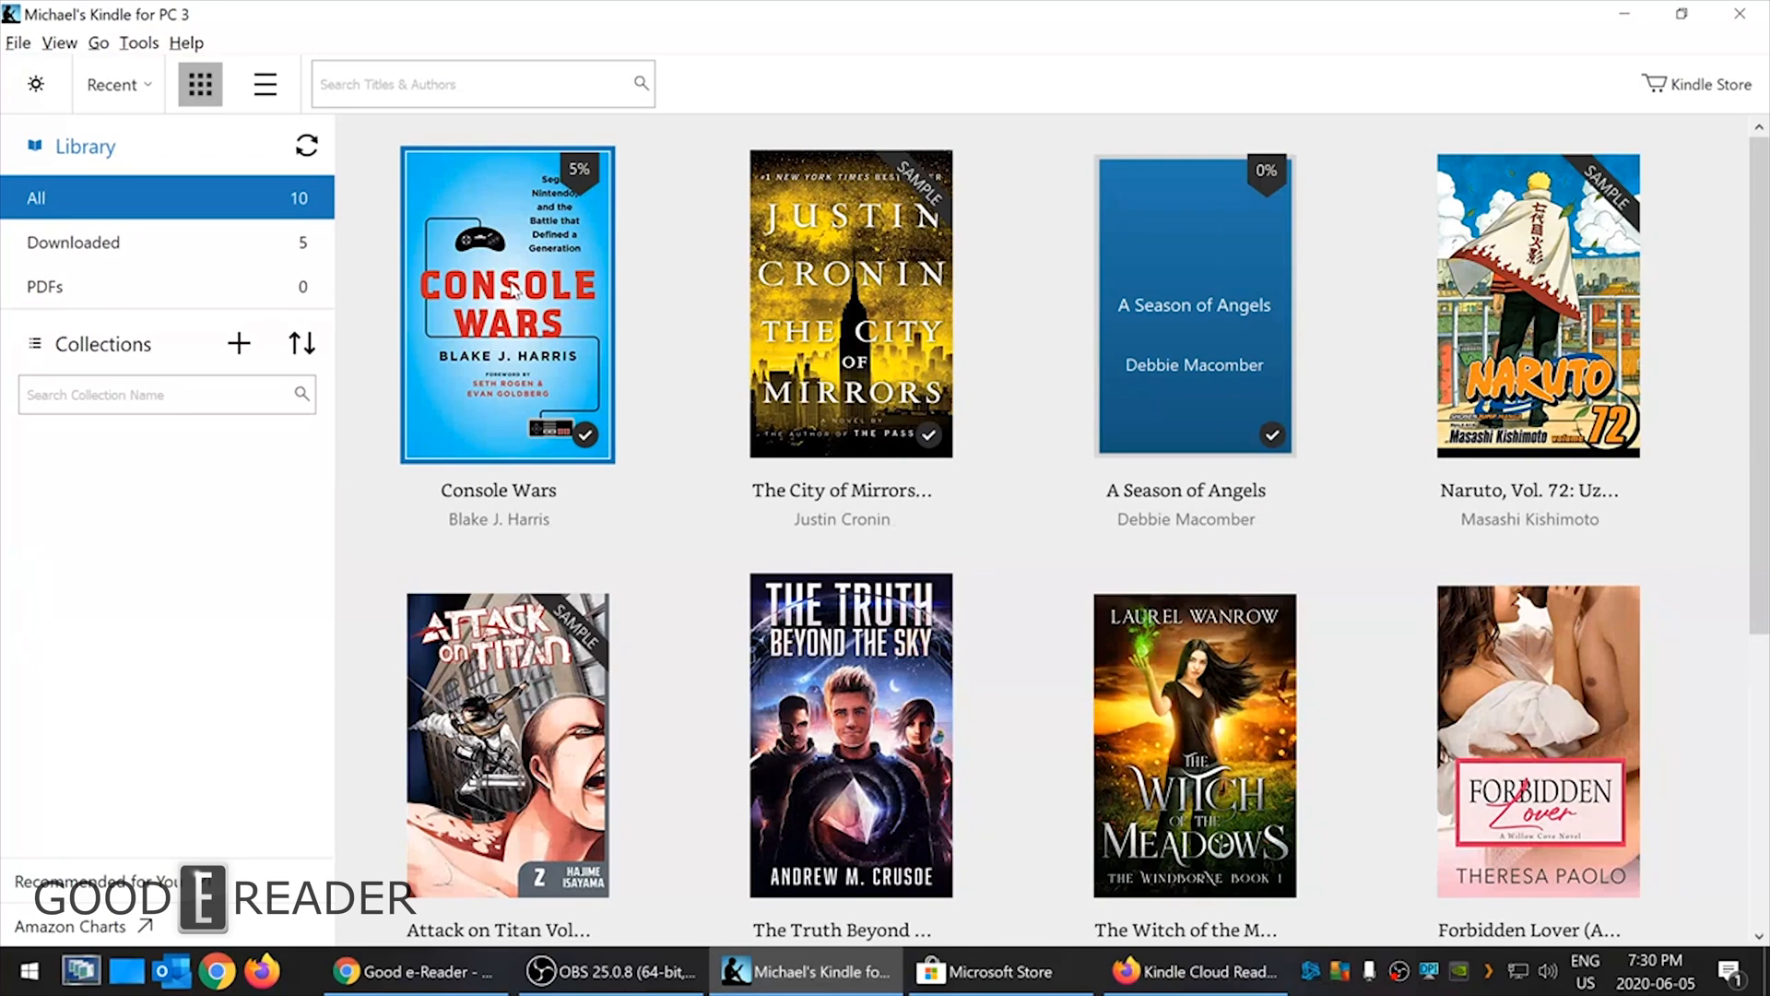
# - Open Console Wars at the most recent page read and advance into the Highlights & Notes features tour
pyautogui.doubleClick(506, 302)
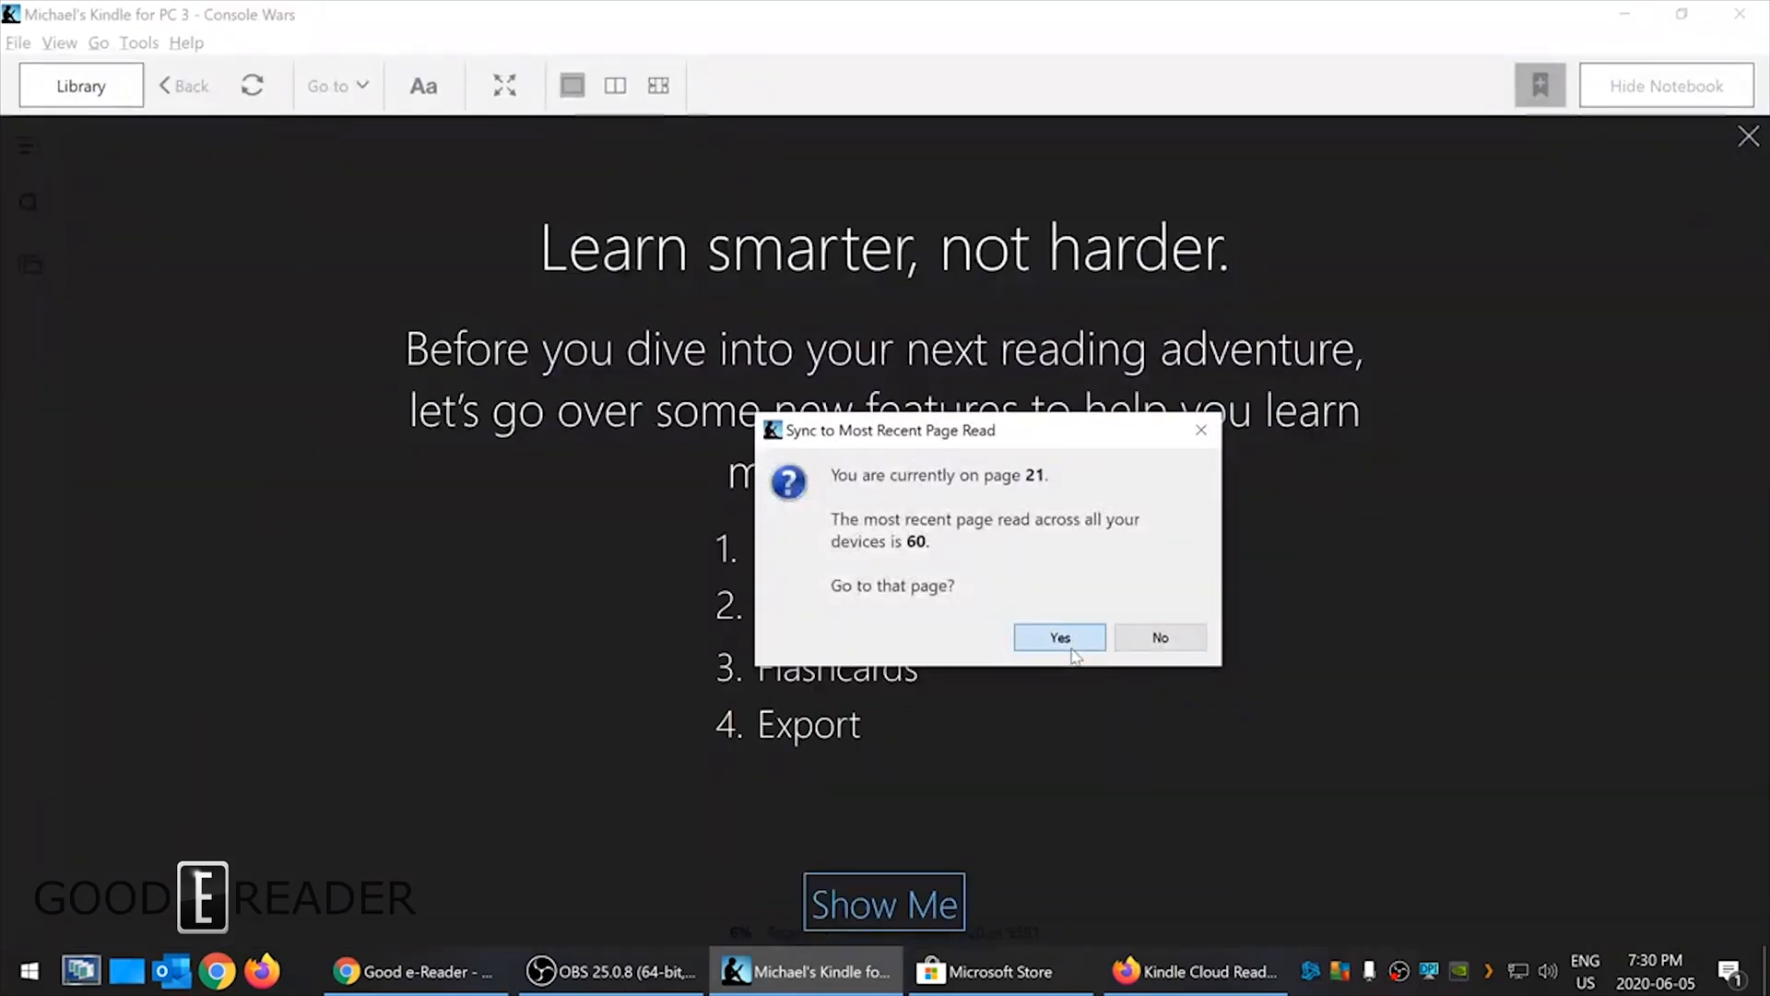
pyautogui.click(1158, 637)
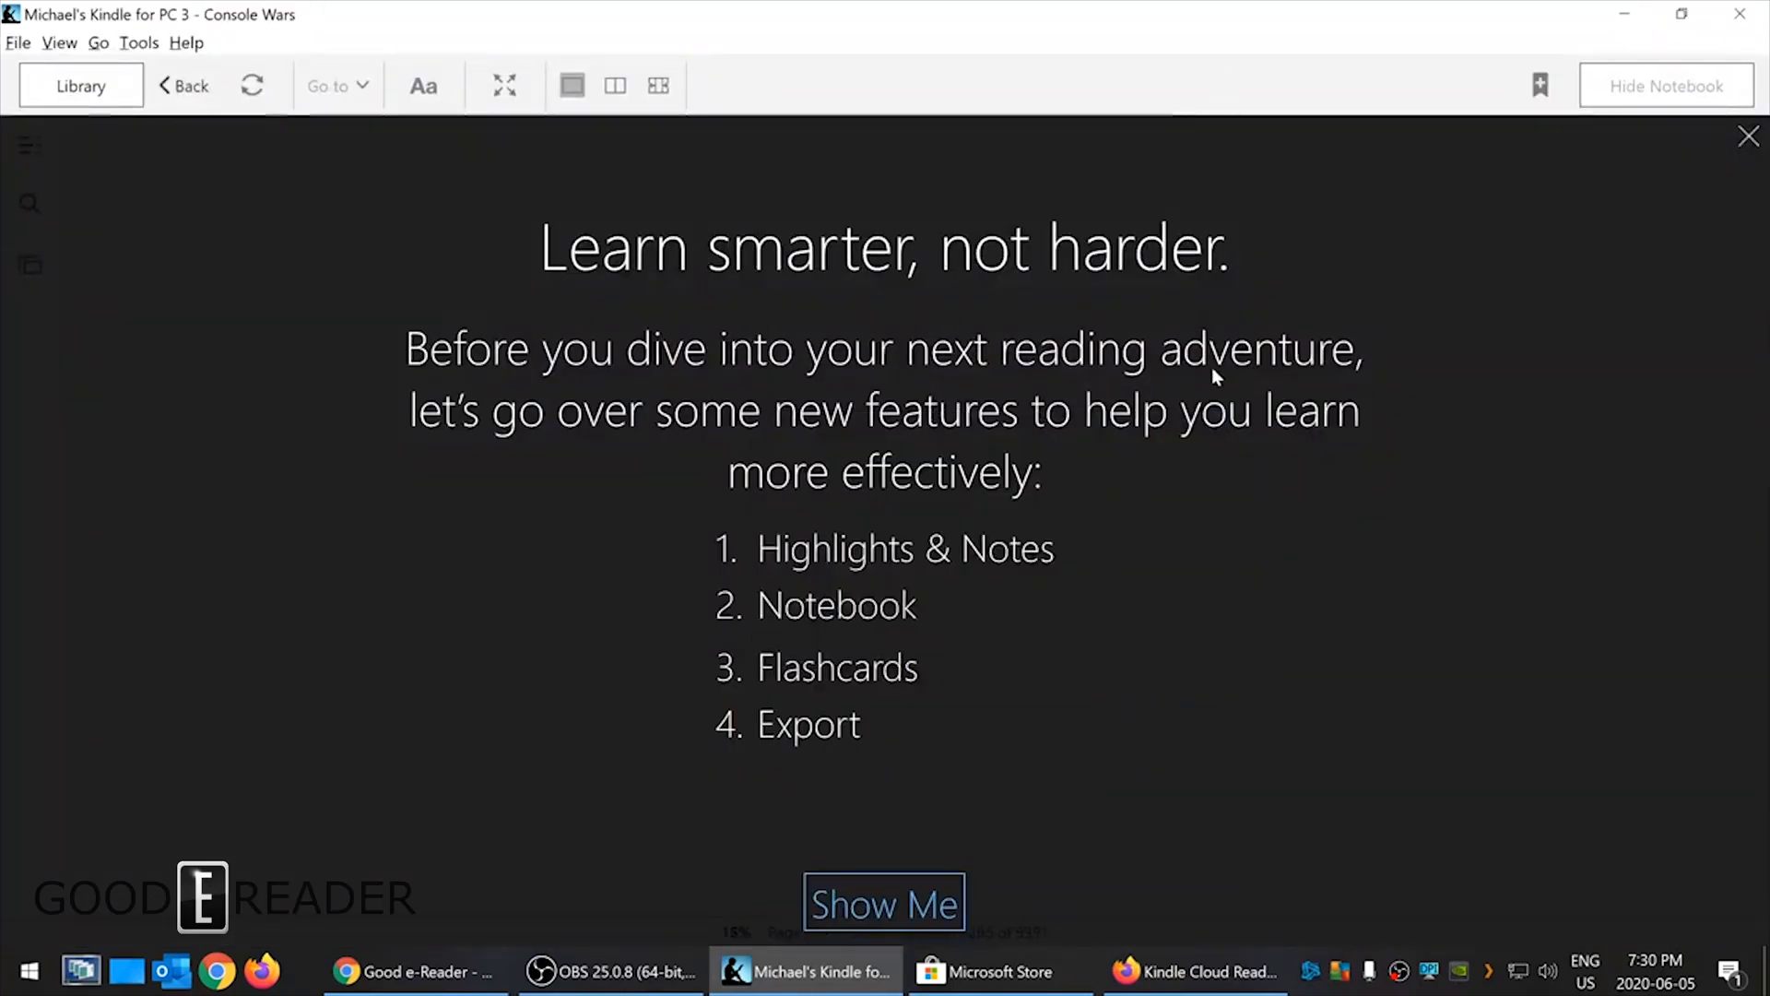
pyautogui.click(885, 904)
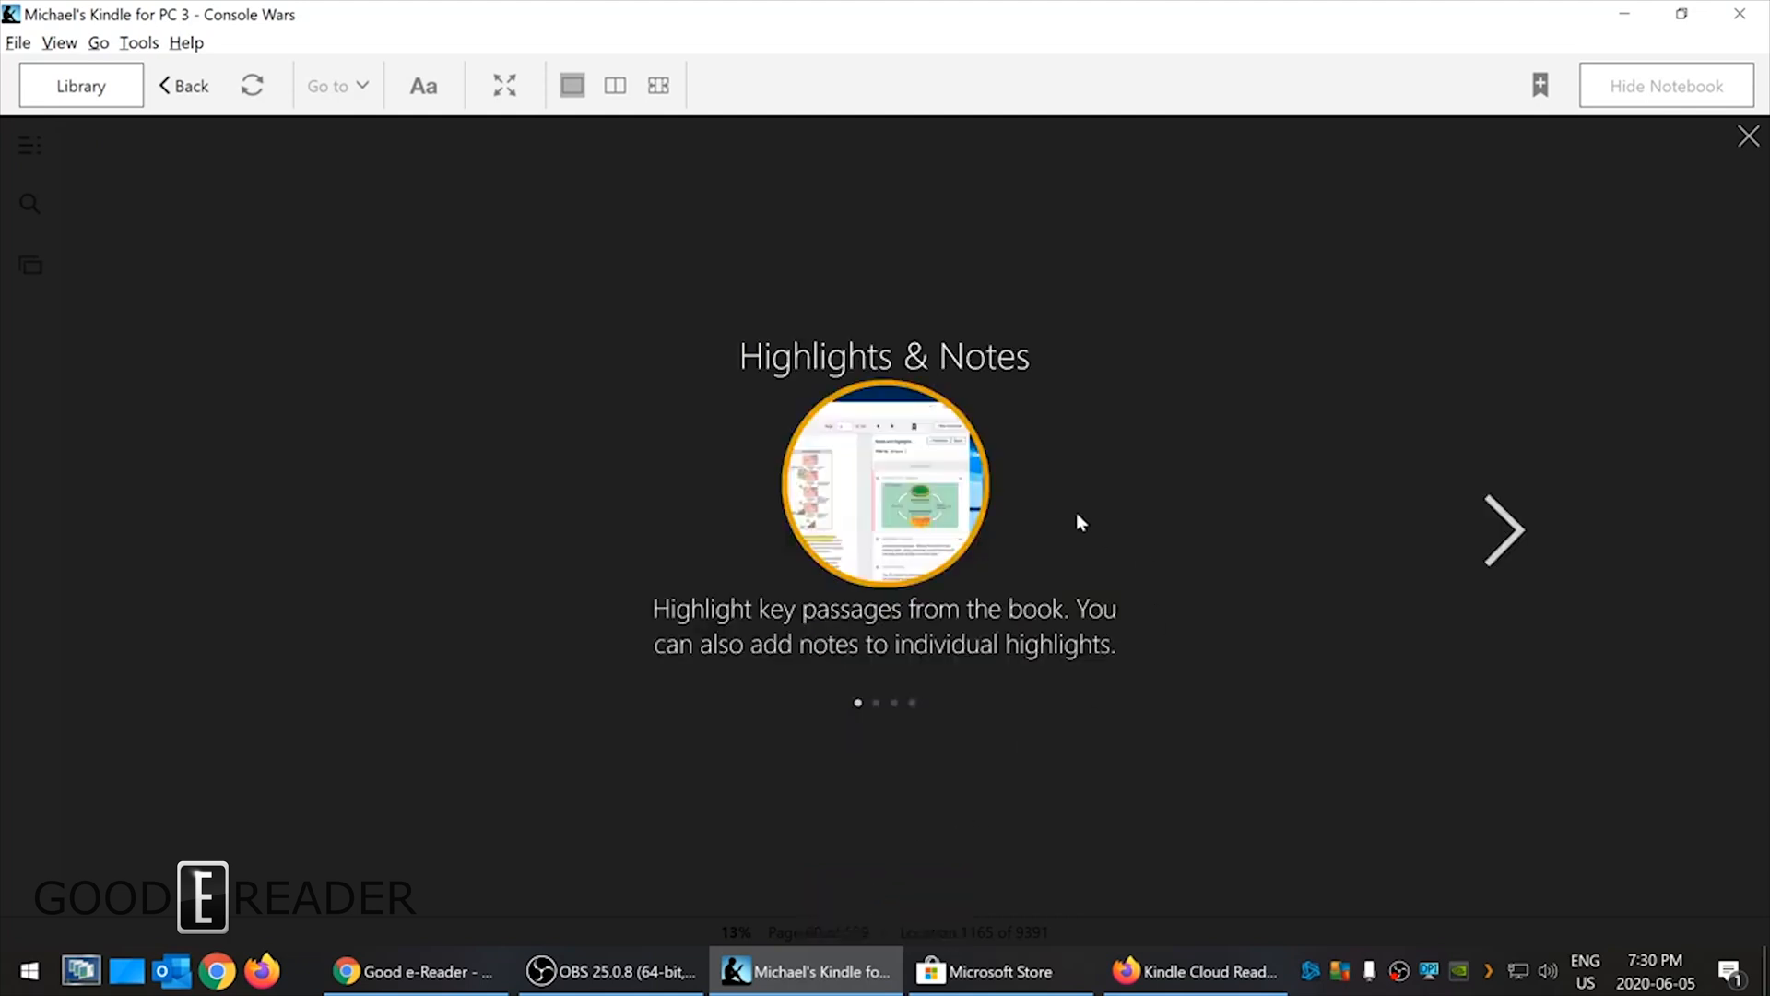
pyautogui.click(1504, 531)
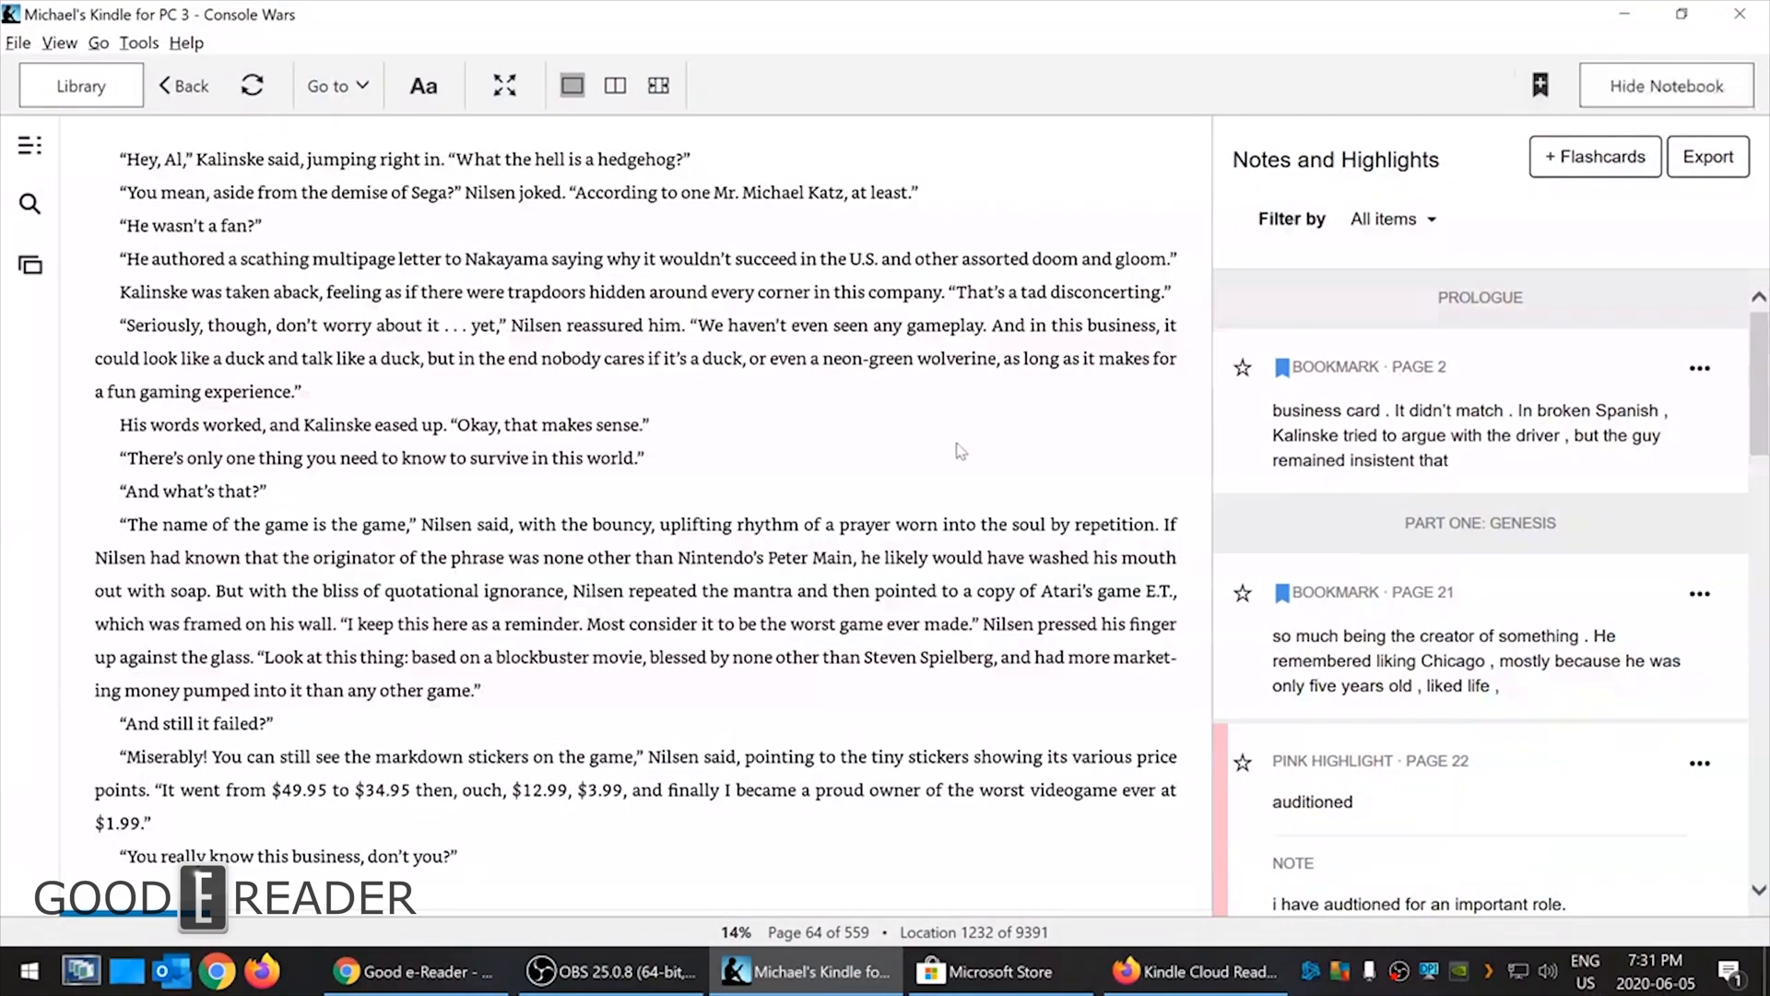
# - Hide the notebook panel and page forward through Console Wars toward page 70
pyautogui.click(1666, 86)
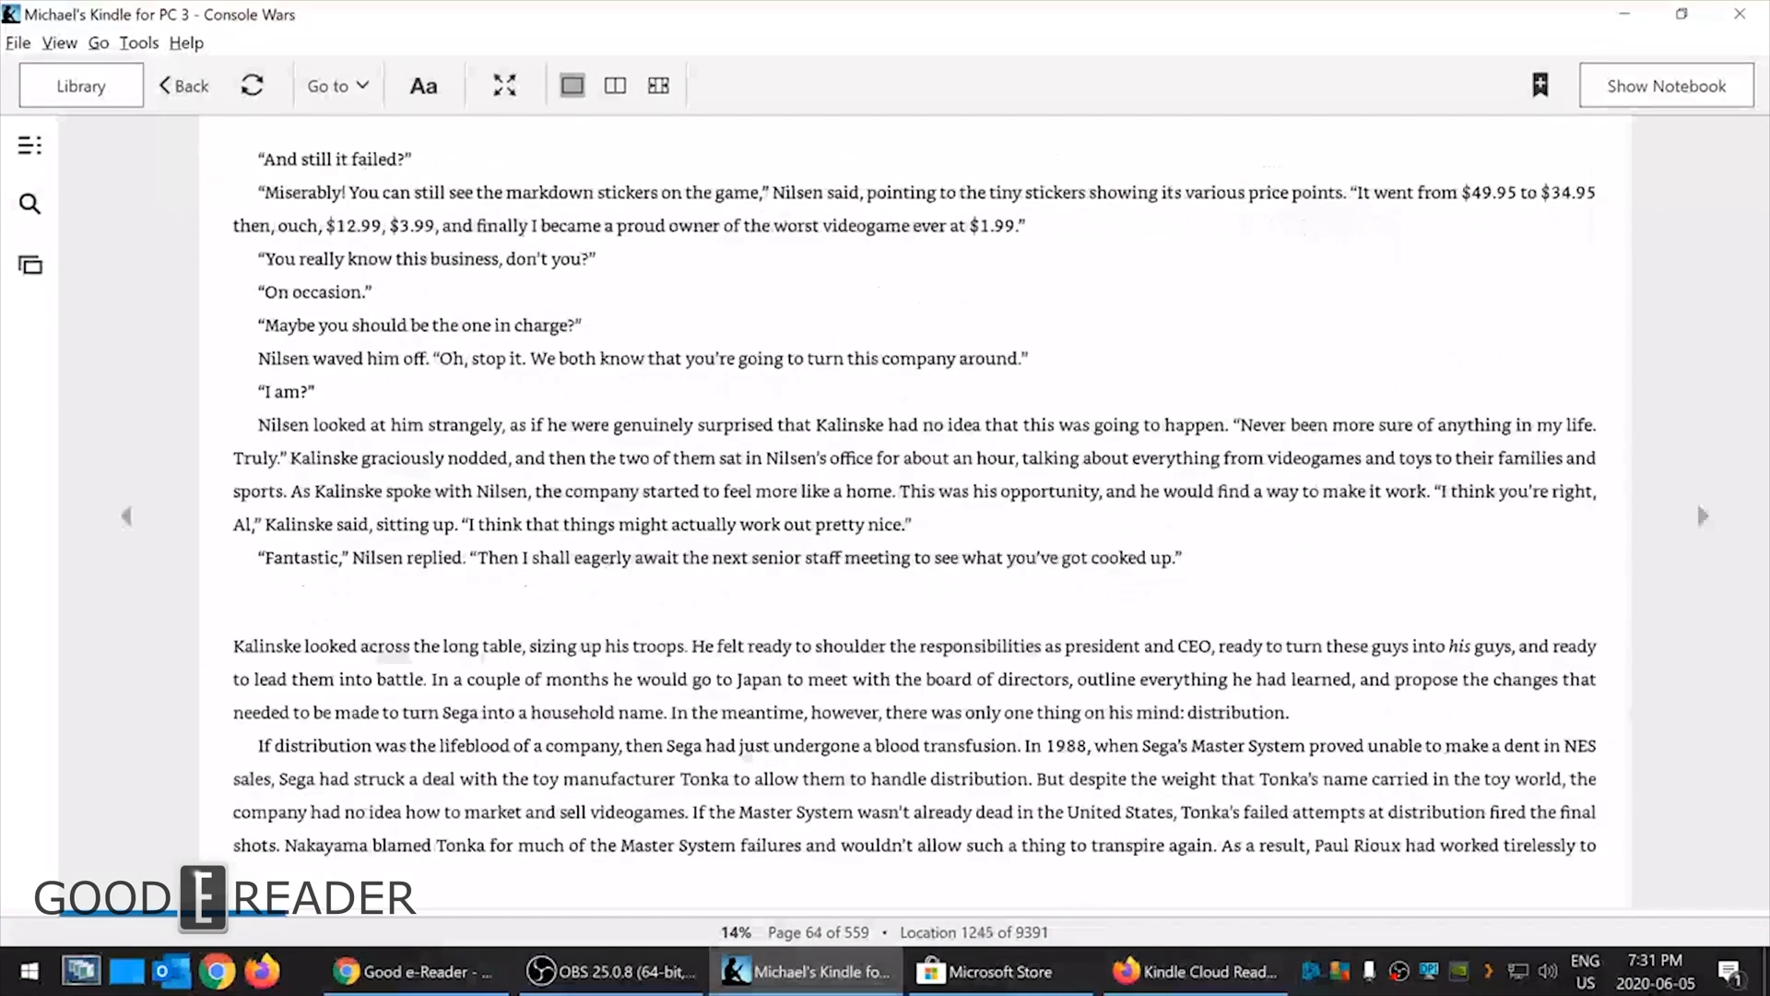
pyautogui.click(1703, 516)
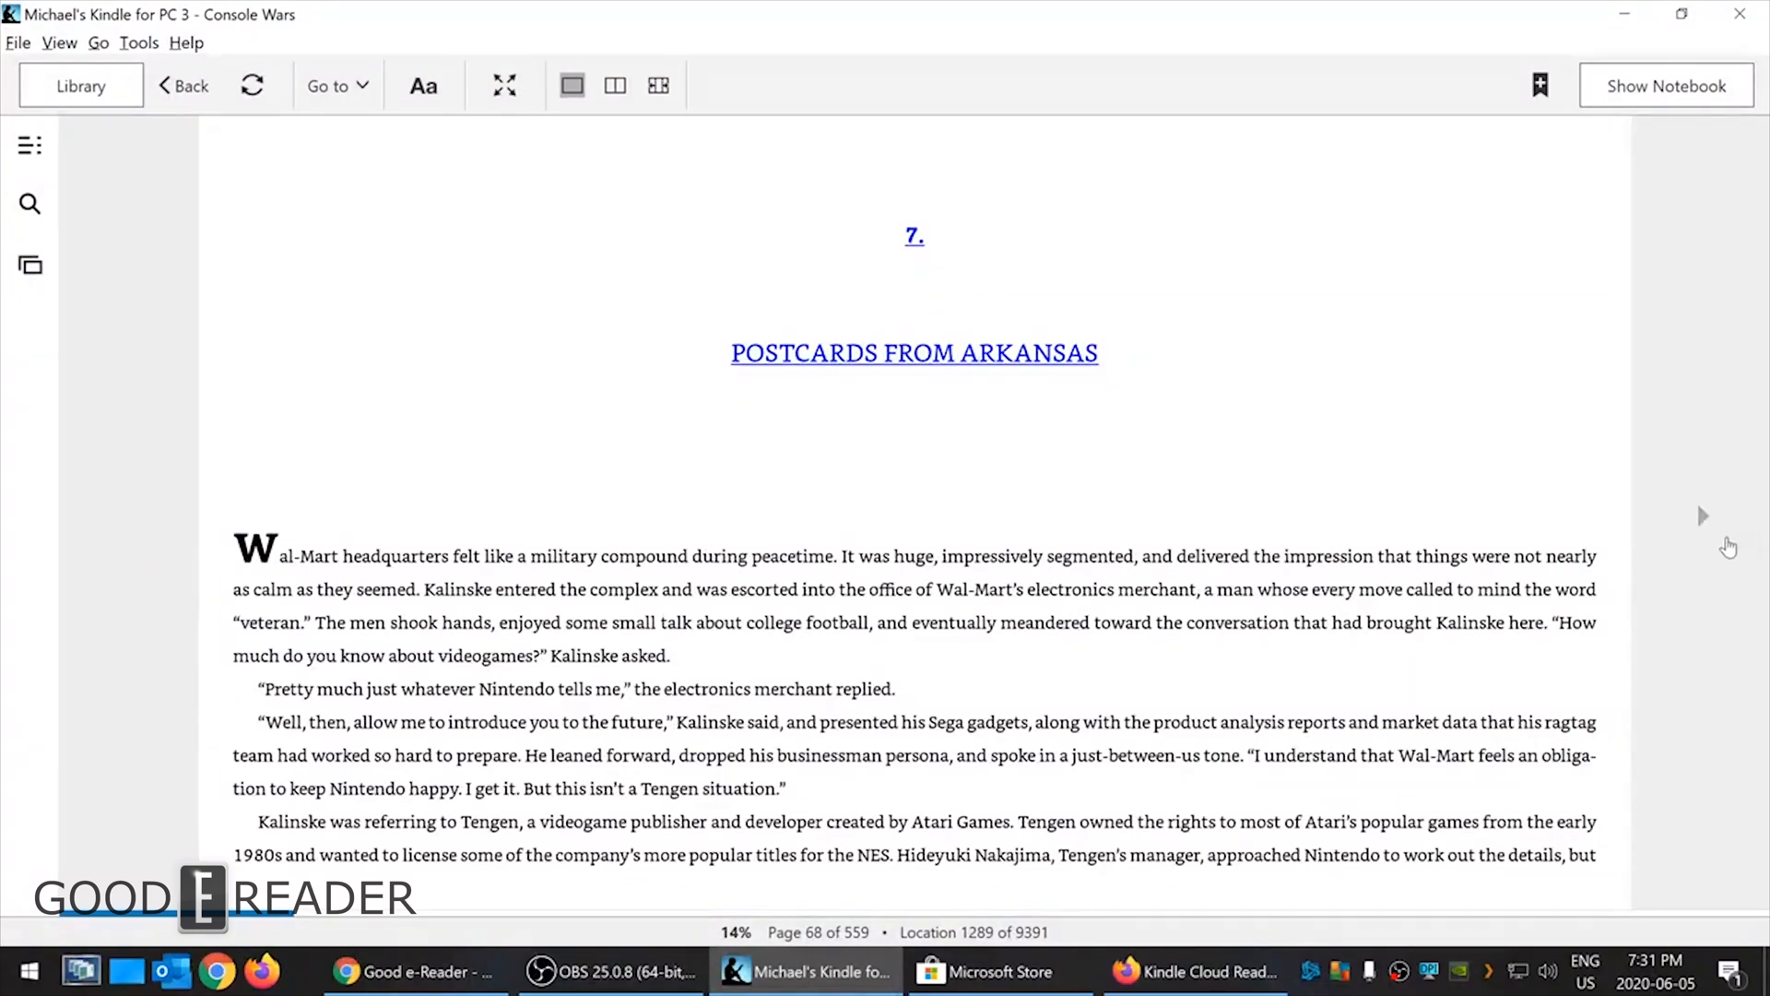
pyautogui.click(1703, 516)
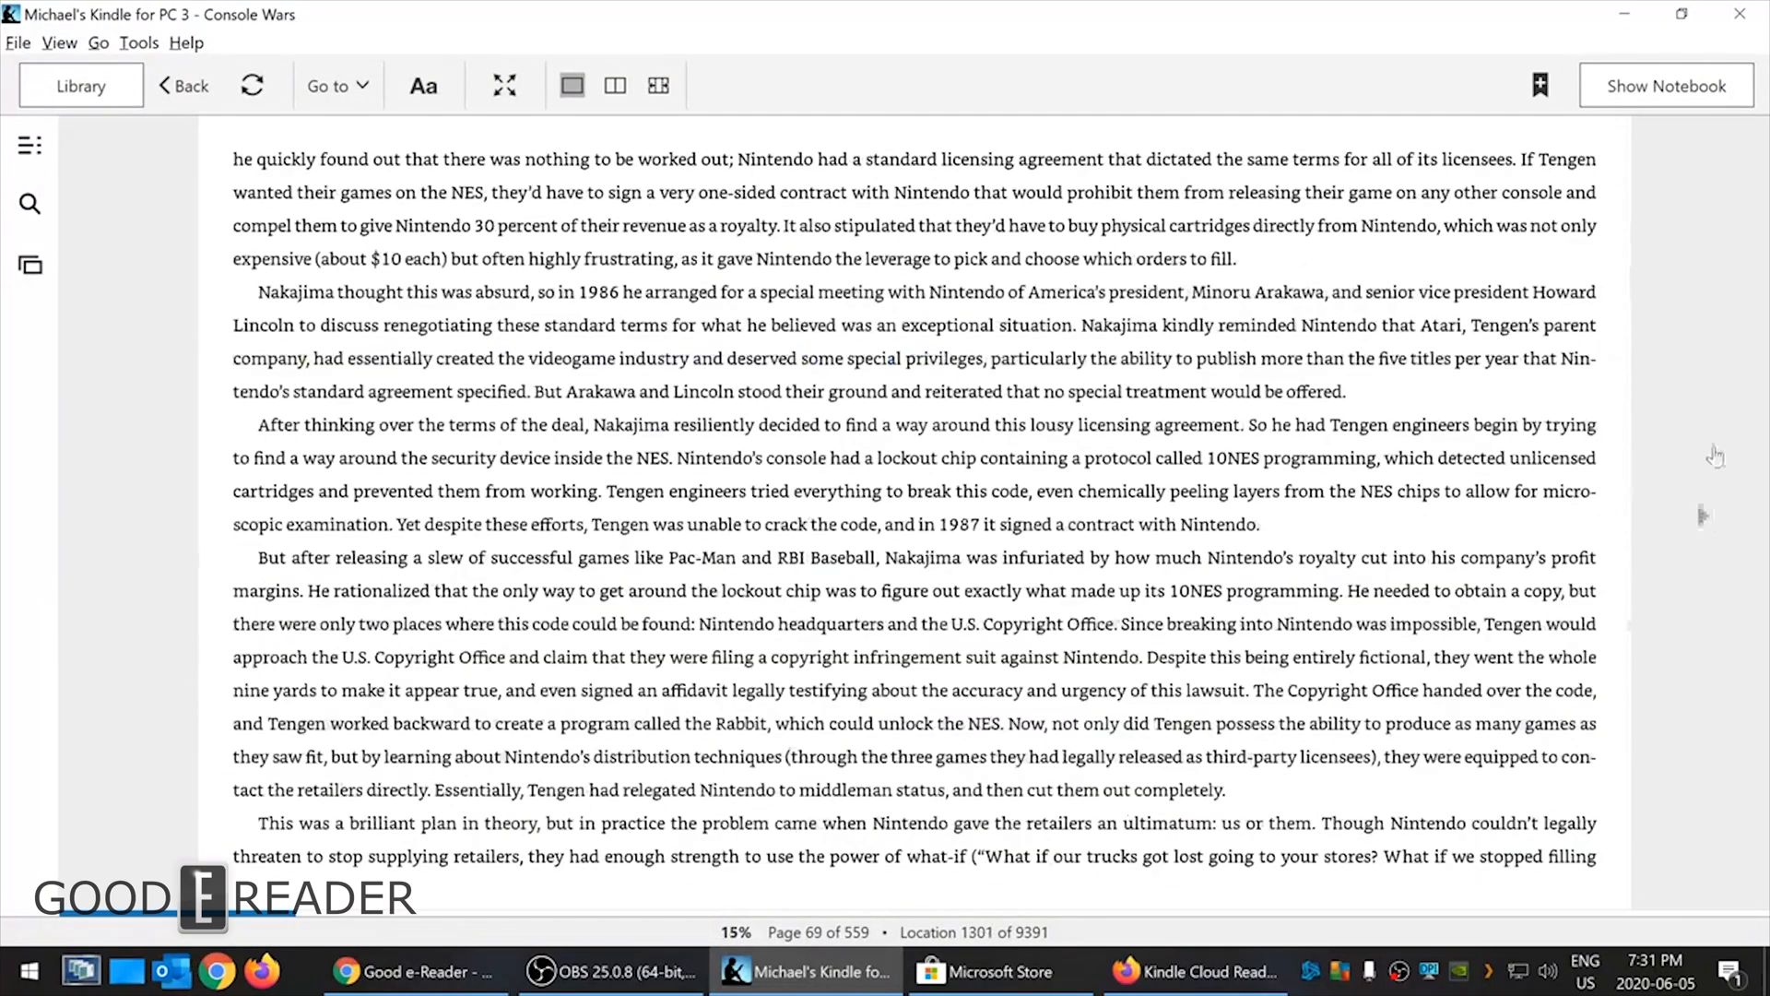
pyautogui.moveTo(1709, 525)
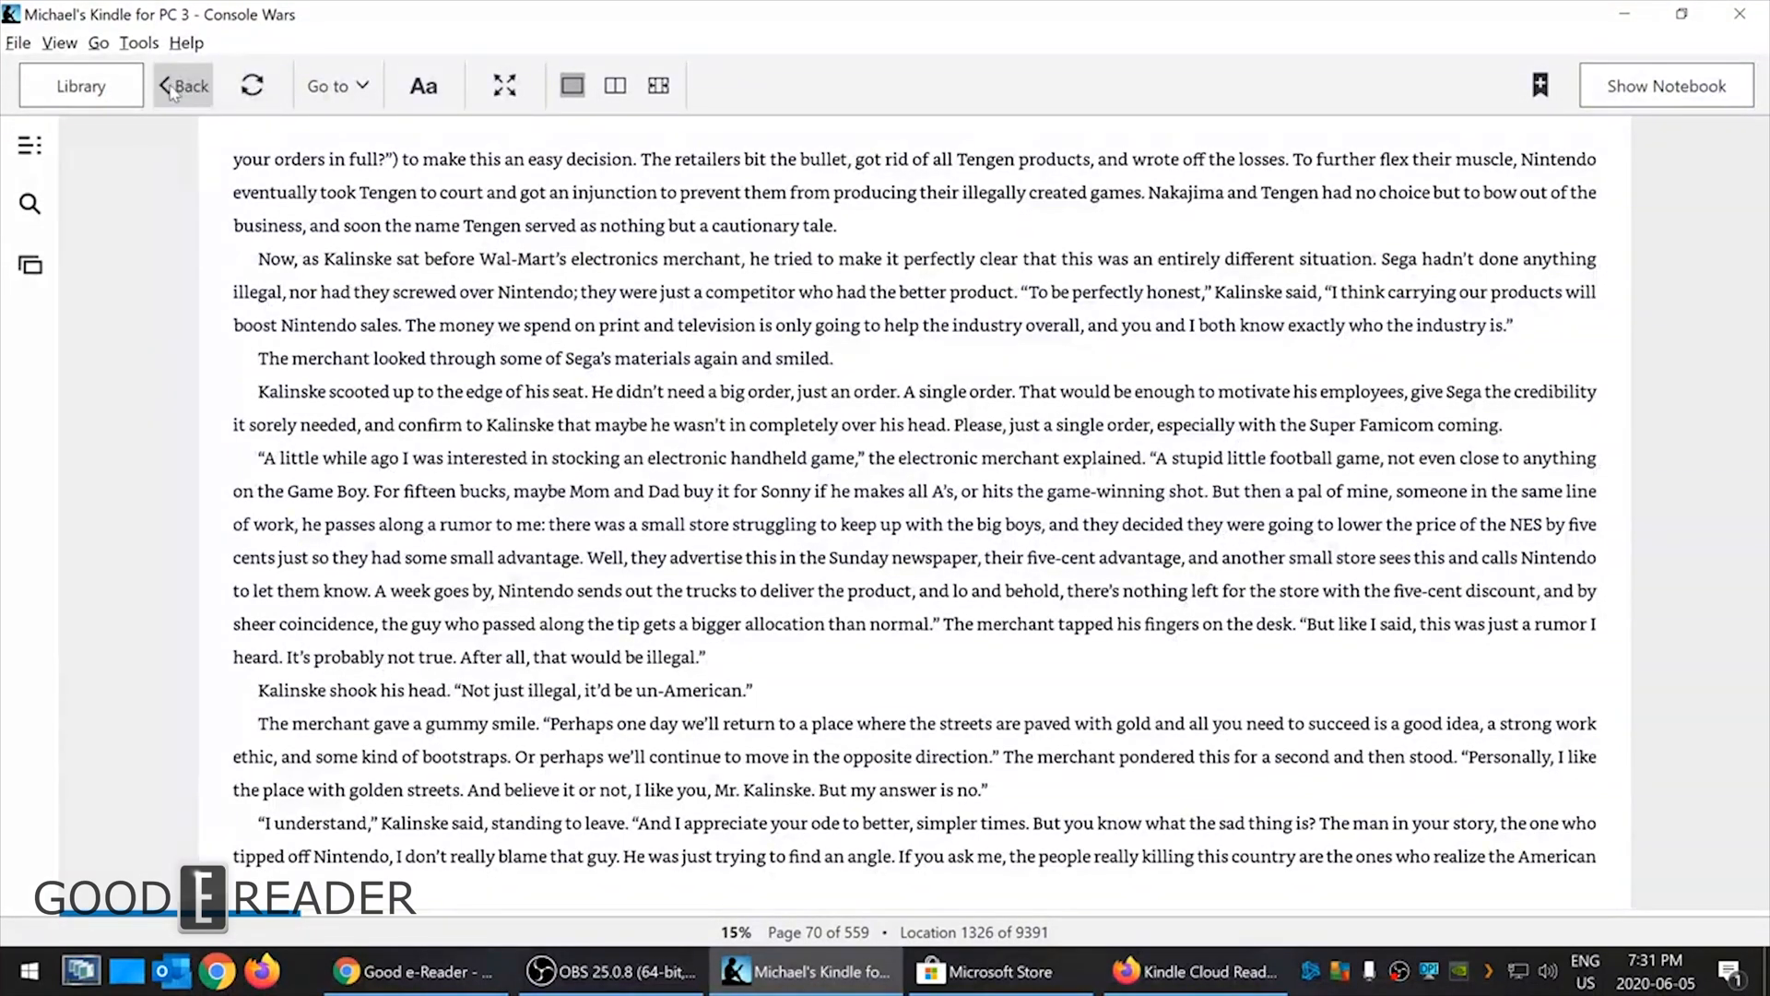
pyautogui.moveTo(80, 85)
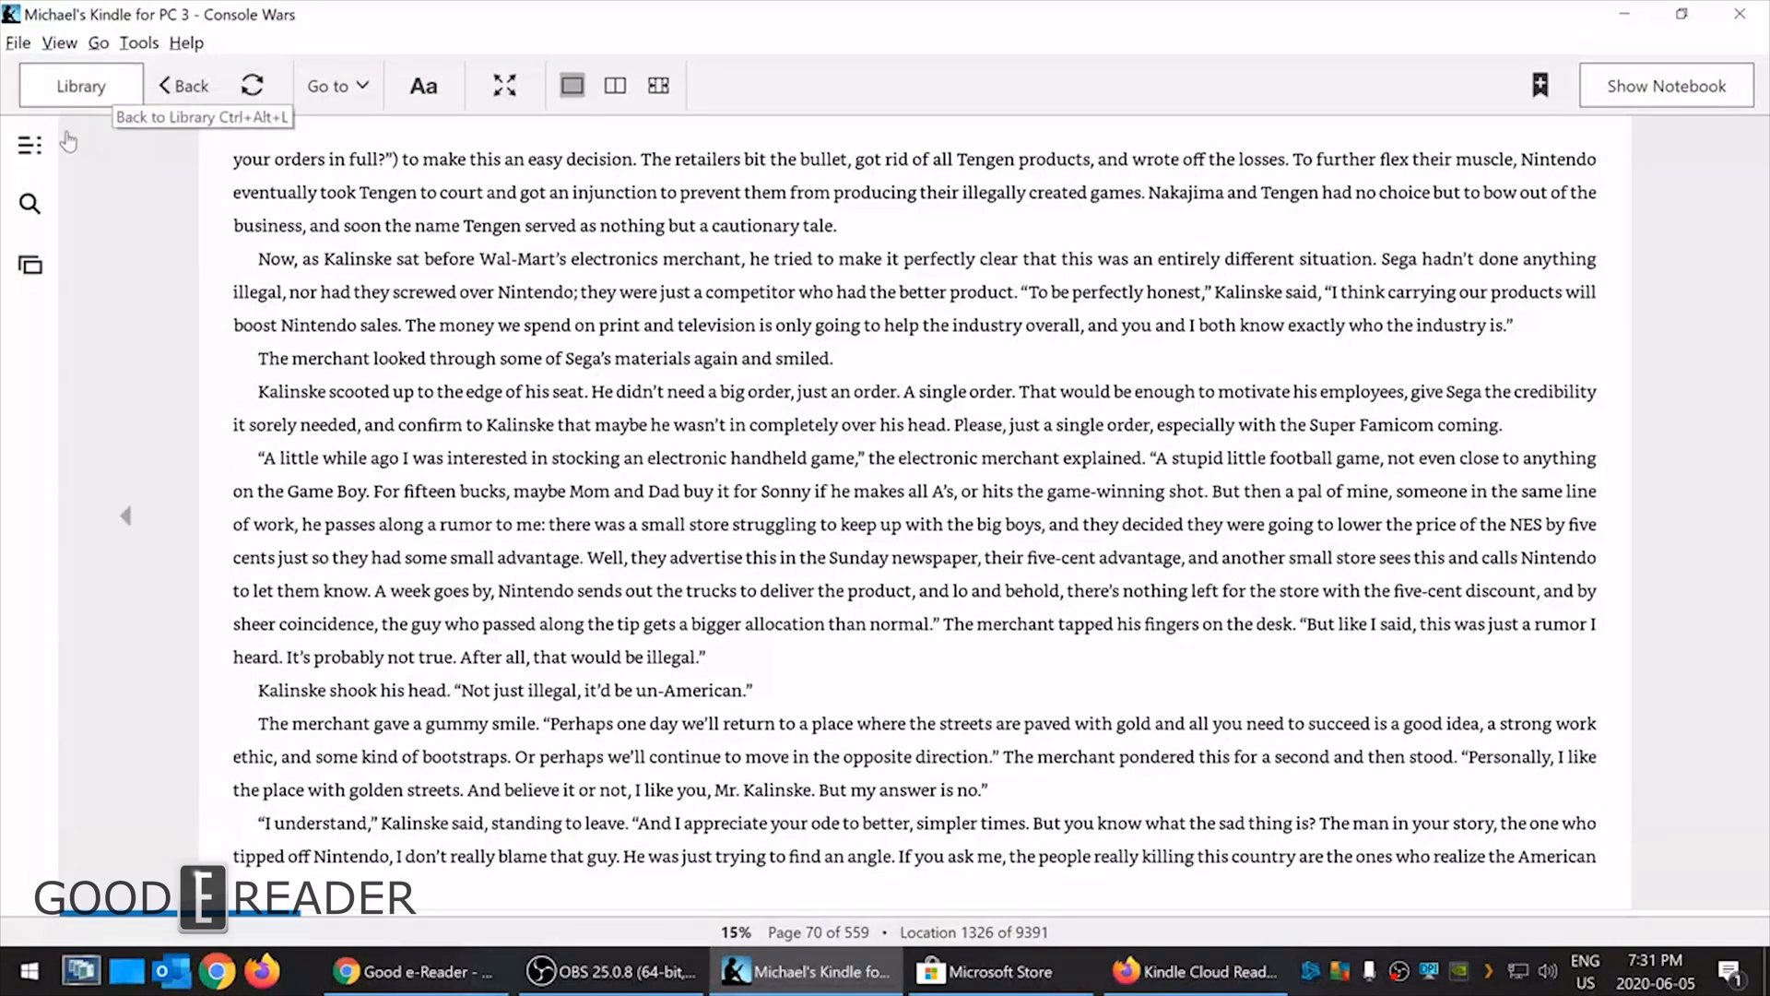
# - Use the table of contents to land on chapter 4, Rude Awakening, glancing at Search, then hide the sidebar
pyautogui.click(30, 144)
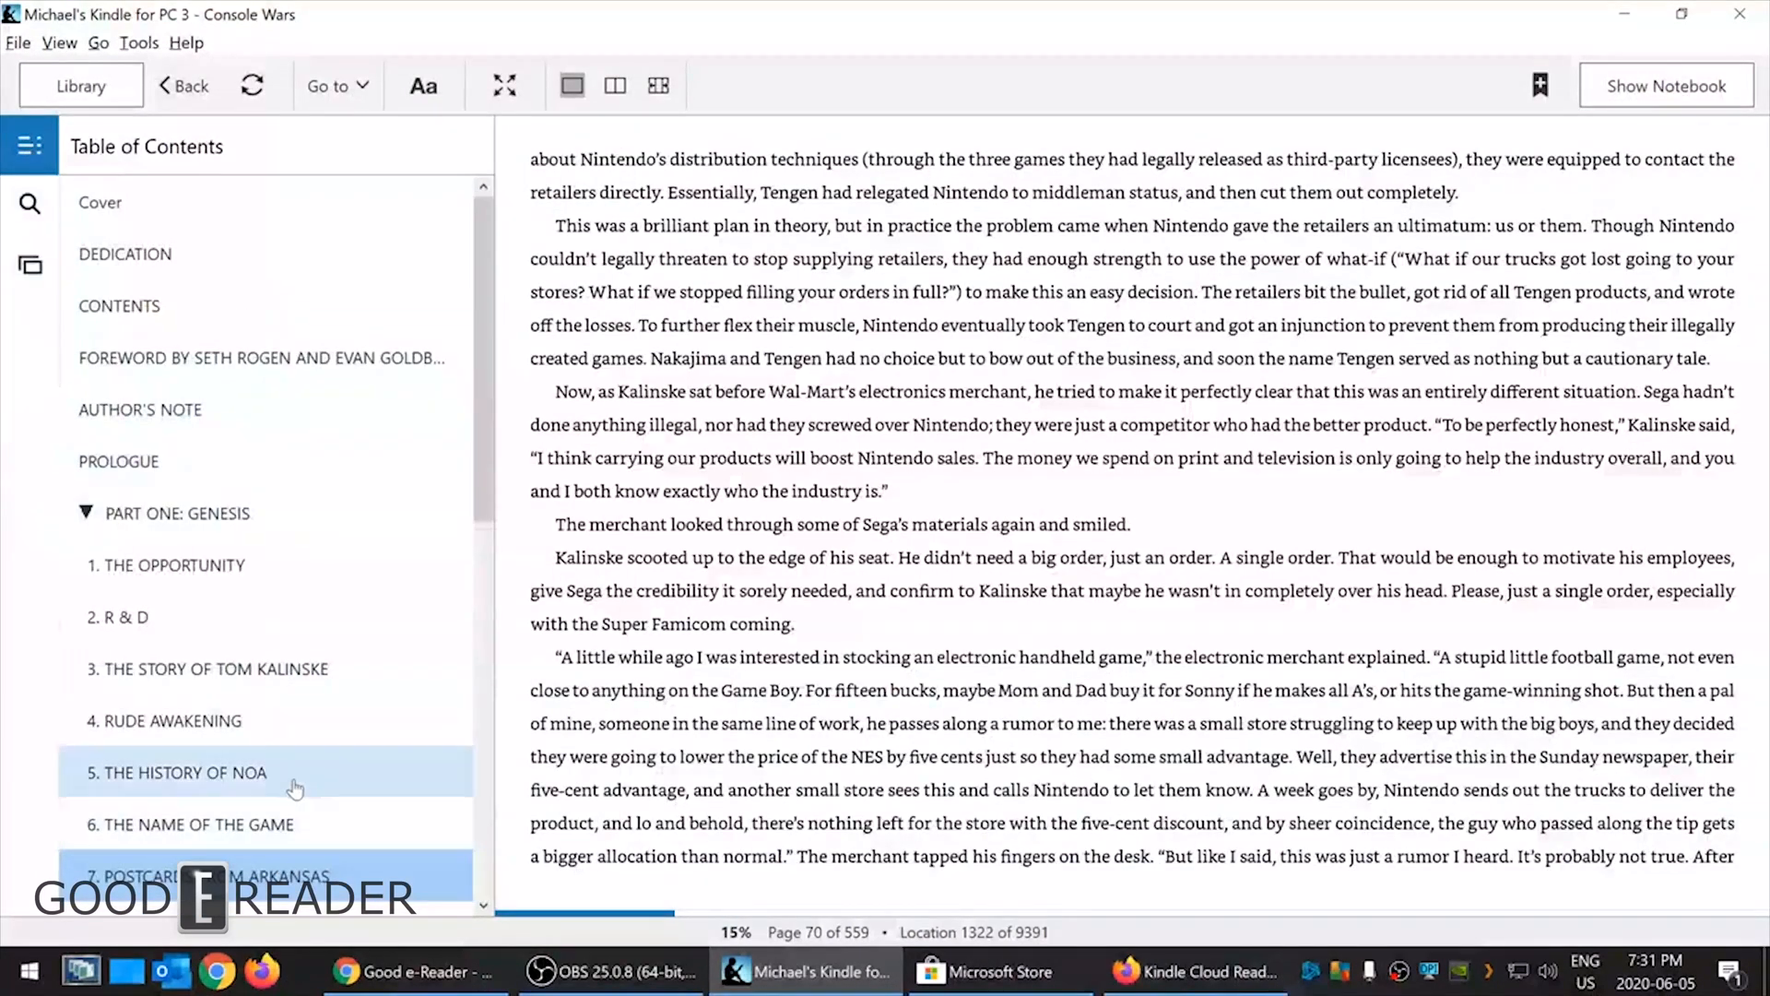
pyautogui.click(171, 720)
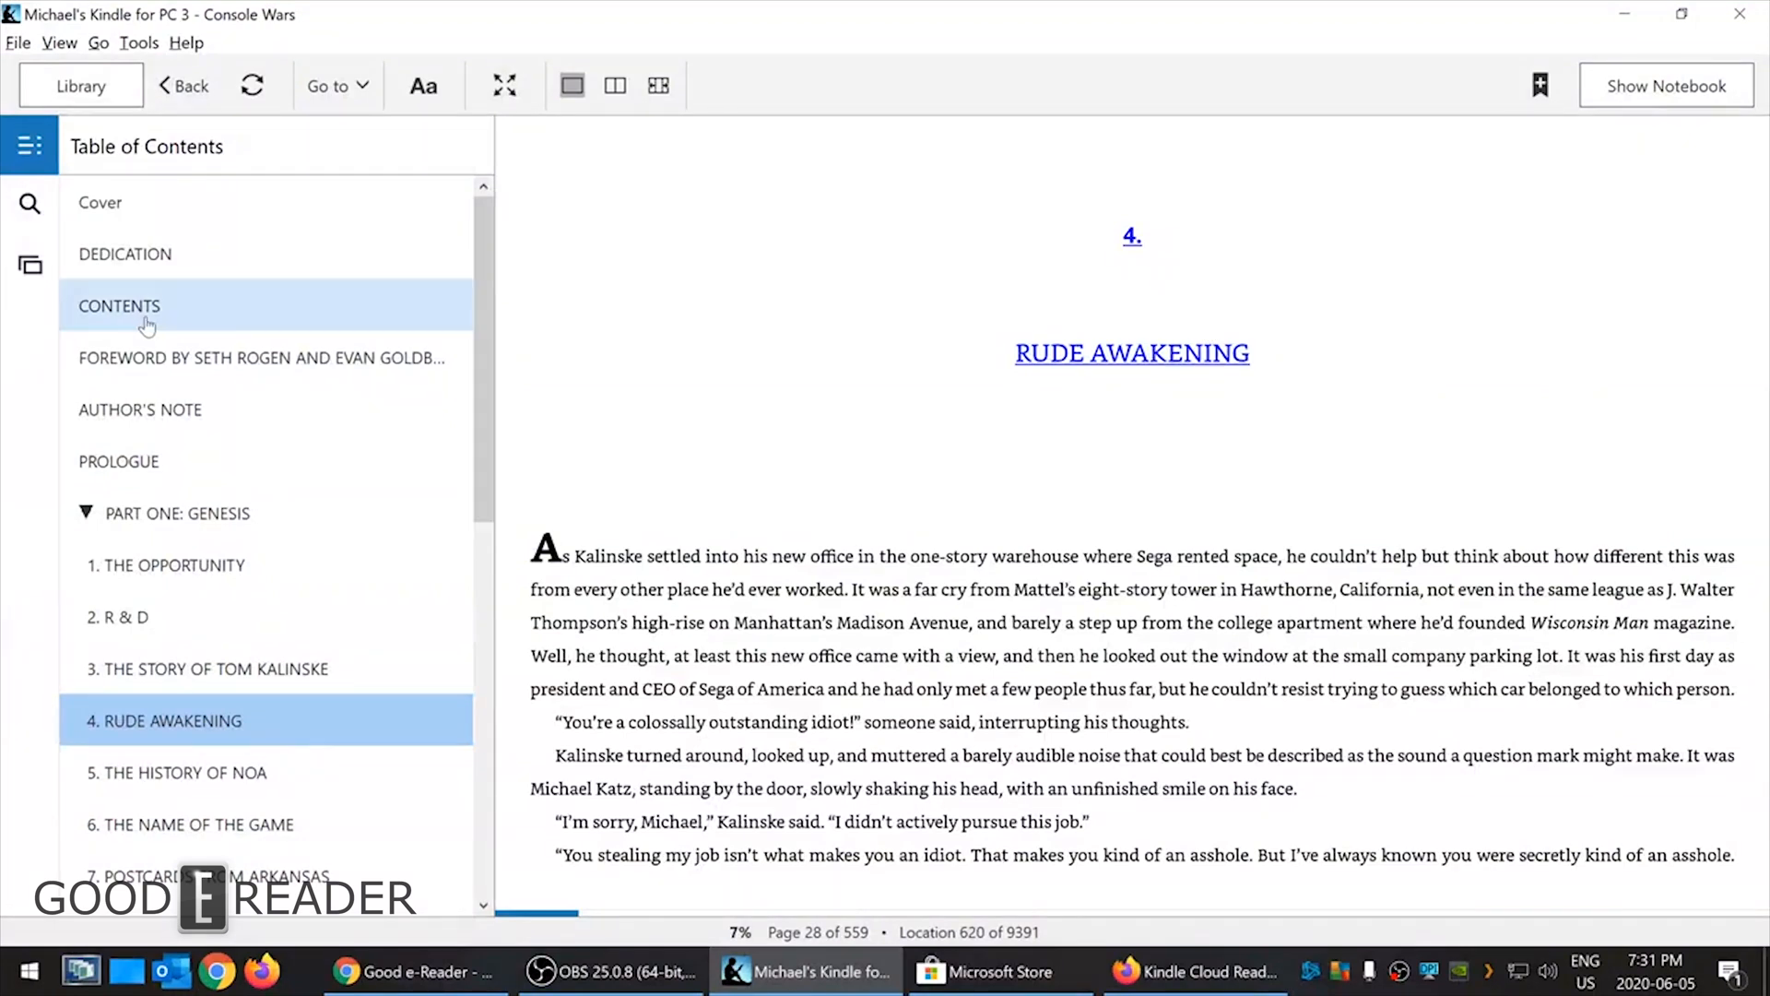
pyautogui.click(30, 205)
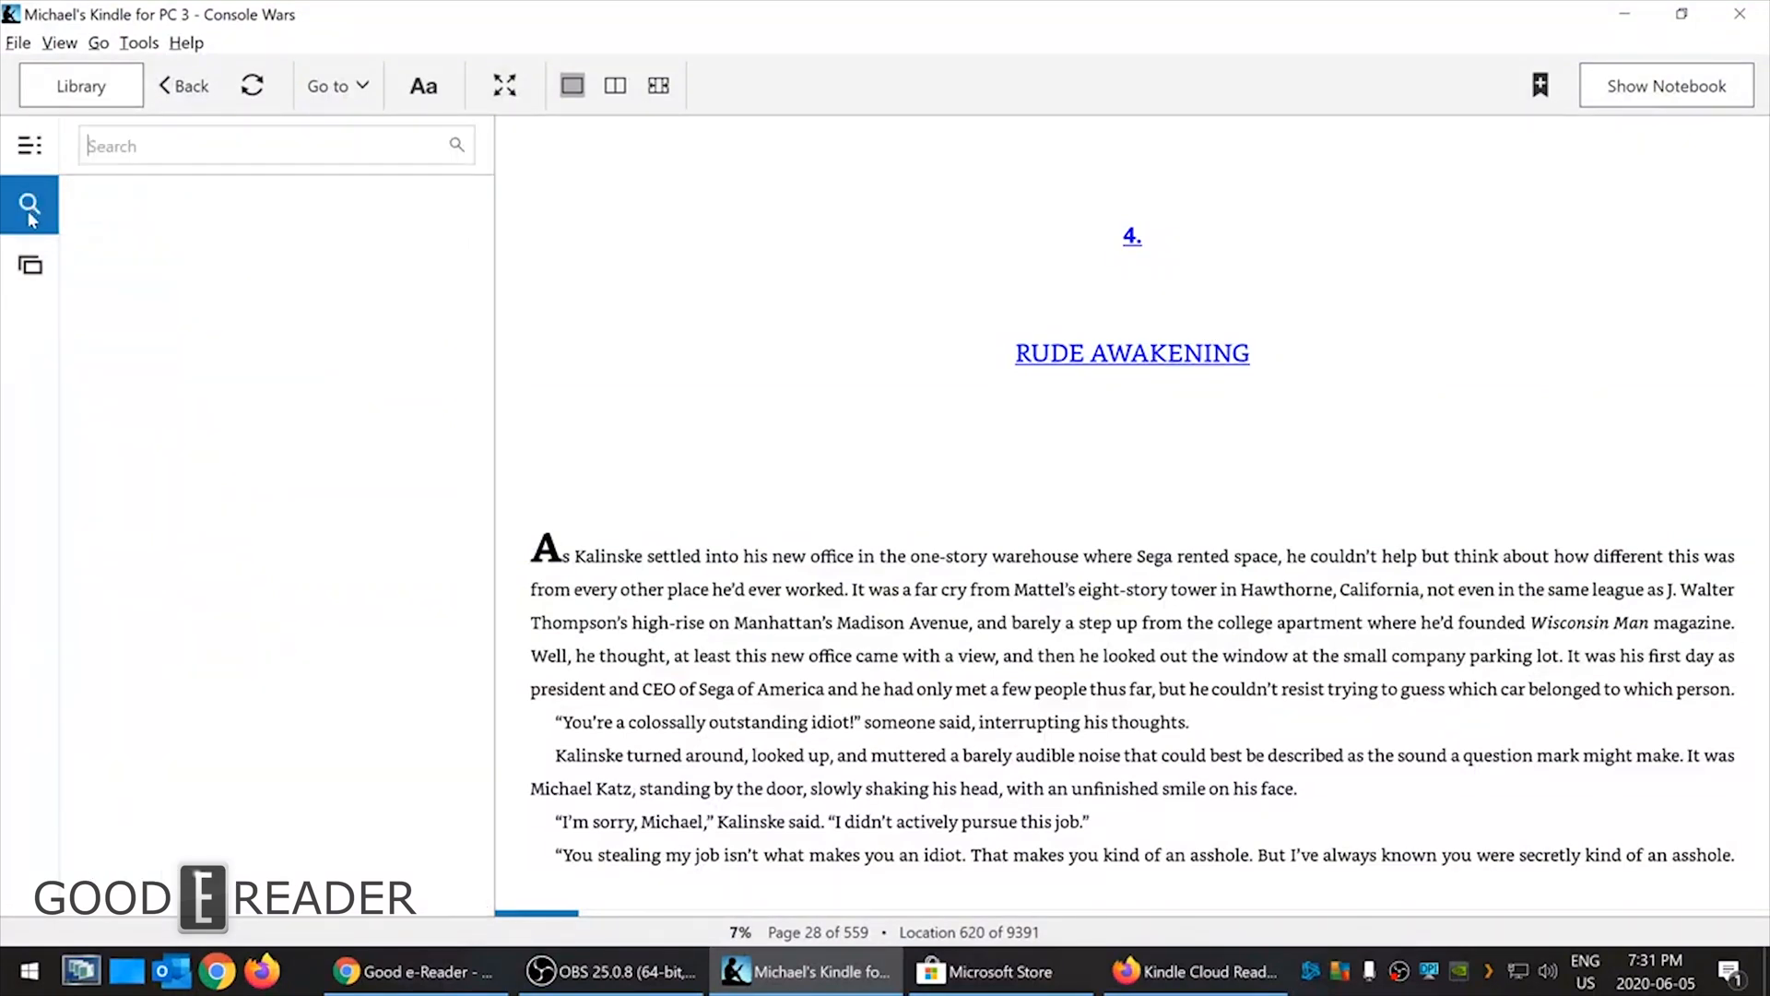
pyautogui.click(29, 146)
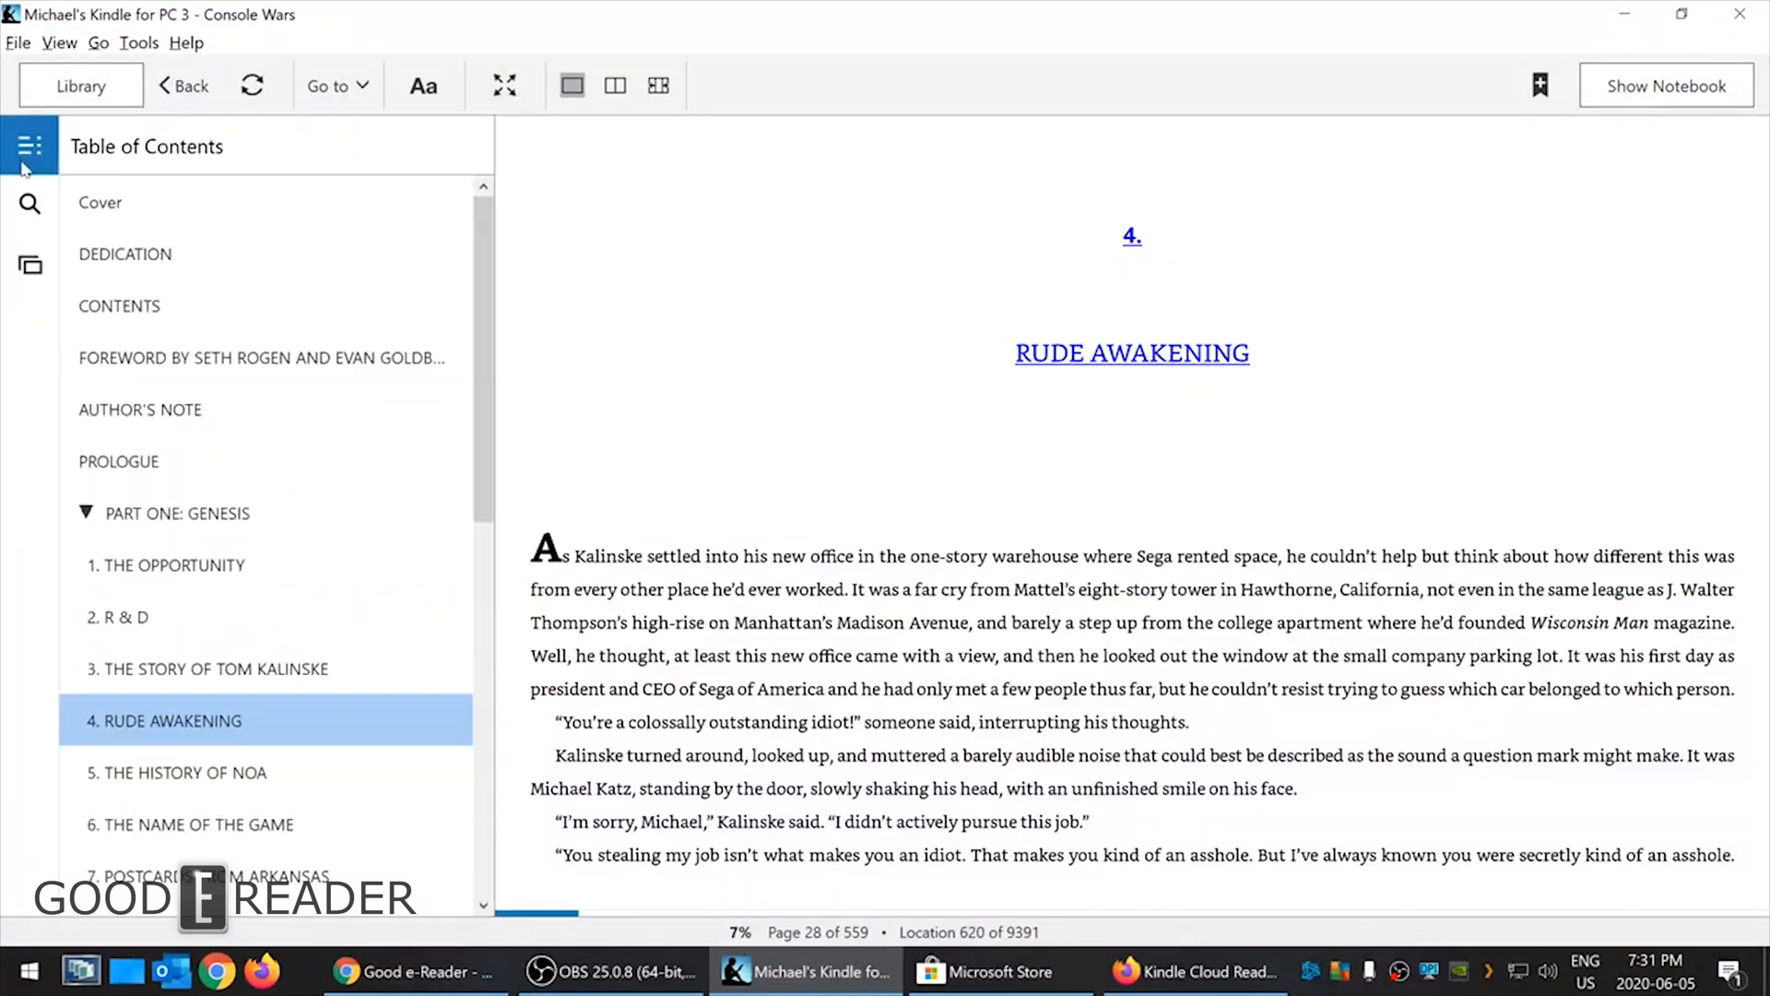
pyautogui.click(30, 146)
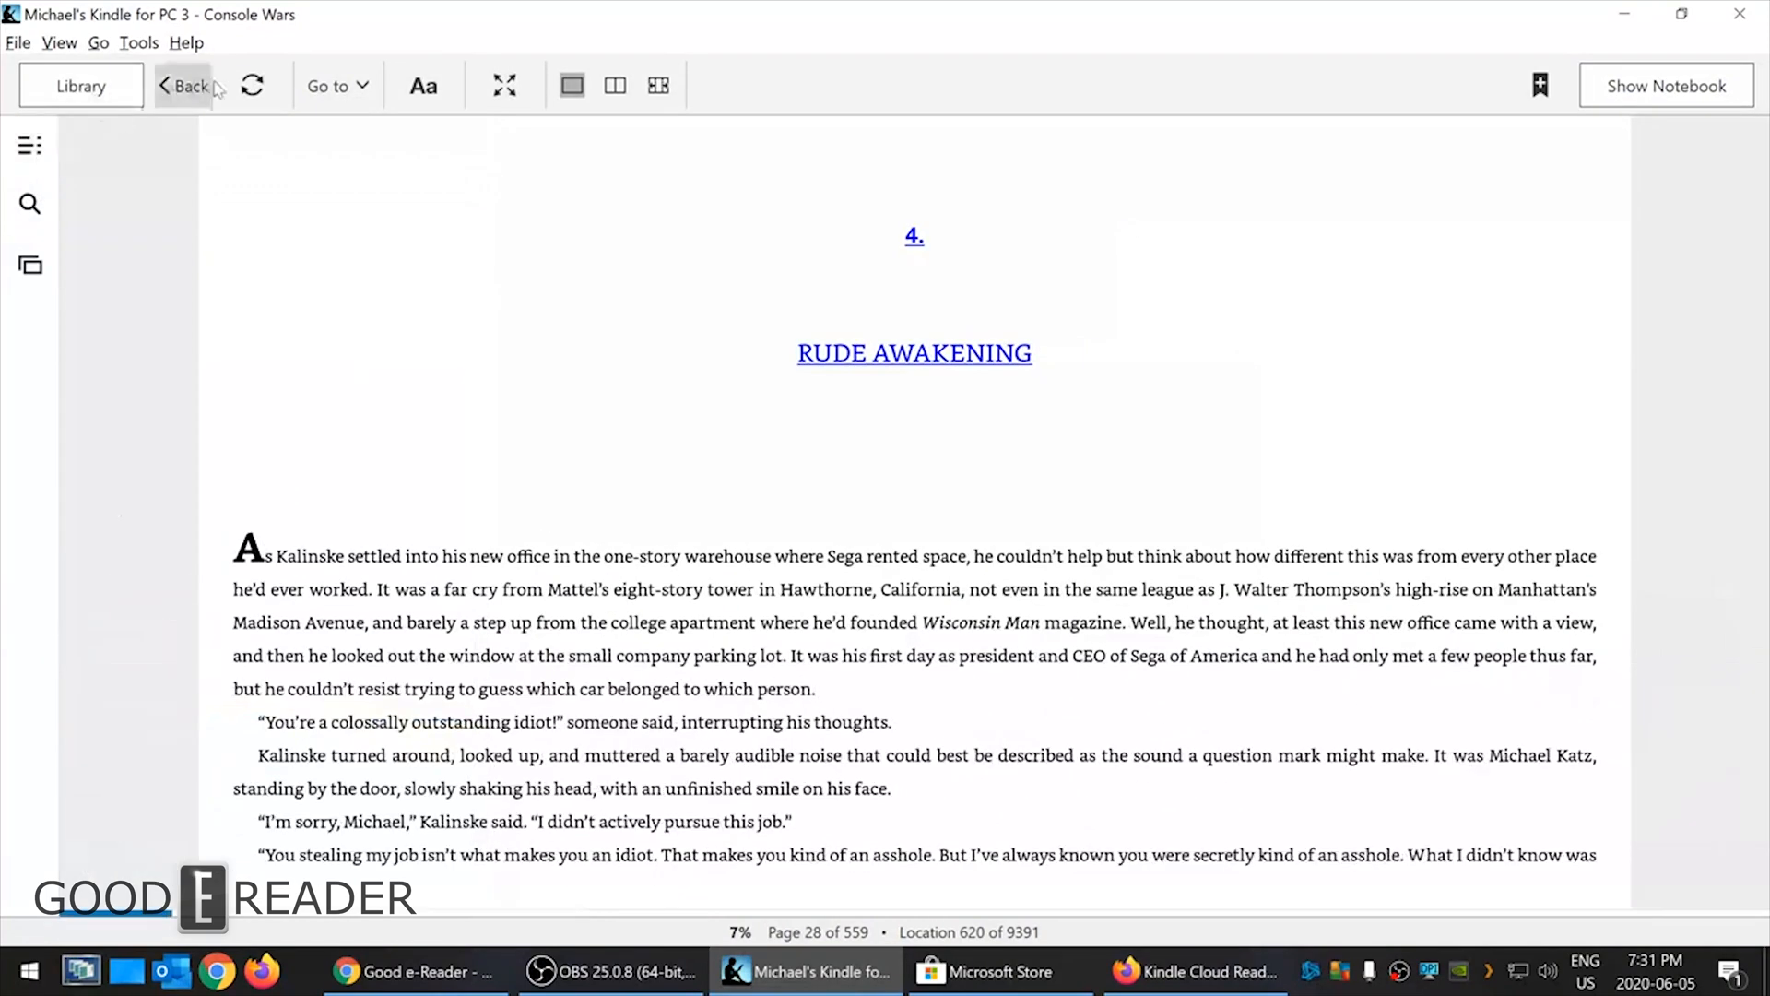
# - Try the Amazon Ember and Caecilia fonts in display settings, then return to Bookerly
pyautogui.click(422, 85)
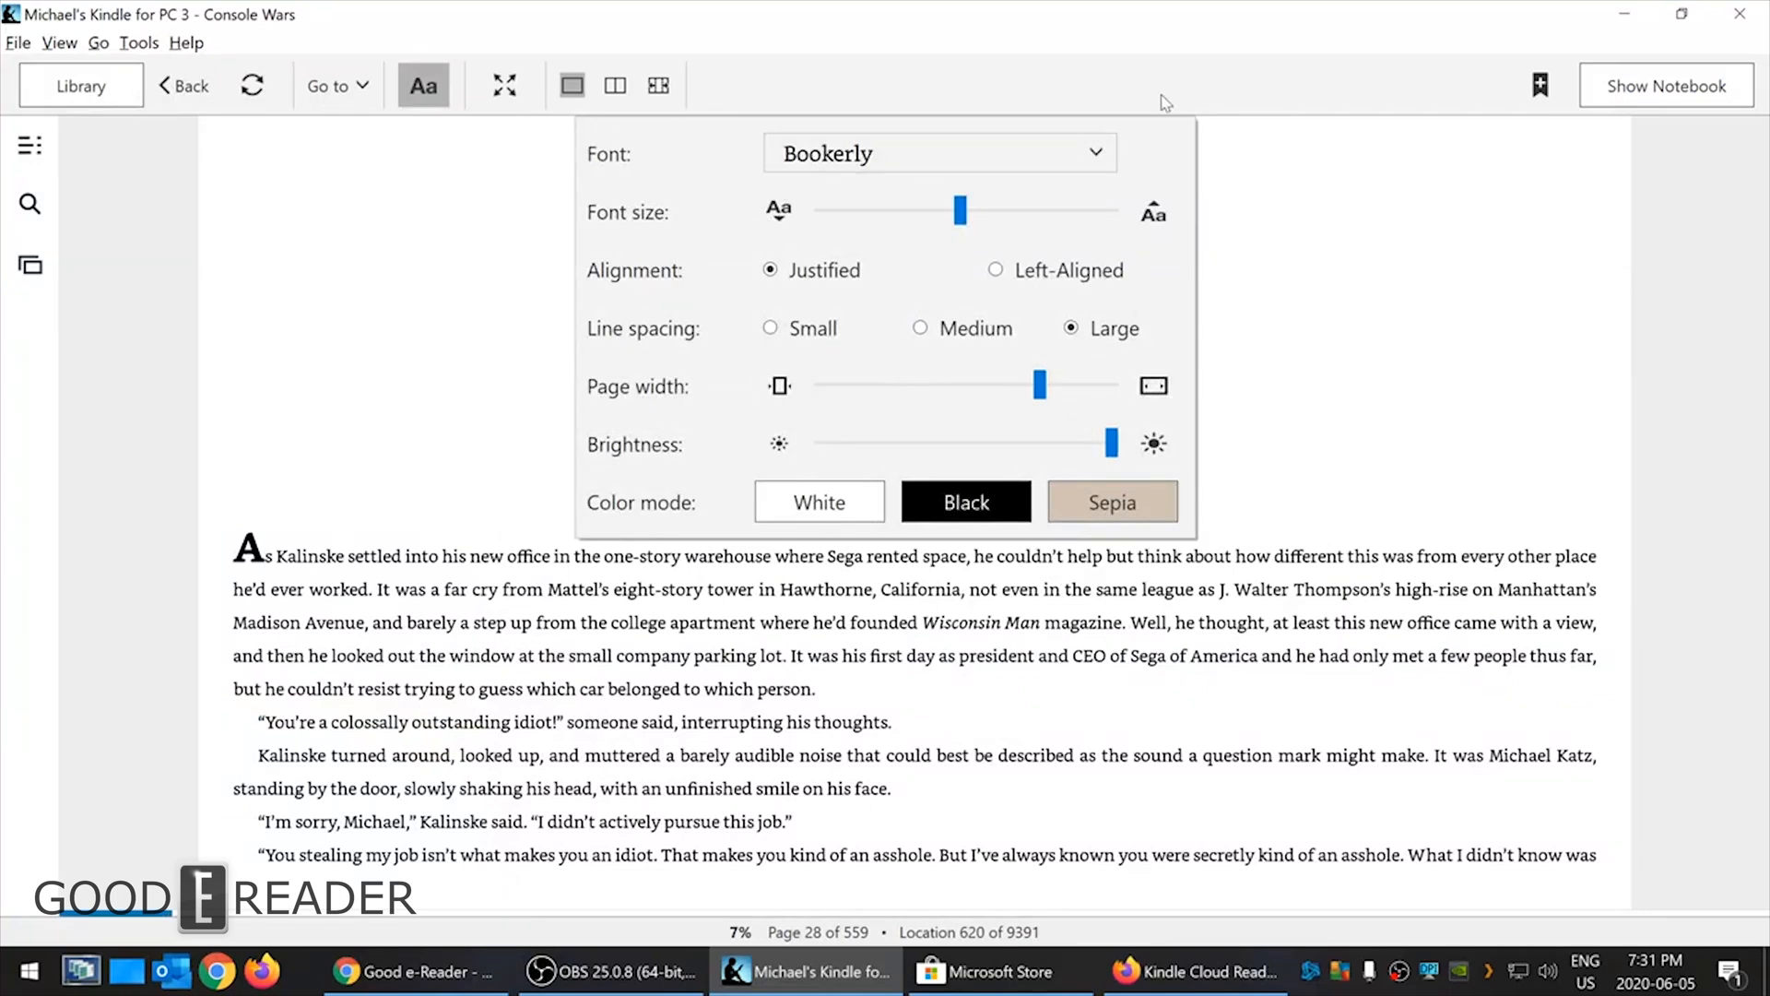
pyautogui.moveTo(744, 413)
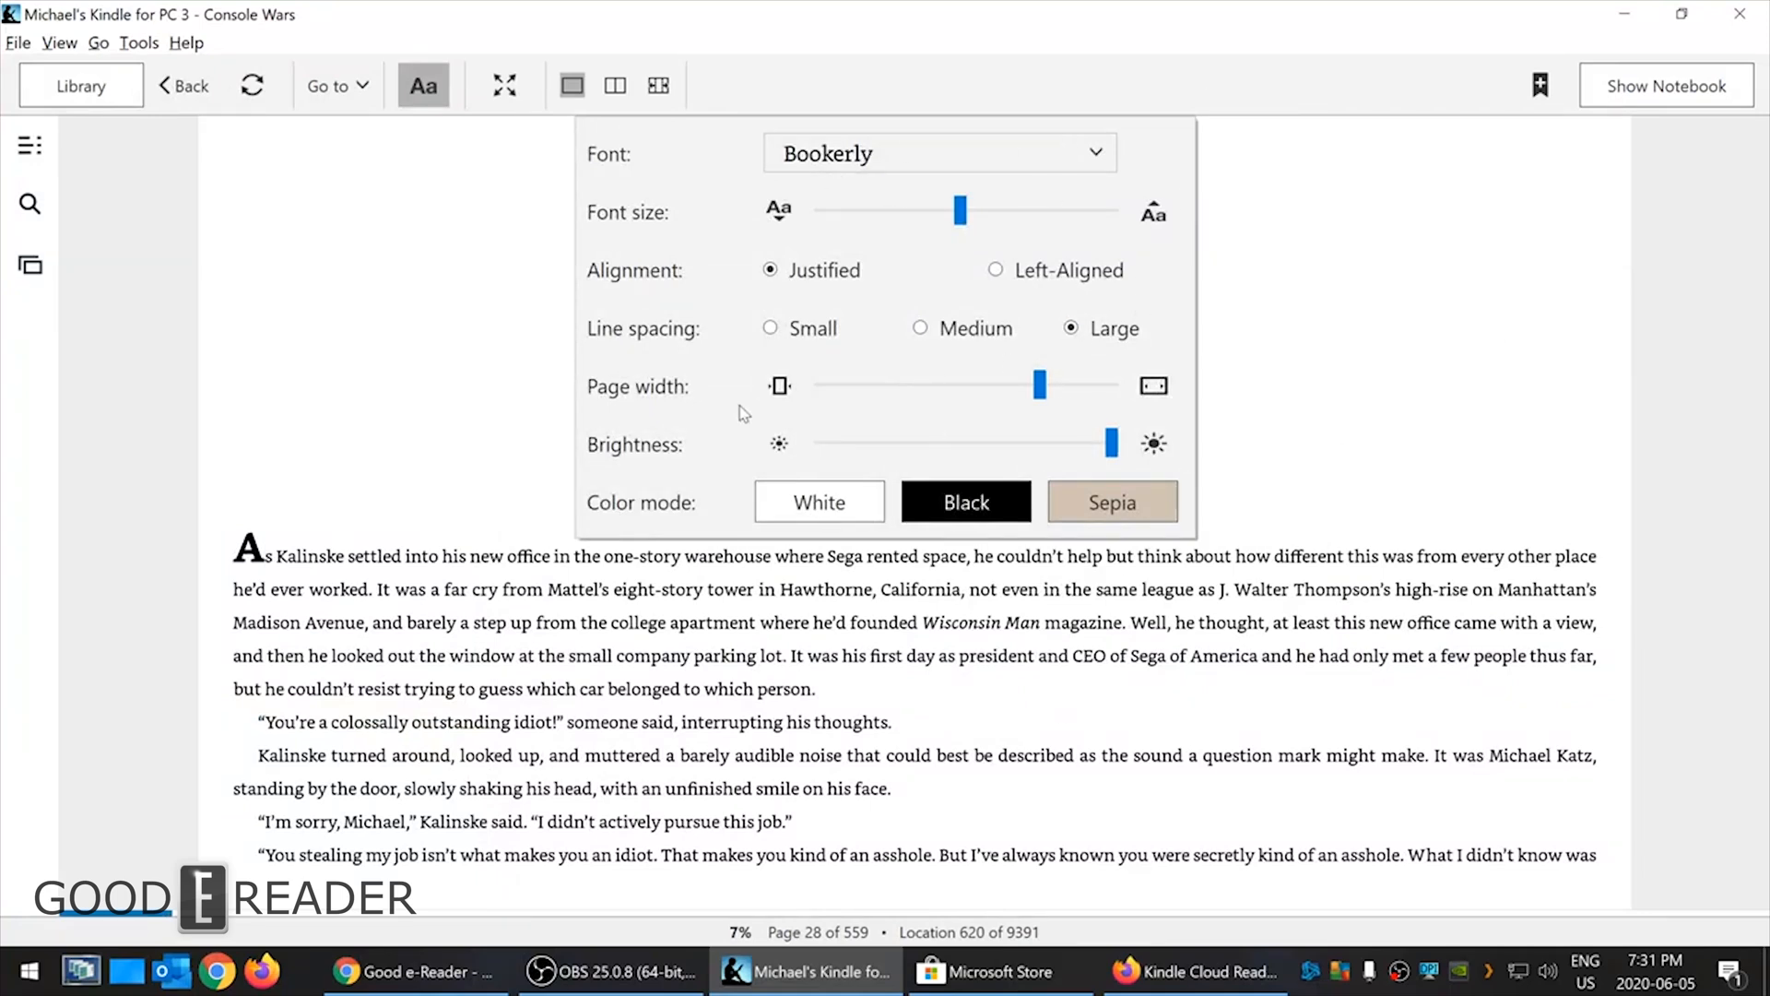
pyautogui.moveTo(1012, 155)
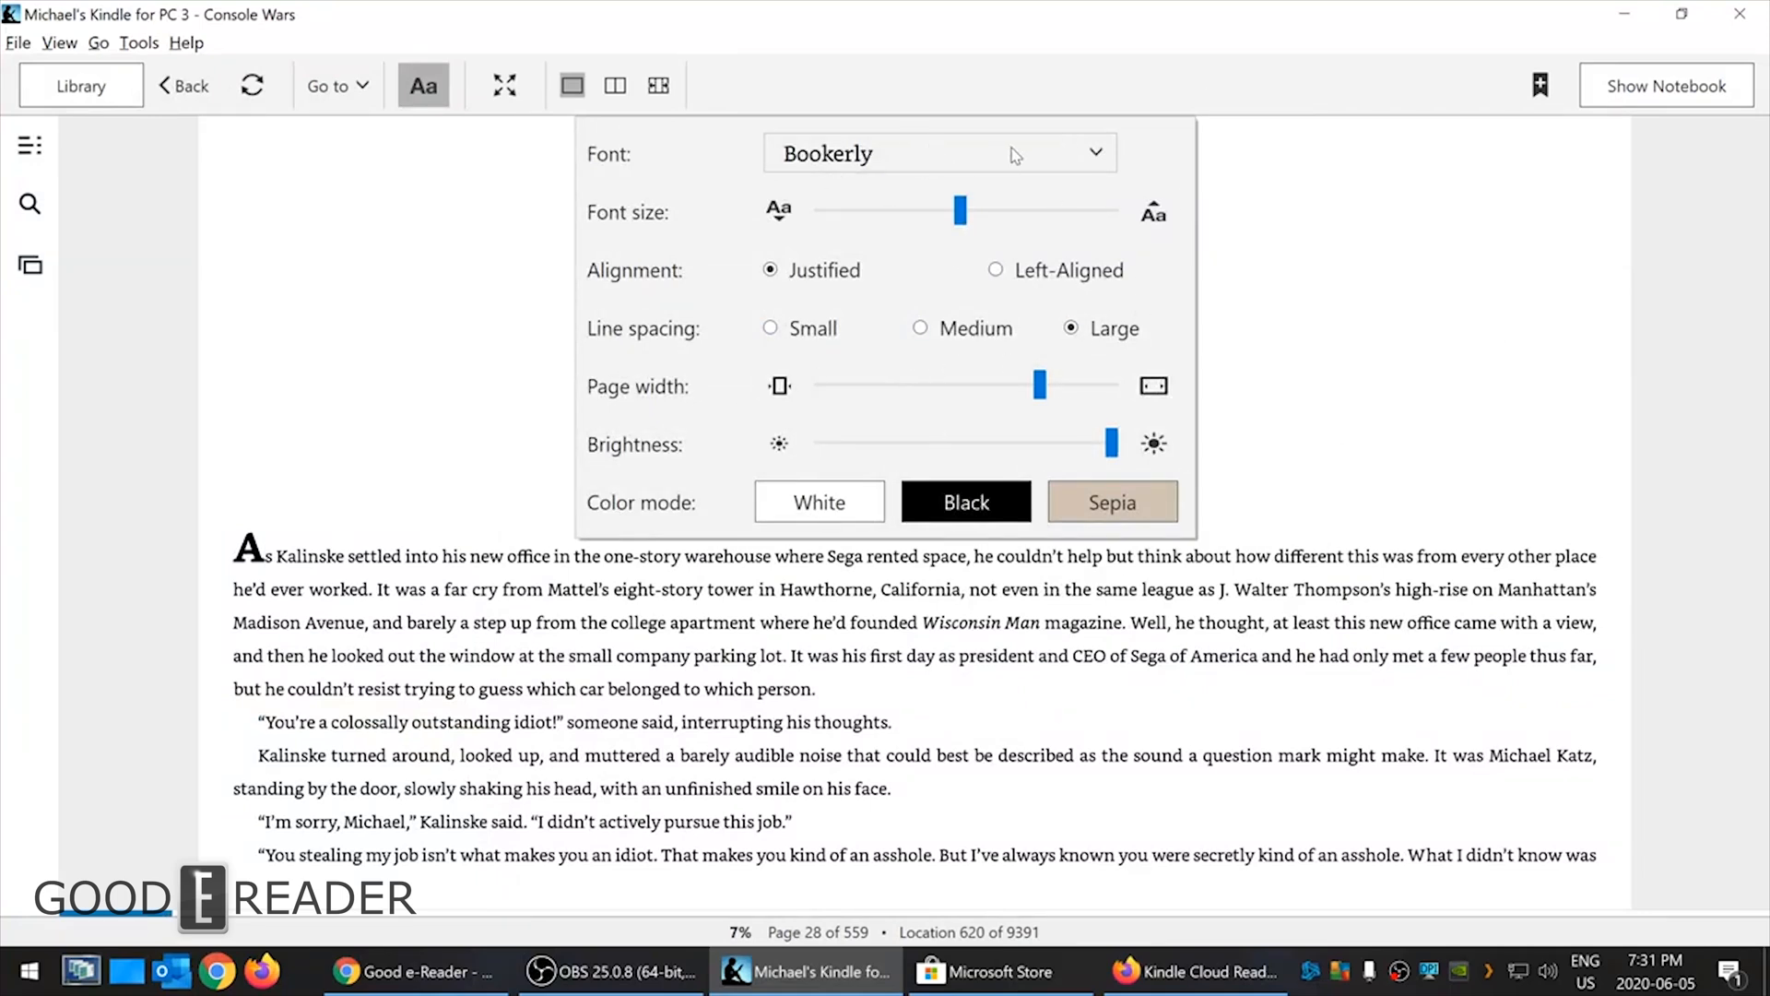
pyautogui.moveTo(965, 15)
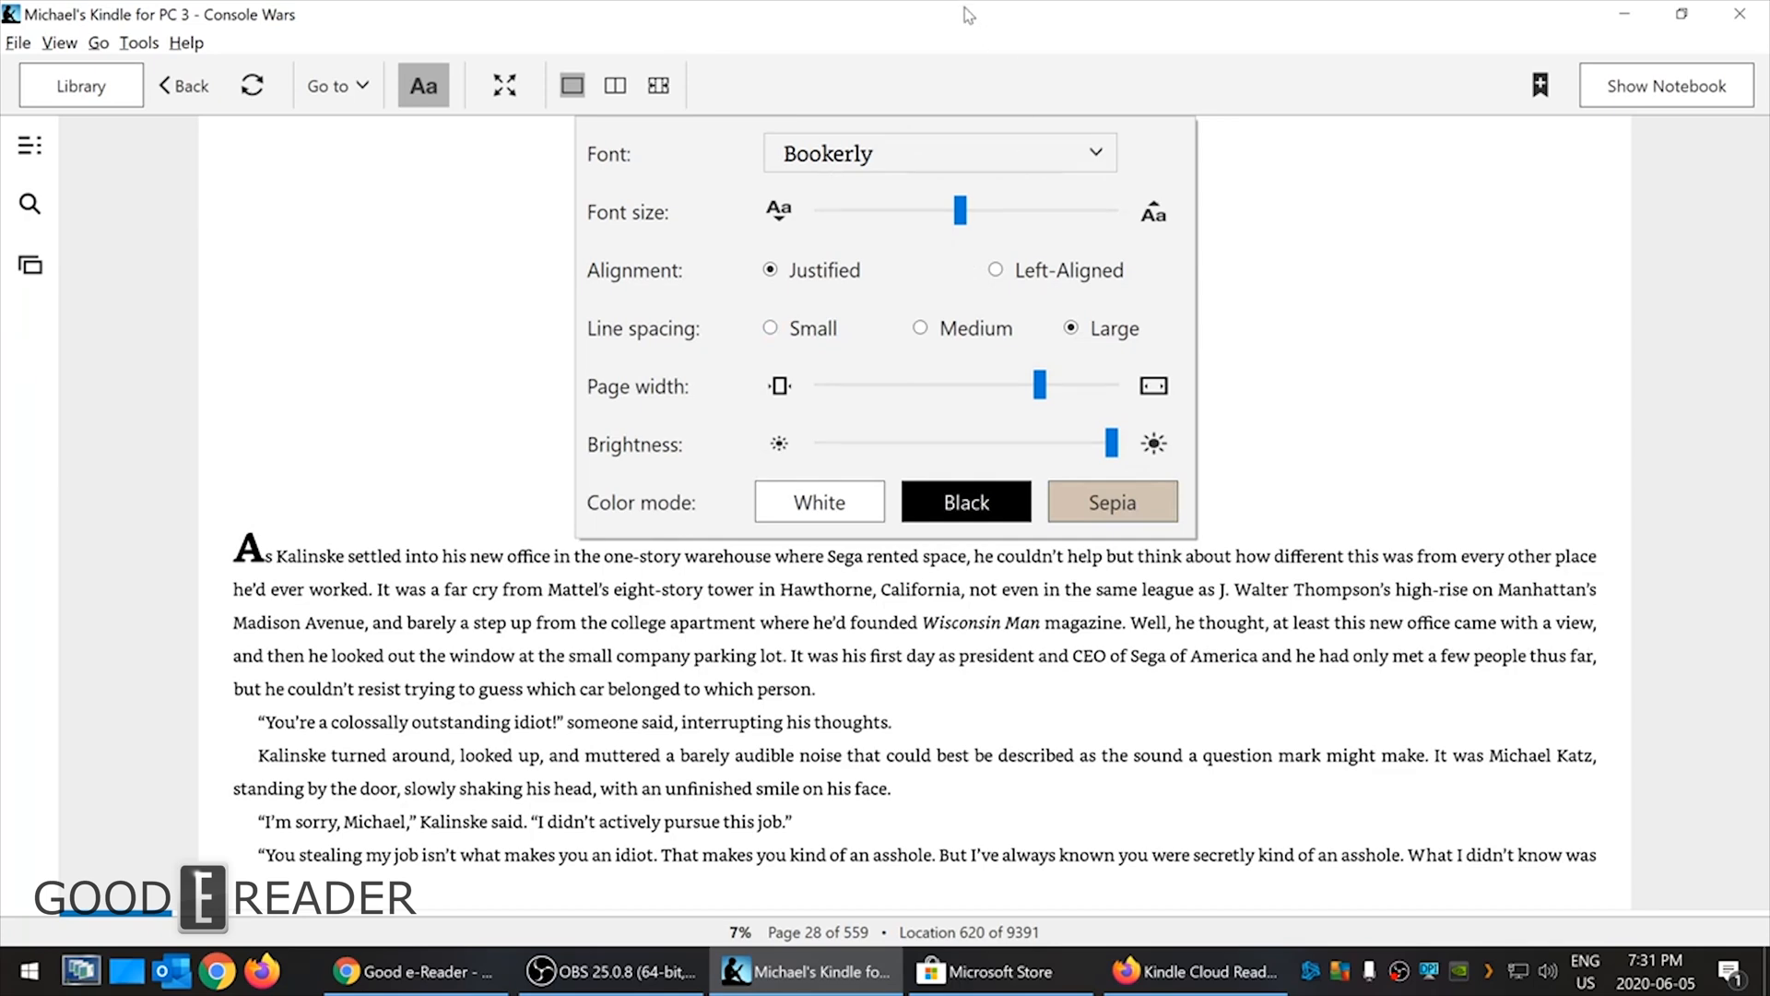
pyautogui.click(941, 152)
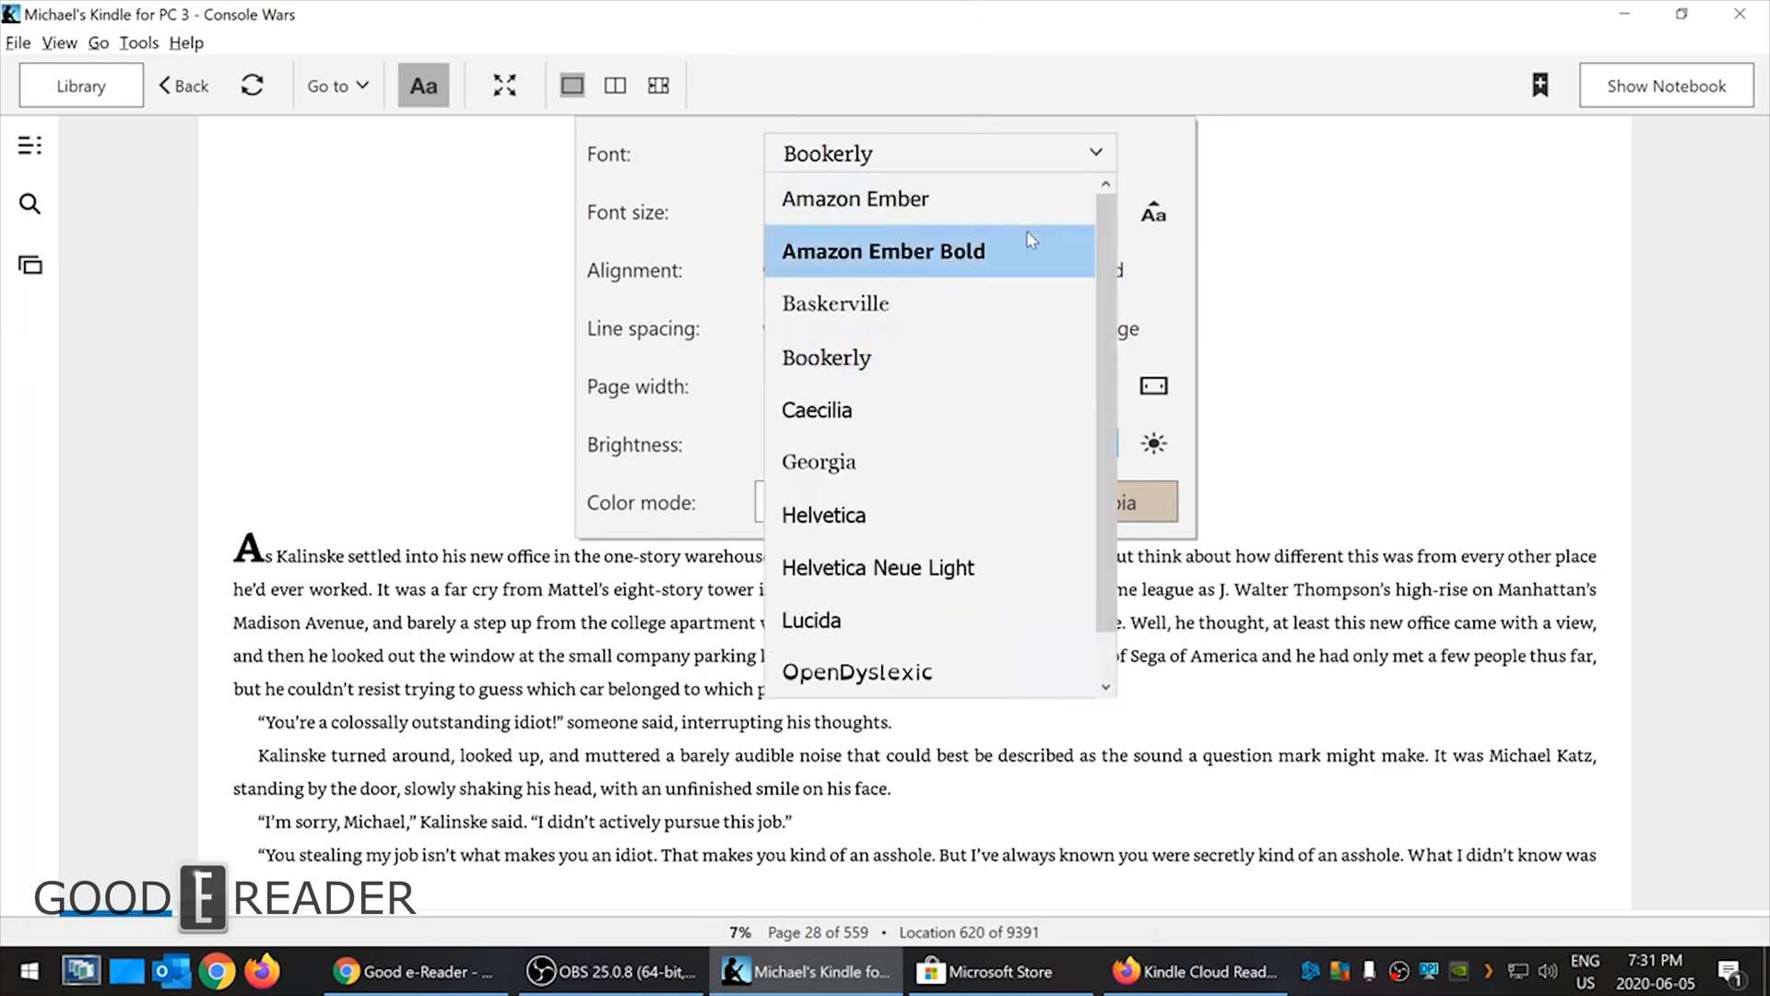
pyautogui.click(854, 199)
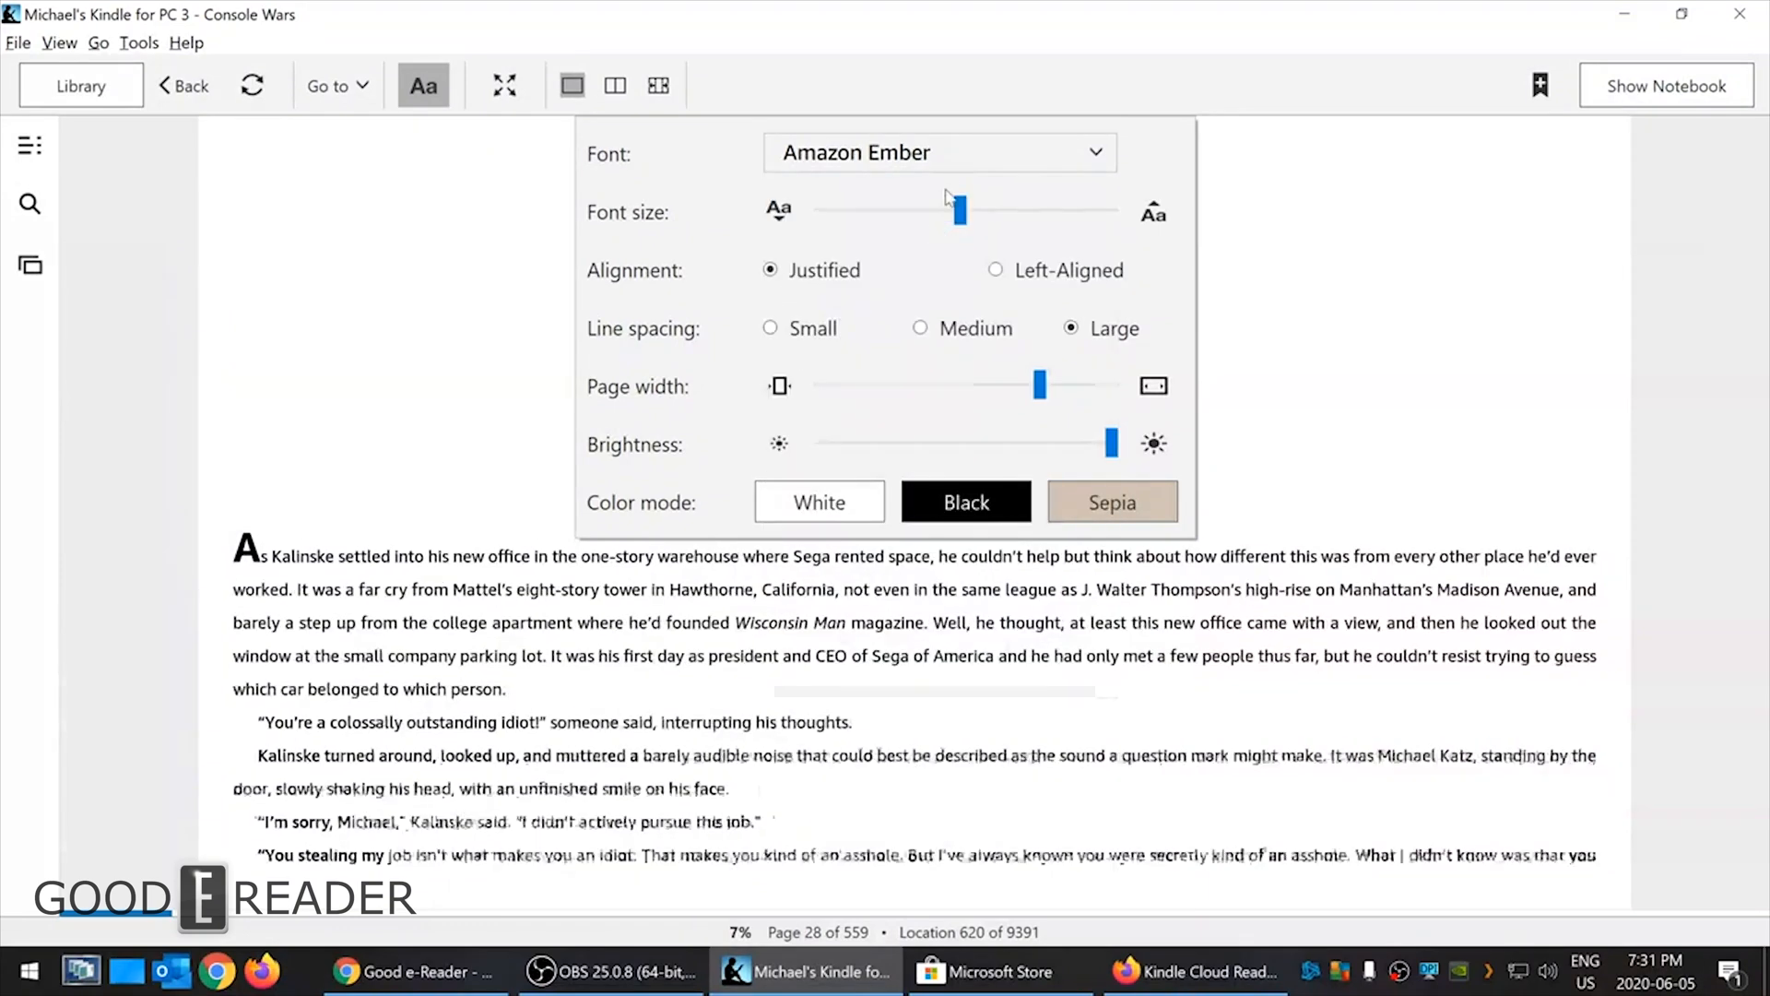
pyautogui.click(940, 152)
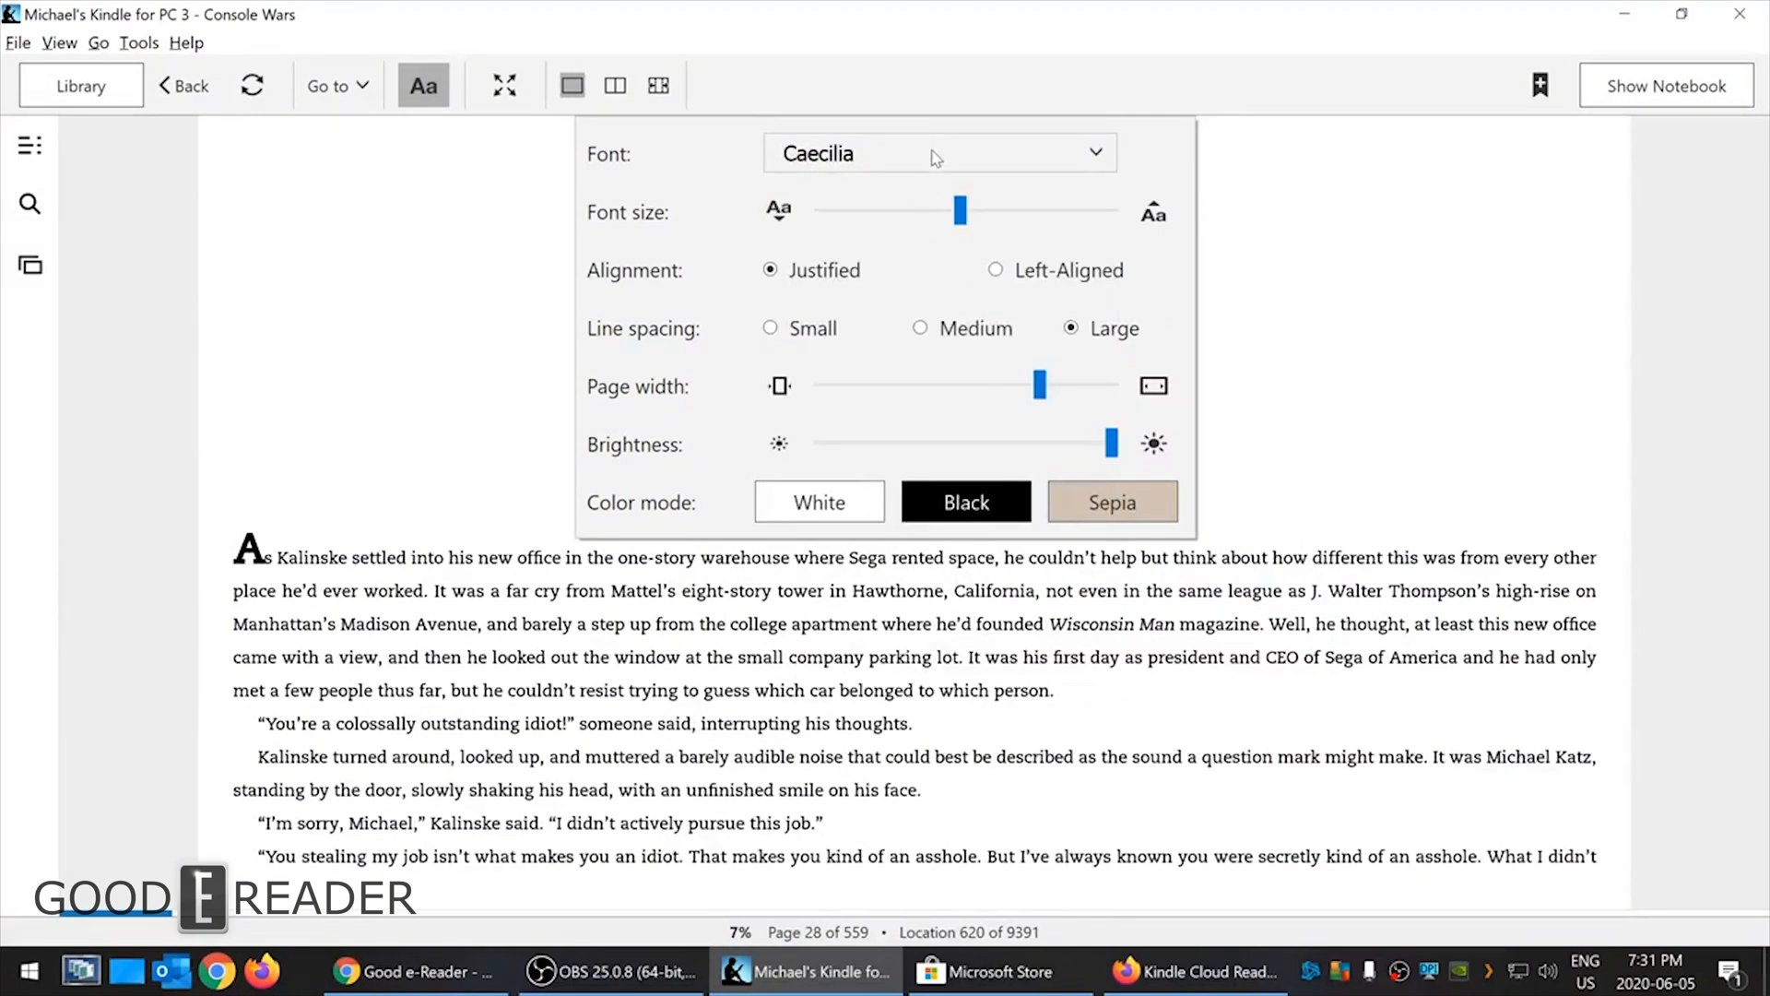
pyautogui.click(939, 152)
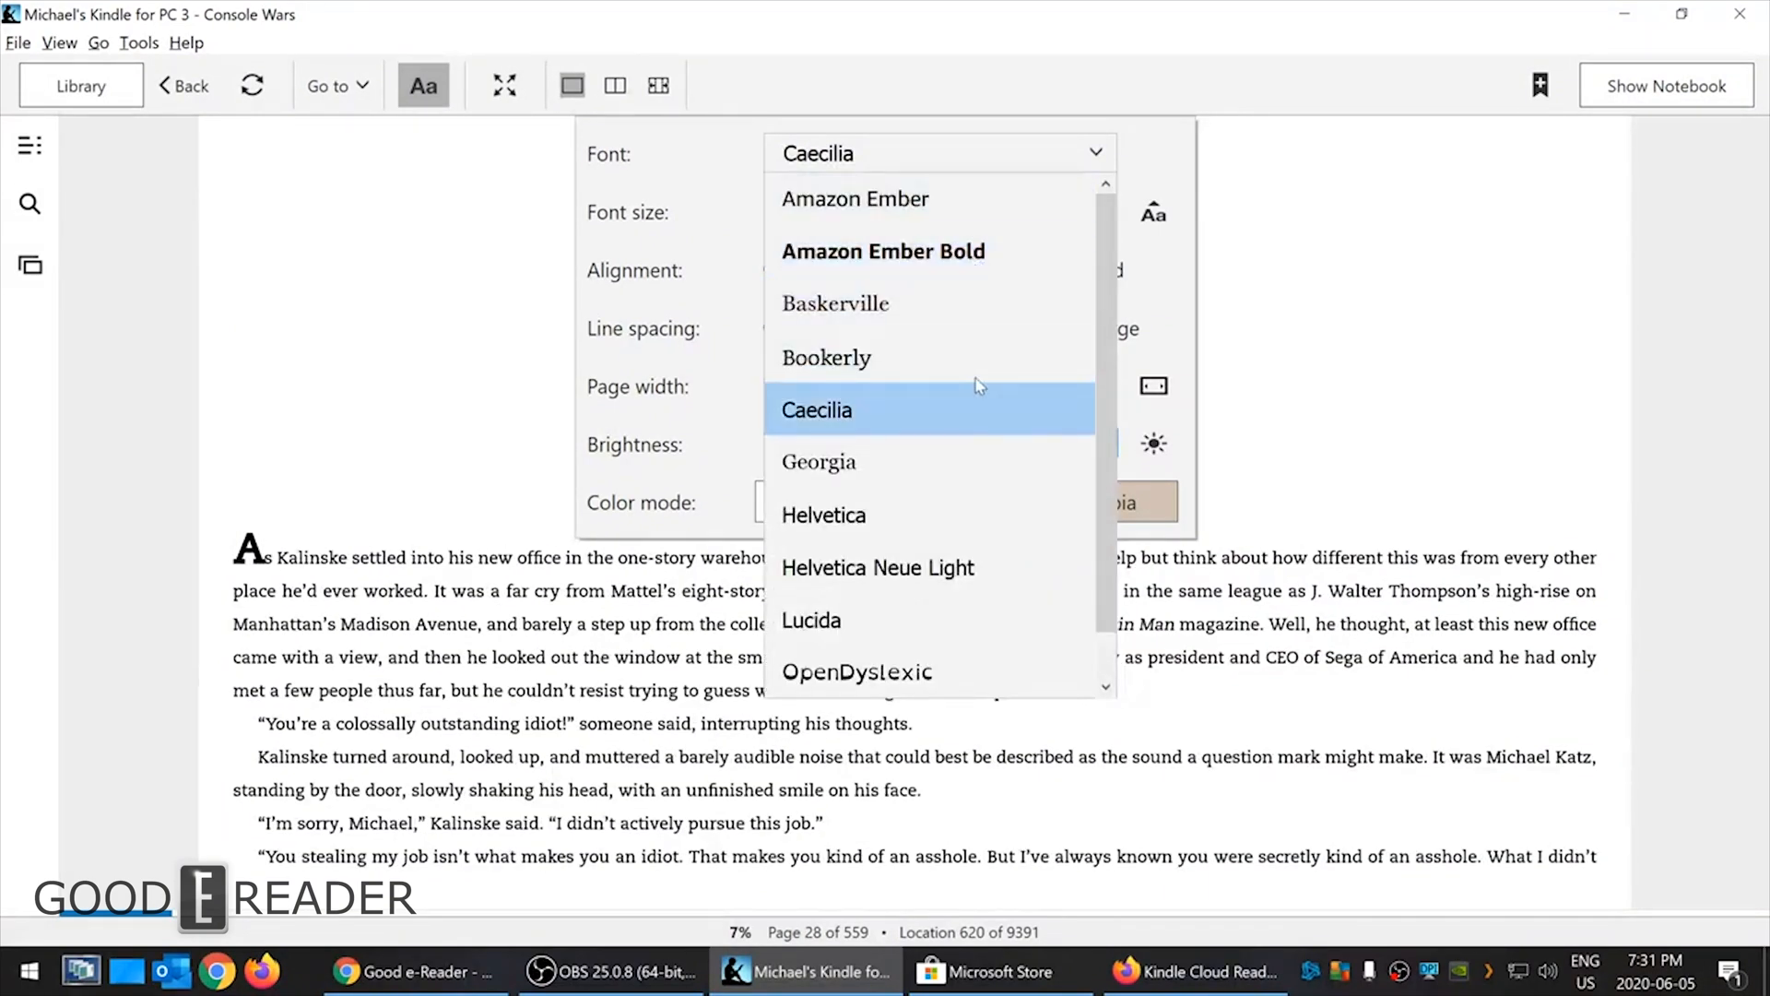
pyautogui.click(826, 358)
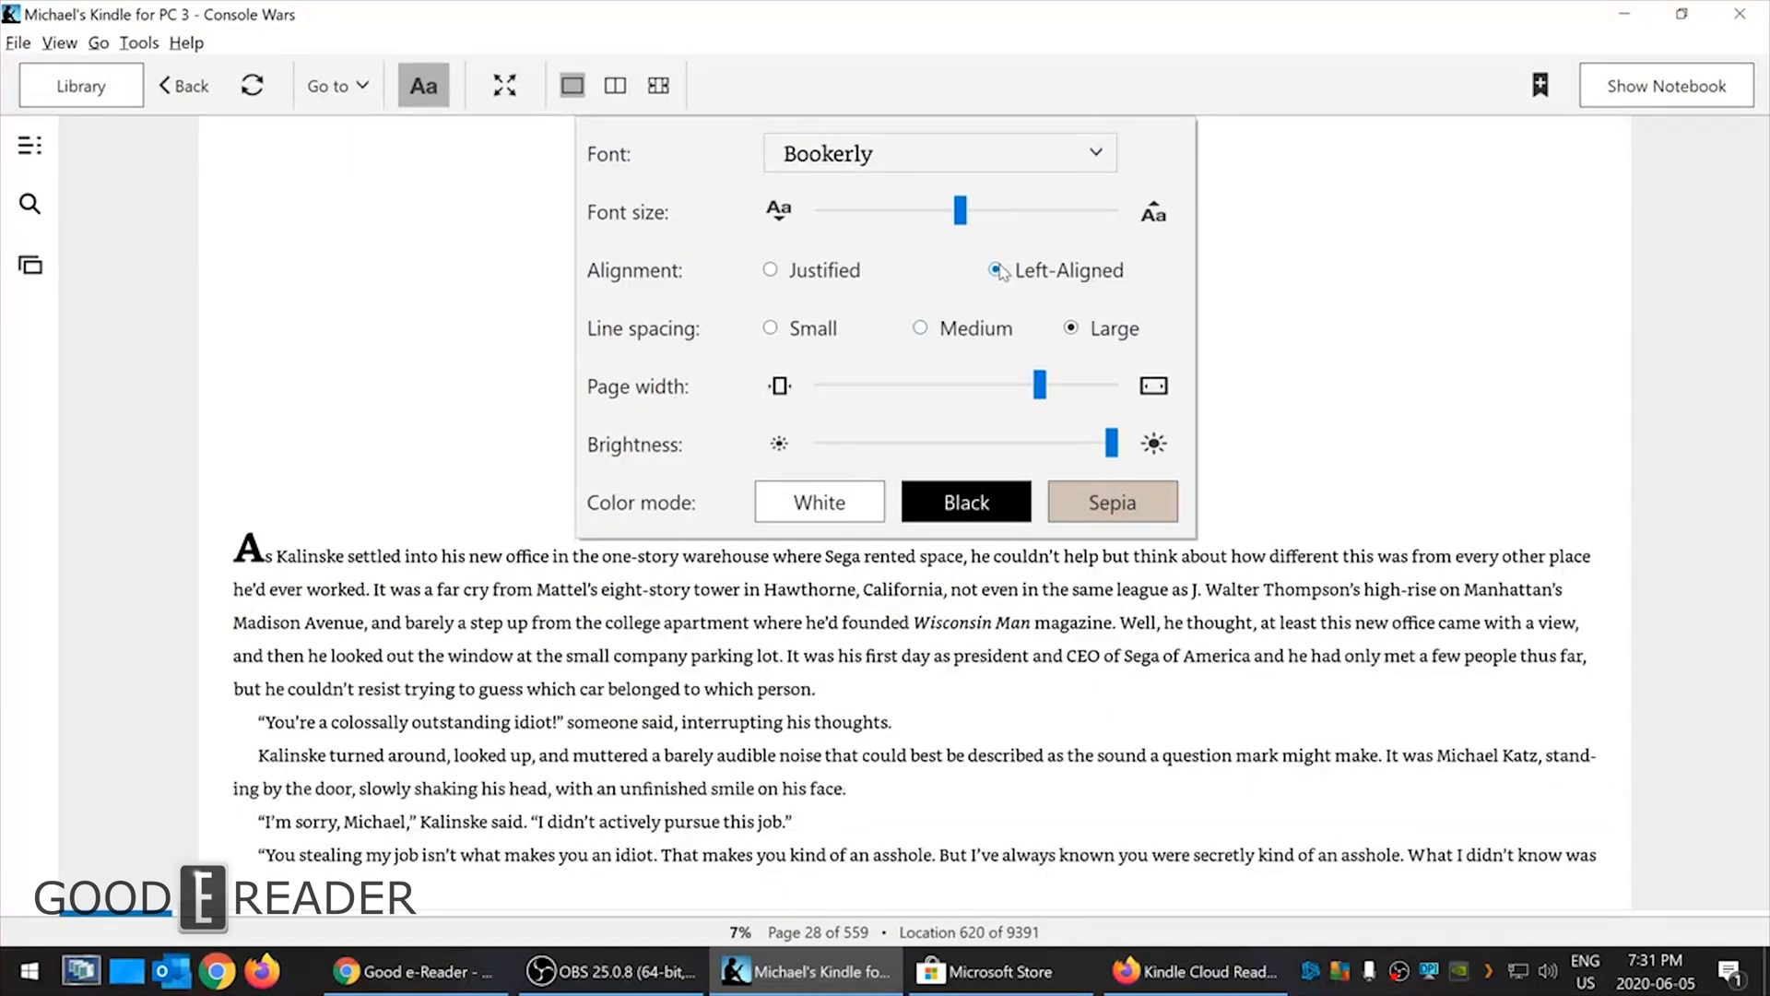
# - Keep justified alignment and large line spacing after briefly trying small spacing
pyautogui.click(770, 270)
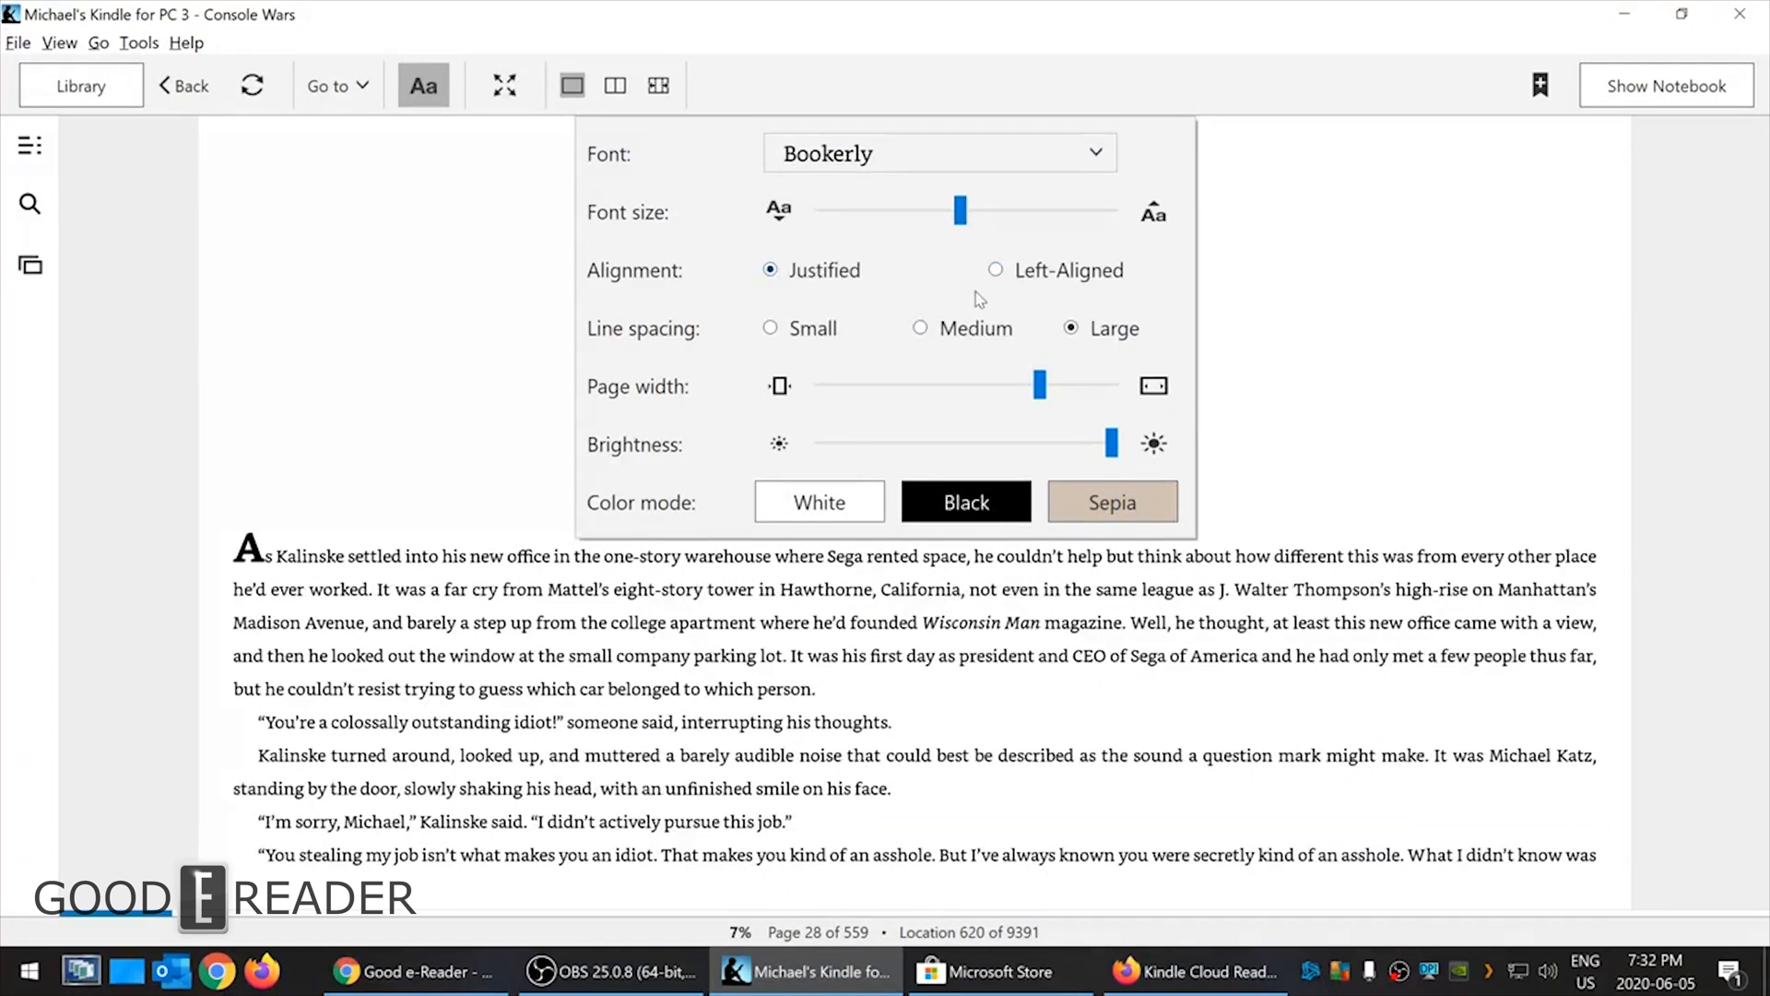
pyautogui.click(995, 268)
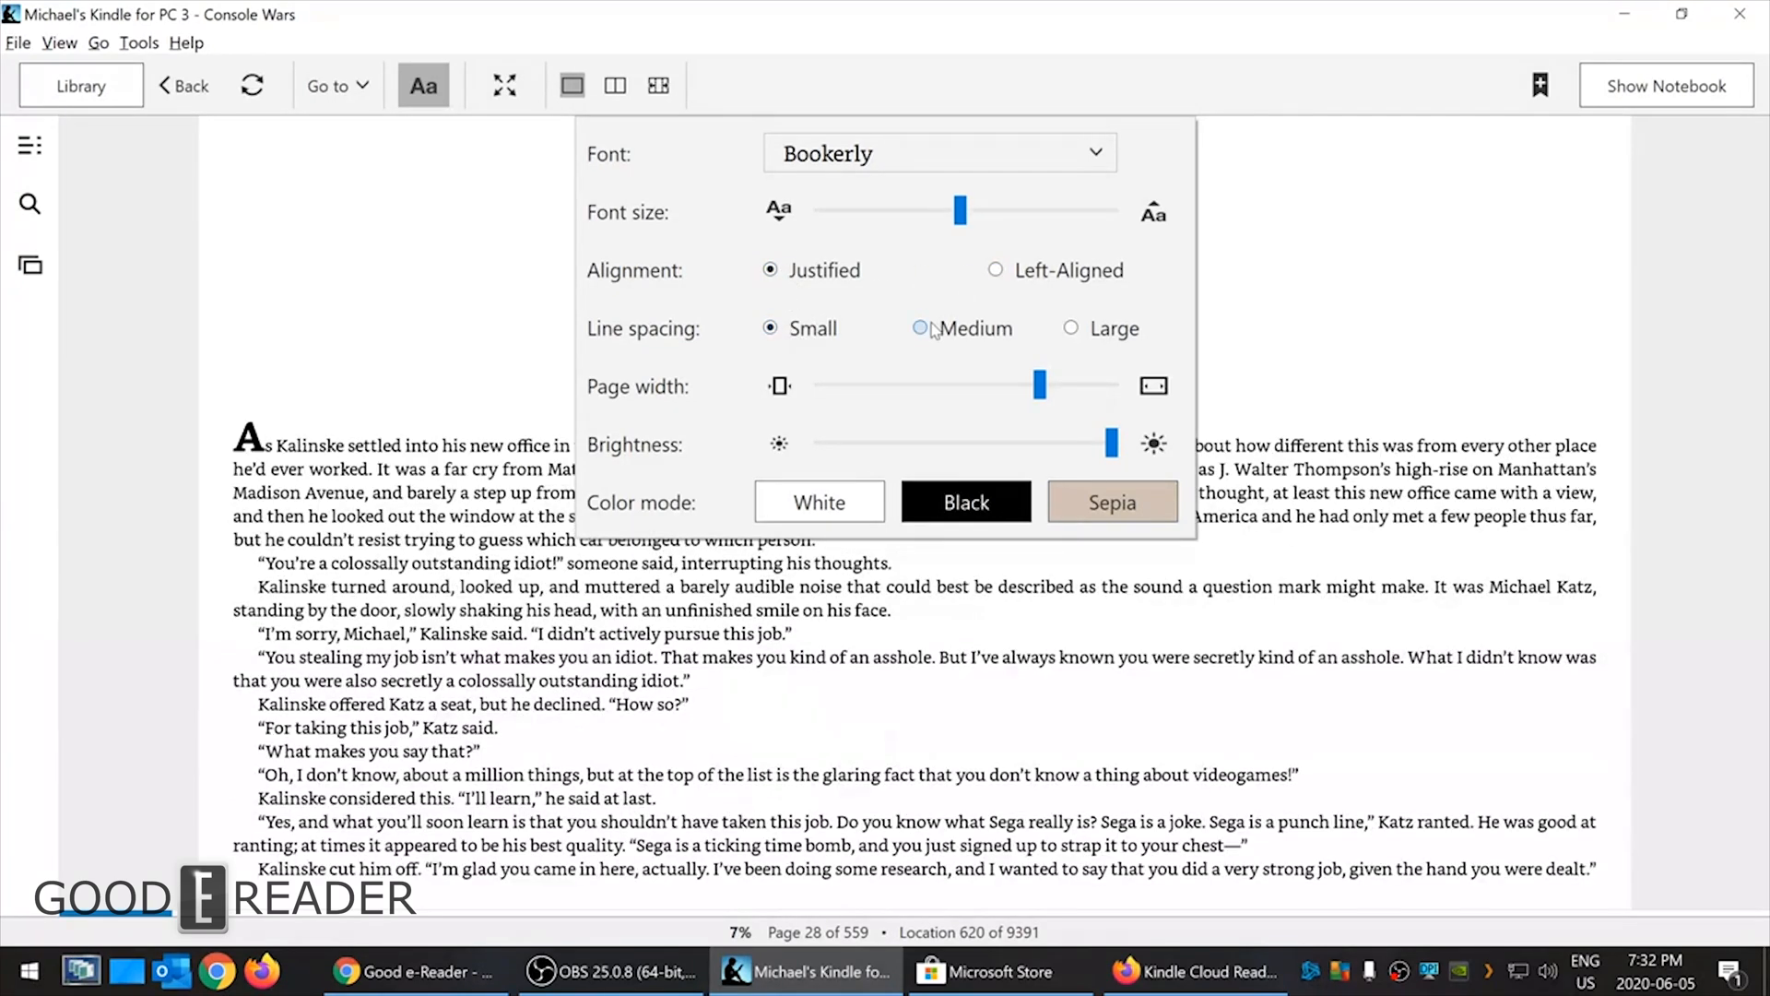
pyautogui.click(1071, 328)
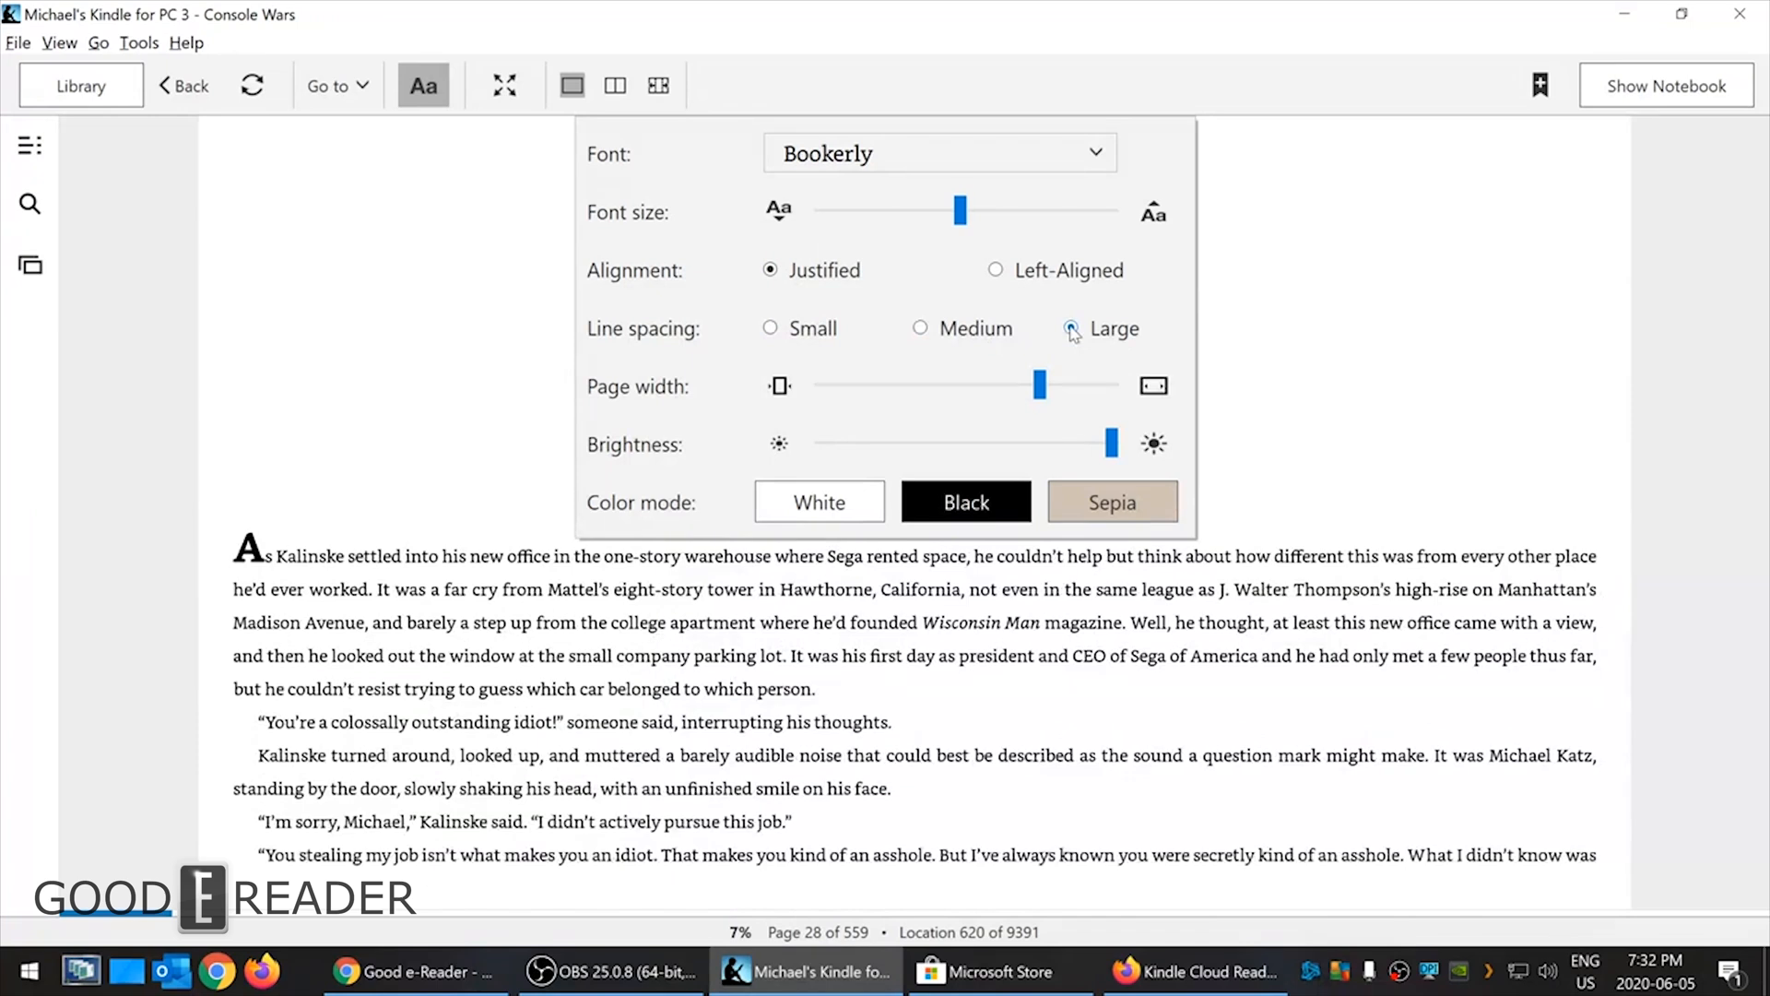
pyautogui.click(1055, 328)
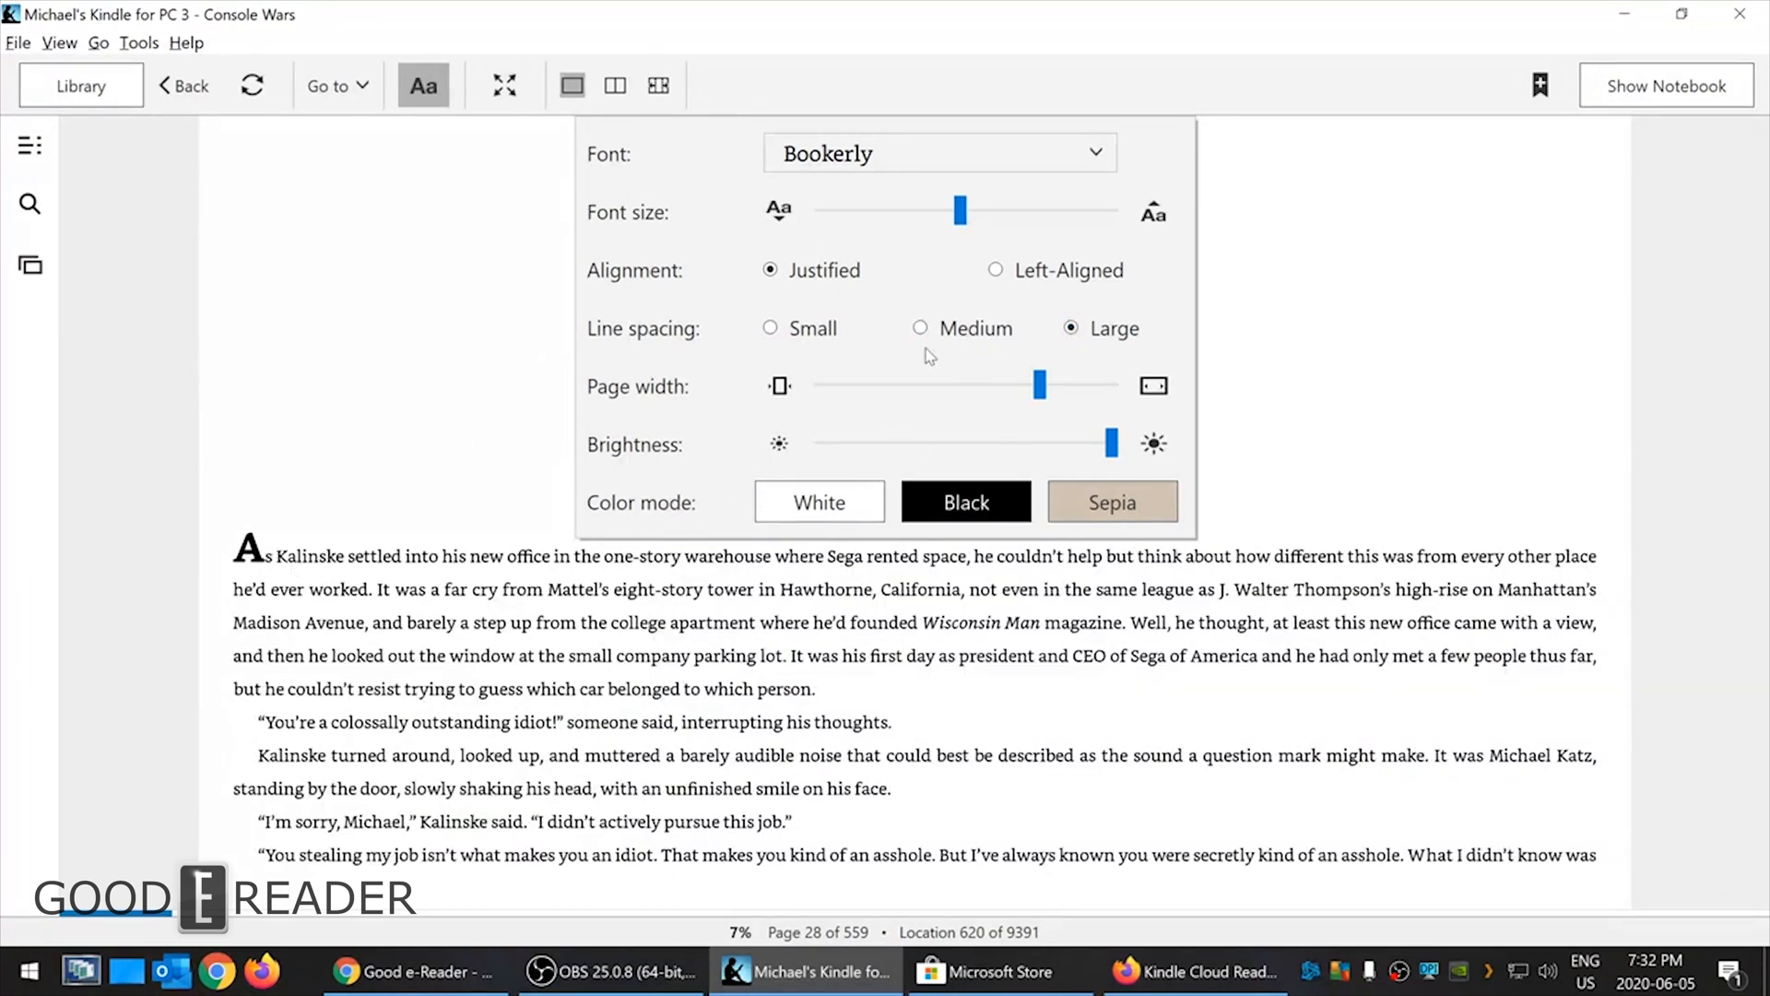
pyautogui.moveTo(971, 420)
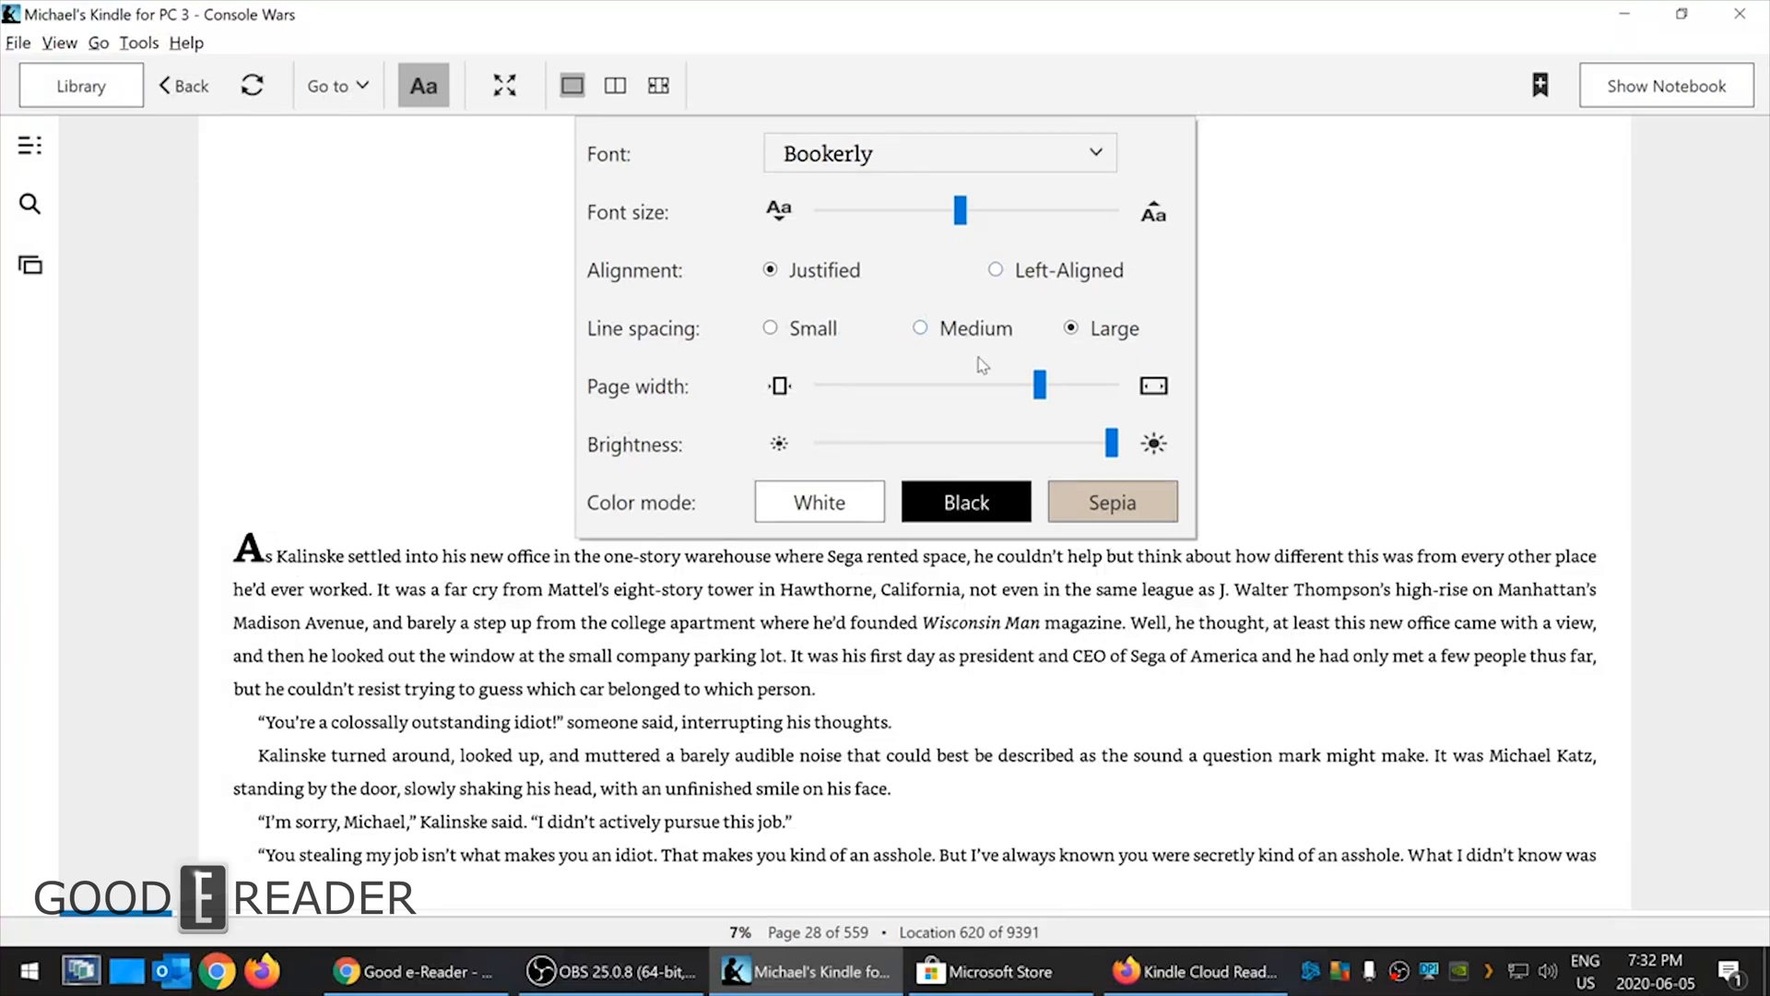
pyautogui.moveTo(564, 261)
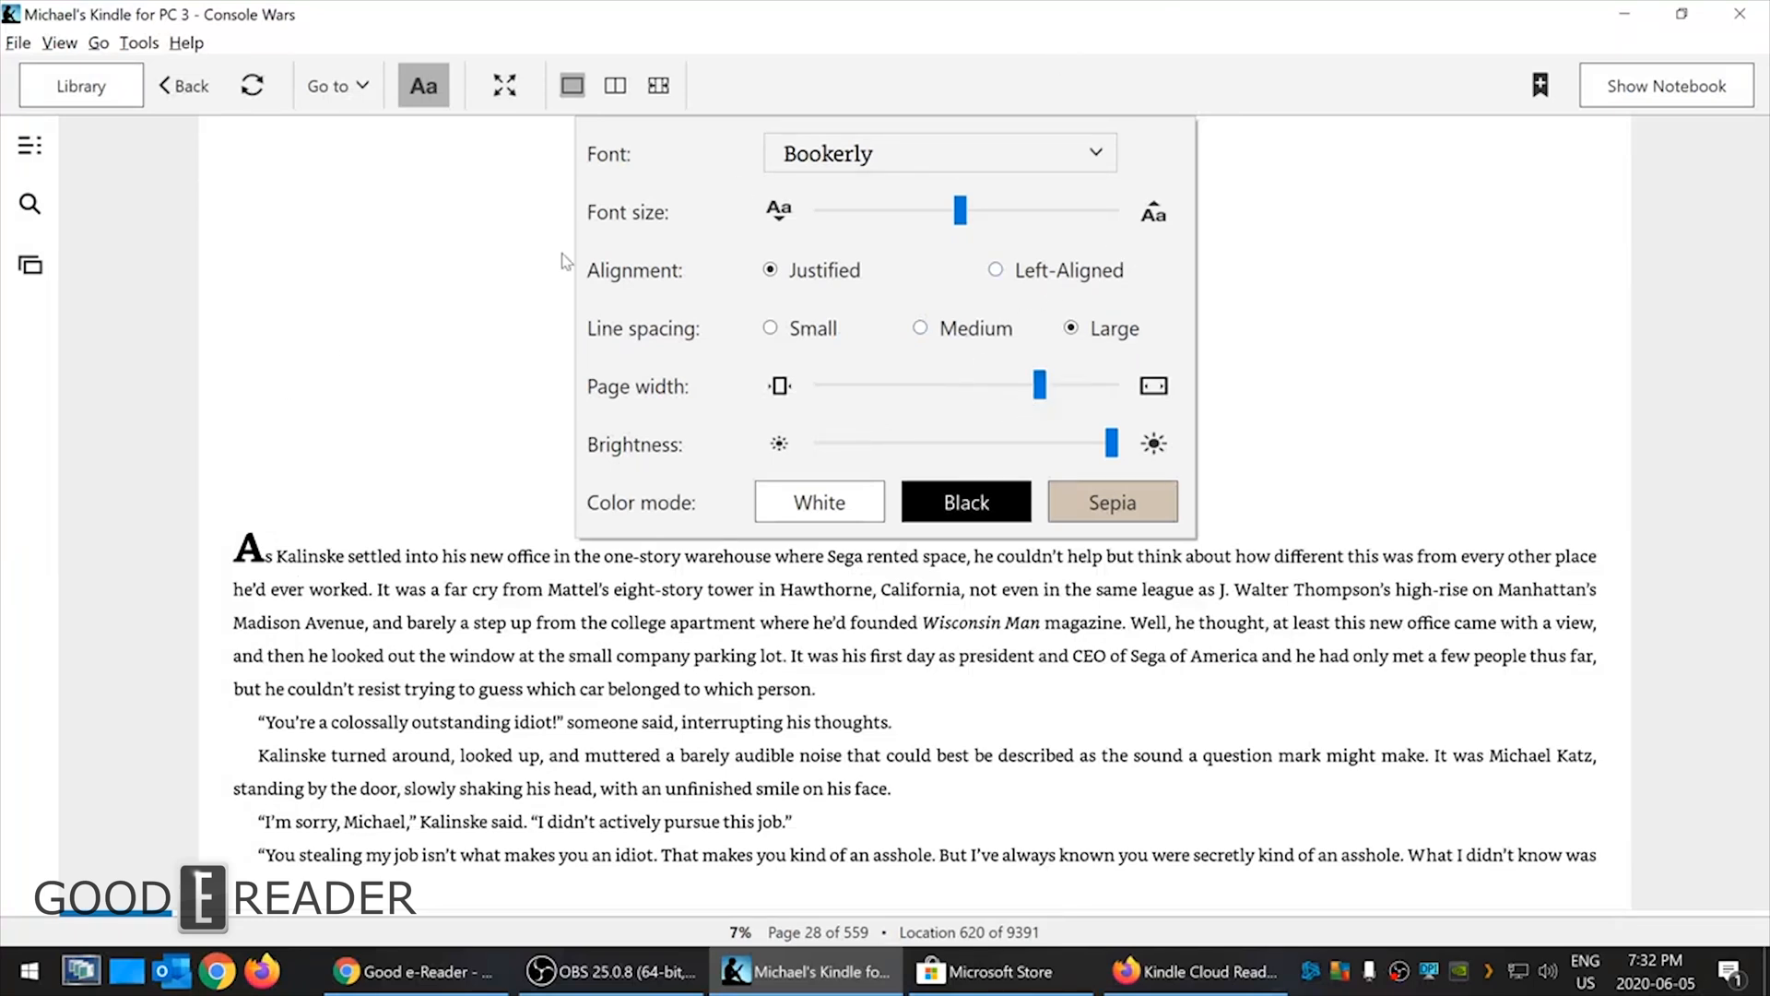
pyautogui.moveTo(904, 43)
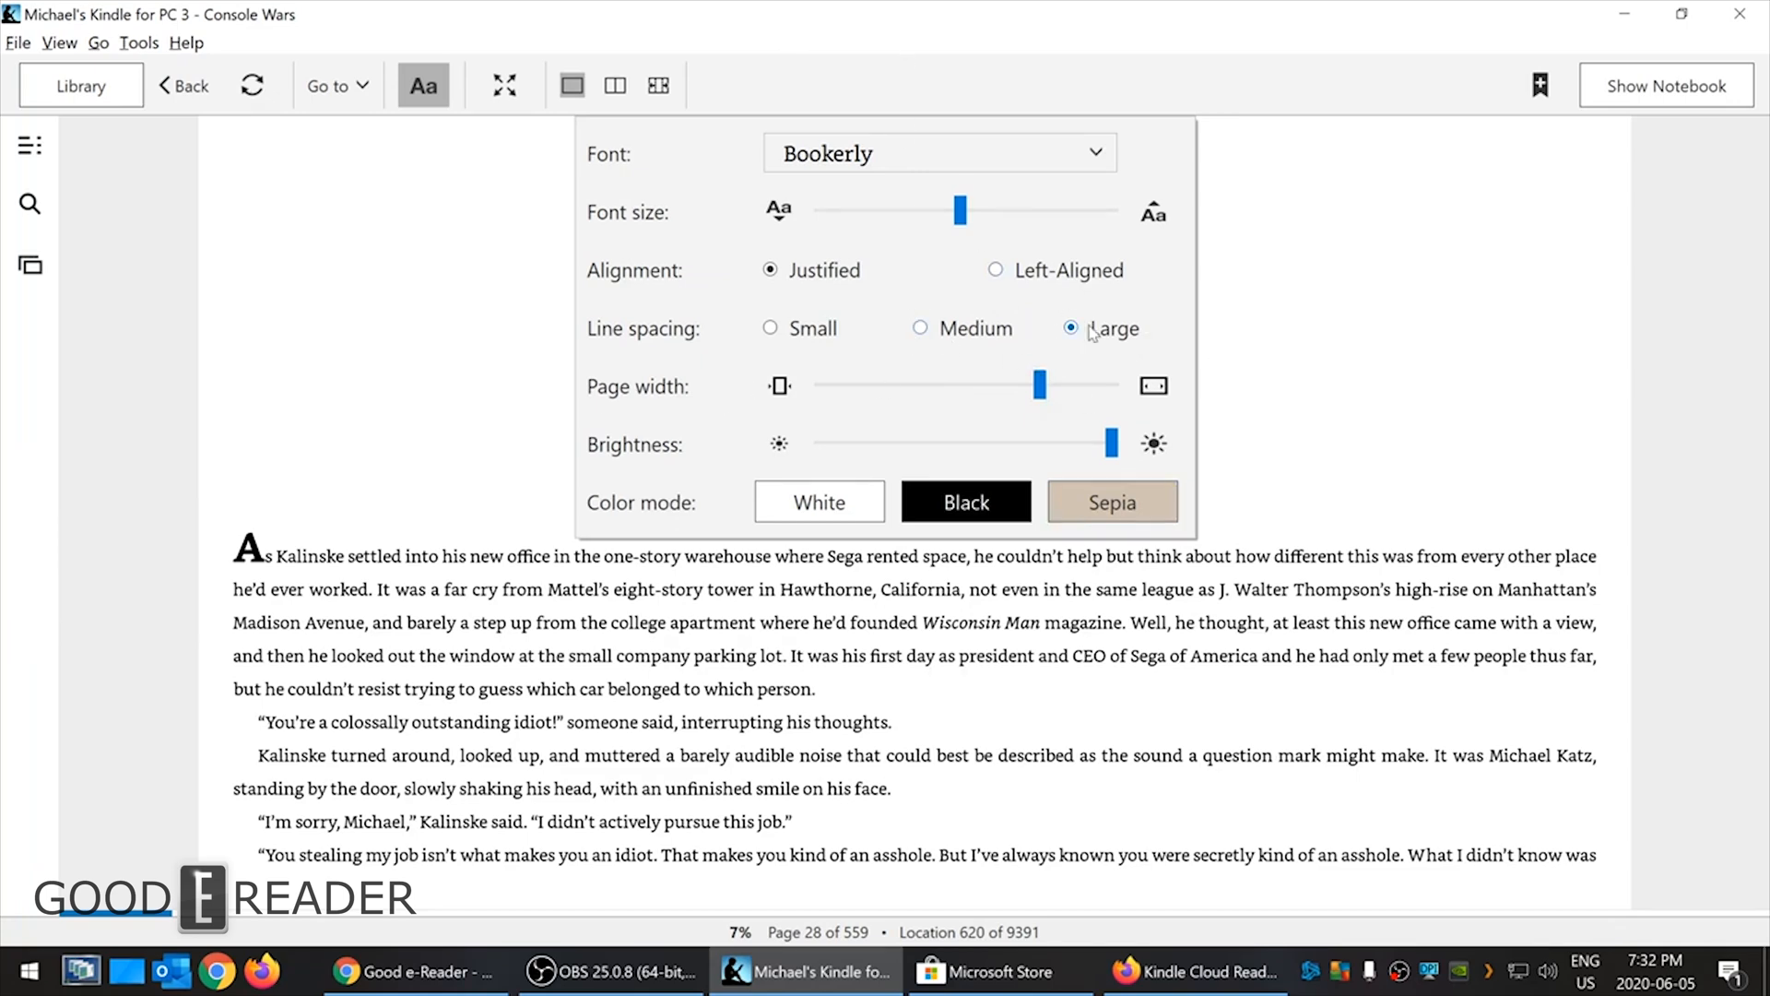
# - Slide the page width between its slimmest and widest column, ending on the widest
pyautogui.moveTo(1039, 386); pyautogui.dragTo(1067, 386)
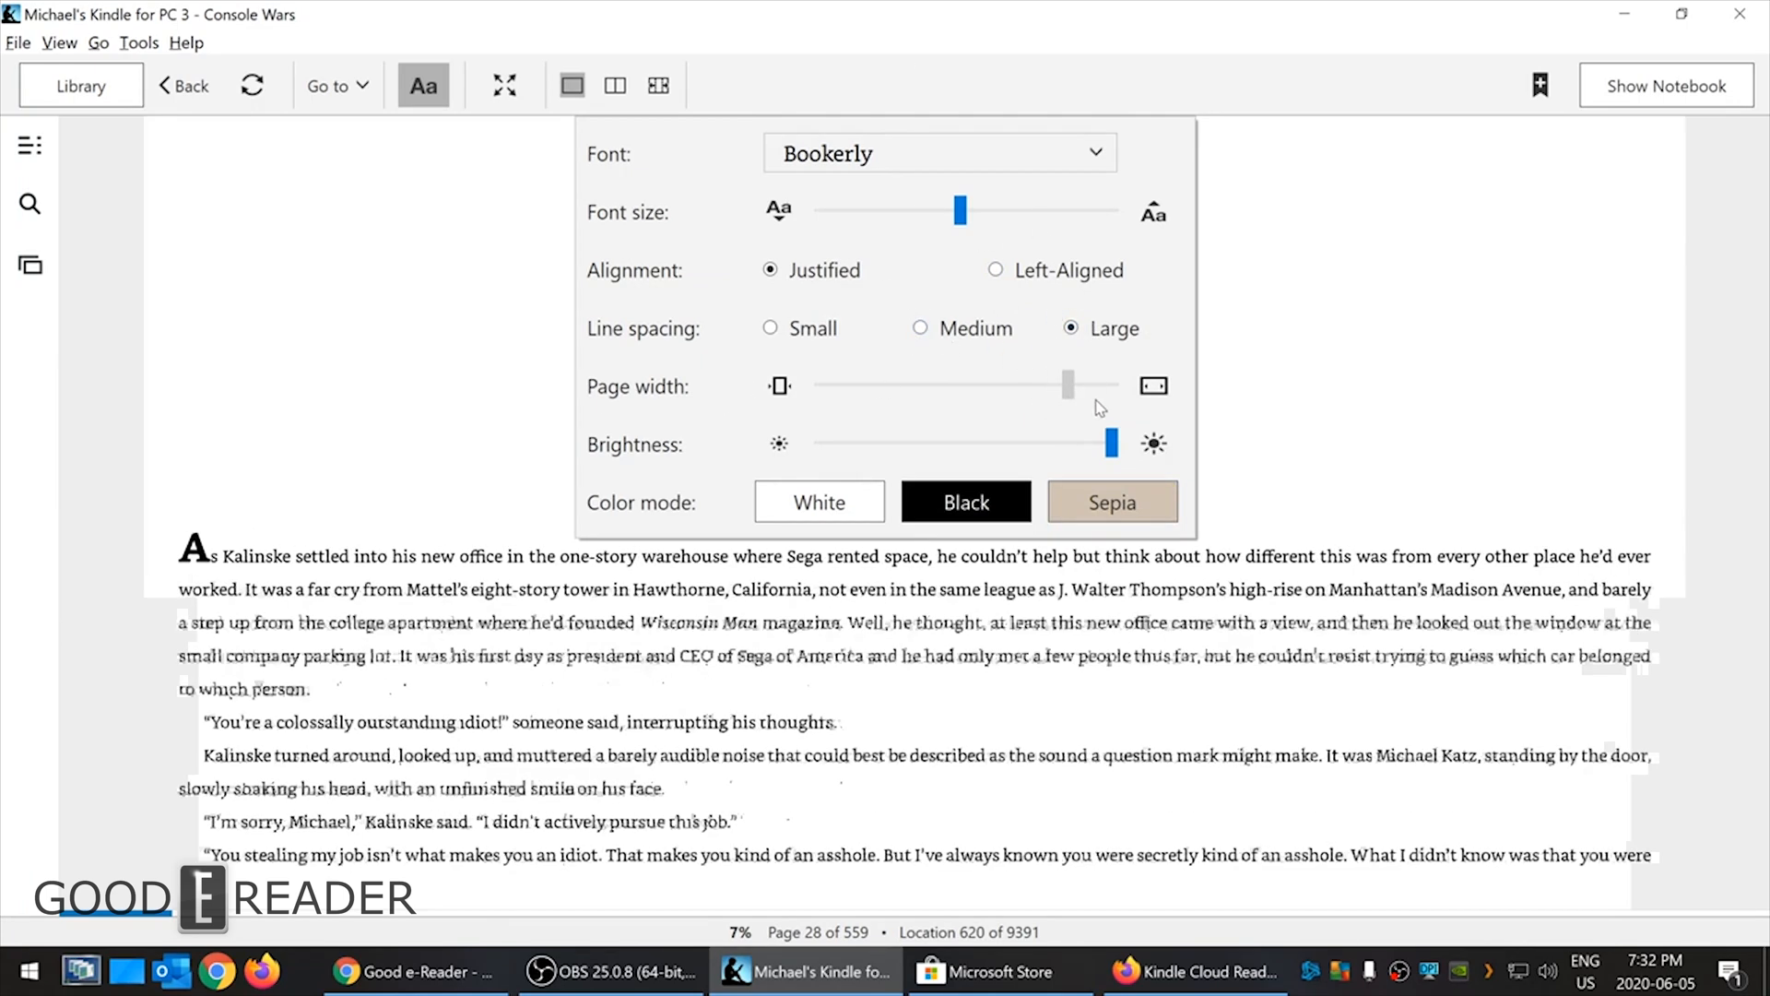
pyautogui.moveTo(1067, 386); pyautogui.dragTo(819, 386)
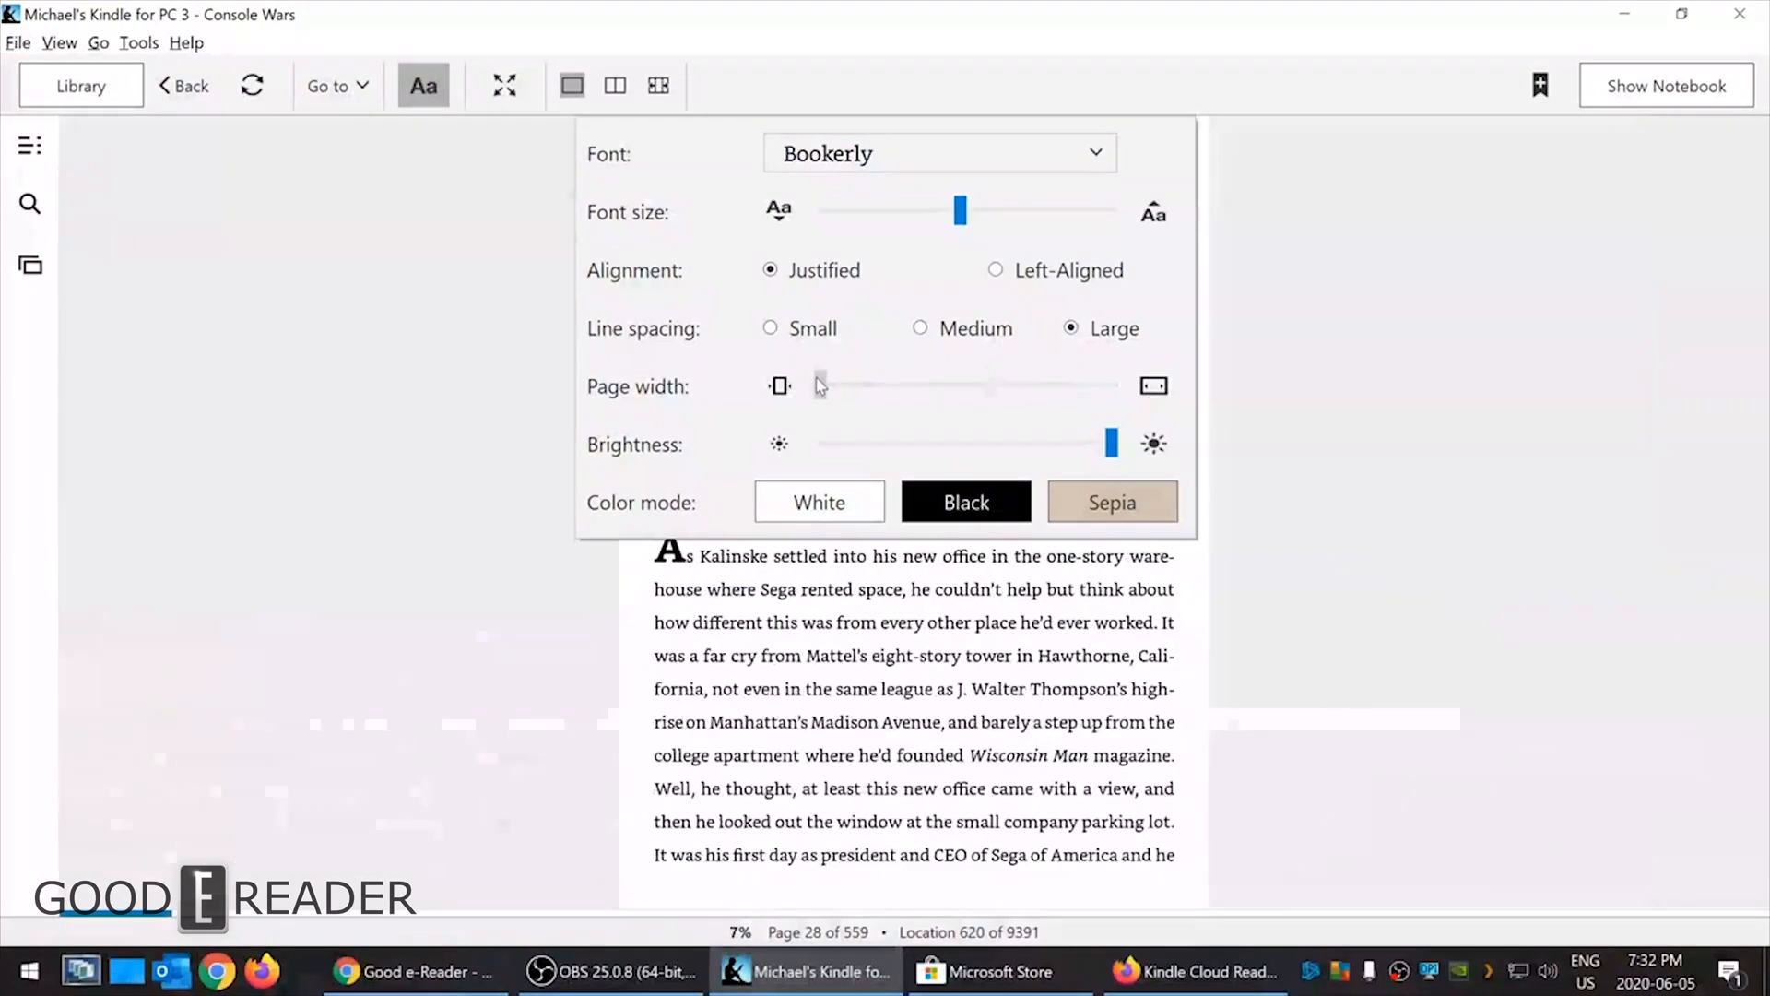
pyautogui.moveTo(819, 385); pyautogui.dragTo(835, 386)
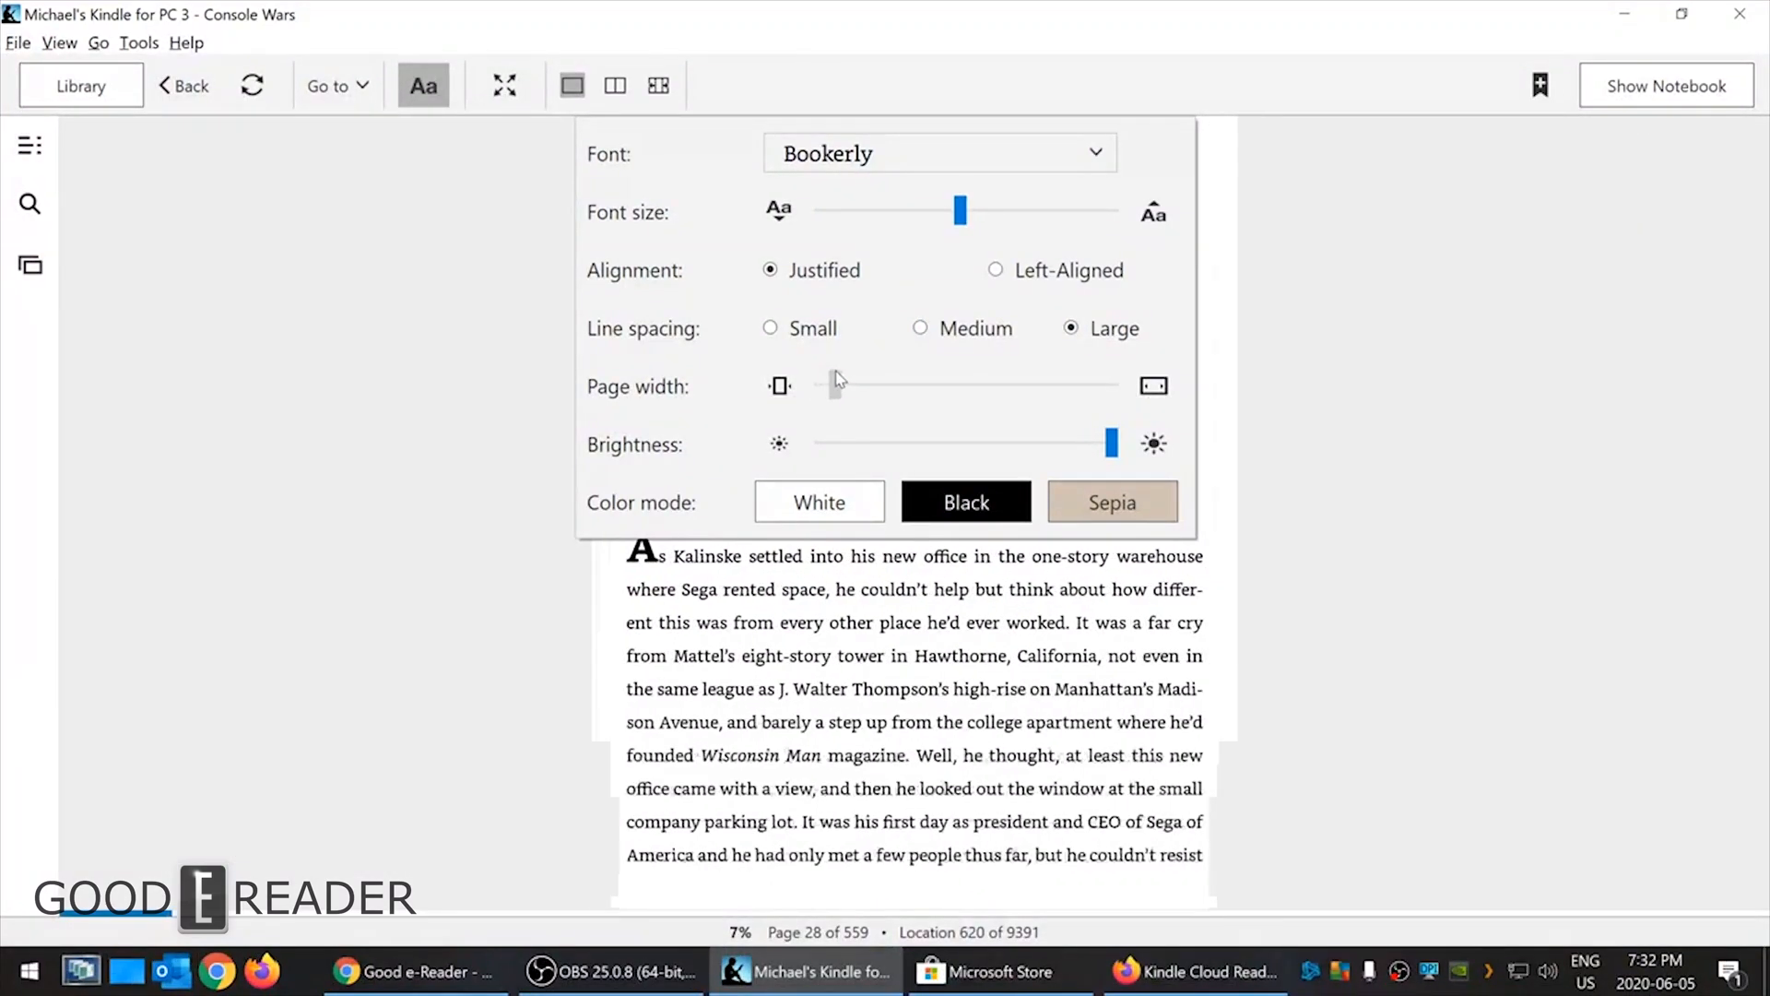
pyautogui.moveTo(841, 385); pyautogui.dragTo(818, 386)
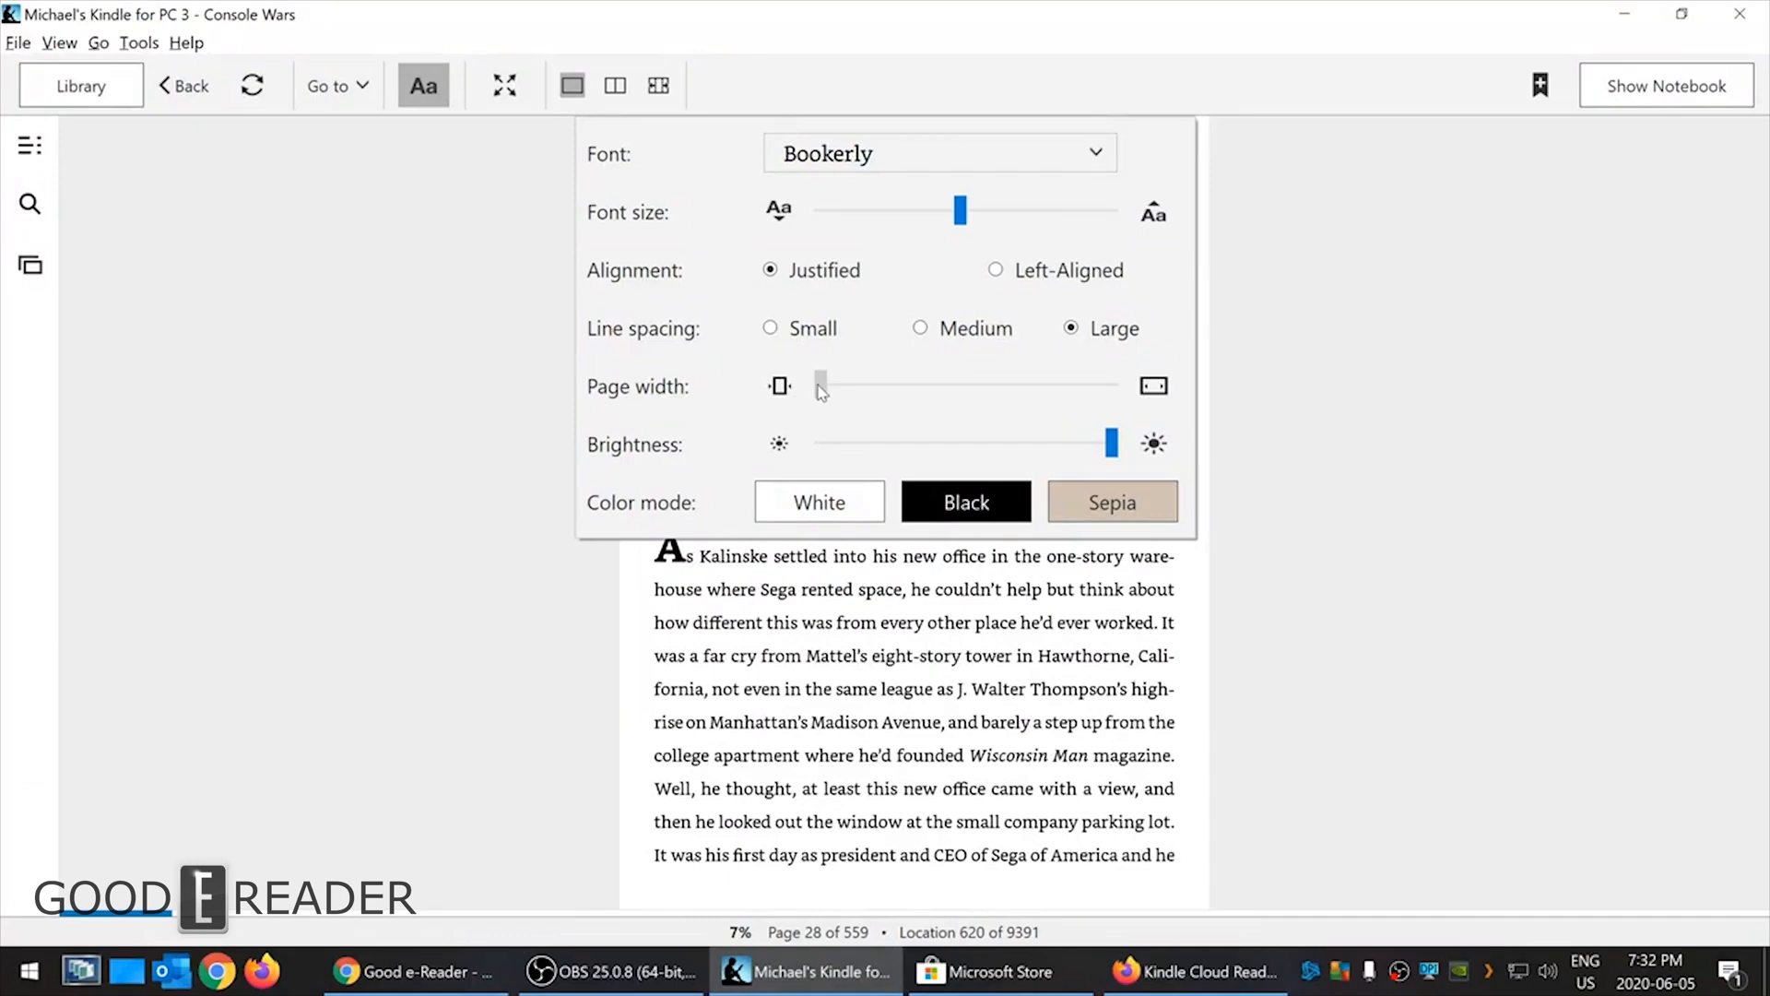
pyautogui.moveTo(819, 383); pyautogui.dragTo(900, 382)
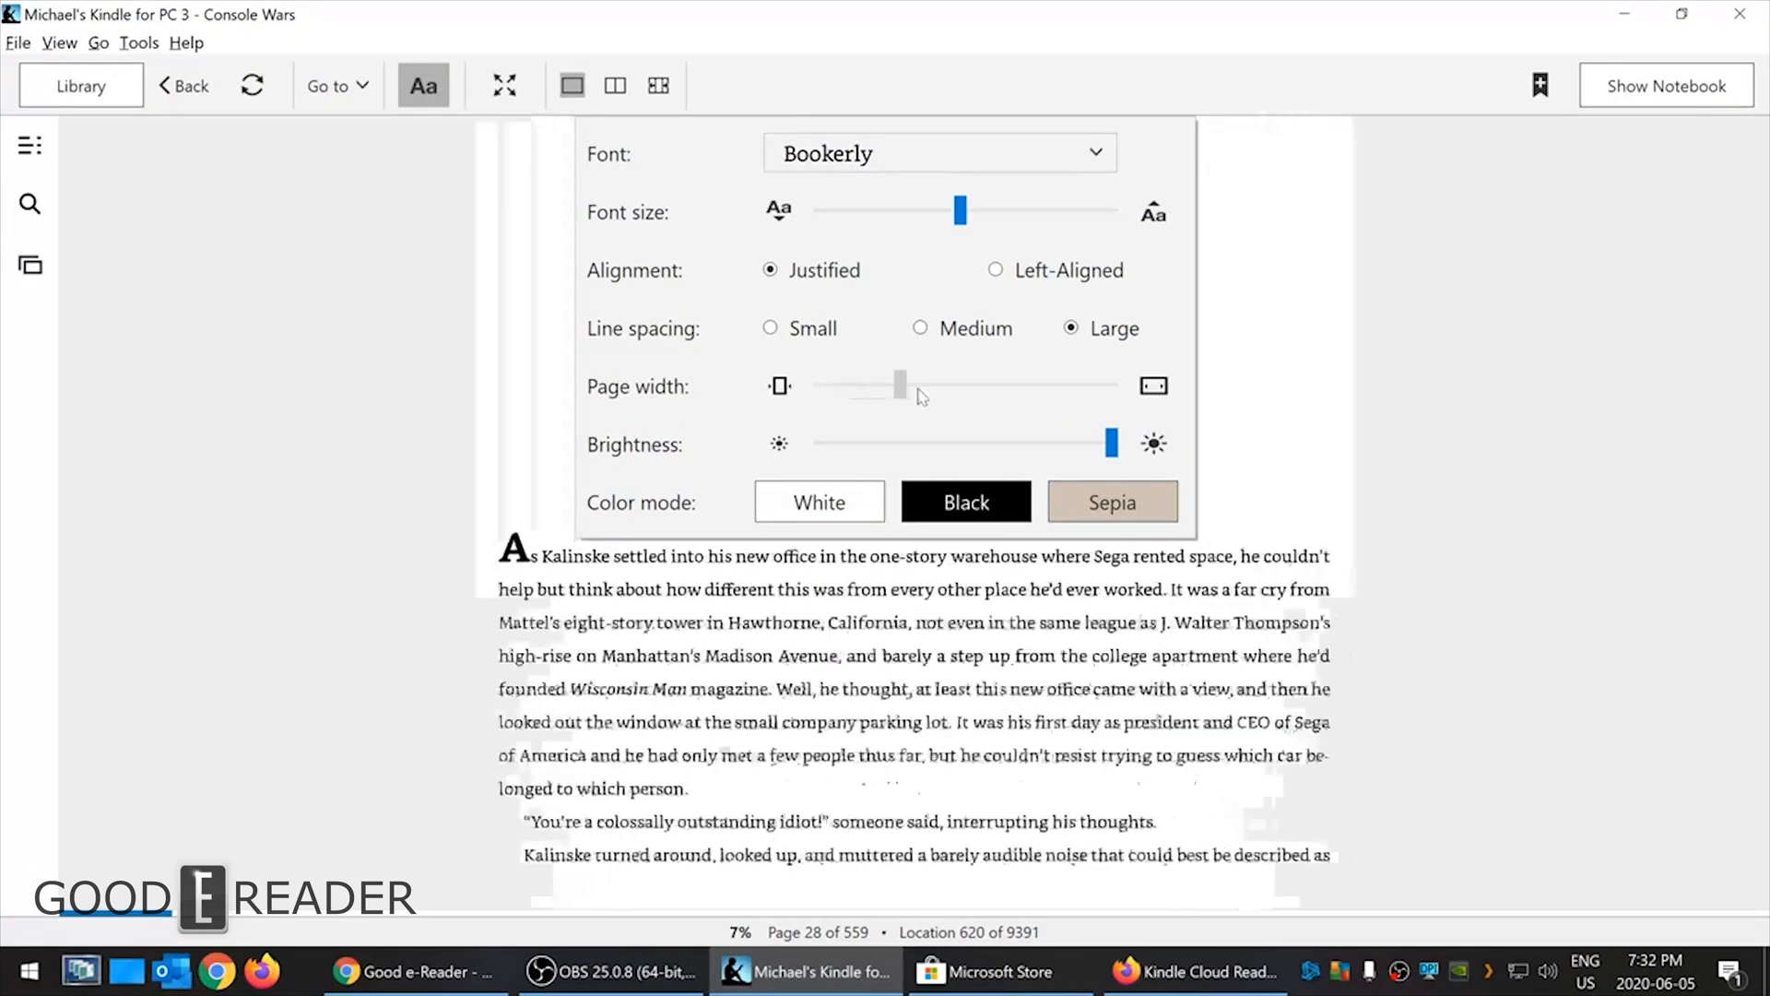
pyautogui.moveTo(899, 385); pyautogui.dragTo(1096, 386)
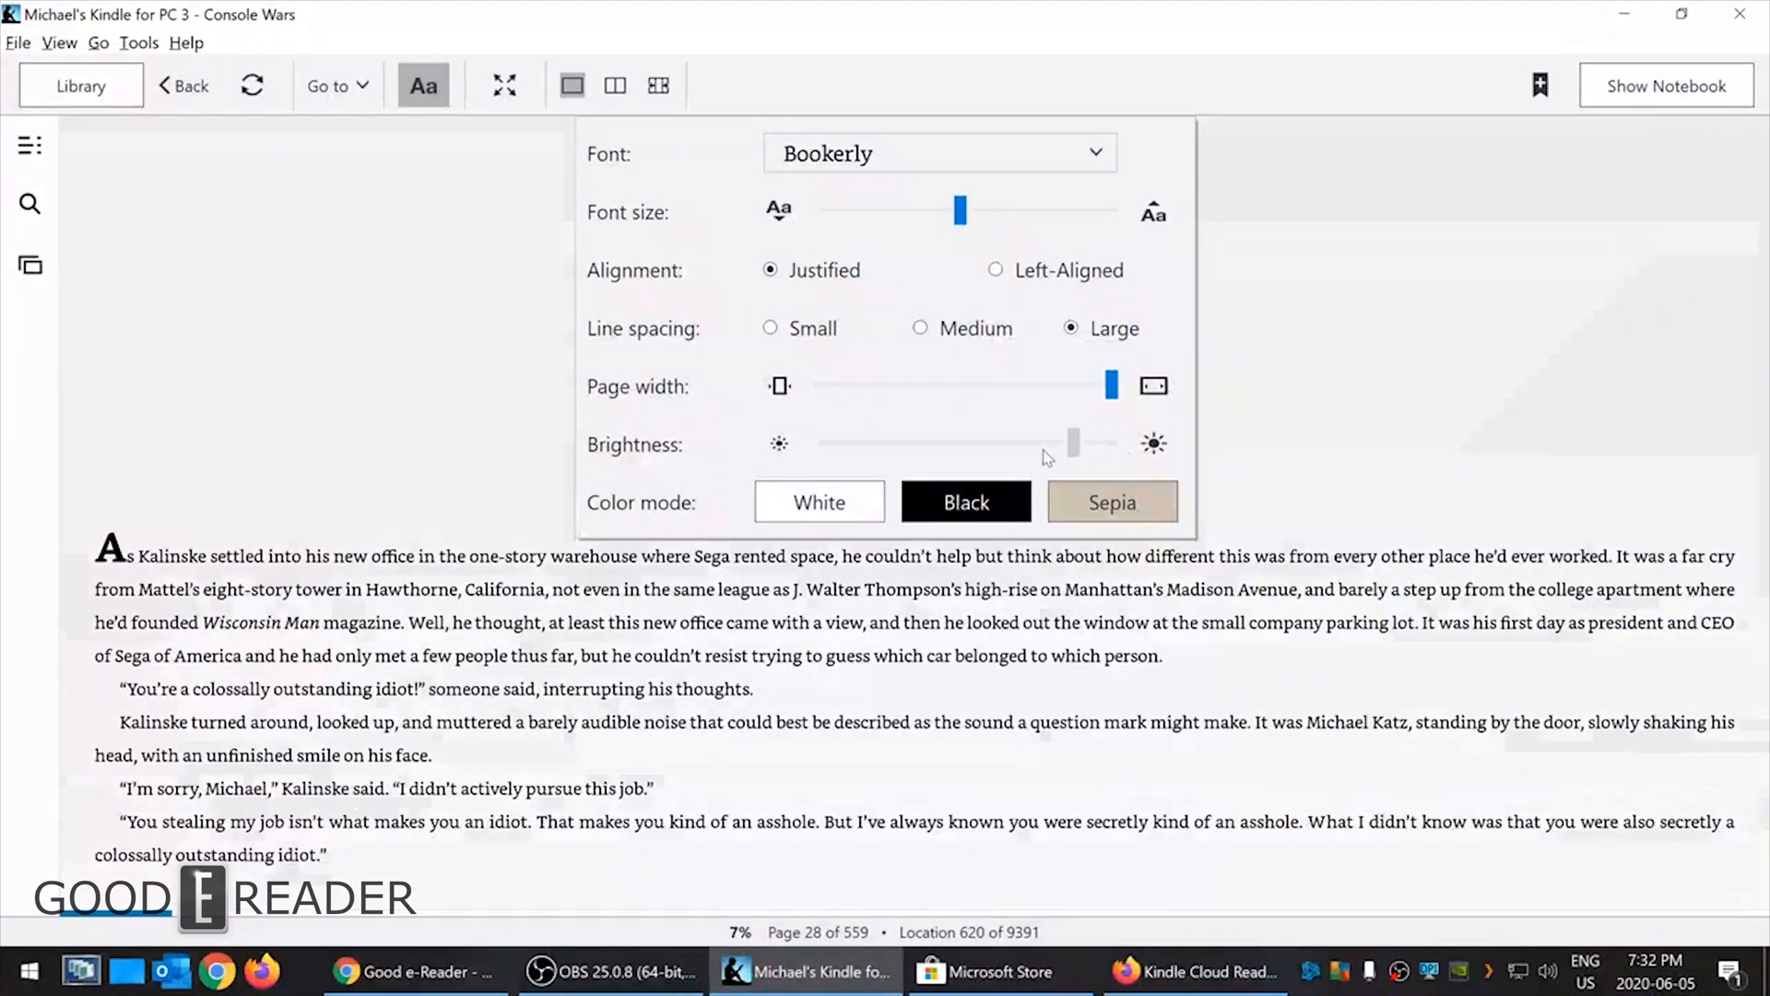
# - Raise brightness to full and choose the white colour mode
pyautogui.moveTo(1072, 442); pyautogui.dragTo(946, 441)
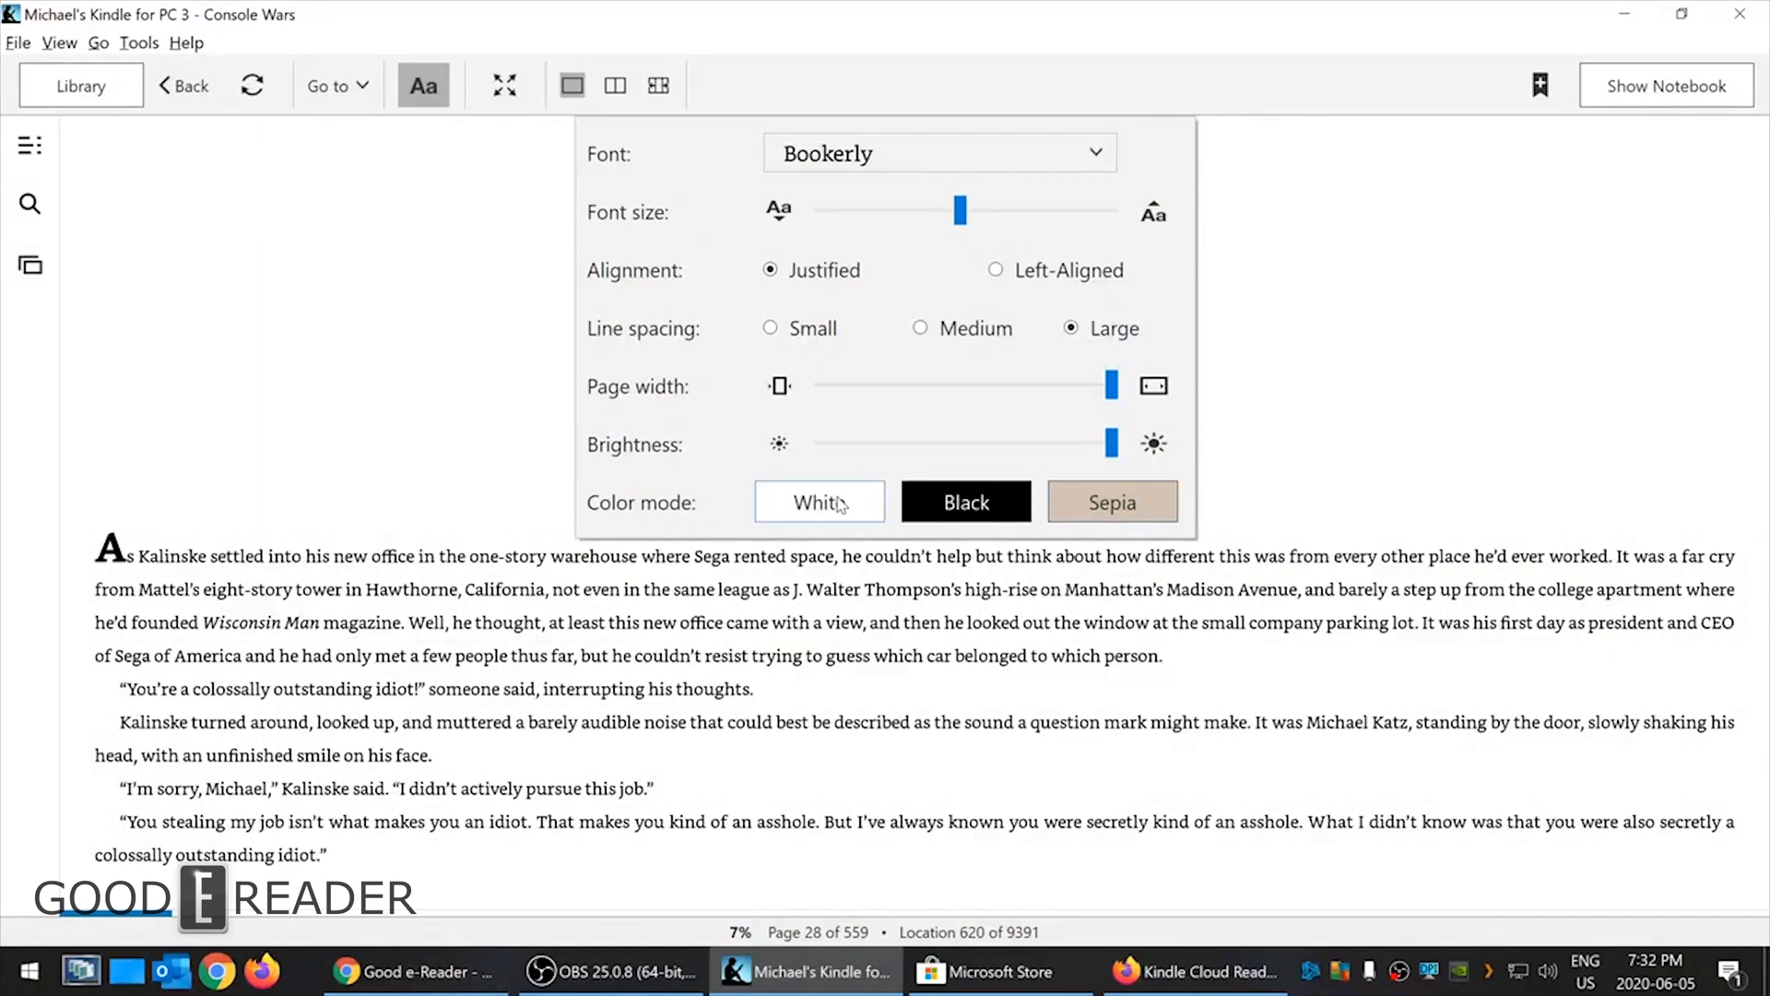
pyautogui.click(965, 501)
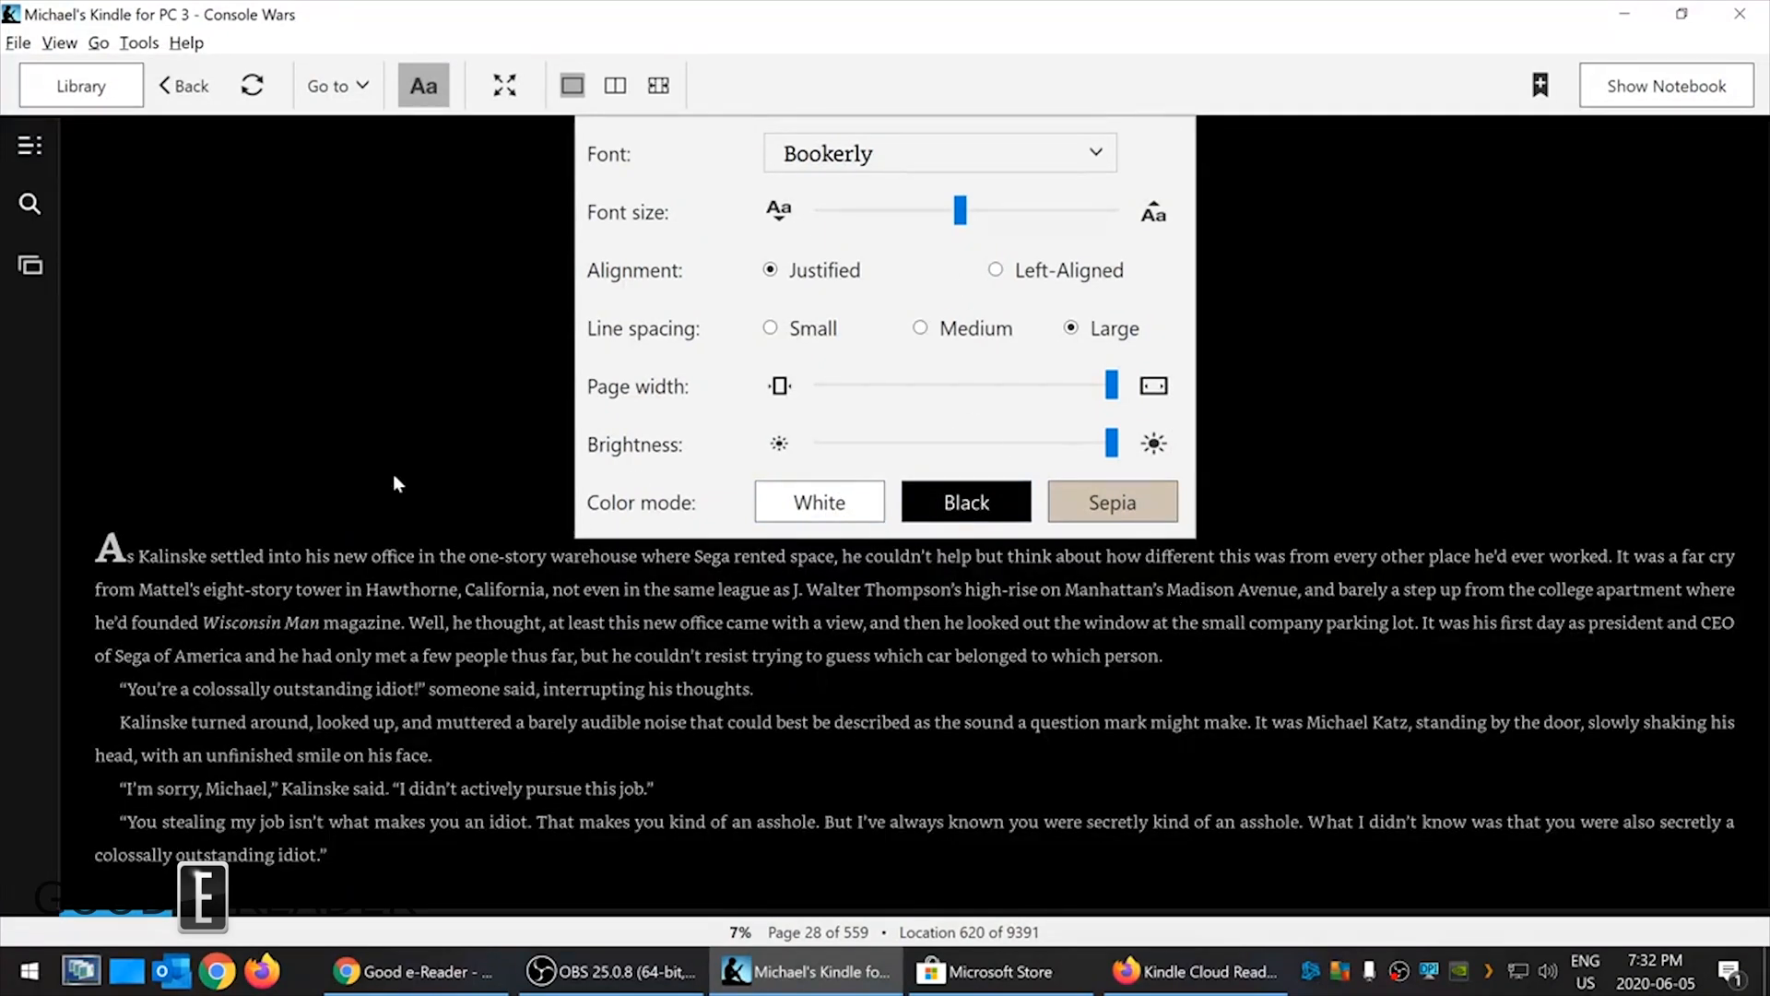
pyautogui.moveTo(597, 694)
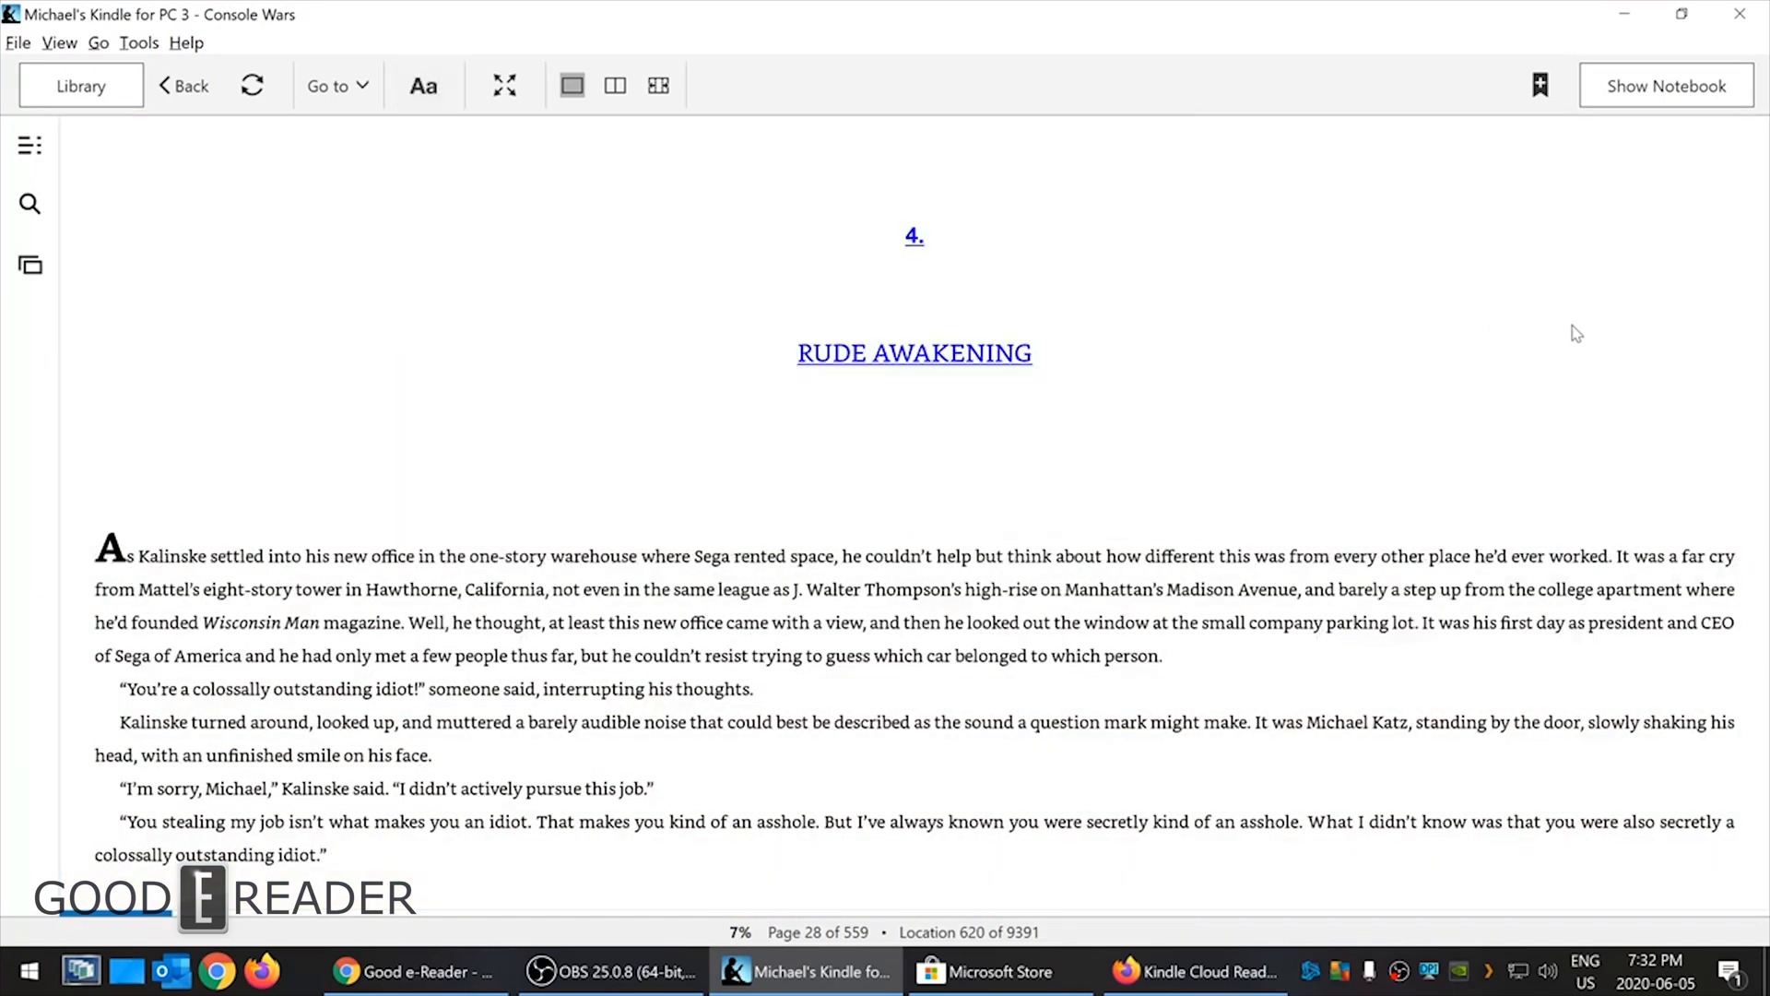
pyautogui.moveTo(599, 60)
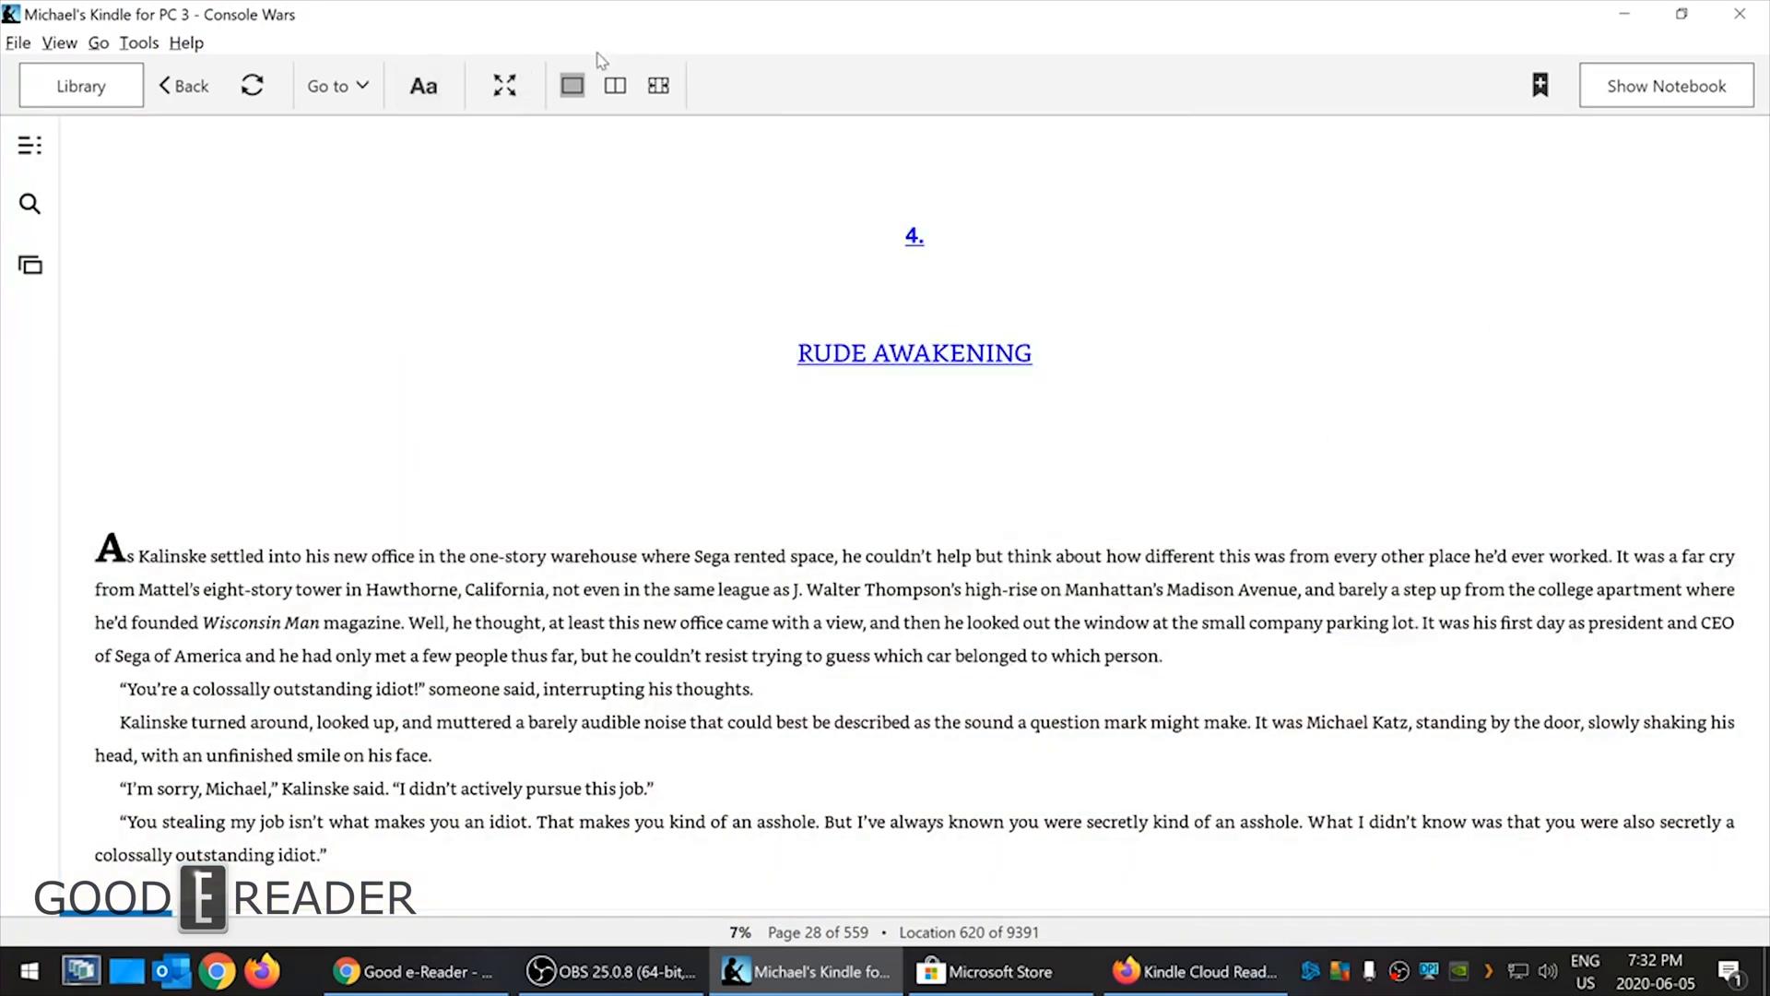
# - Preview the two- and three-column layouts, then settle back on a single column
pyautogui.click(615, 85)
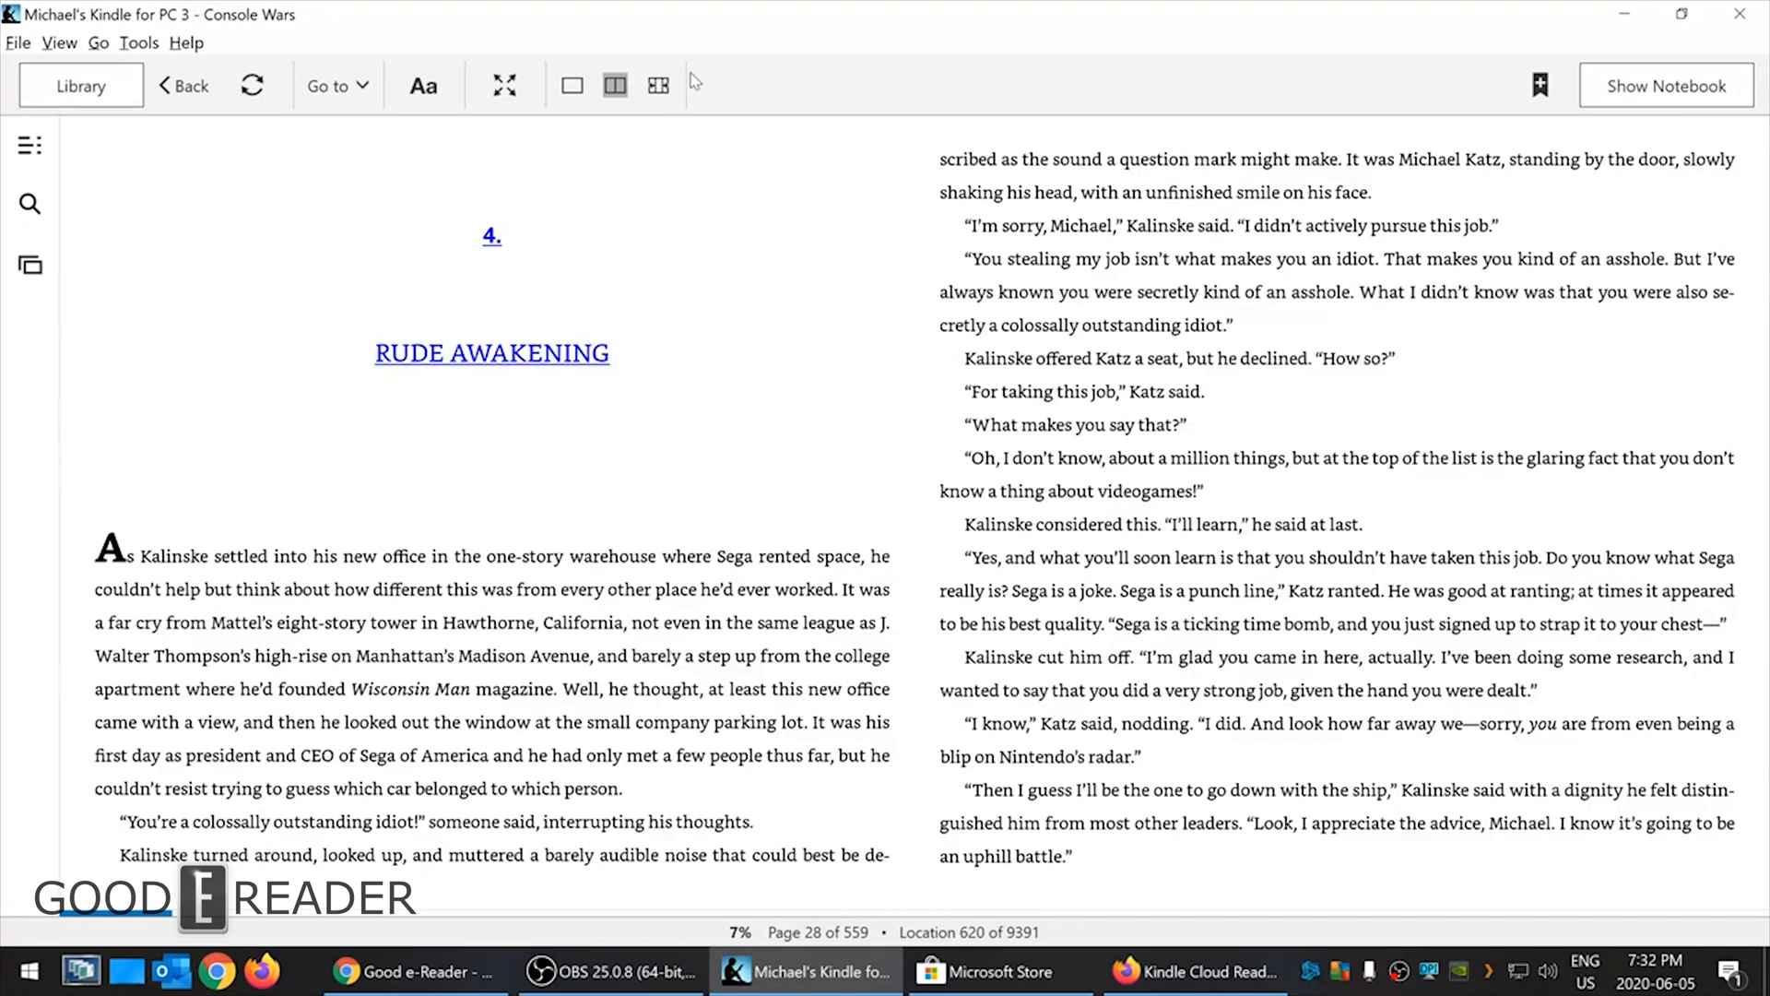
pyautogui.click(658, 86)
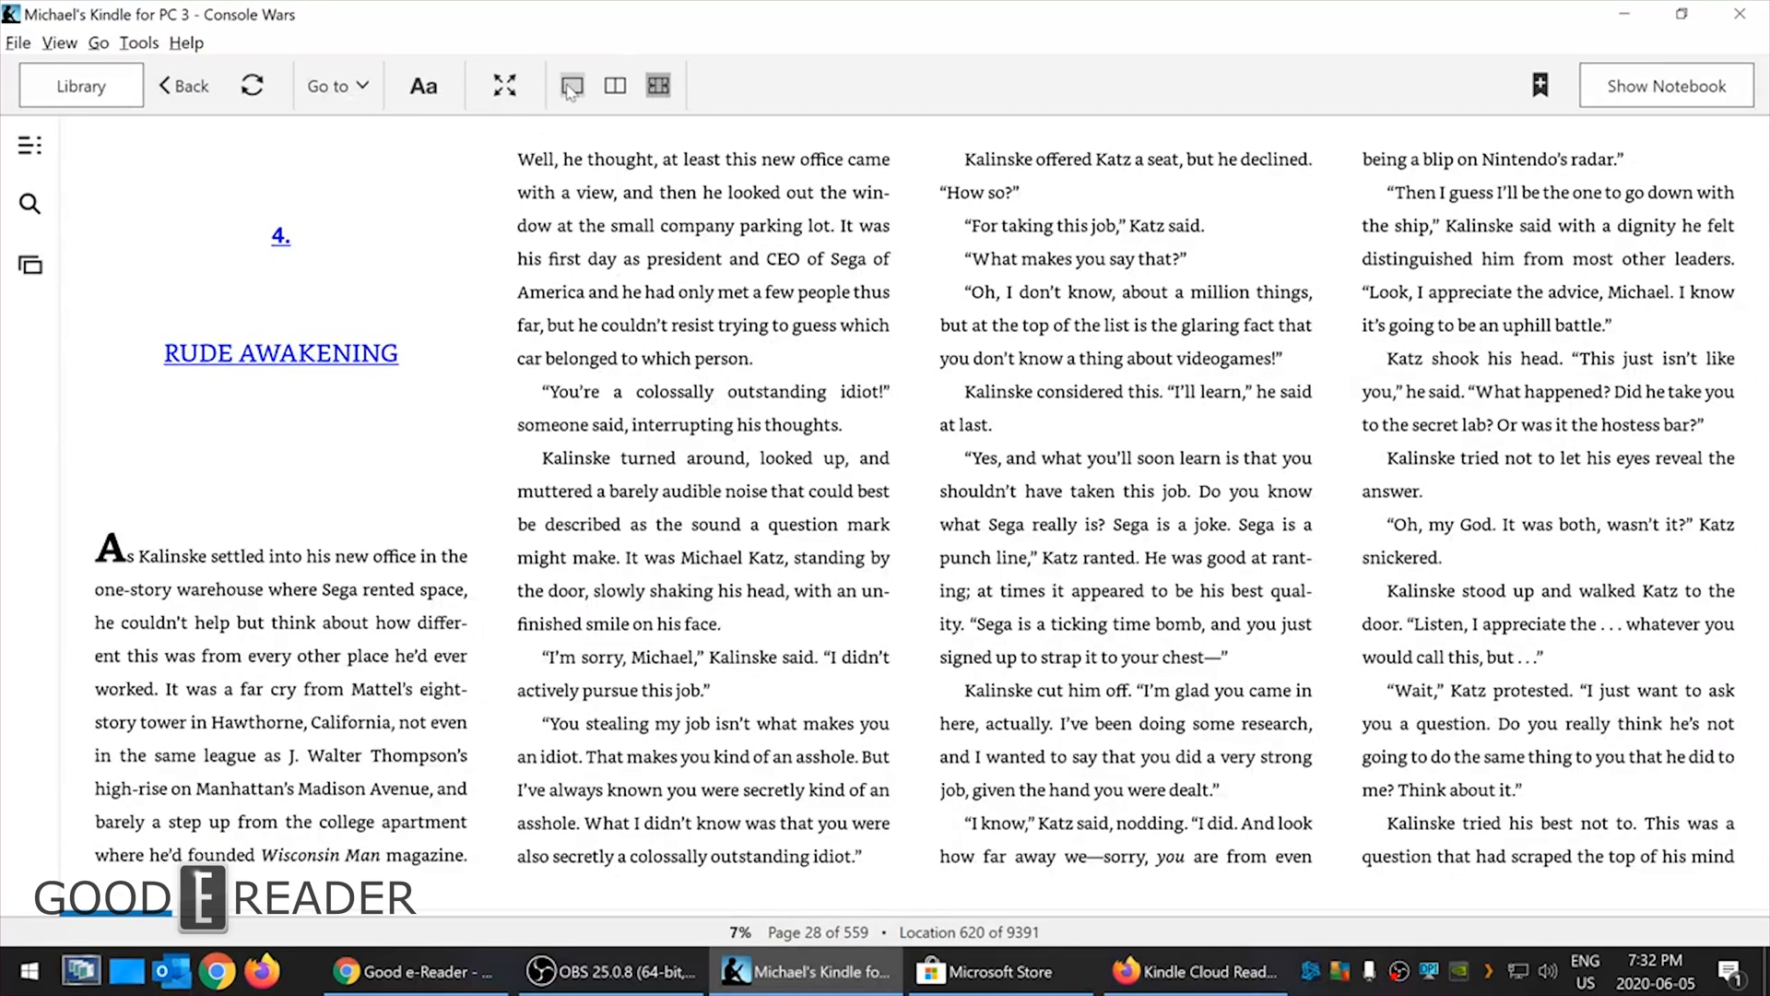
pyautogui.click(573, 85)
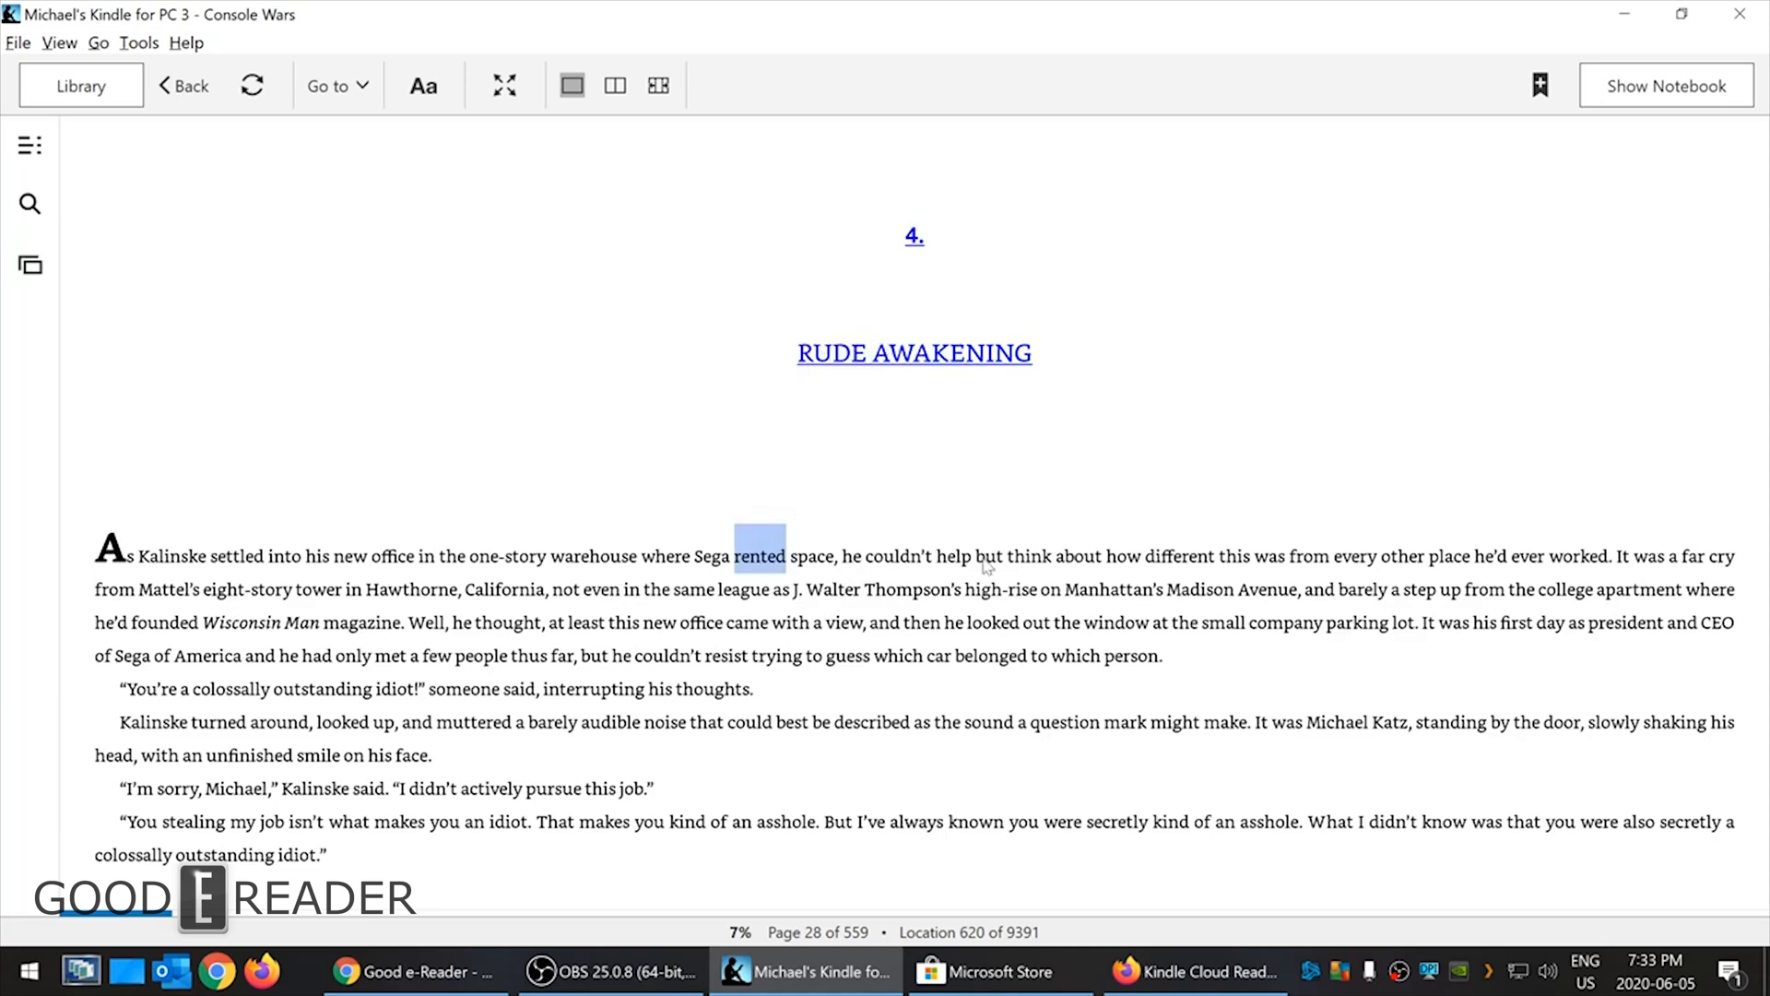
# - Save the note 'here is my deathly note.' on the word different in the opening paragraph
pyautogui.doubleClick(1178, 554)
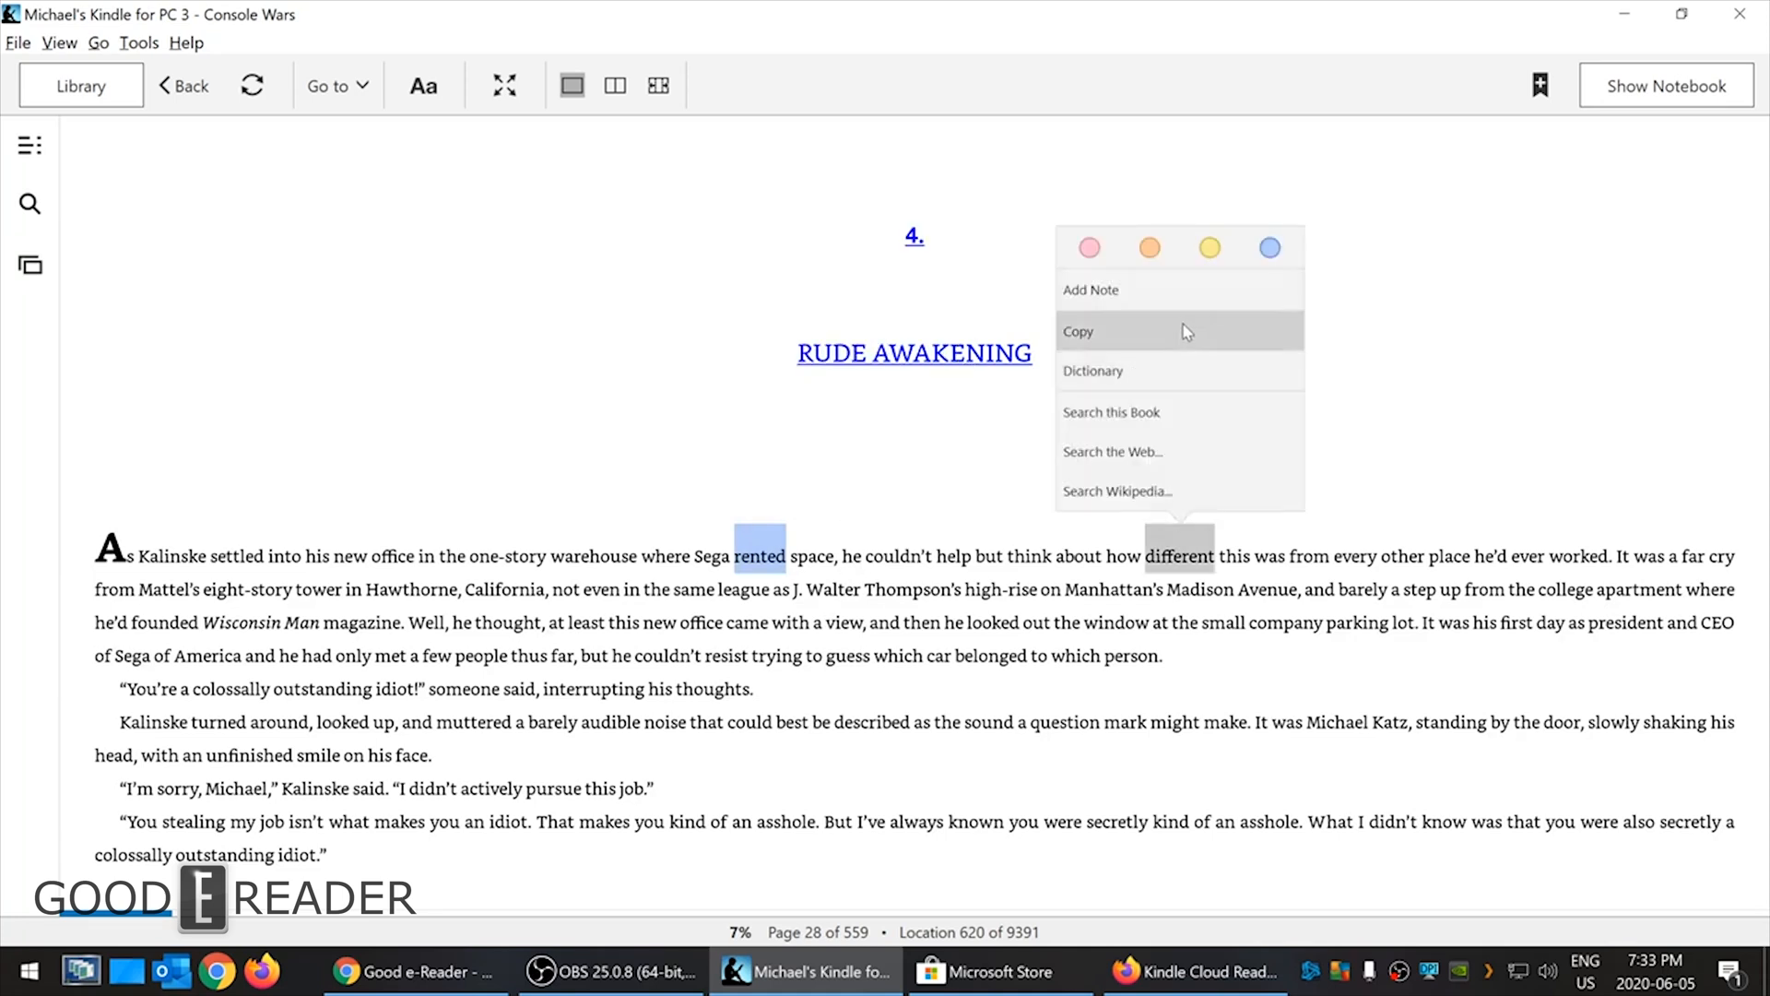
pyautogui.click(1090, 289)
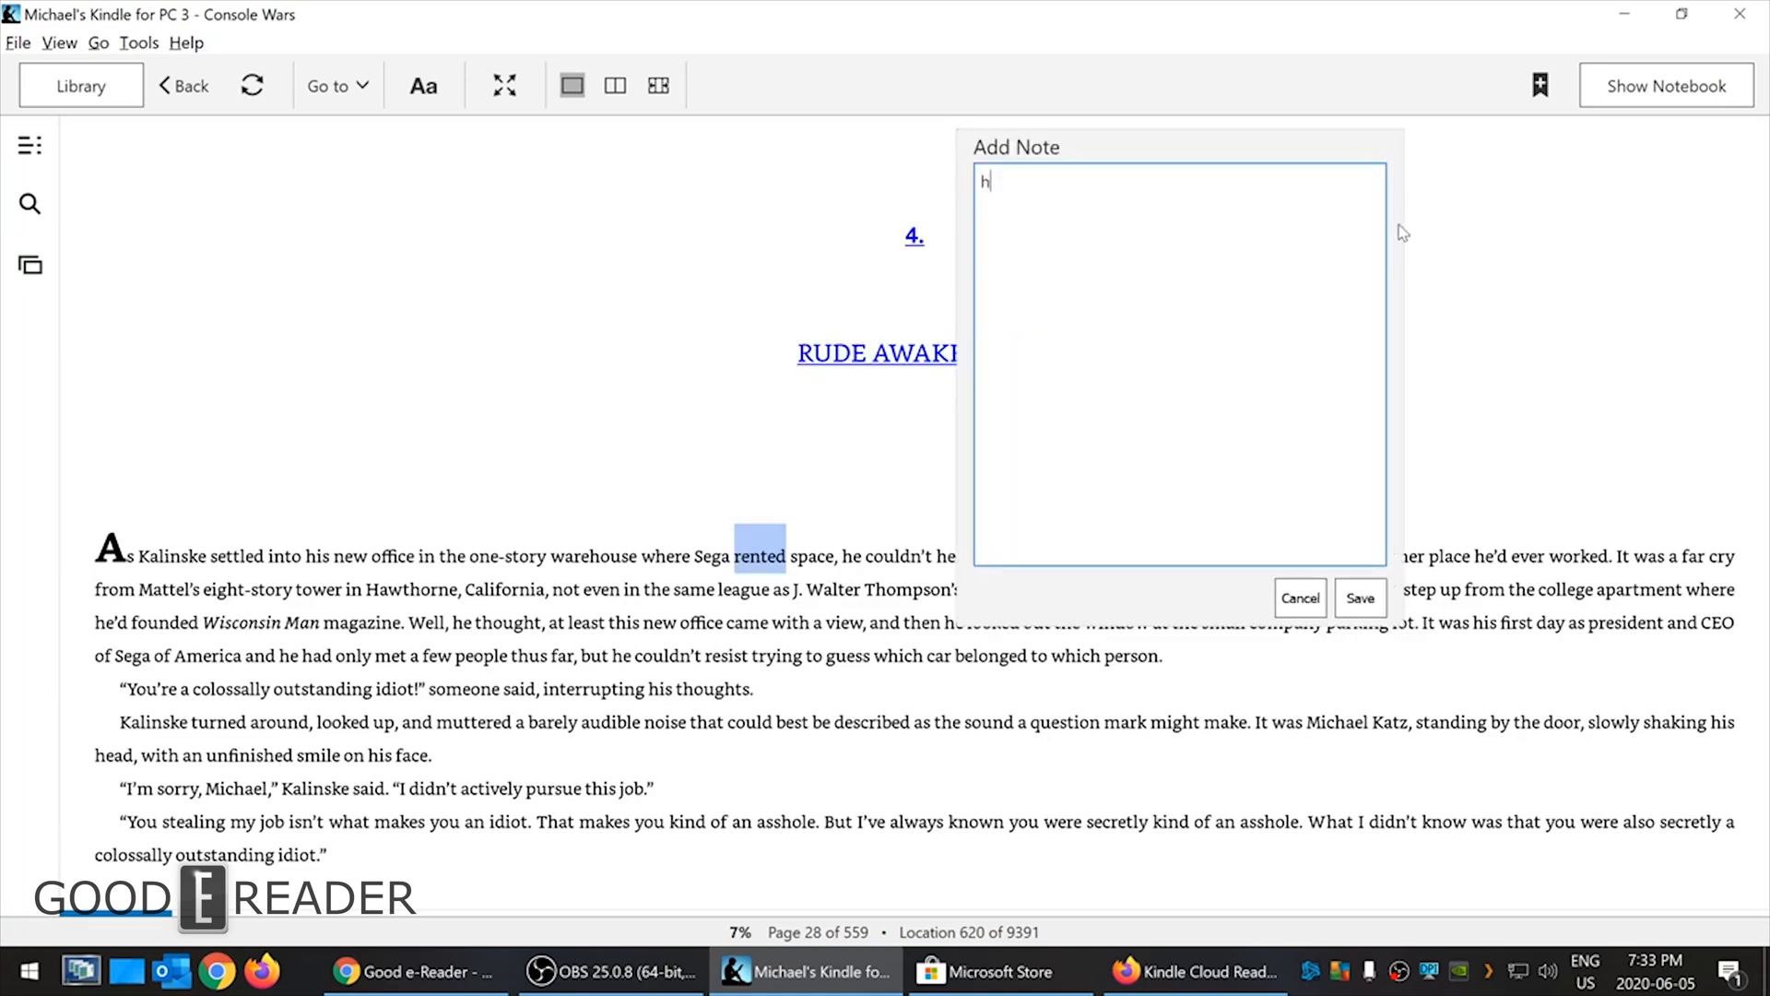
pyautogui.write('ere is my')
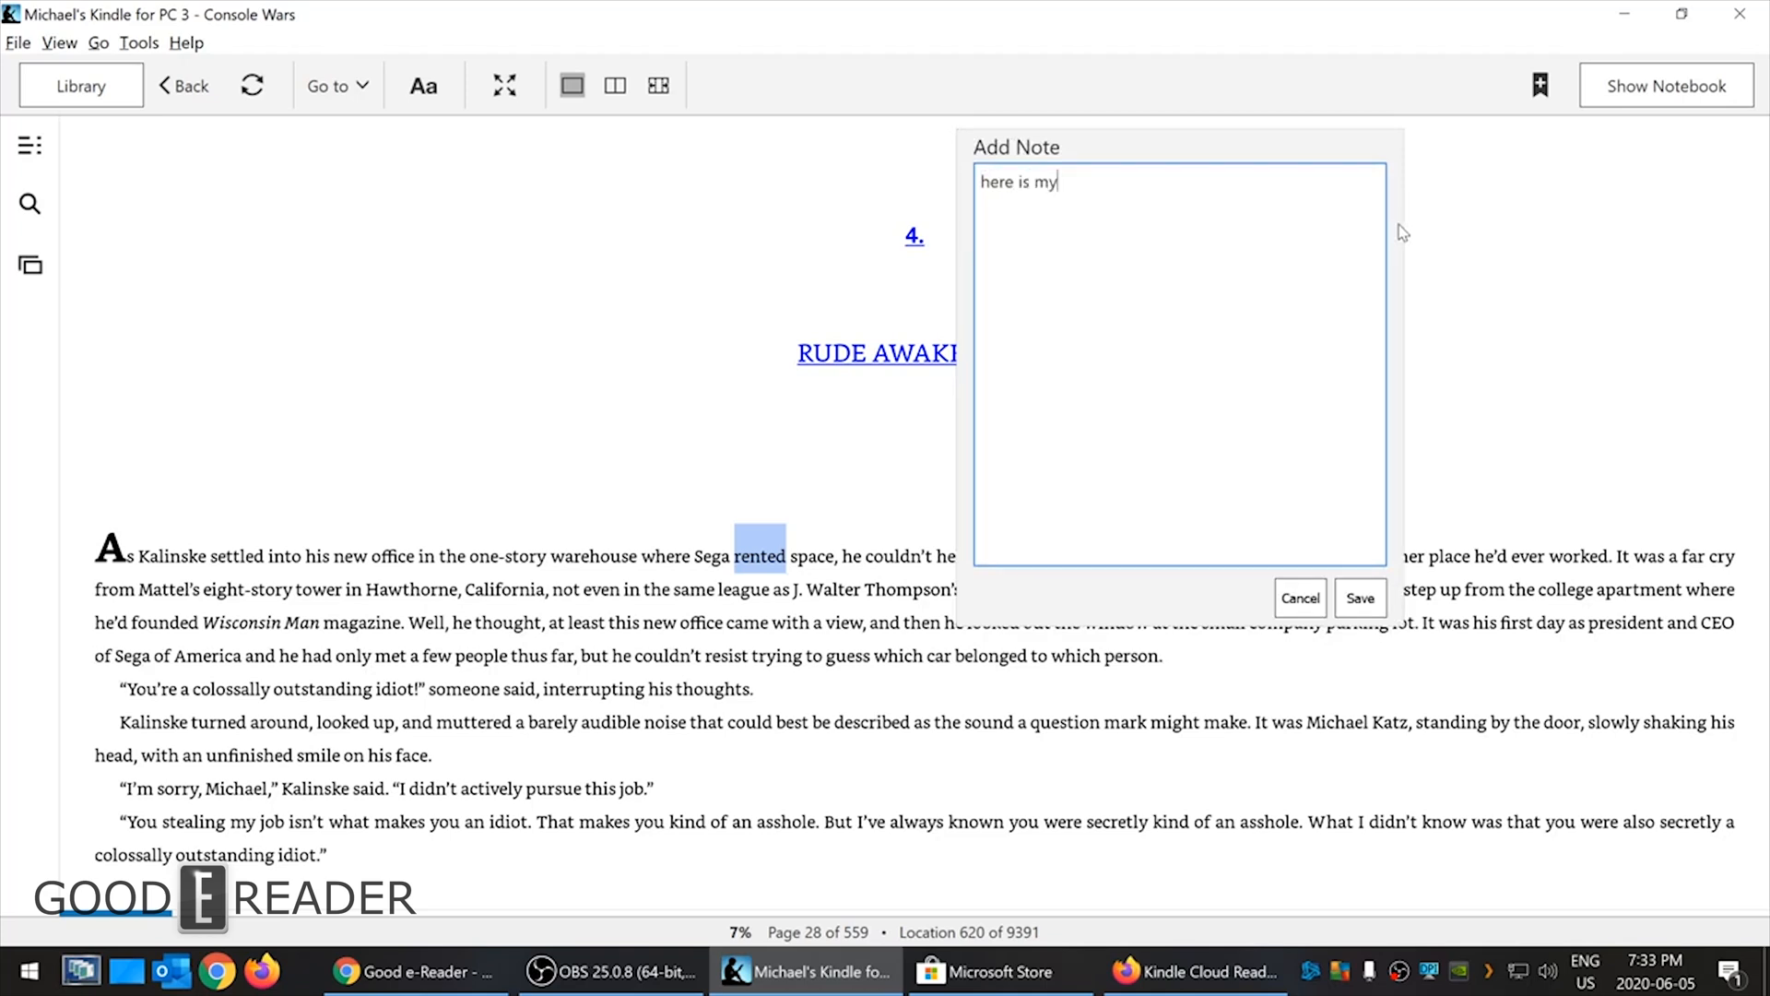
pyautogui.write('deathly note.')
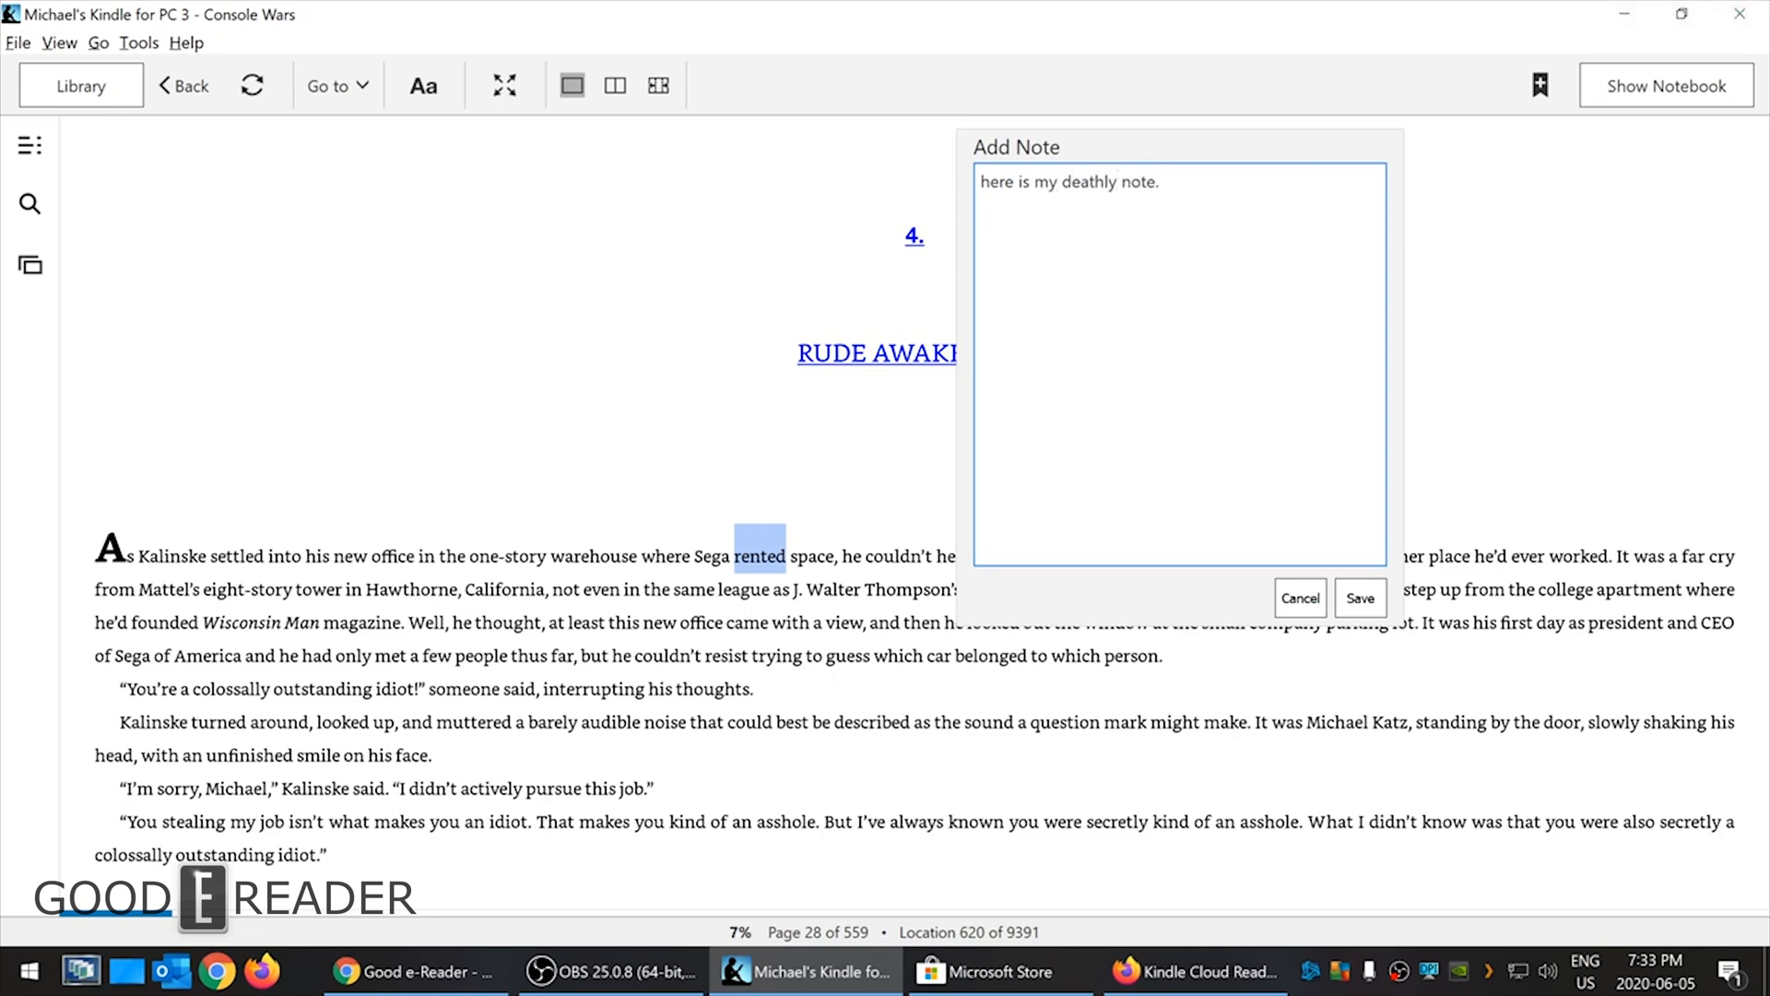
pyautogui.click(1299, 597)
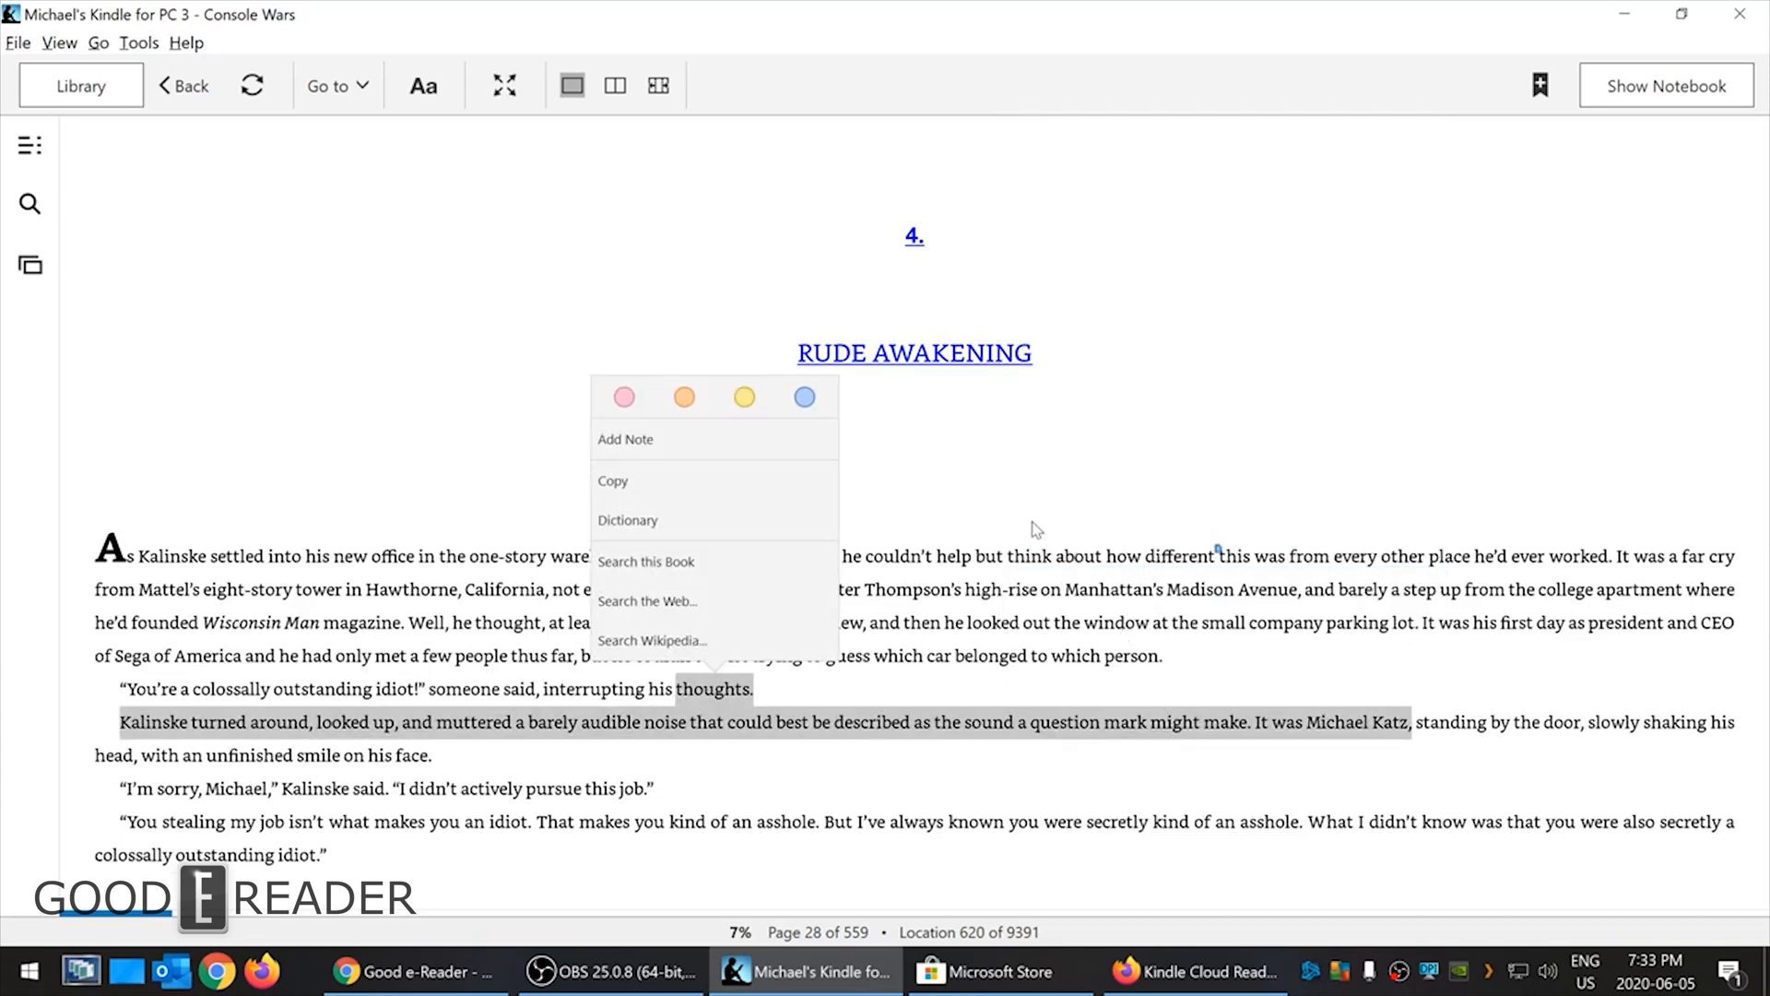
pyautogui.moveTo(1157, 664)
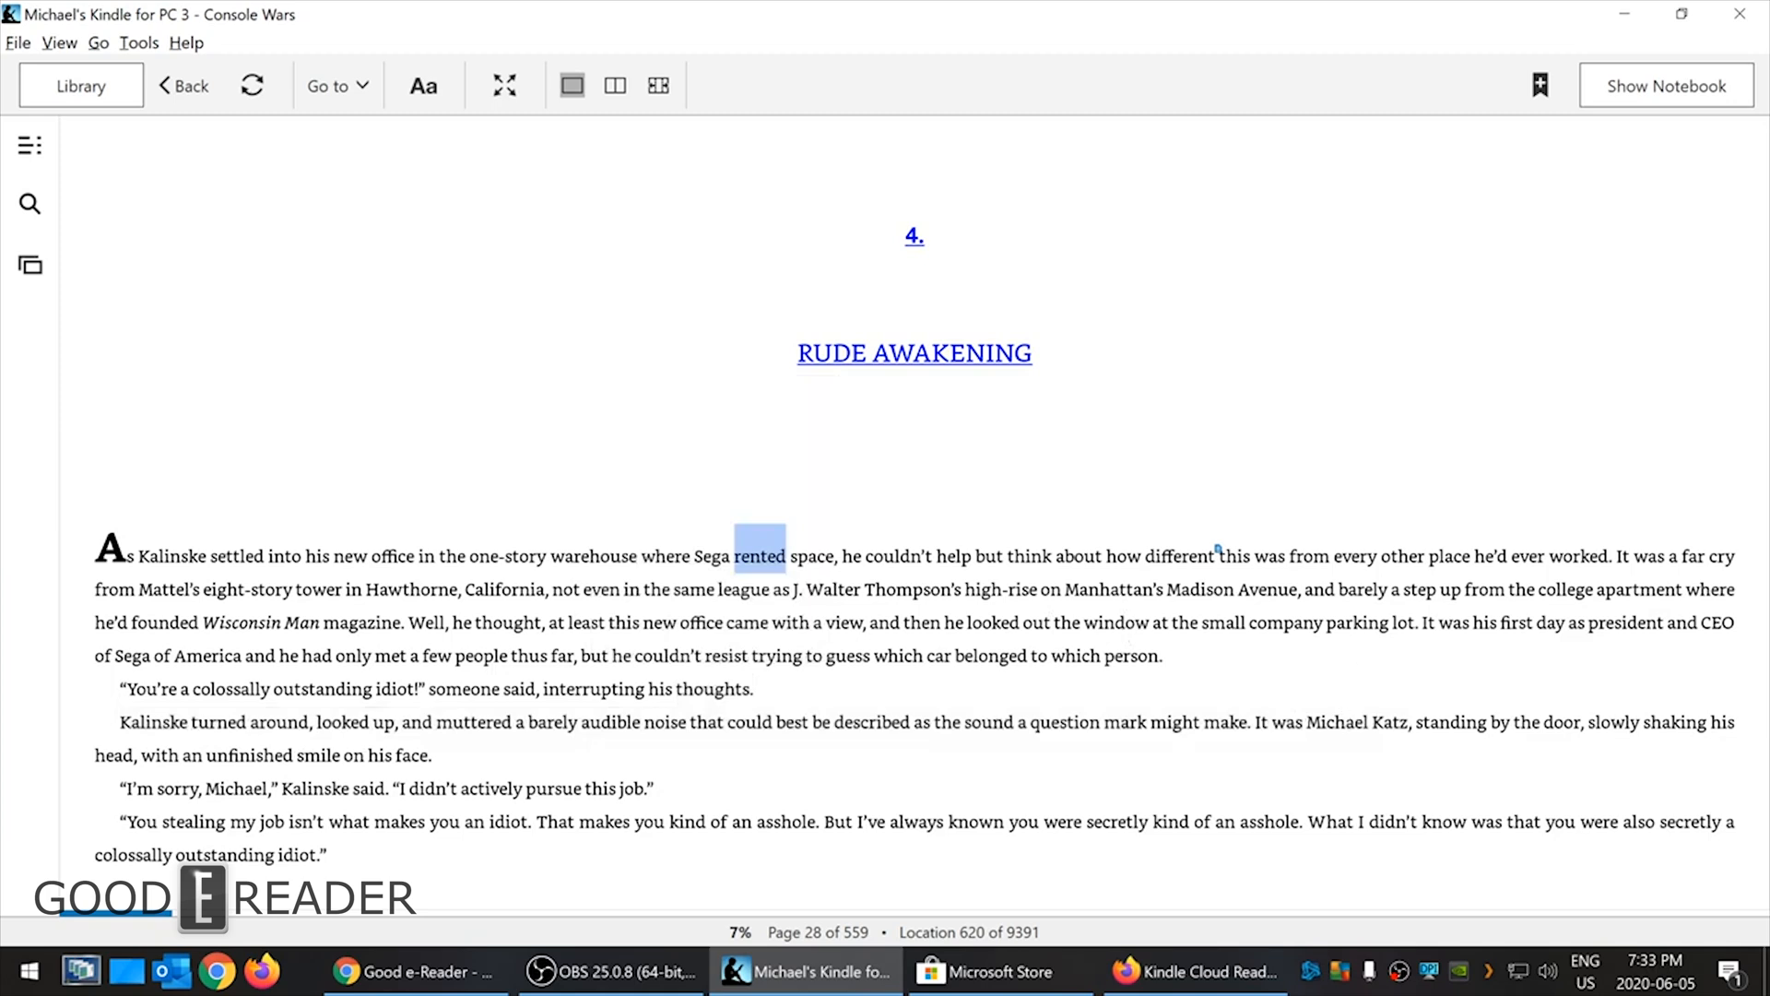
# - Select the word Wisconsin and bring up its highlight and note actions
pyautogui.doubleClick(241, 622)
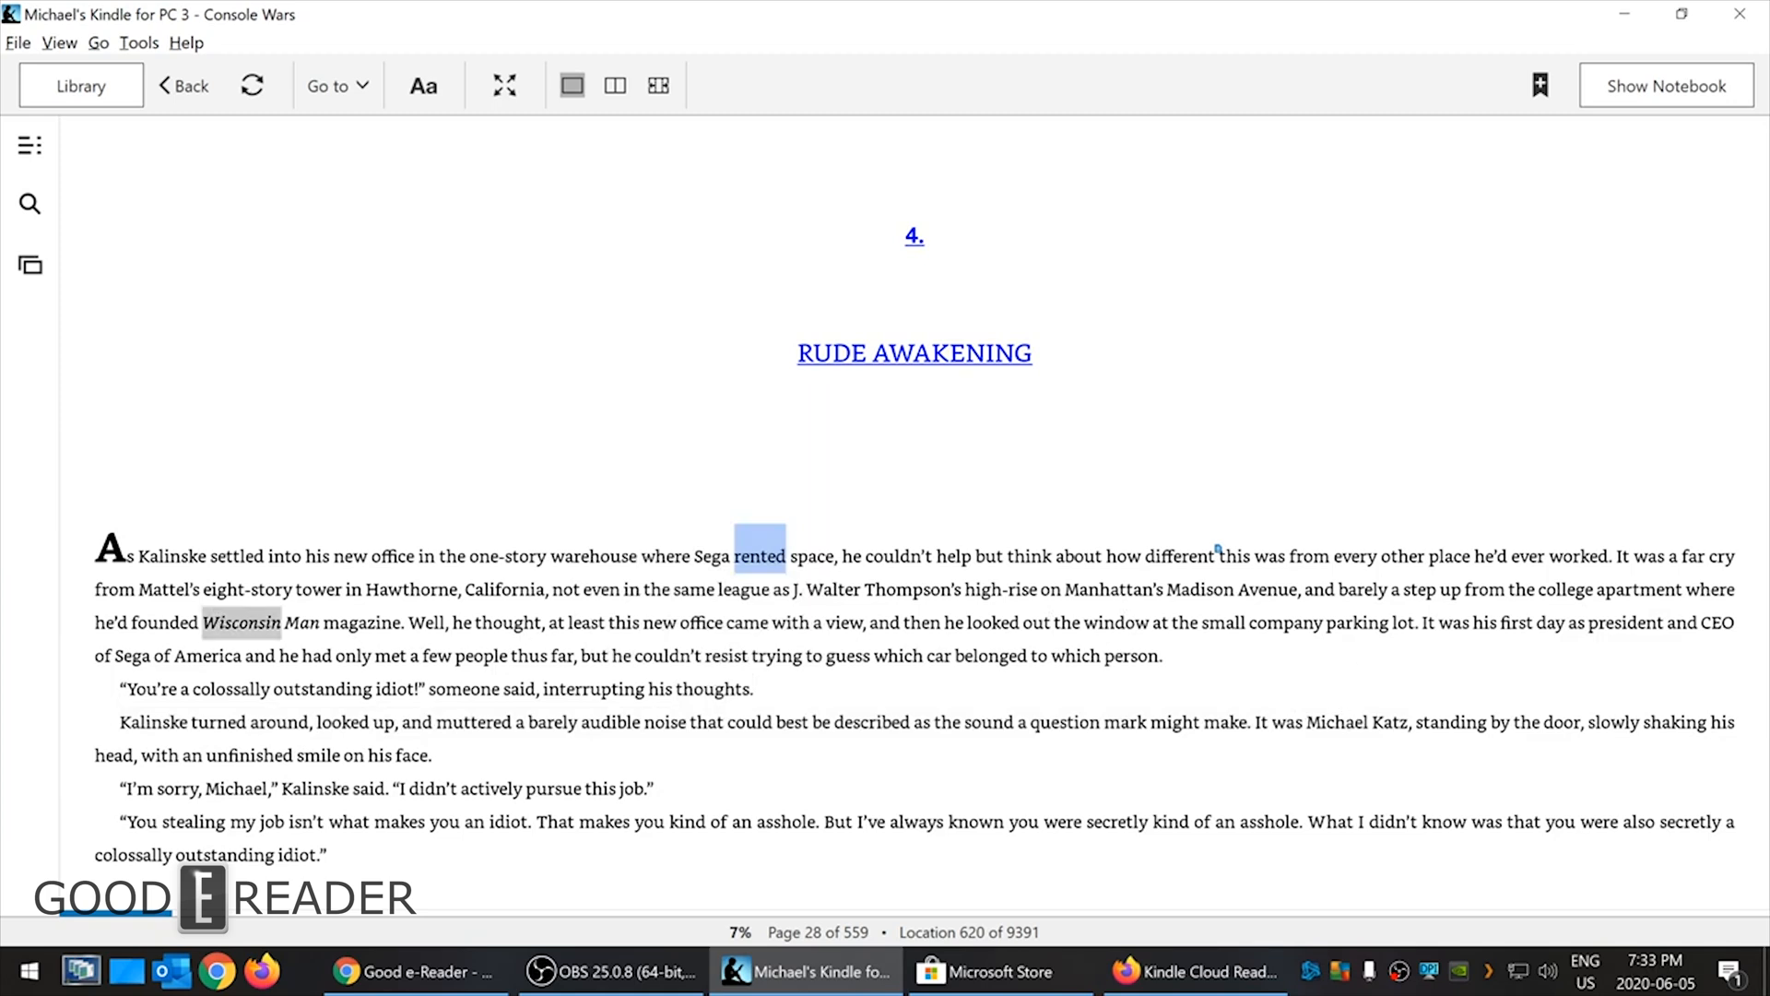
pyautogui.click(756, 555)
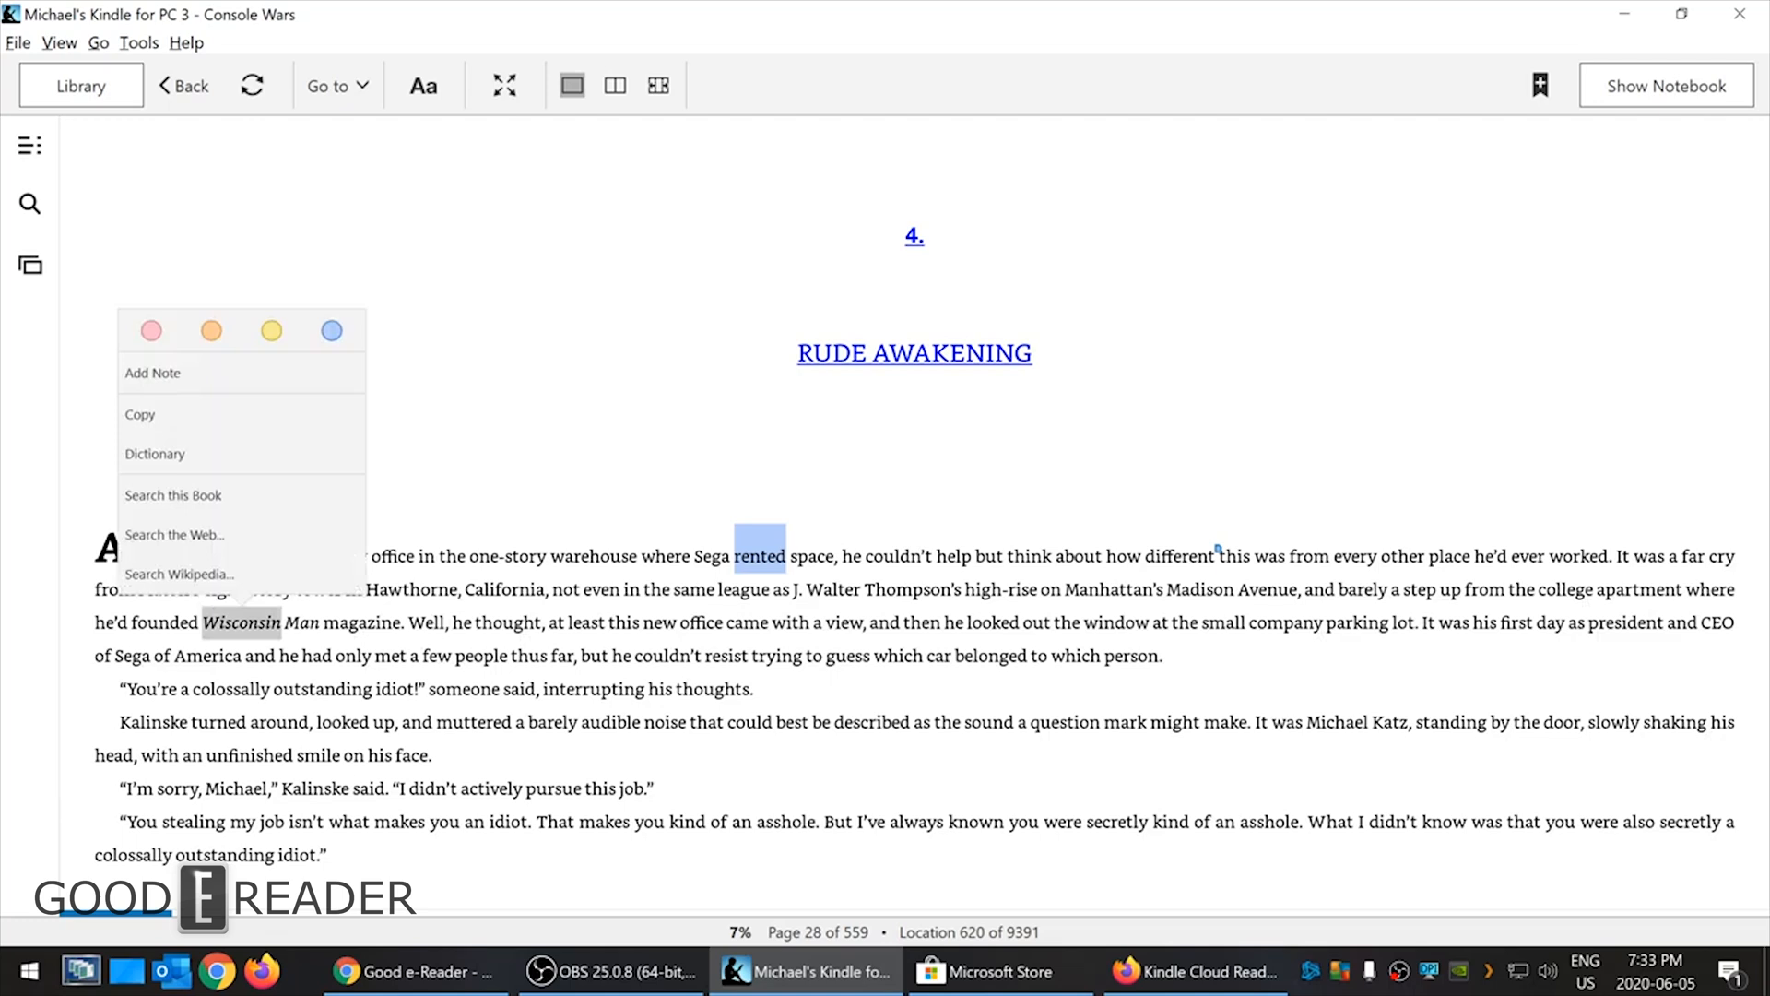
pyautogui.moveTo(200, 535)
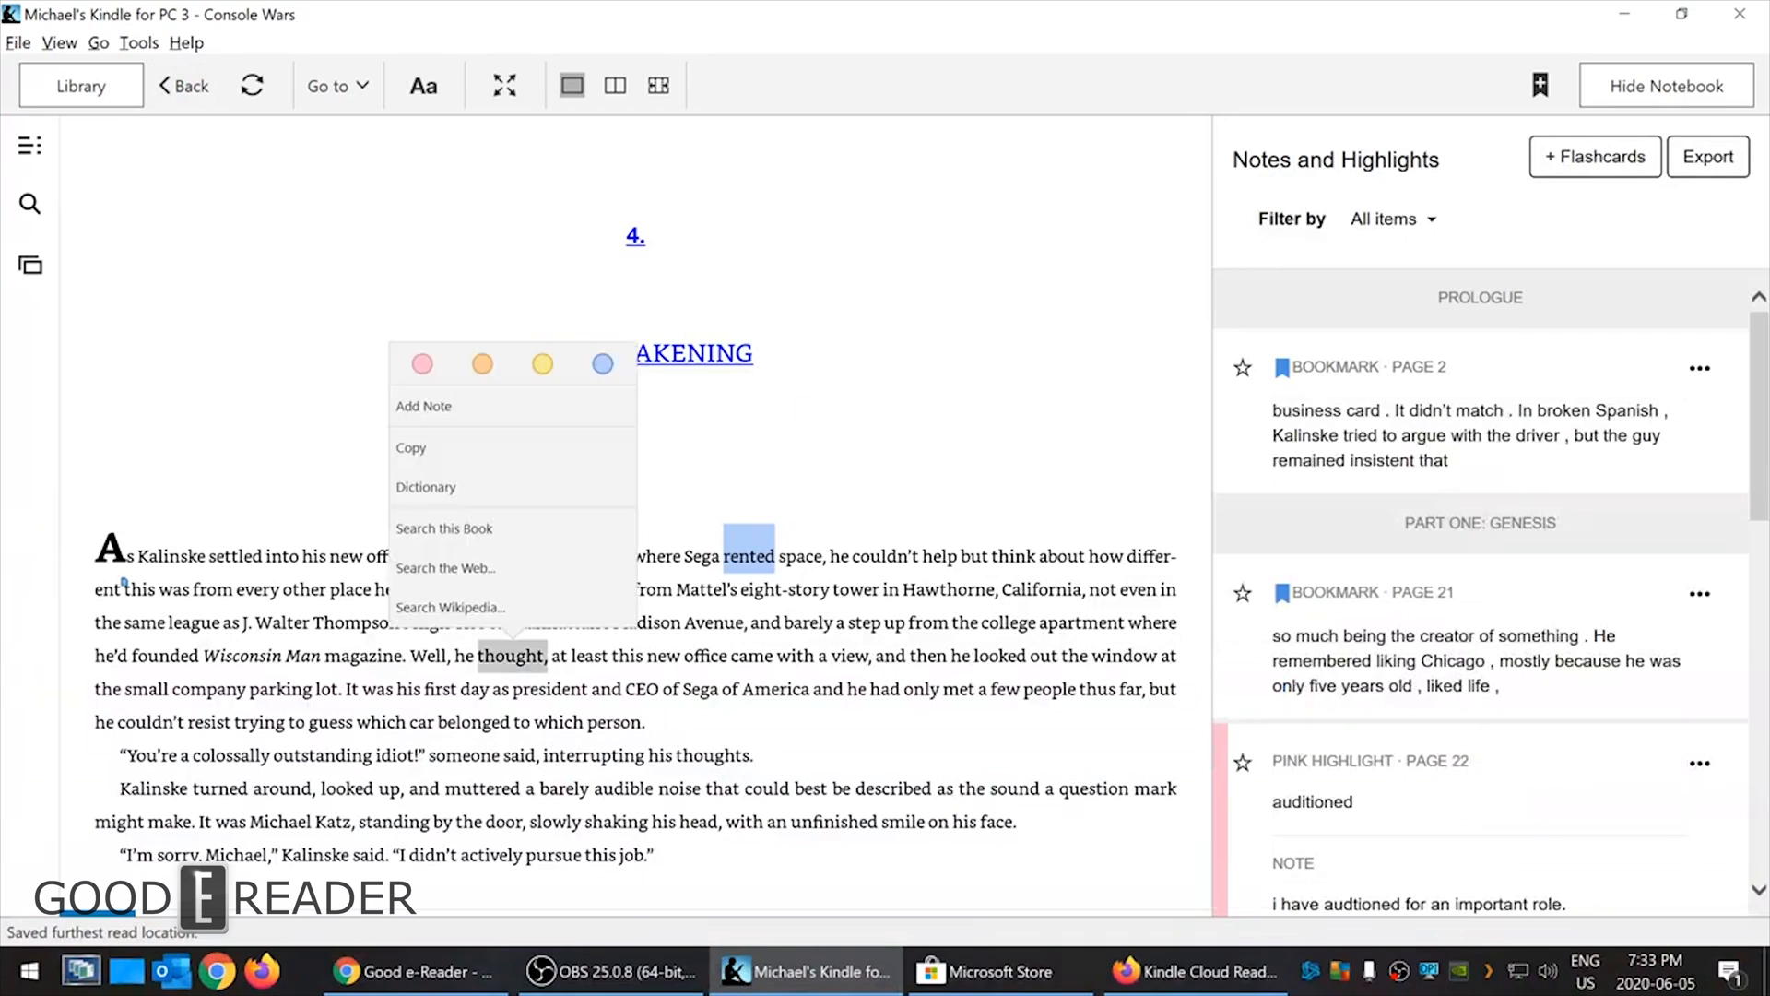
pyautogui.moveTo(508, 564)
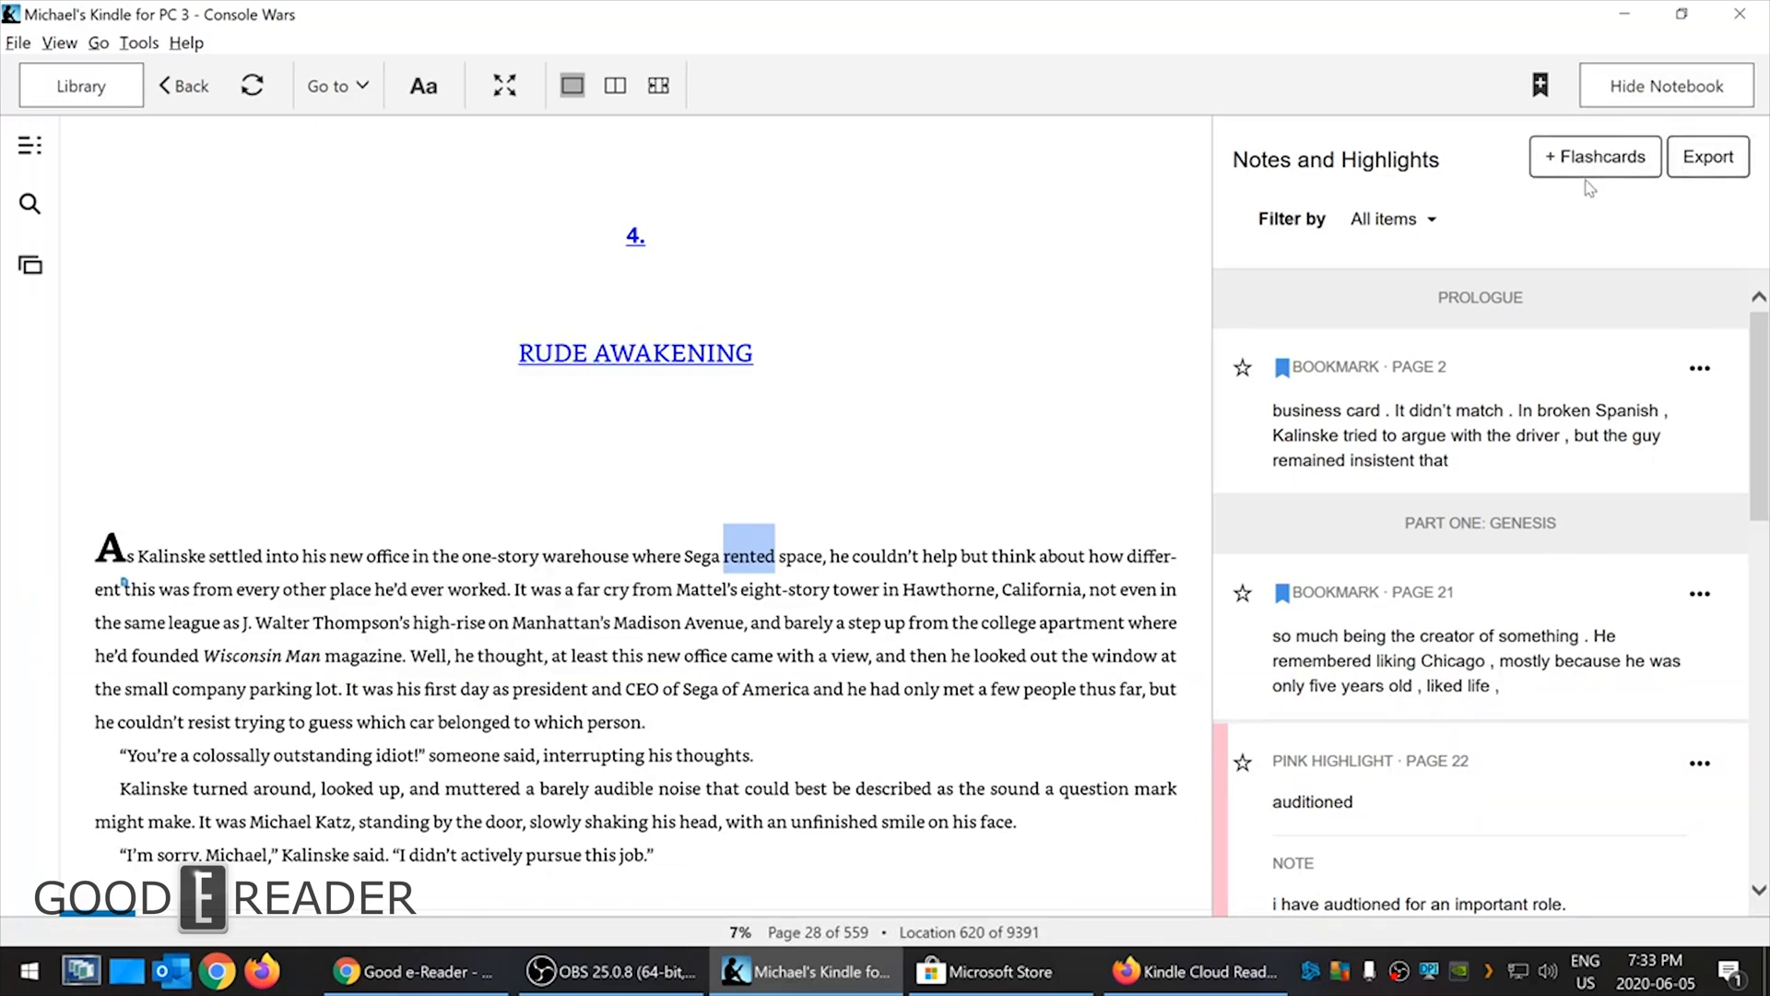
# - Scroll down the Notes and Highlights pane beside page 28
pyautogui.scroll(-3)
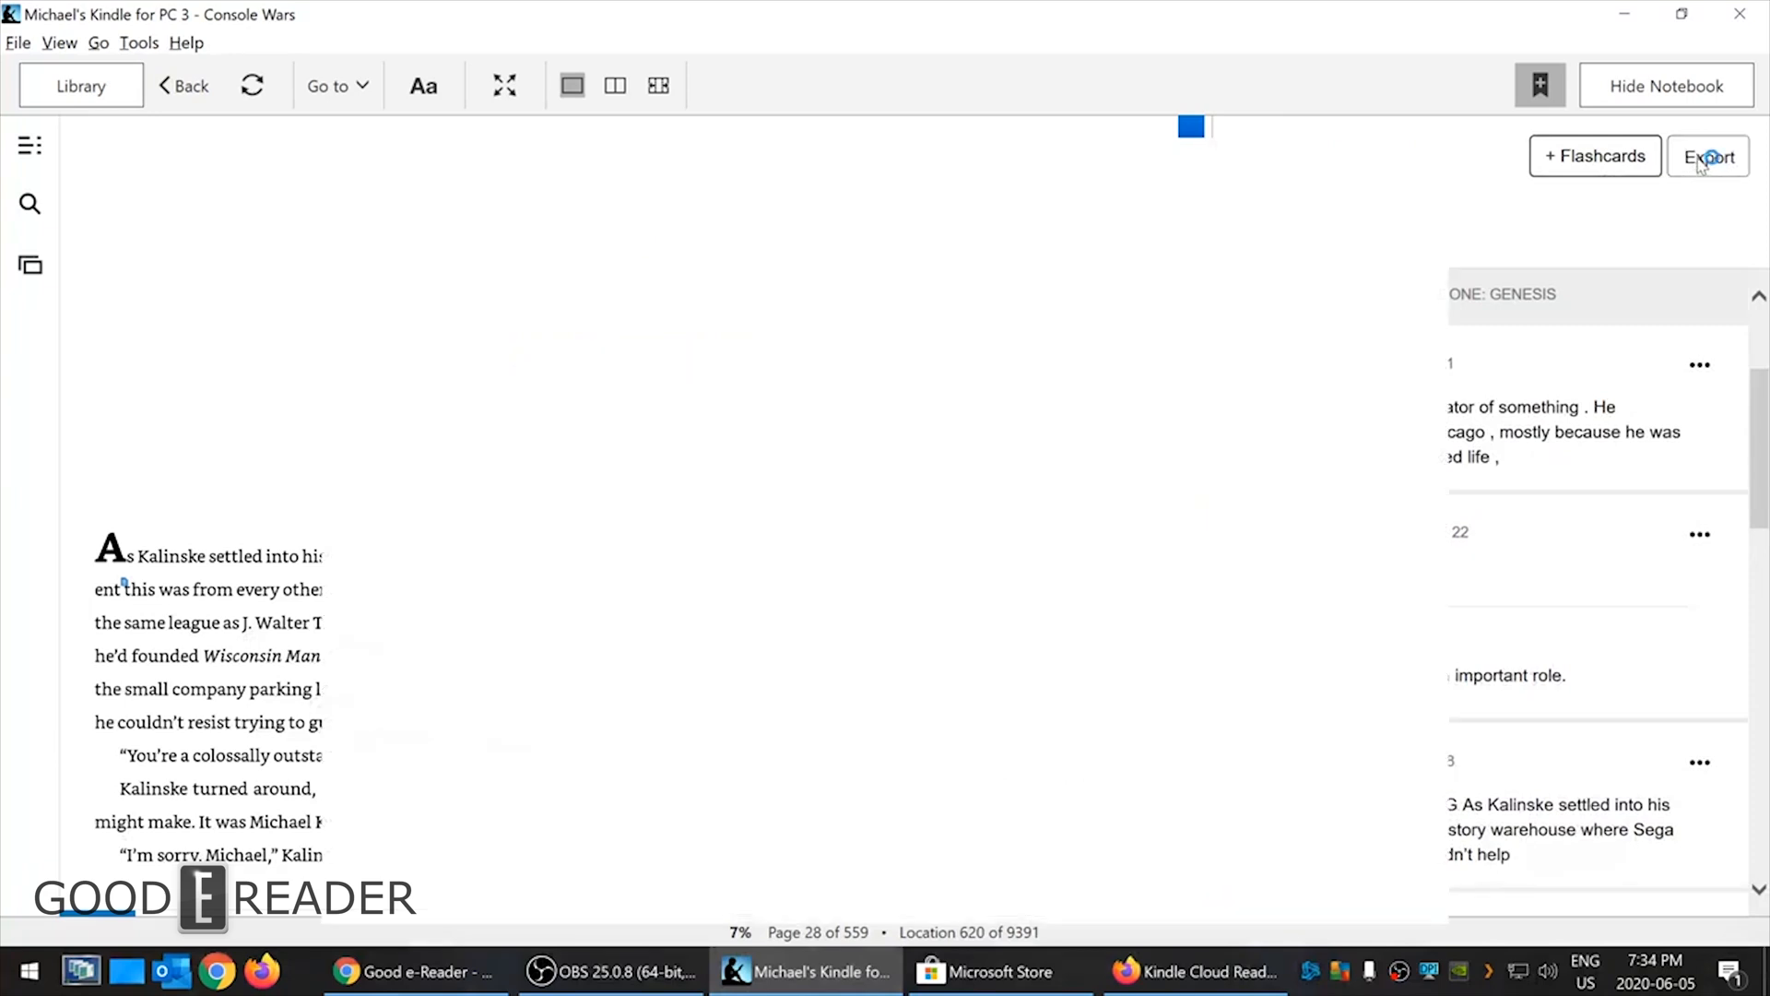
pyautogui.click(1706, 156)
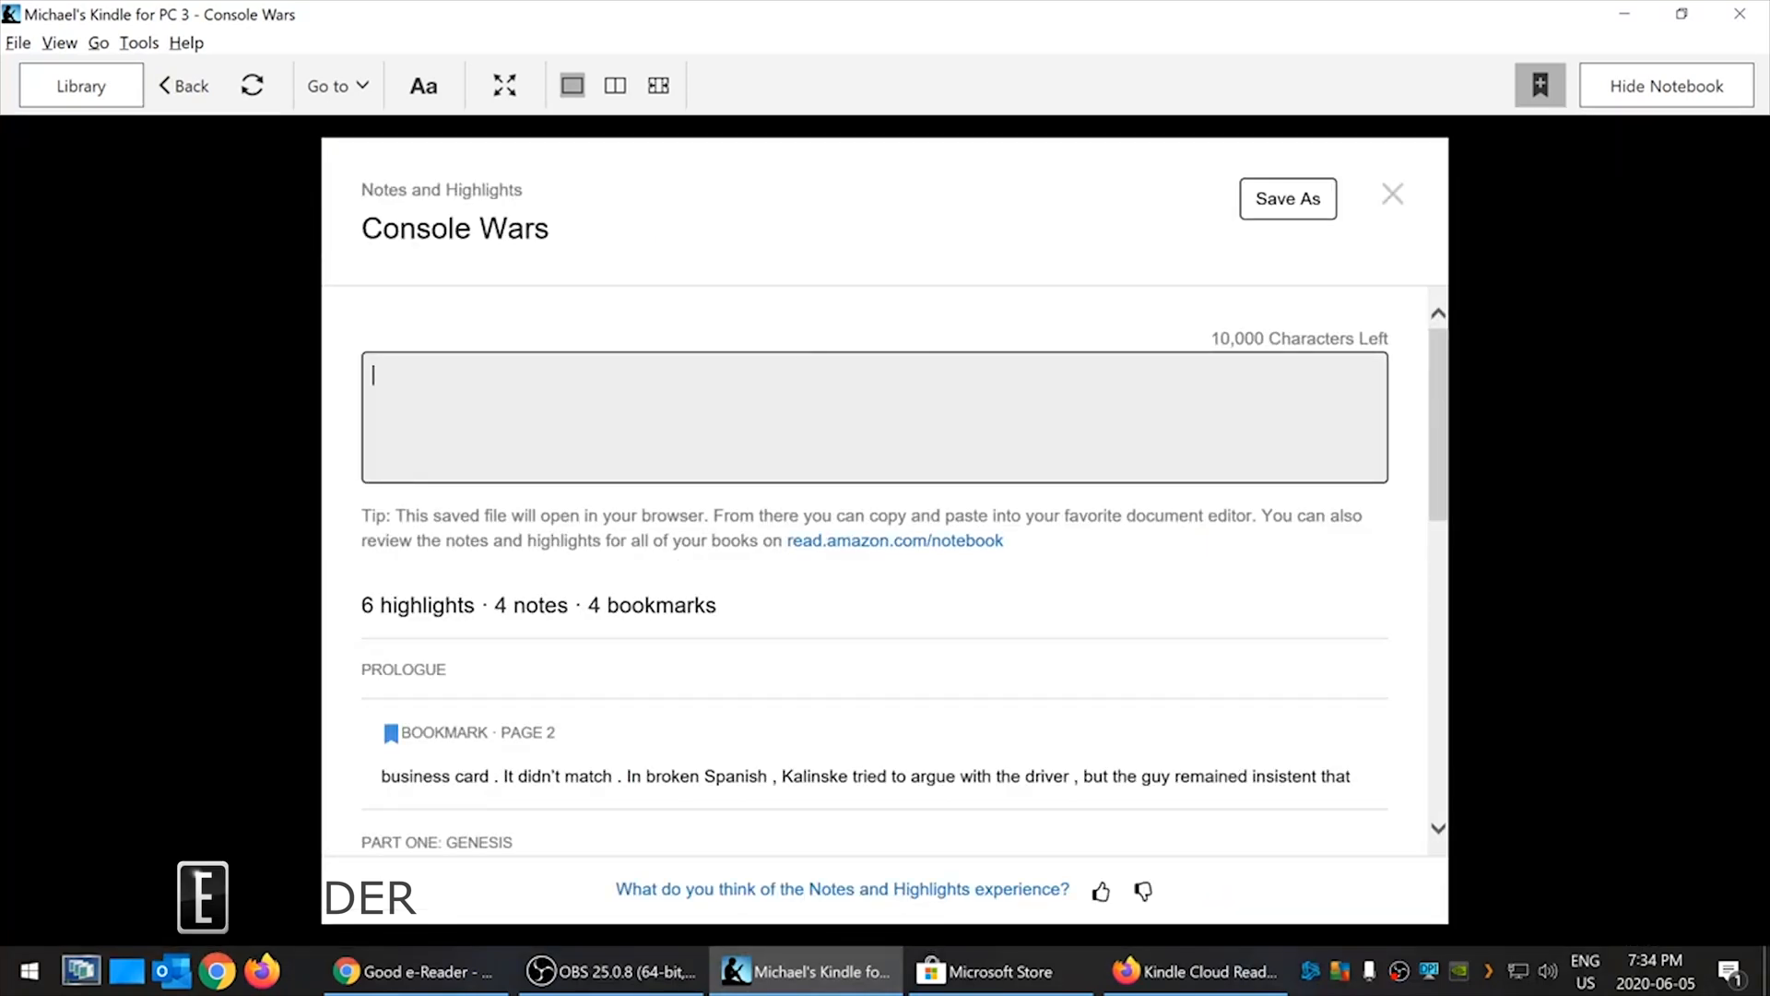
pyautogui.moveTo(1151, 234)
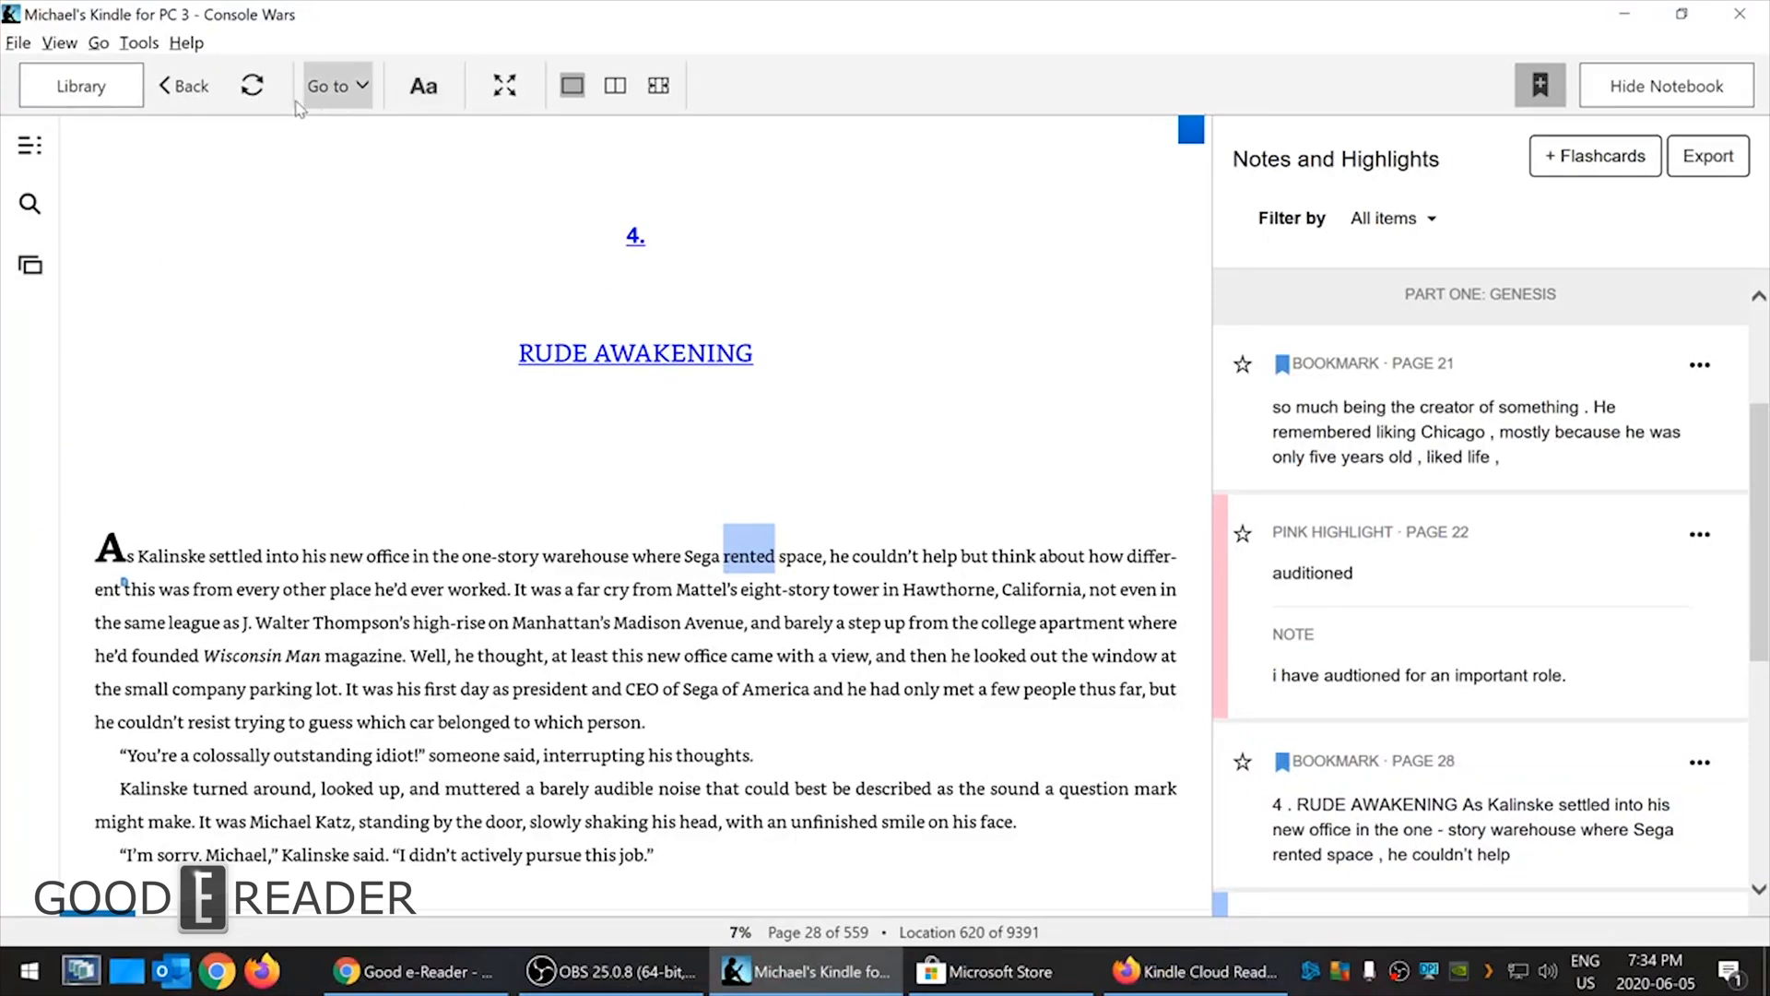
pyautogui.click(186, 41)
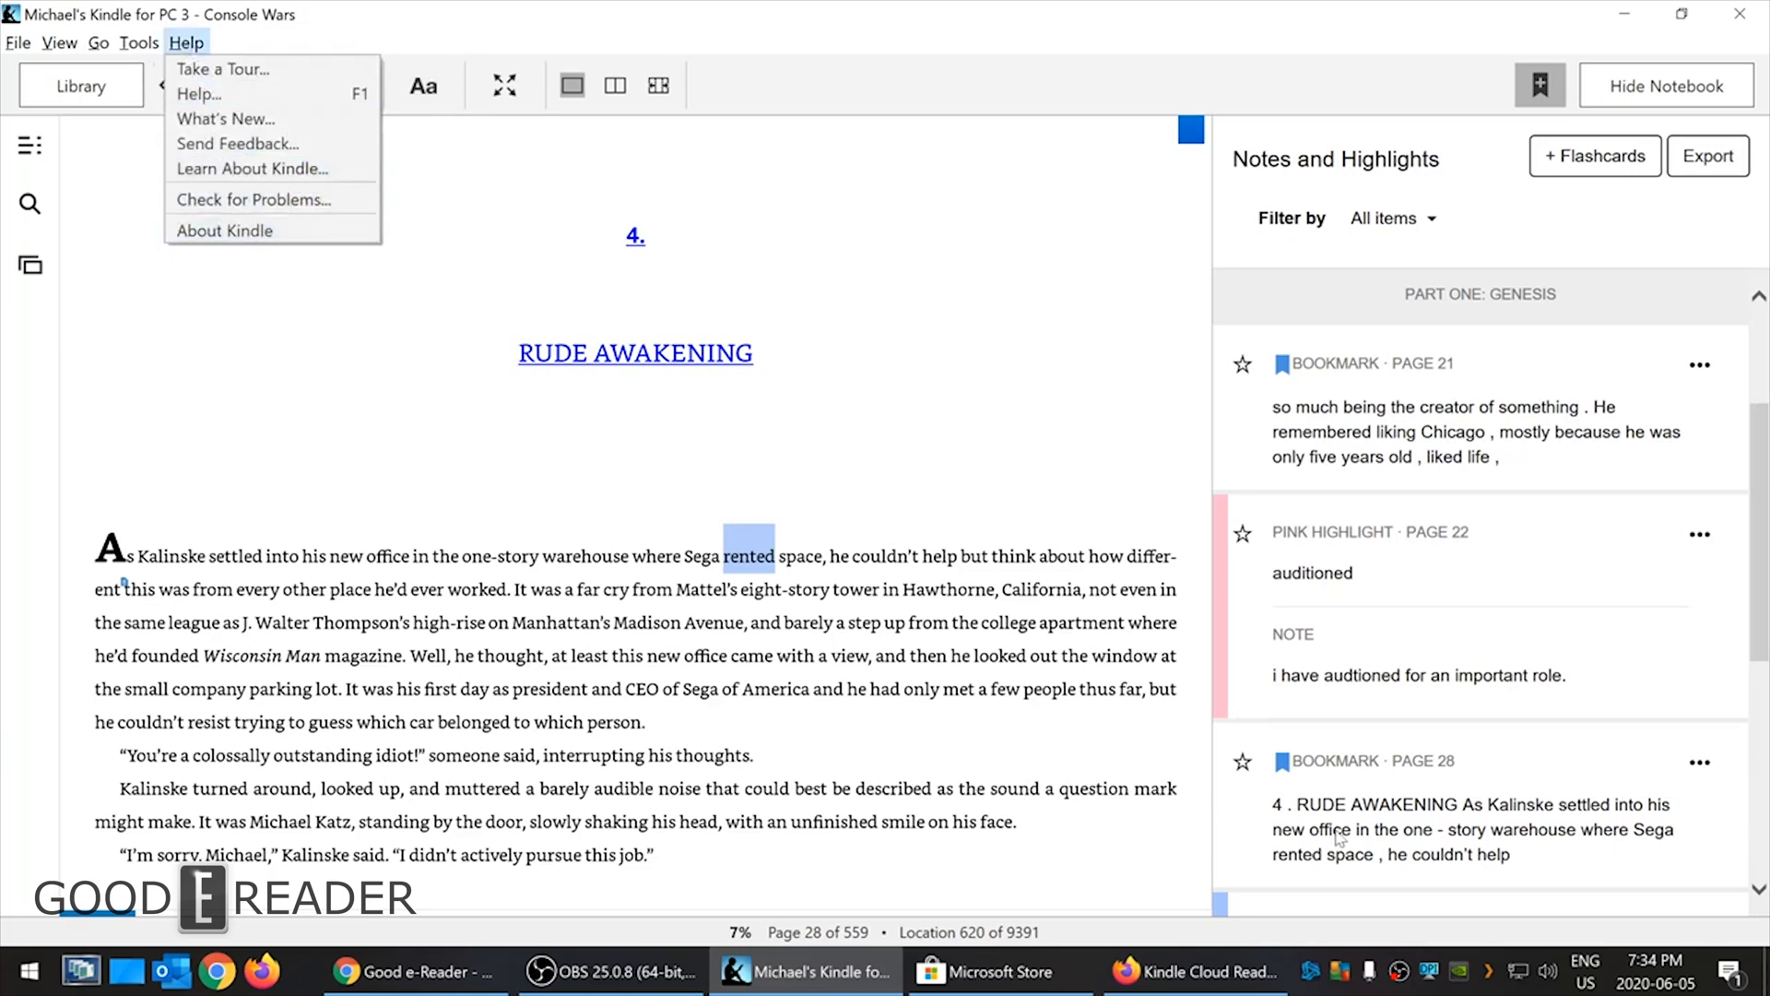
pyautogui.click(1655, 969)
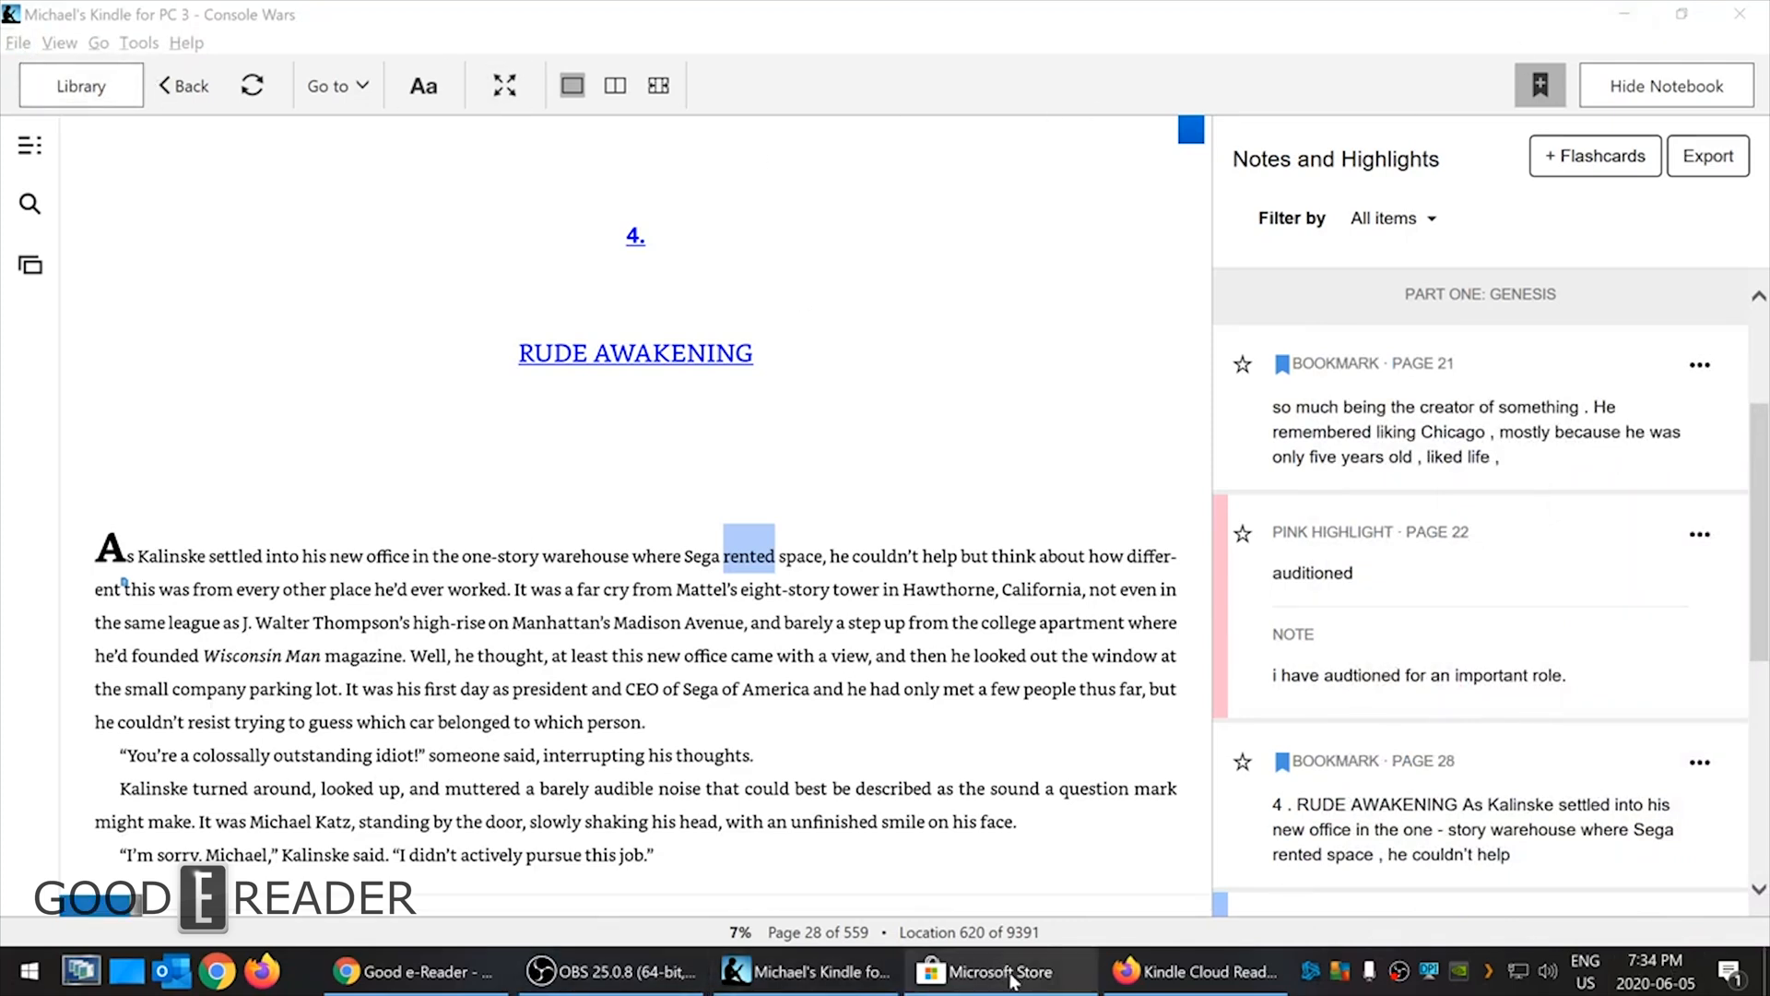
# - Switch to Kindle Cloud Reader and jump to the furthest read location in Console Wars
pyautogui.click(1193, 971)
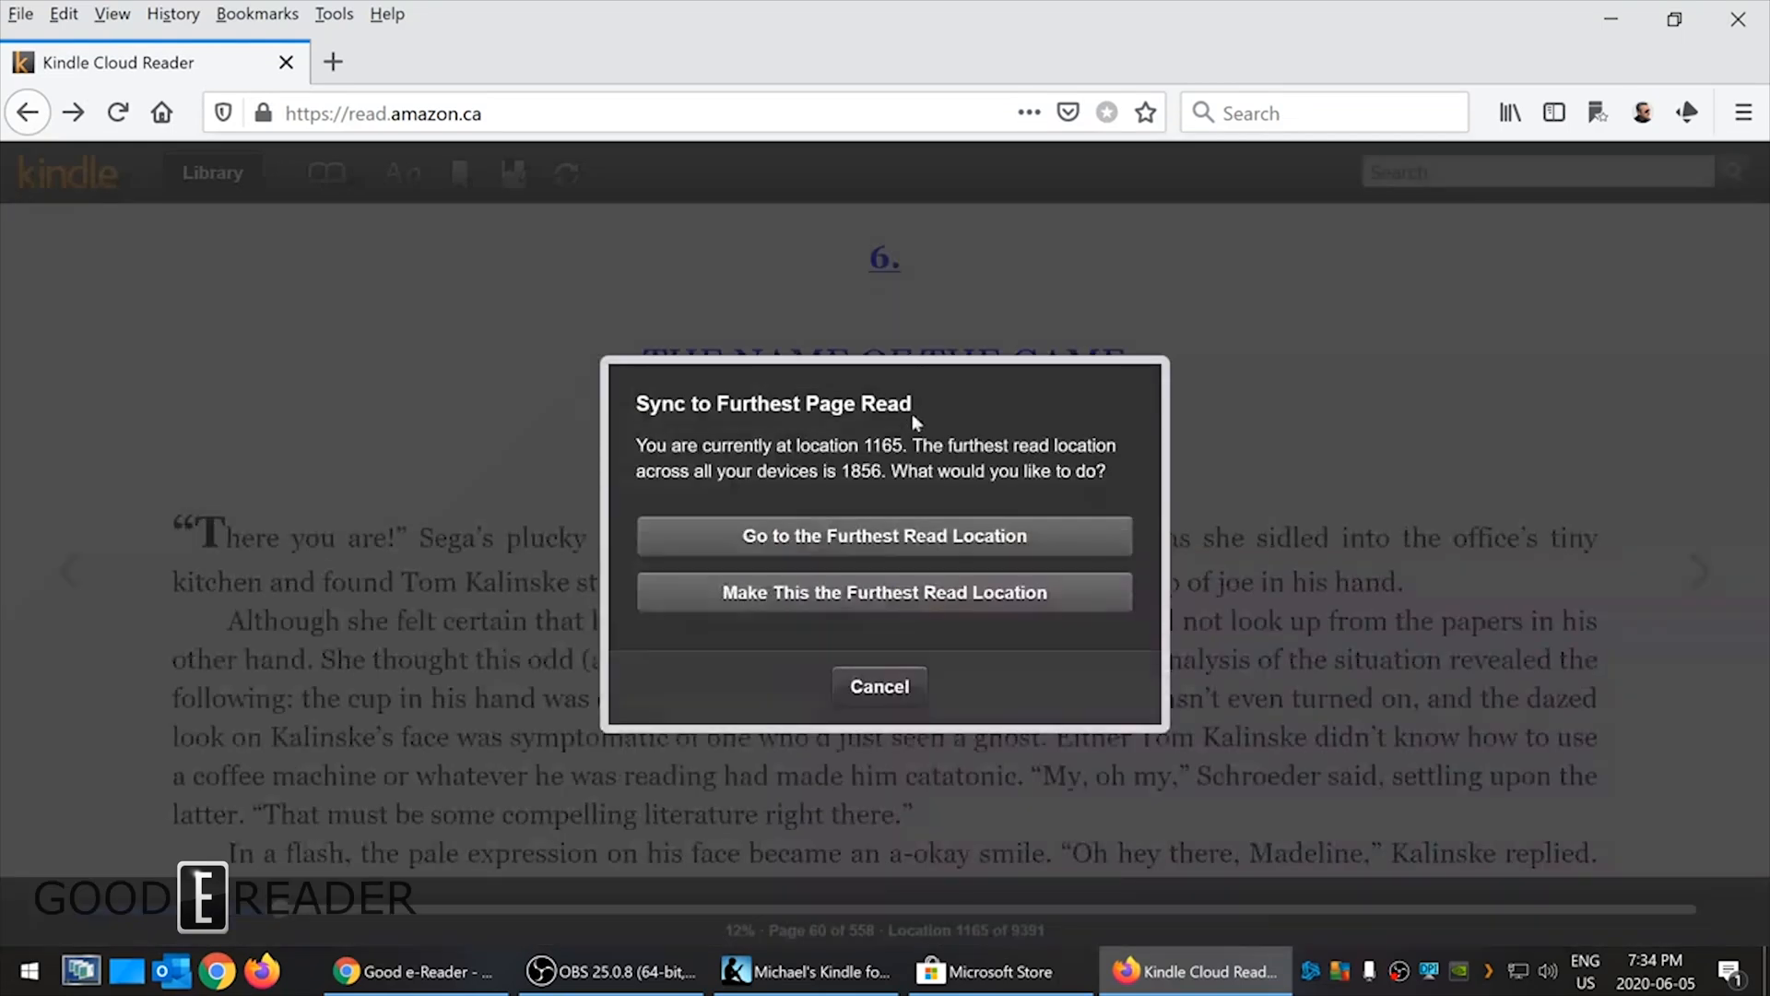
pyautogui.click(884, 535)
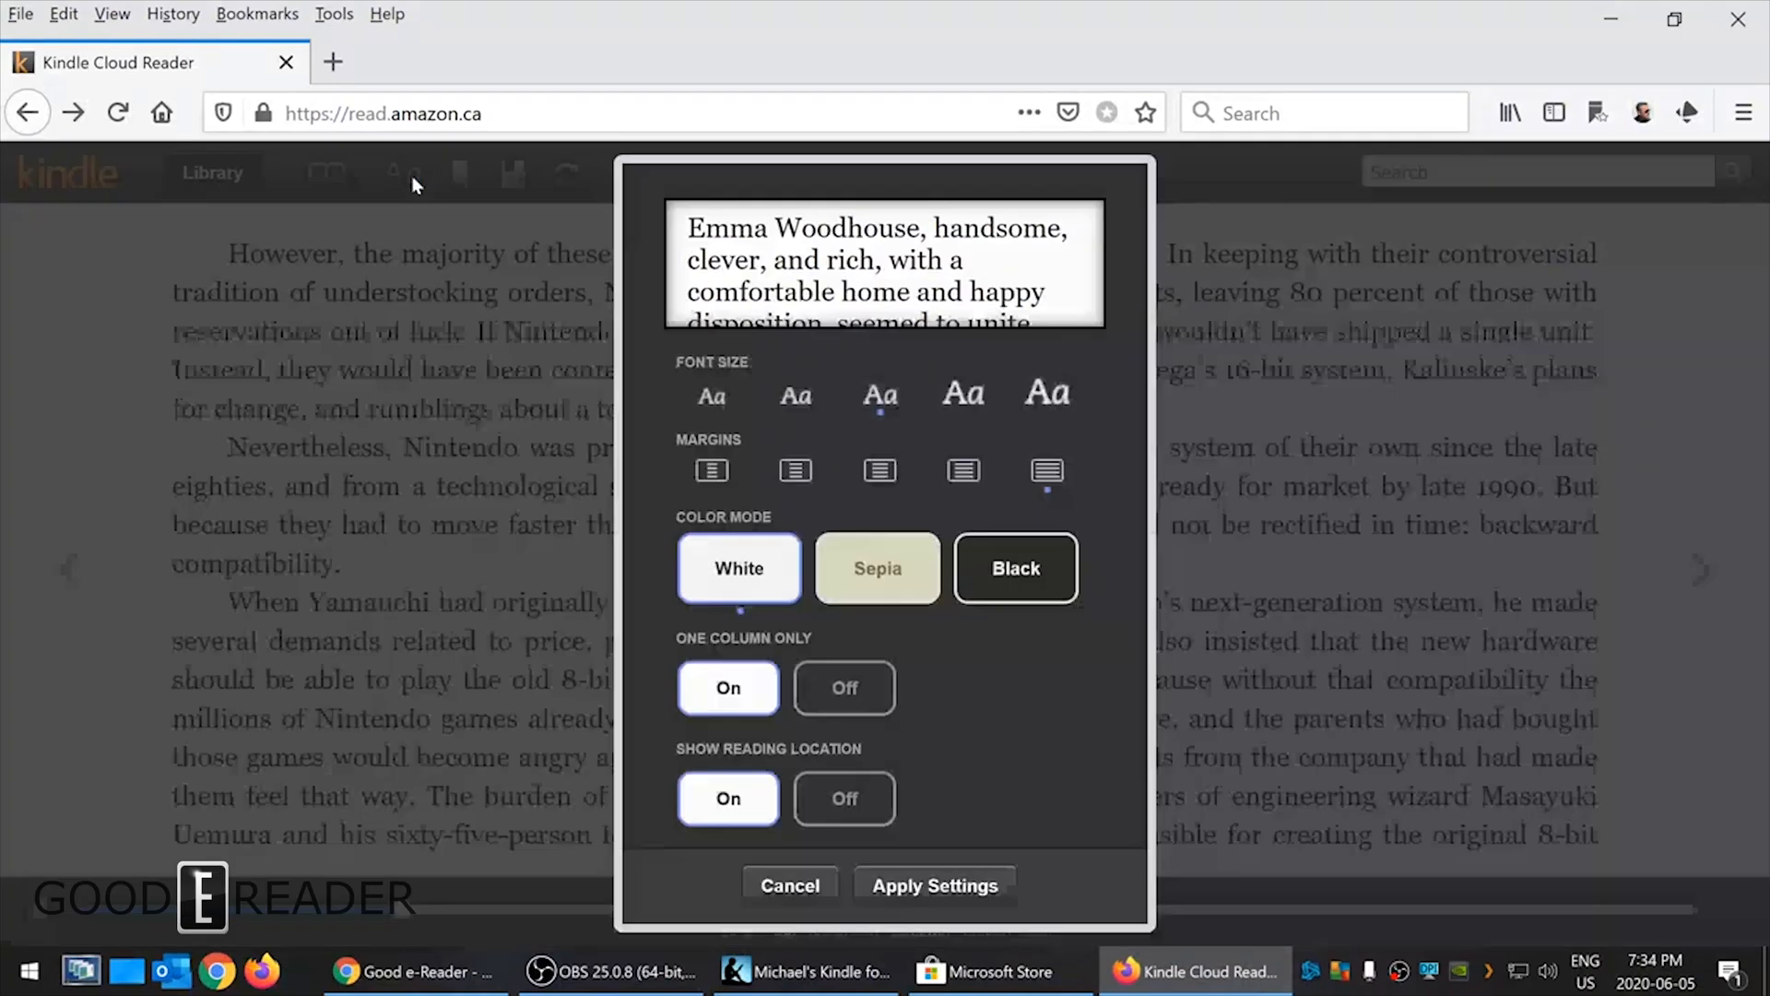
pyautogui.moveTo(351, 550)
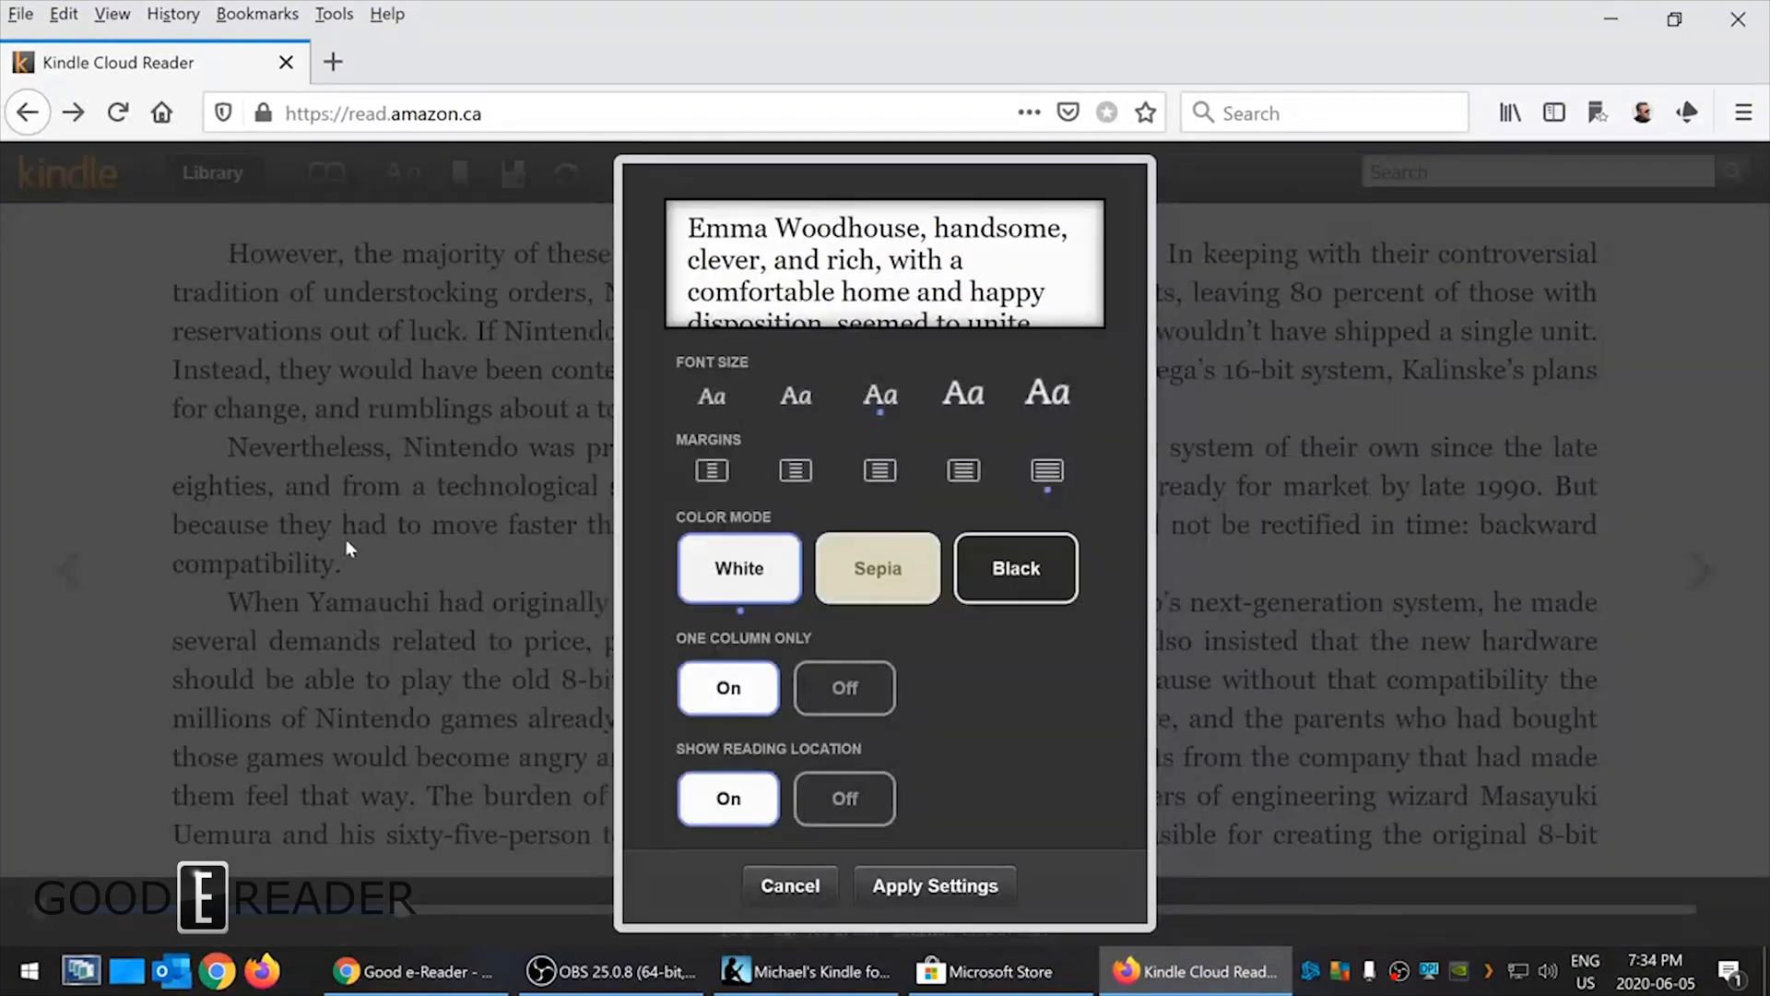
pyautogui.moveTo(479, 182)
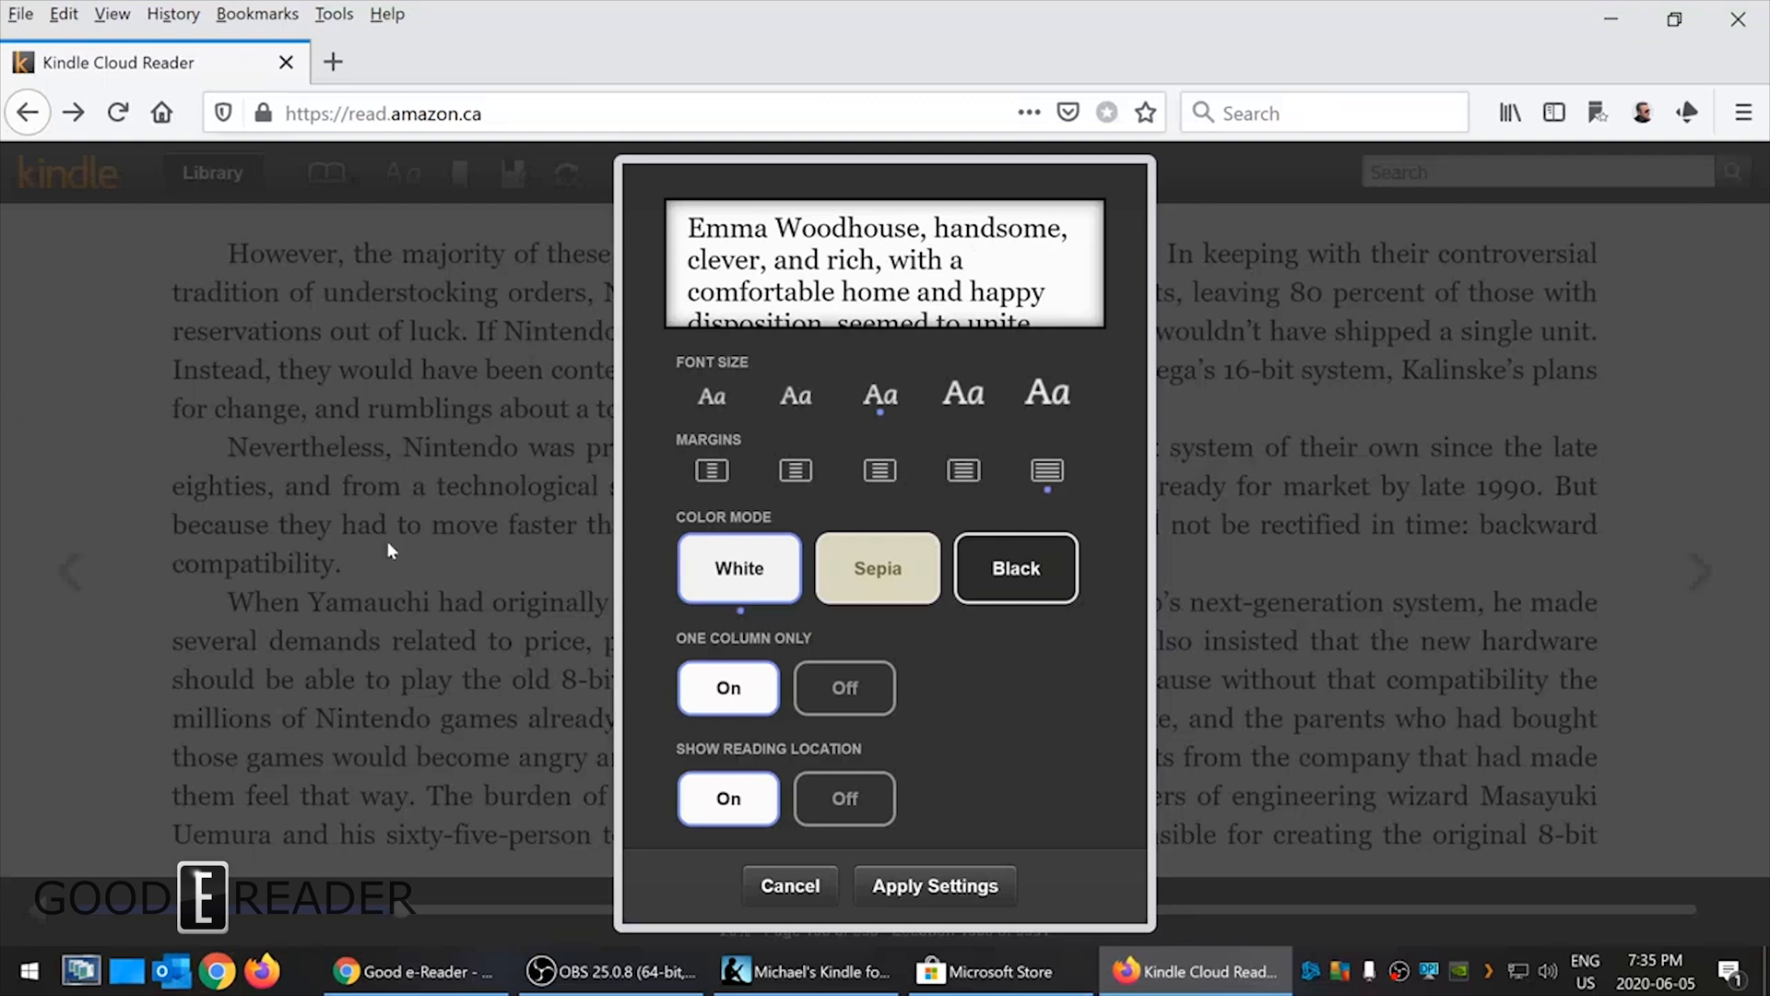
pyautogui.moveTo(249, 396)
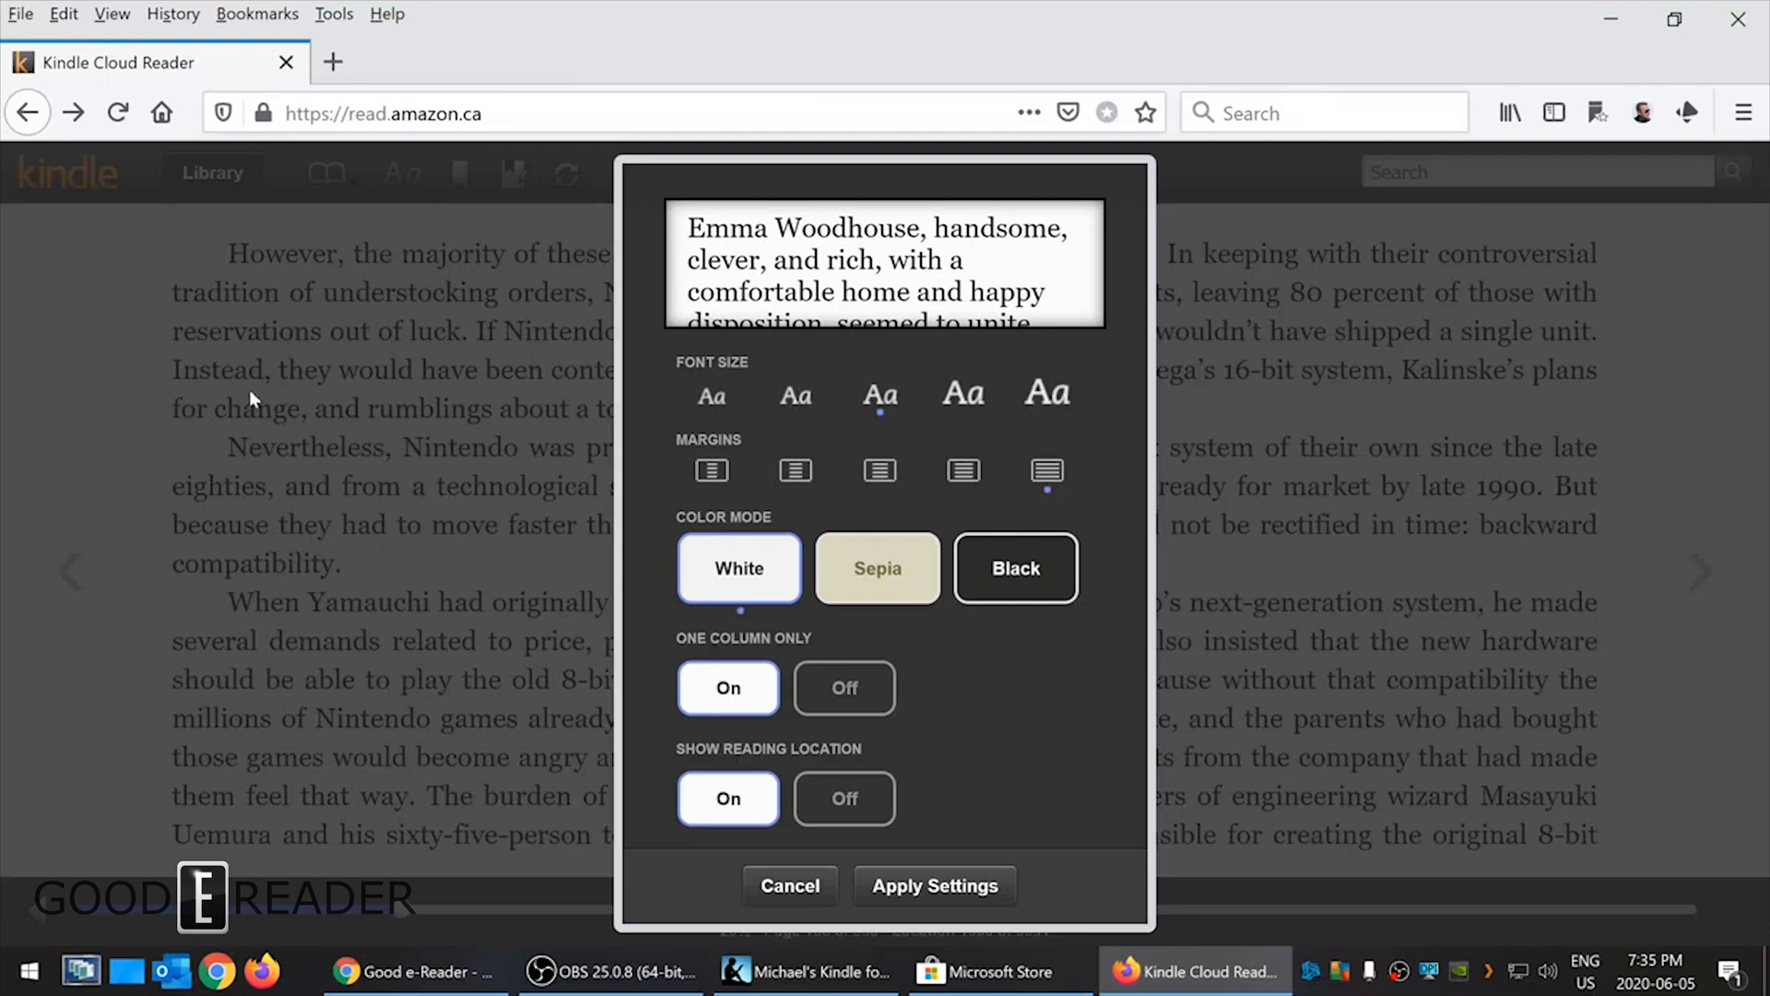
pyautogui.moveTo(800, 232)
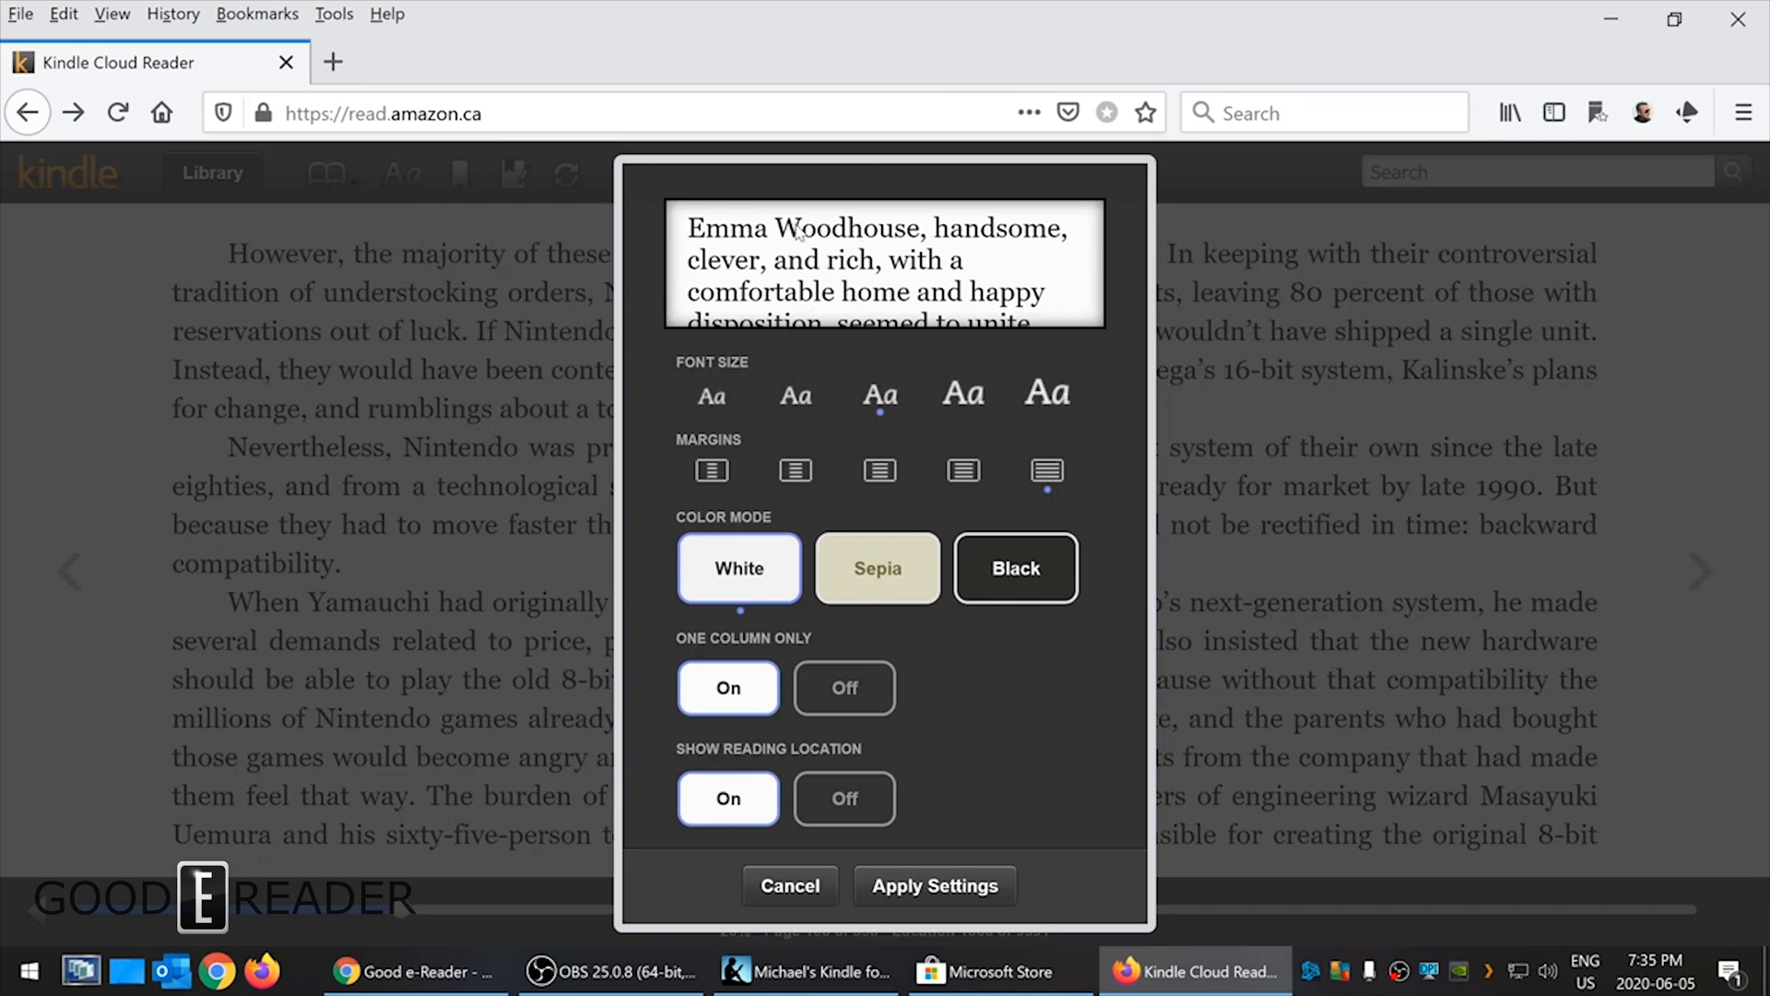
pyautogui.moveTo(710, 397)
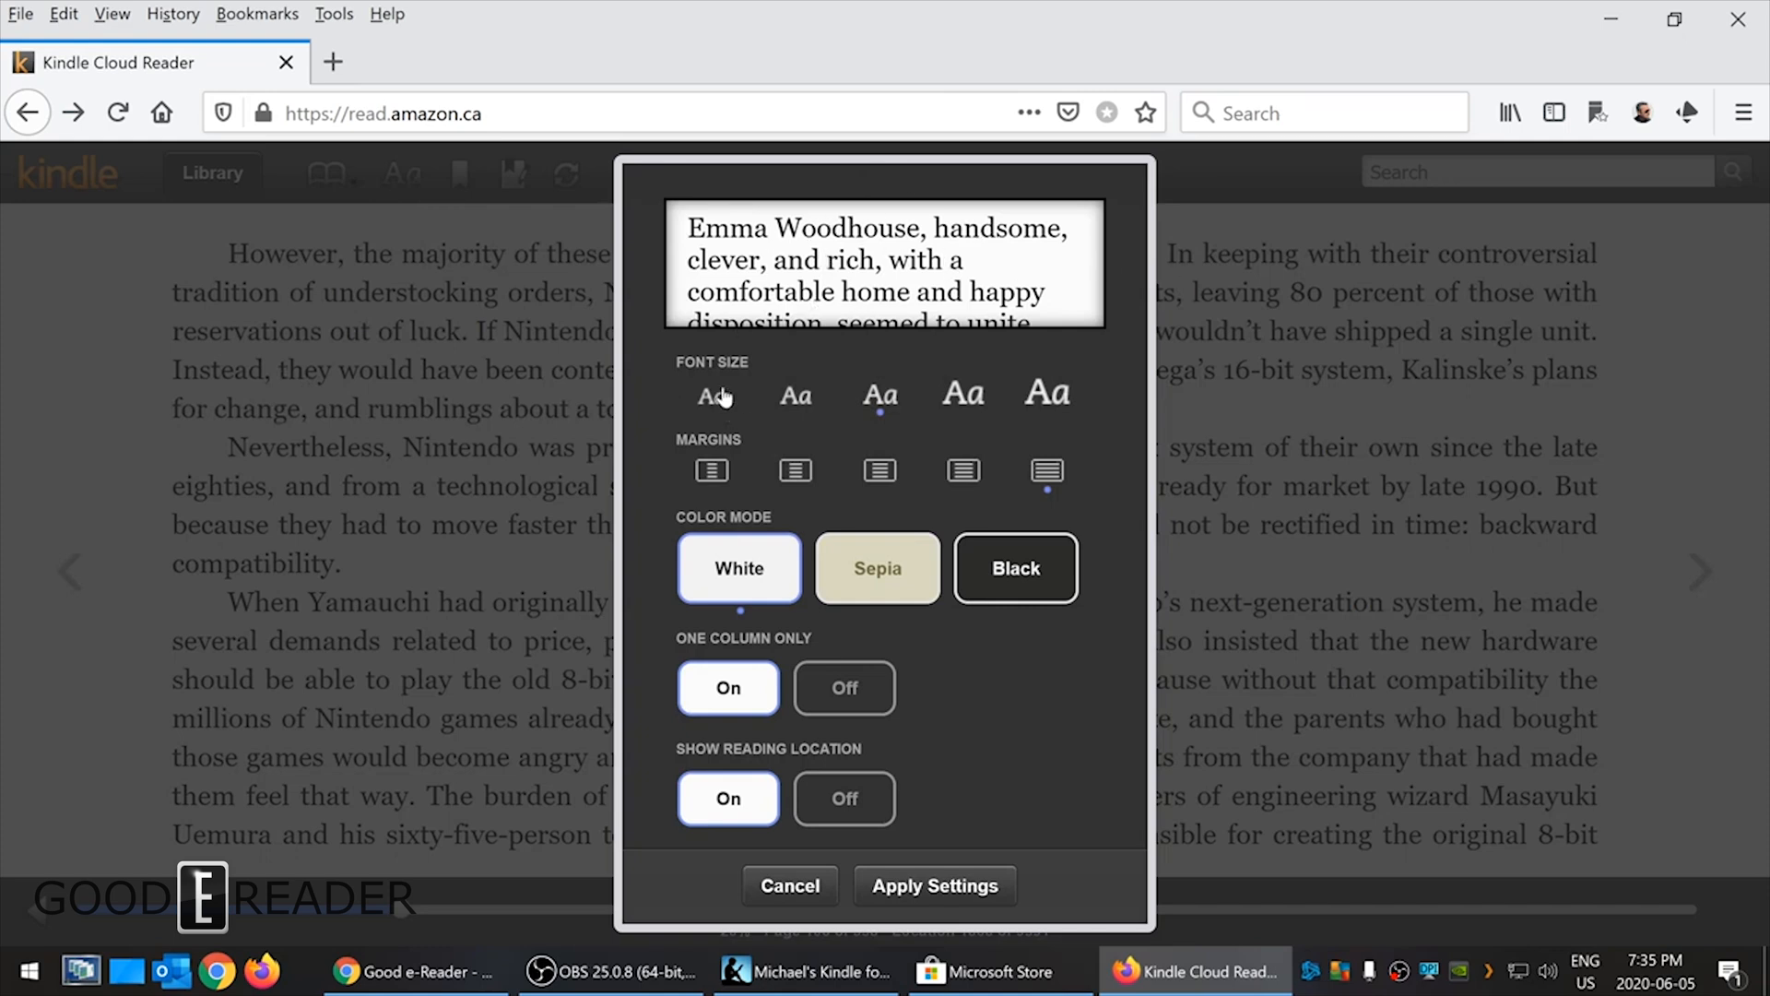
# - Keep the medium font size, choose a different margin width and apply the display settings
pyautogui.click(962, 395)
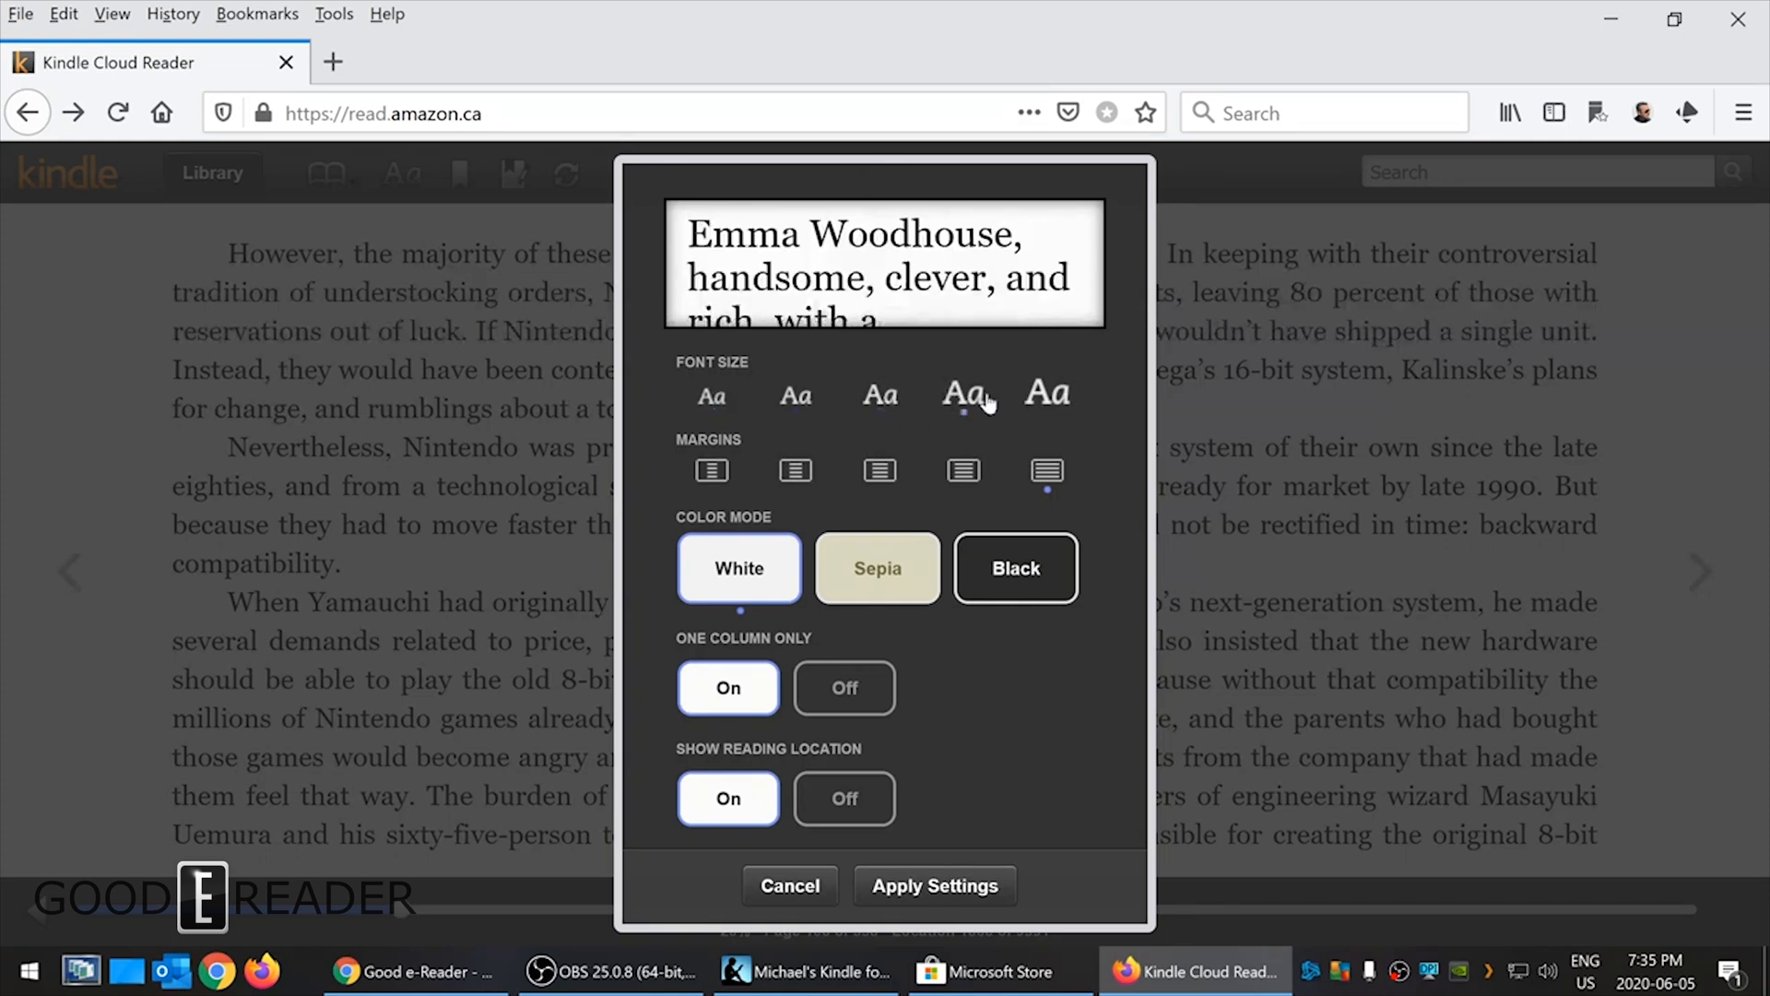
pyautogui.click(879, 394)
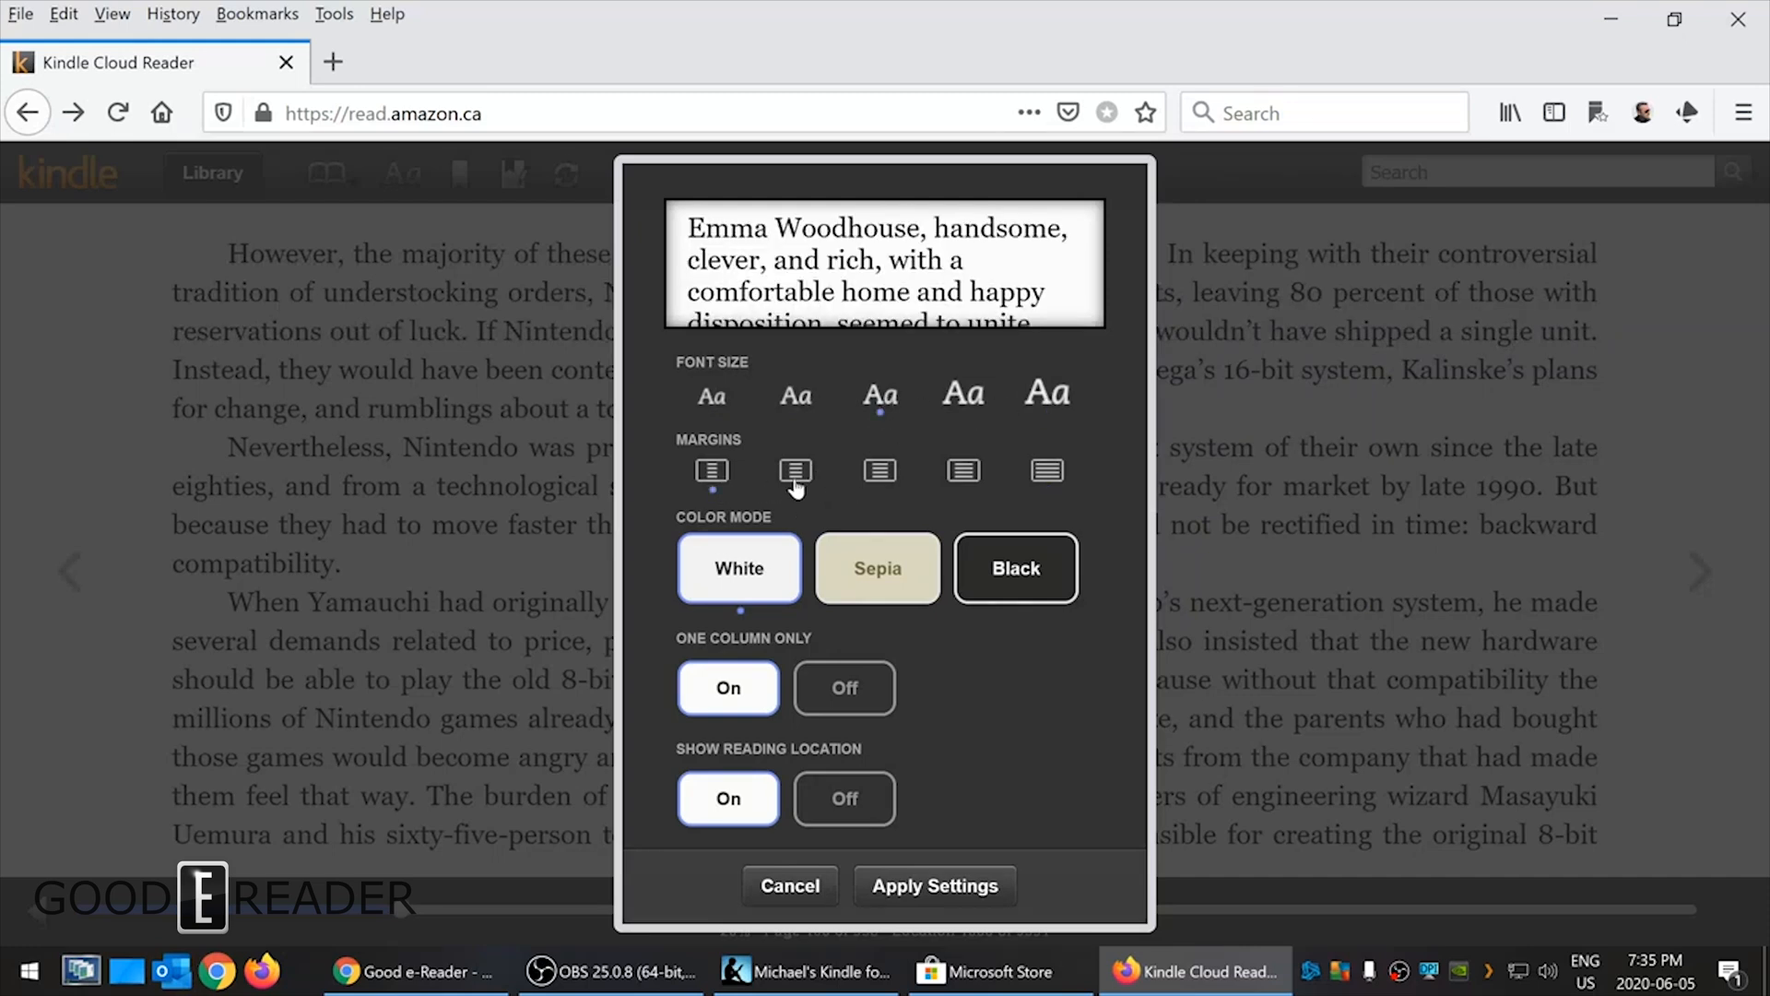
pyautogui.click(711, 471)
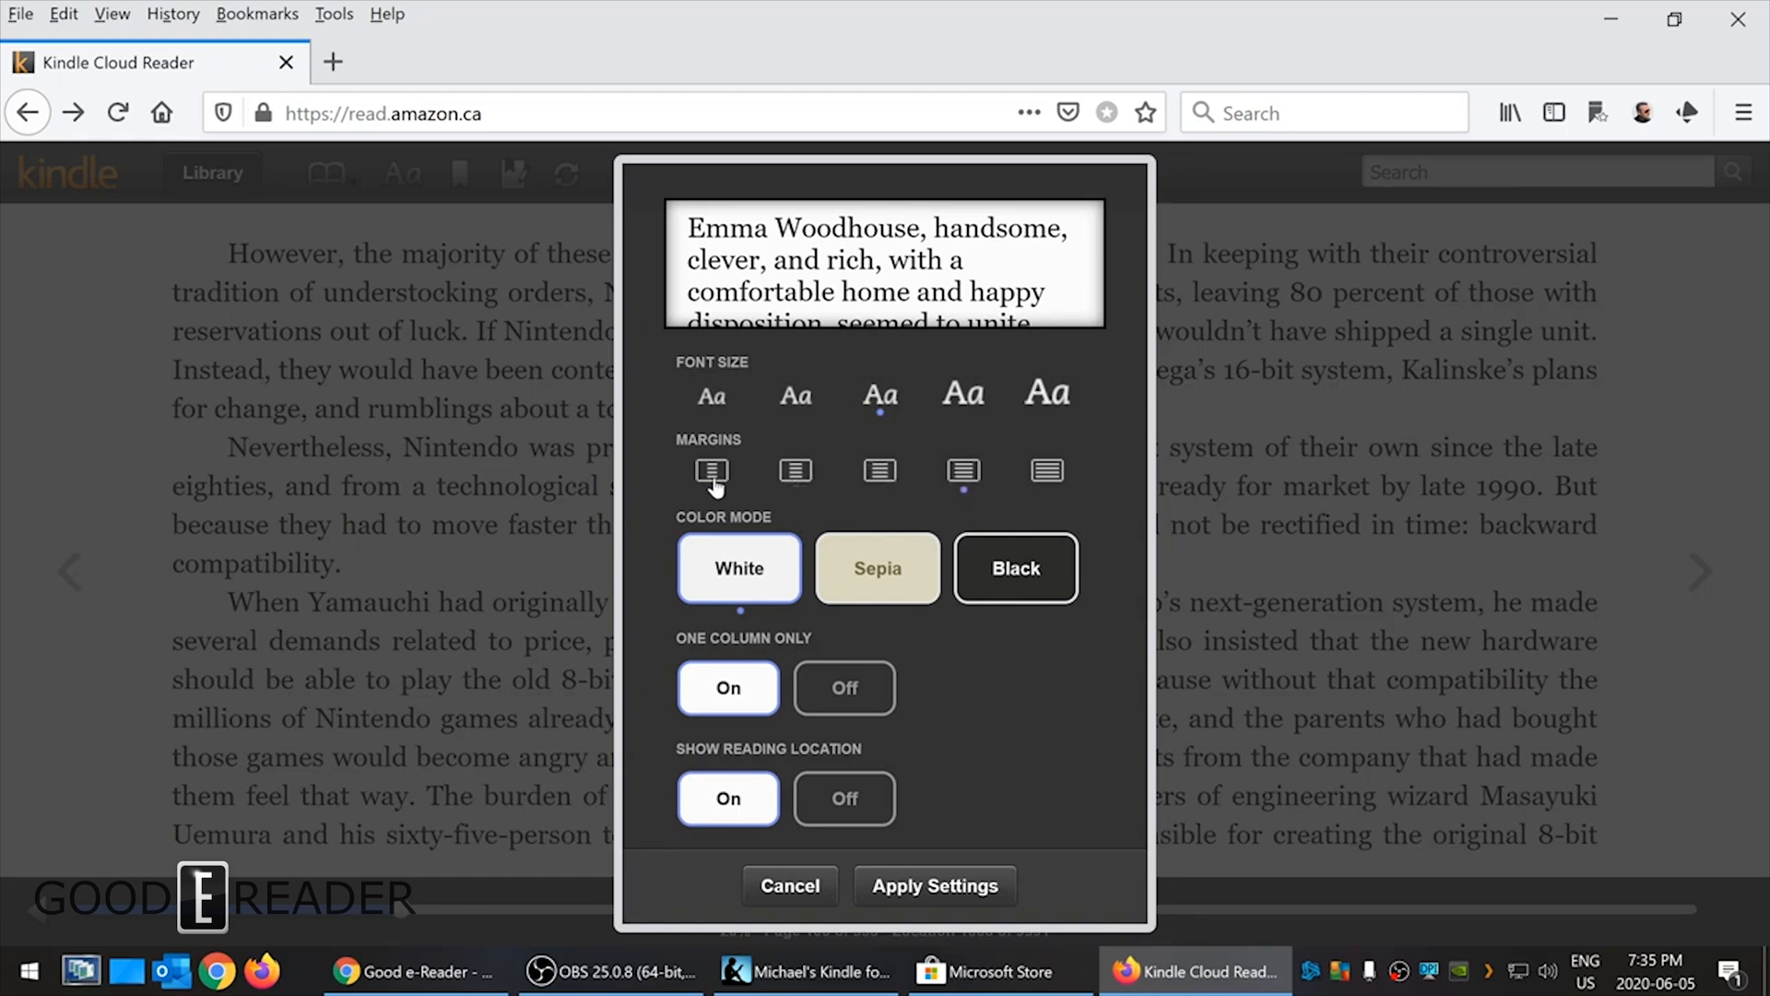
pyautogui.moveTo(1044, 471)
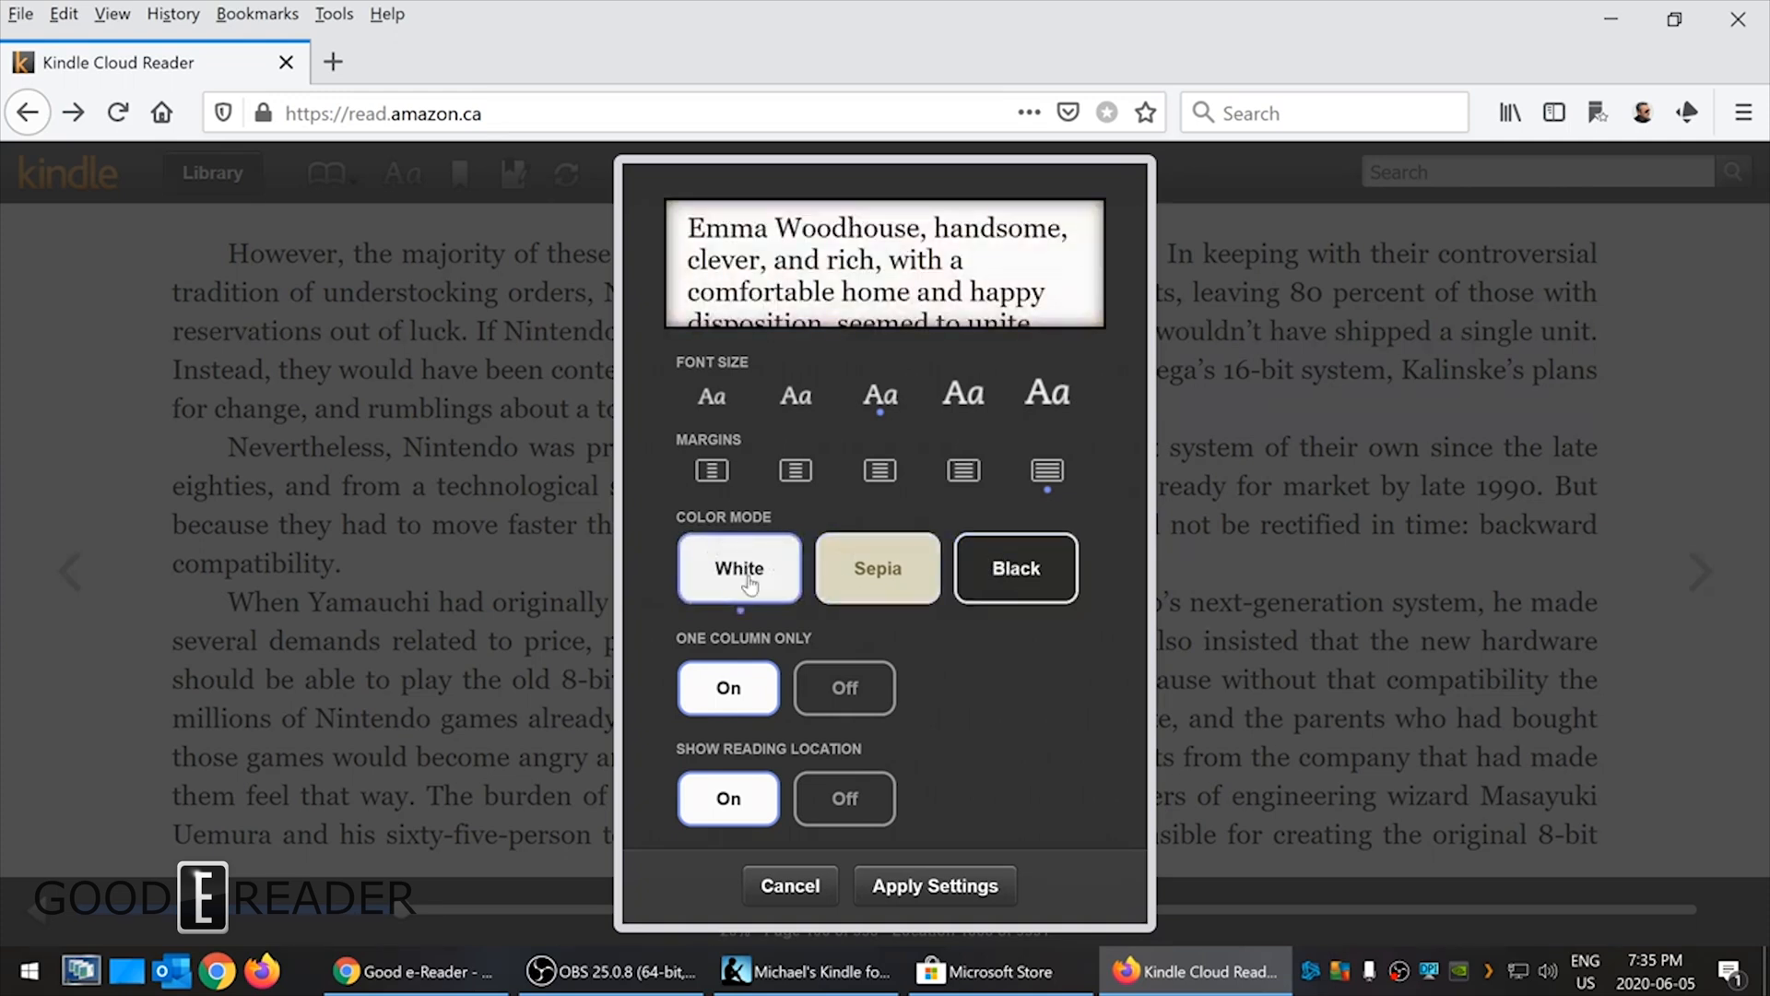
pyautogui.moveTo(834, 685)
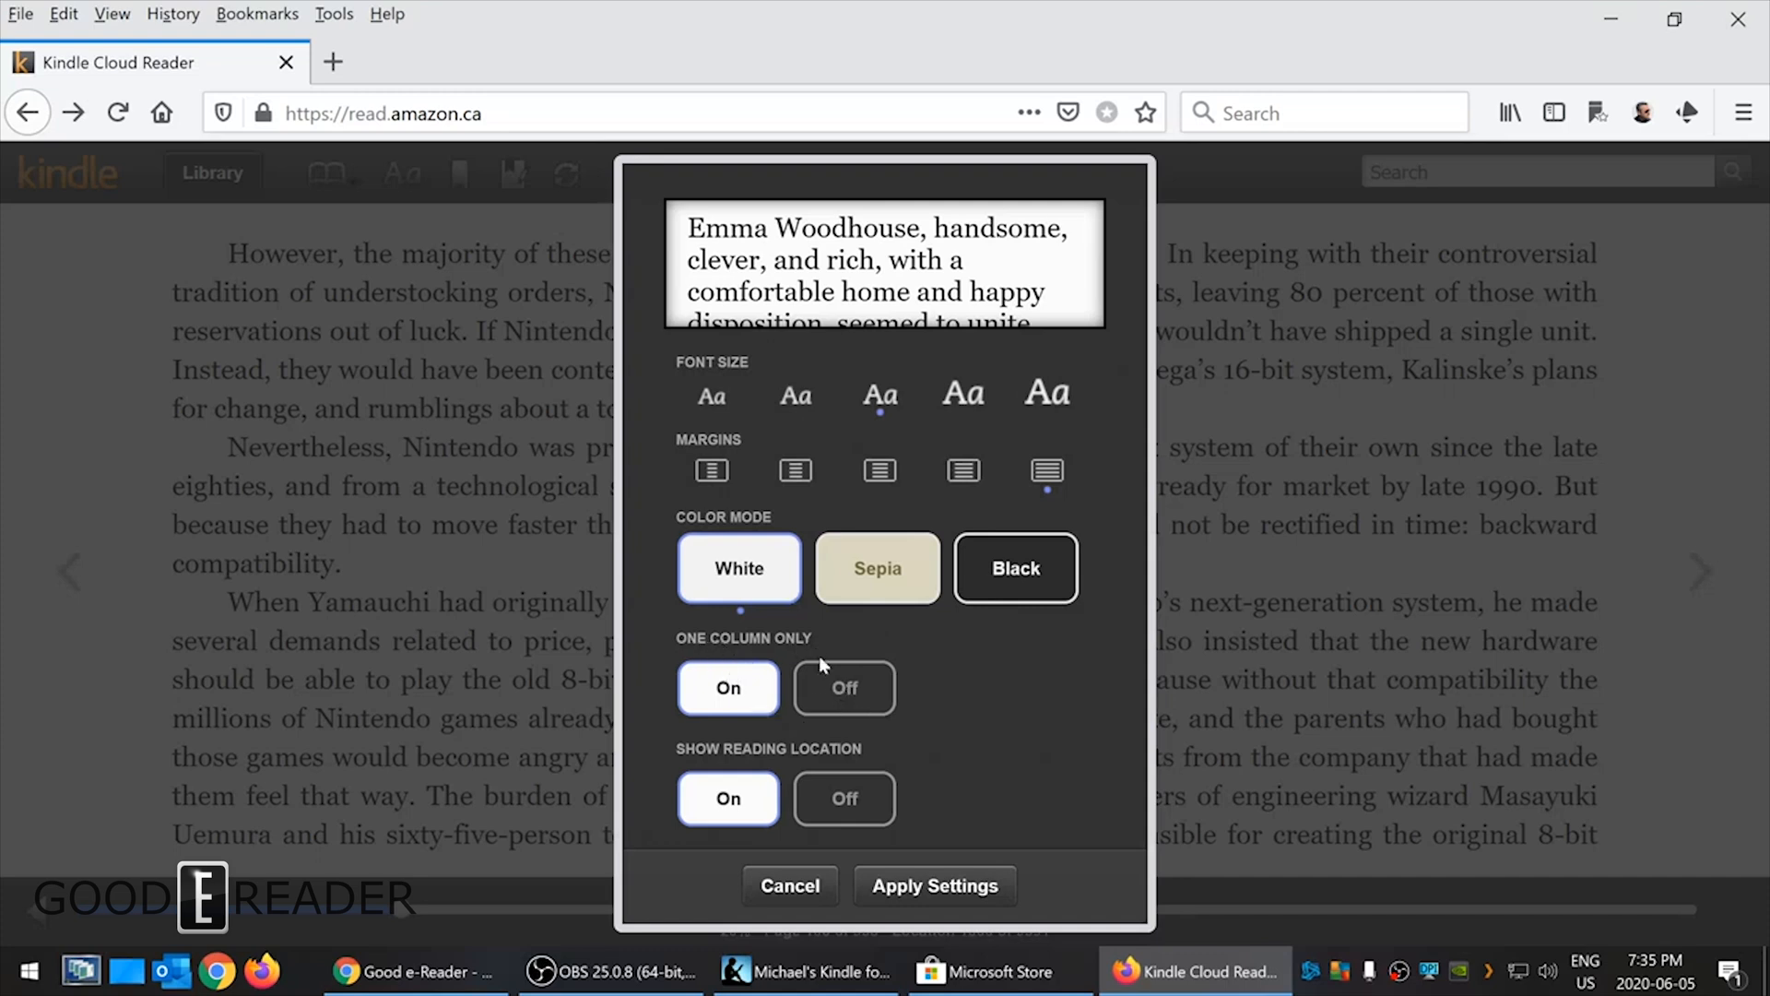
pyautogui.click(844, 688)
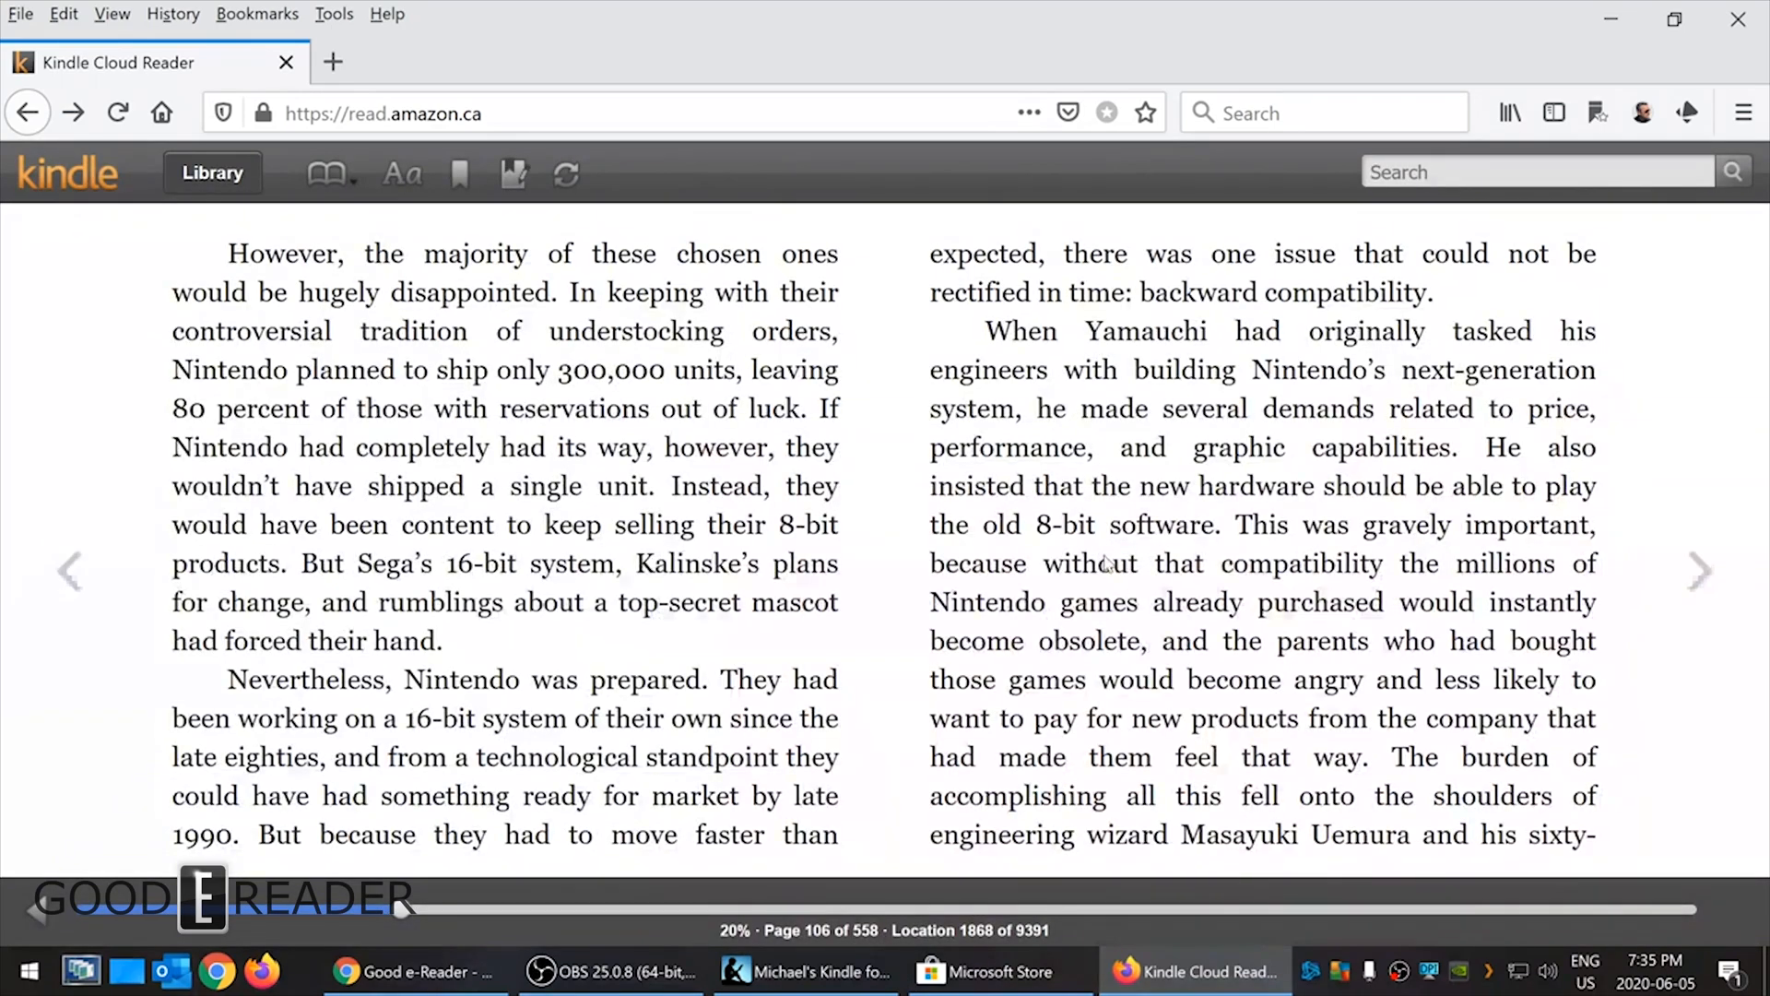
# - Page ahead to page 108 and apply the one-wide-column layout from display settings
pyautogui.click(1699, 570)
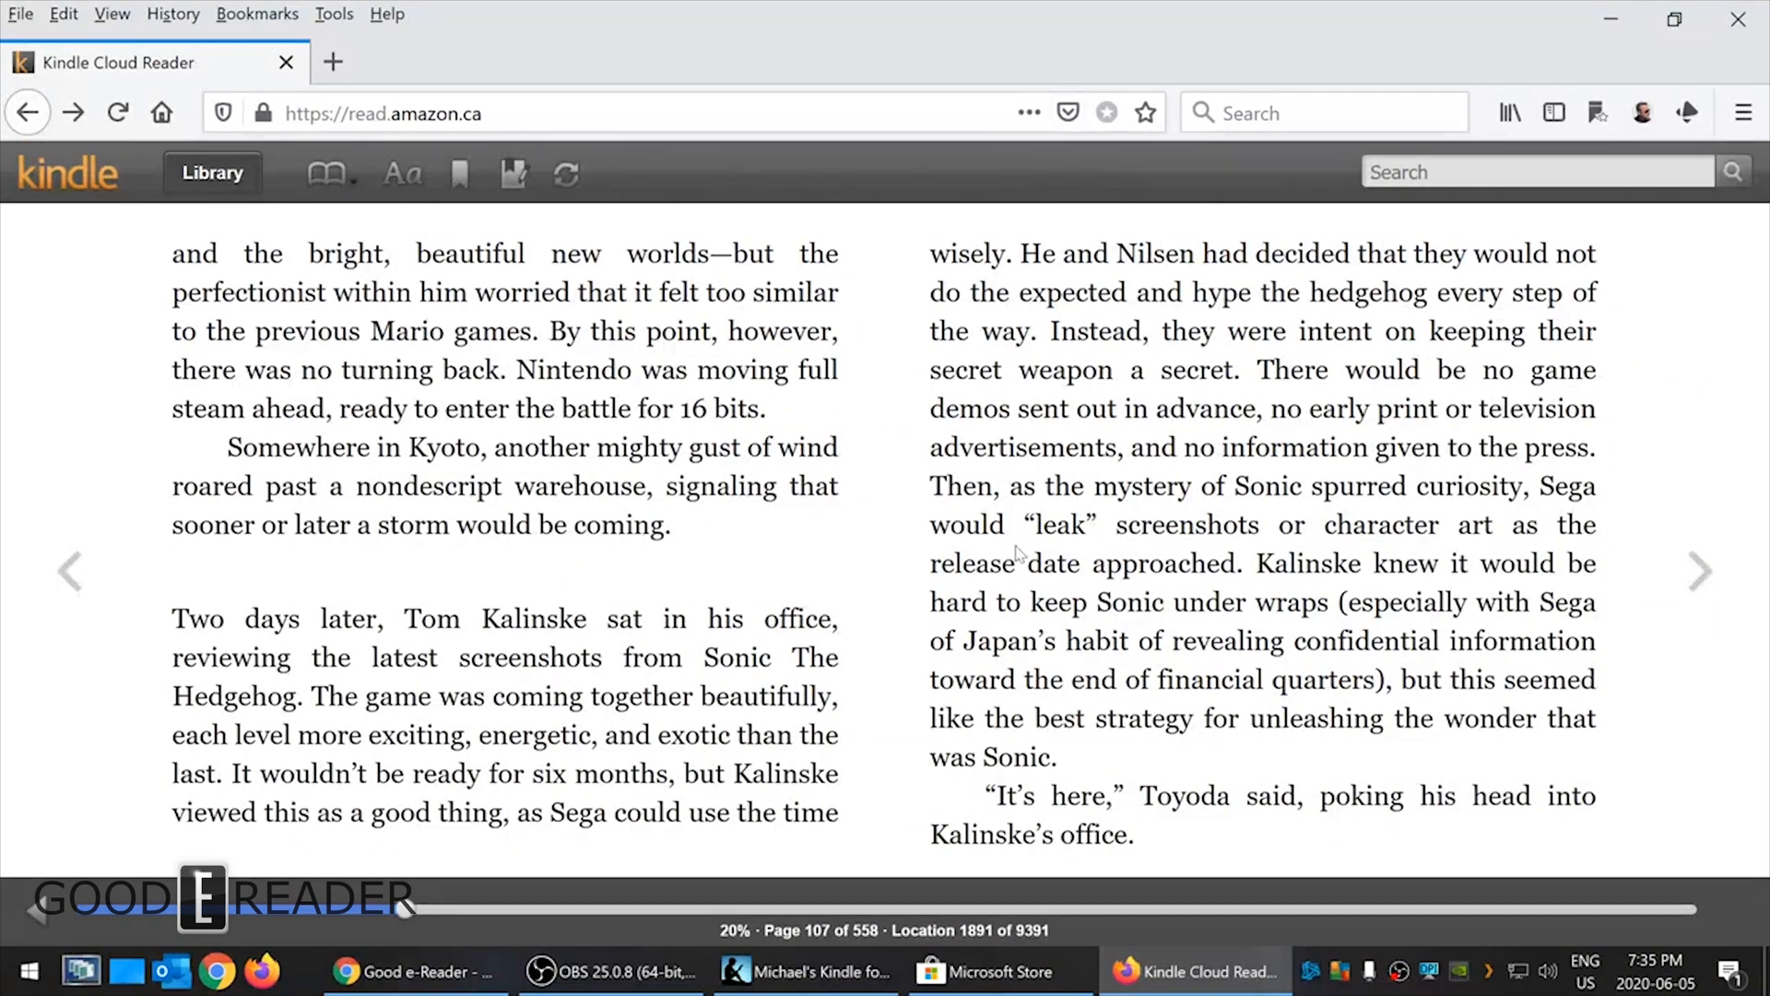
pyautogui.click(1699, 570)
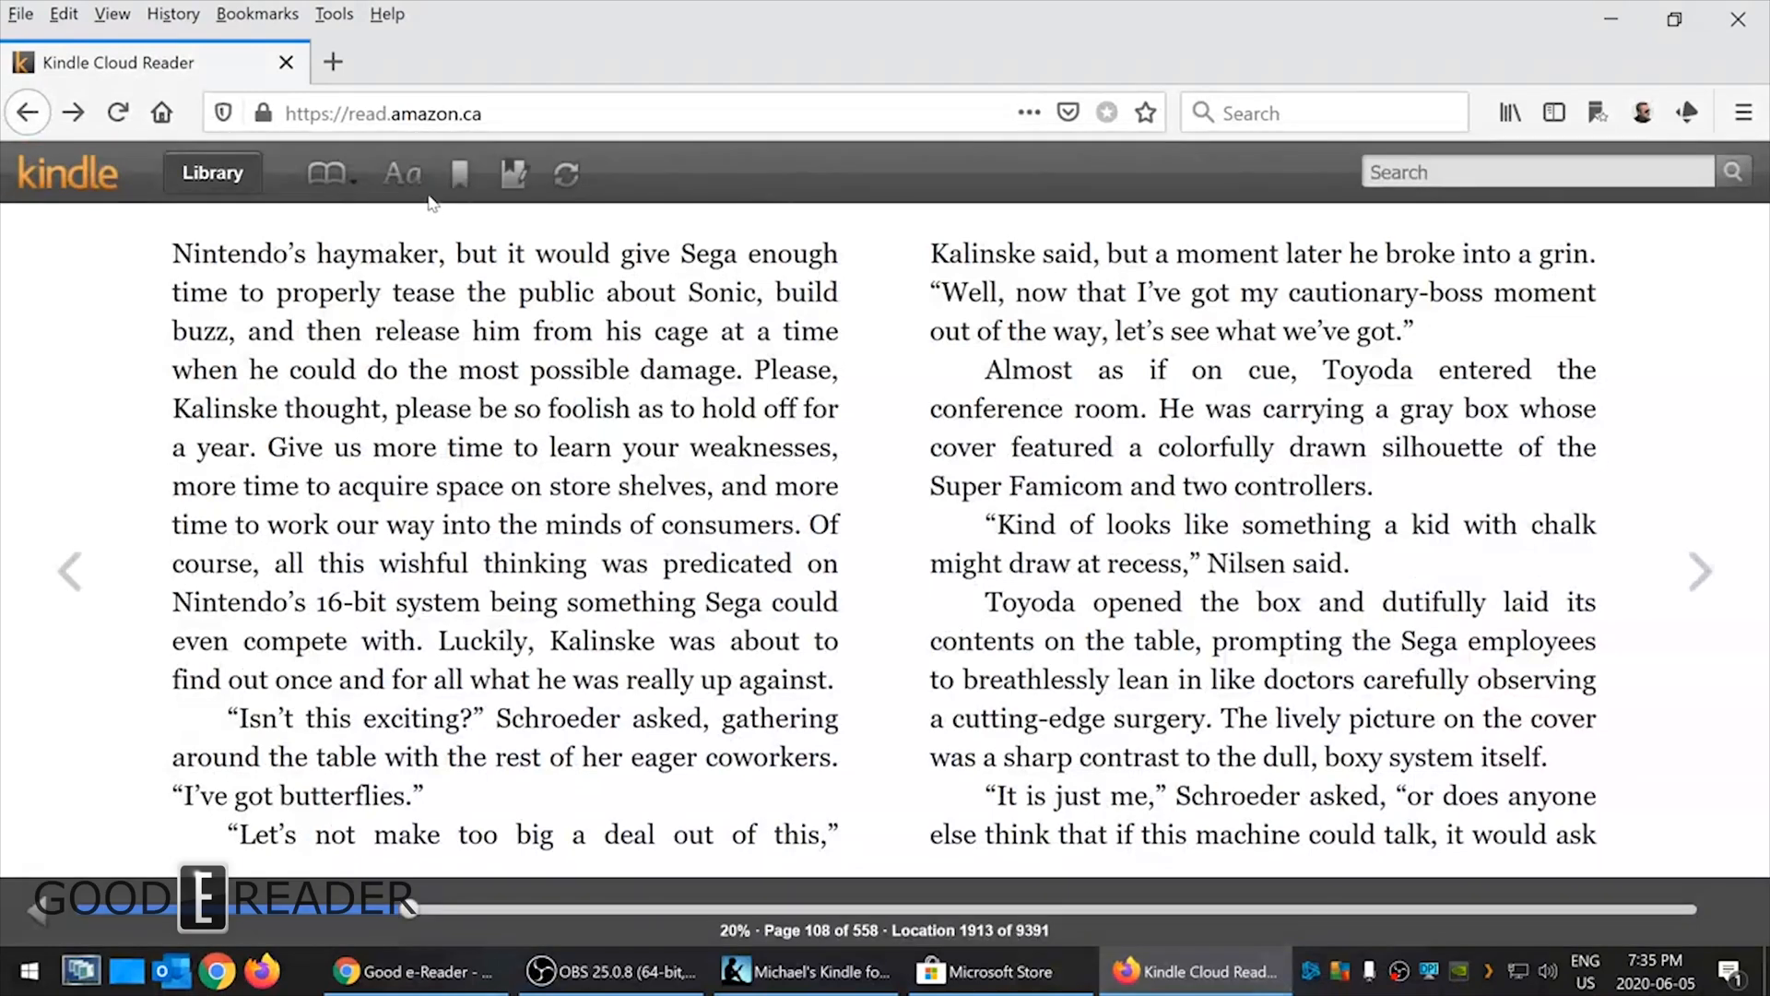
pyautogui.click(401, 173)
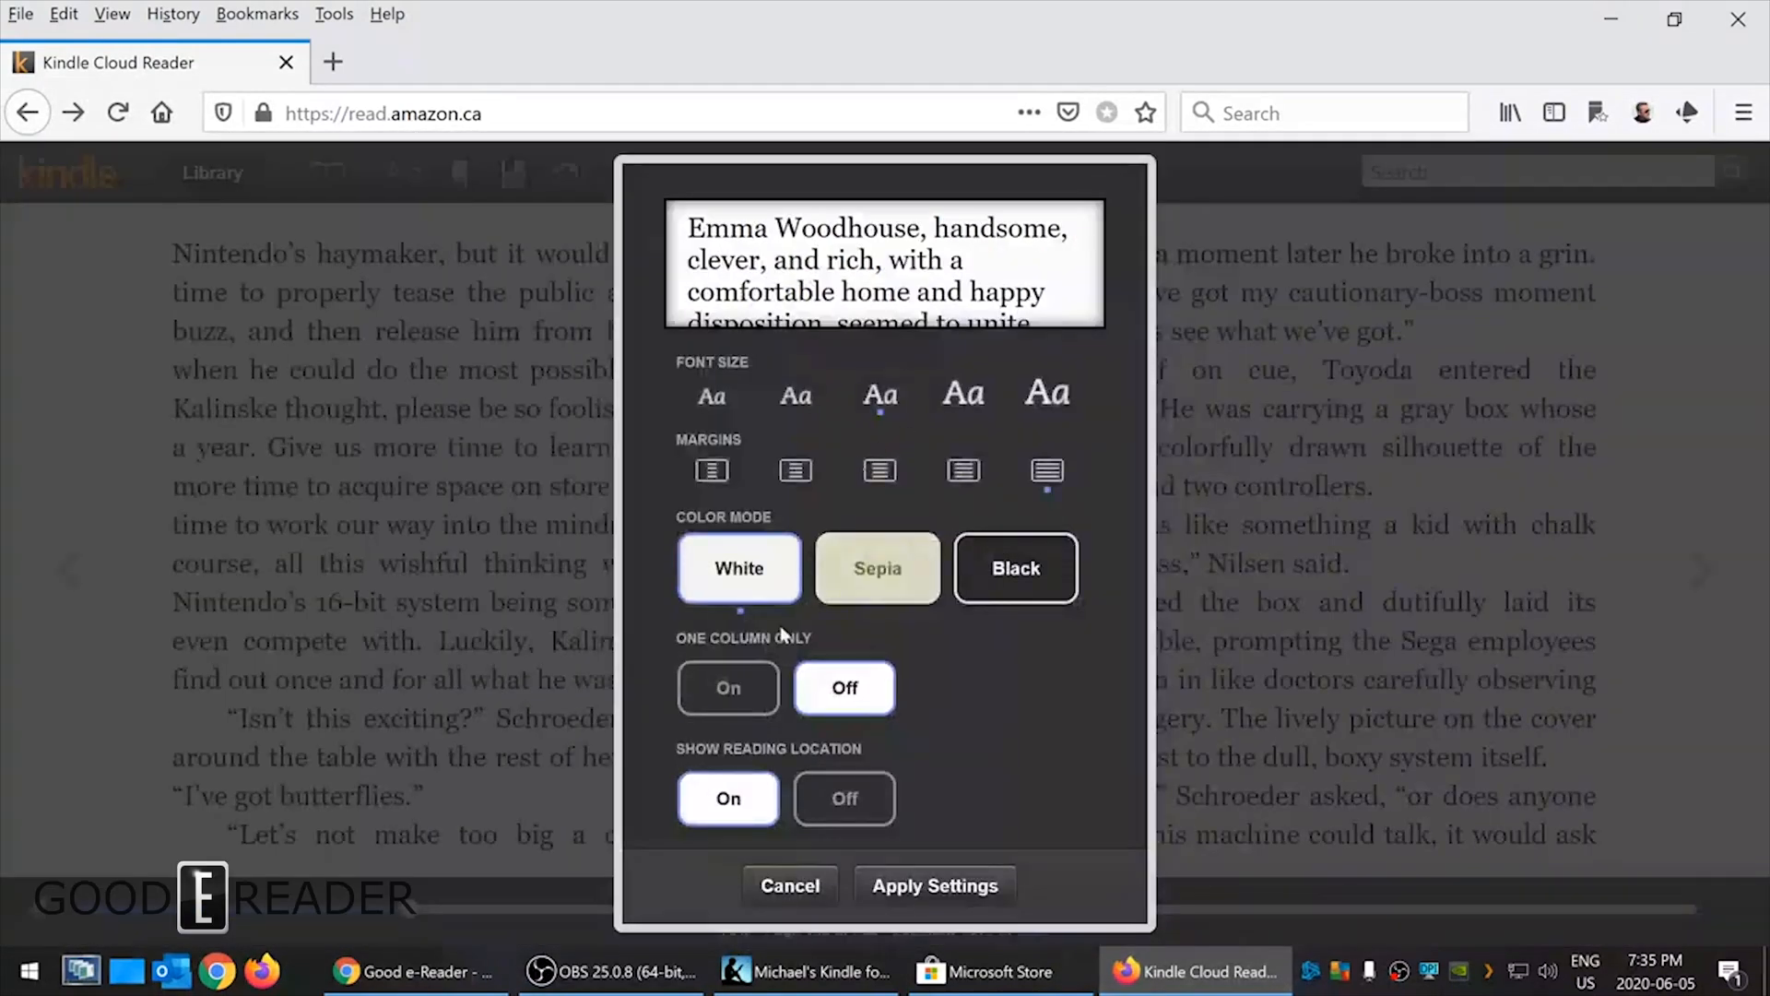
pyautogui.click(934, 886)
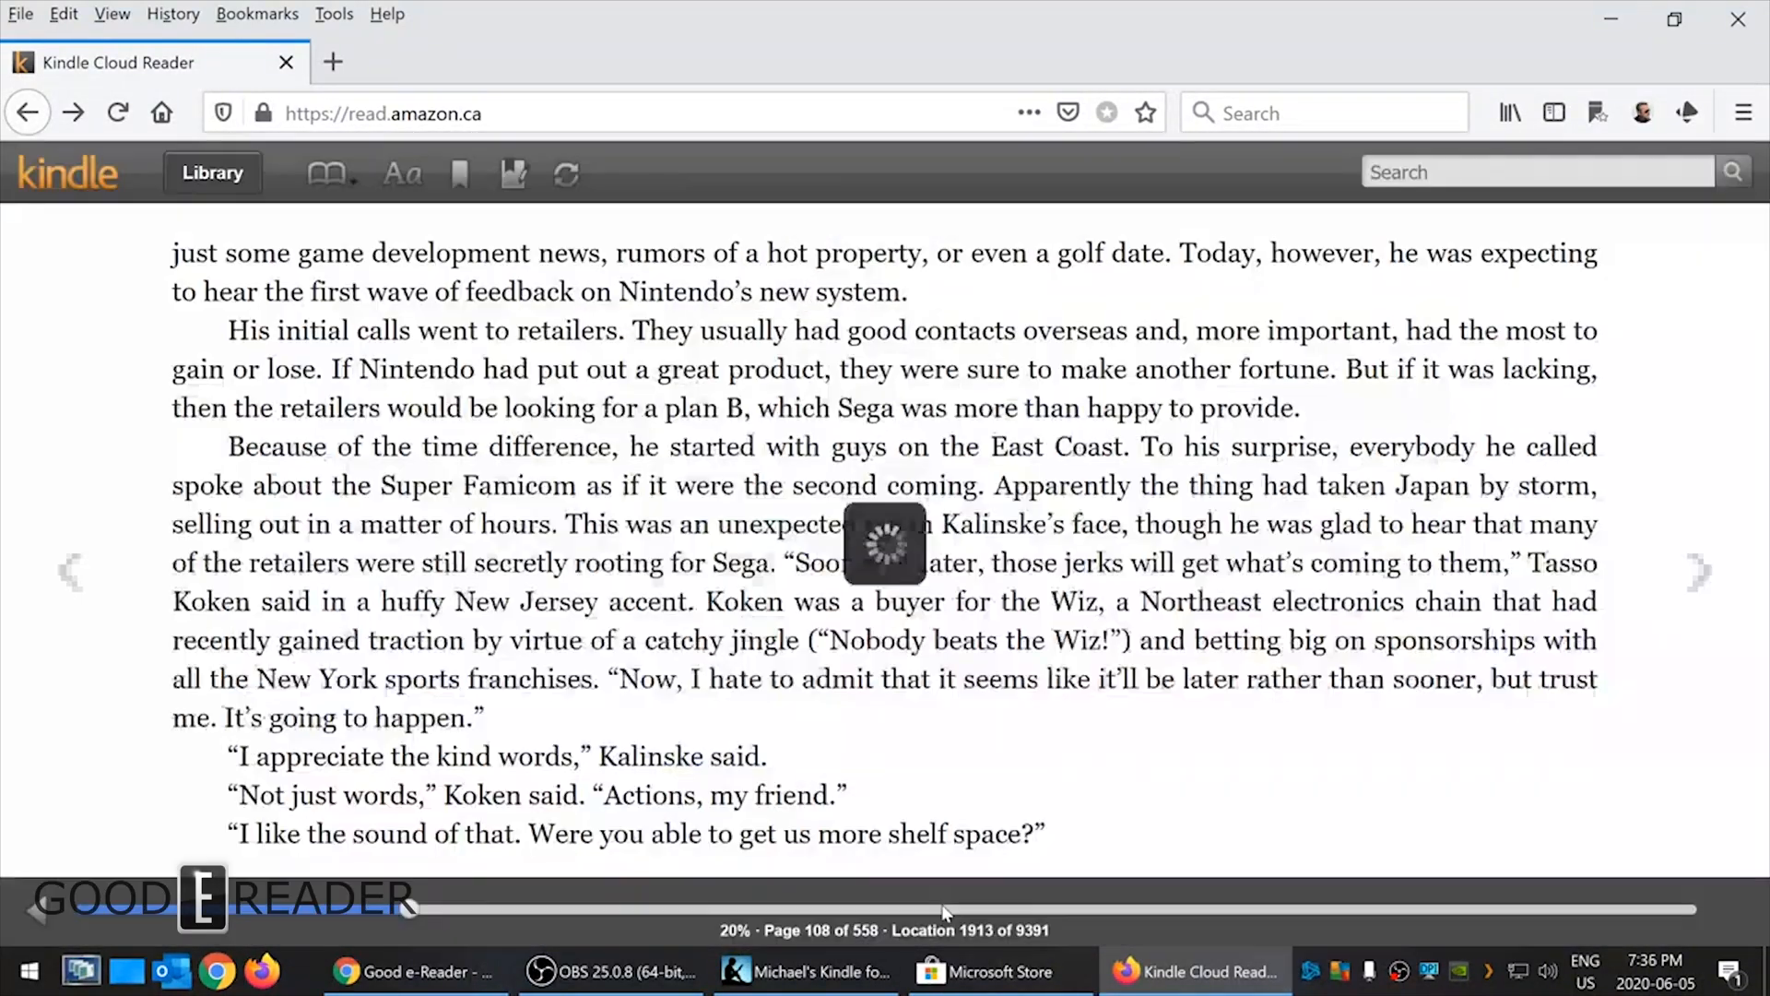
# - Turn the page and read everything's full New Oxford American Dictionary definition, then close it
pyautogui.click(1699, 573)
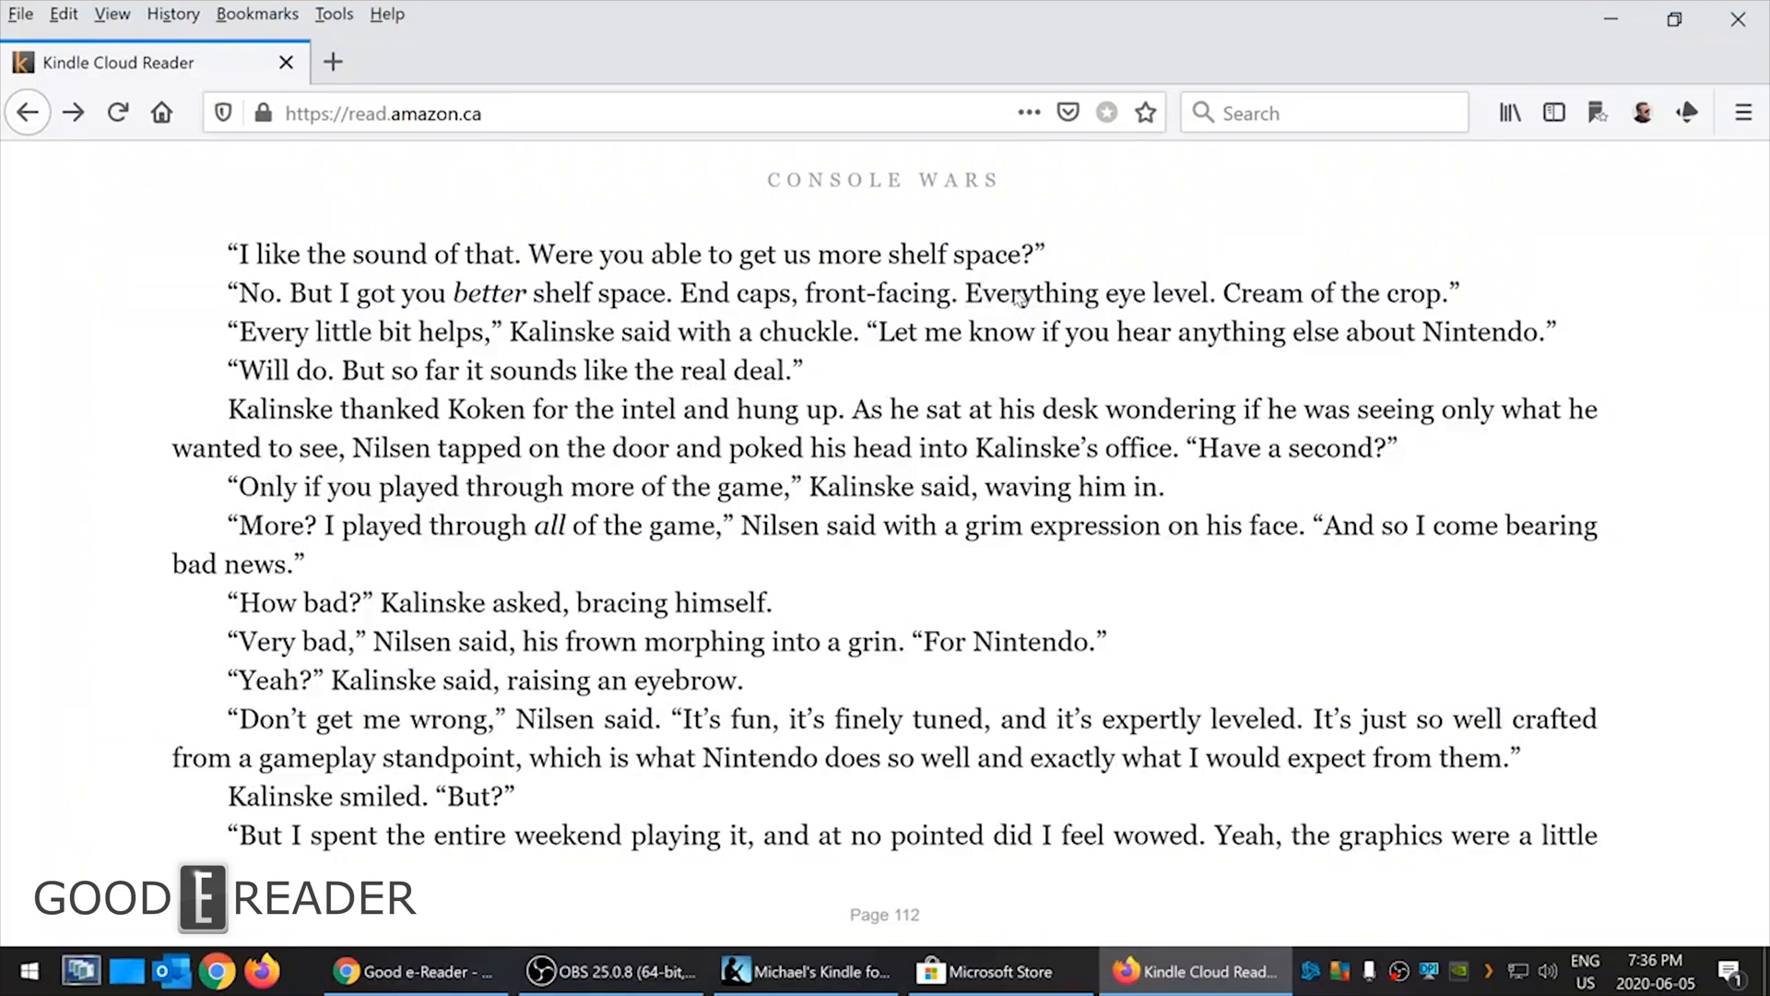
pyautogui.doubleClick(1029, 292)
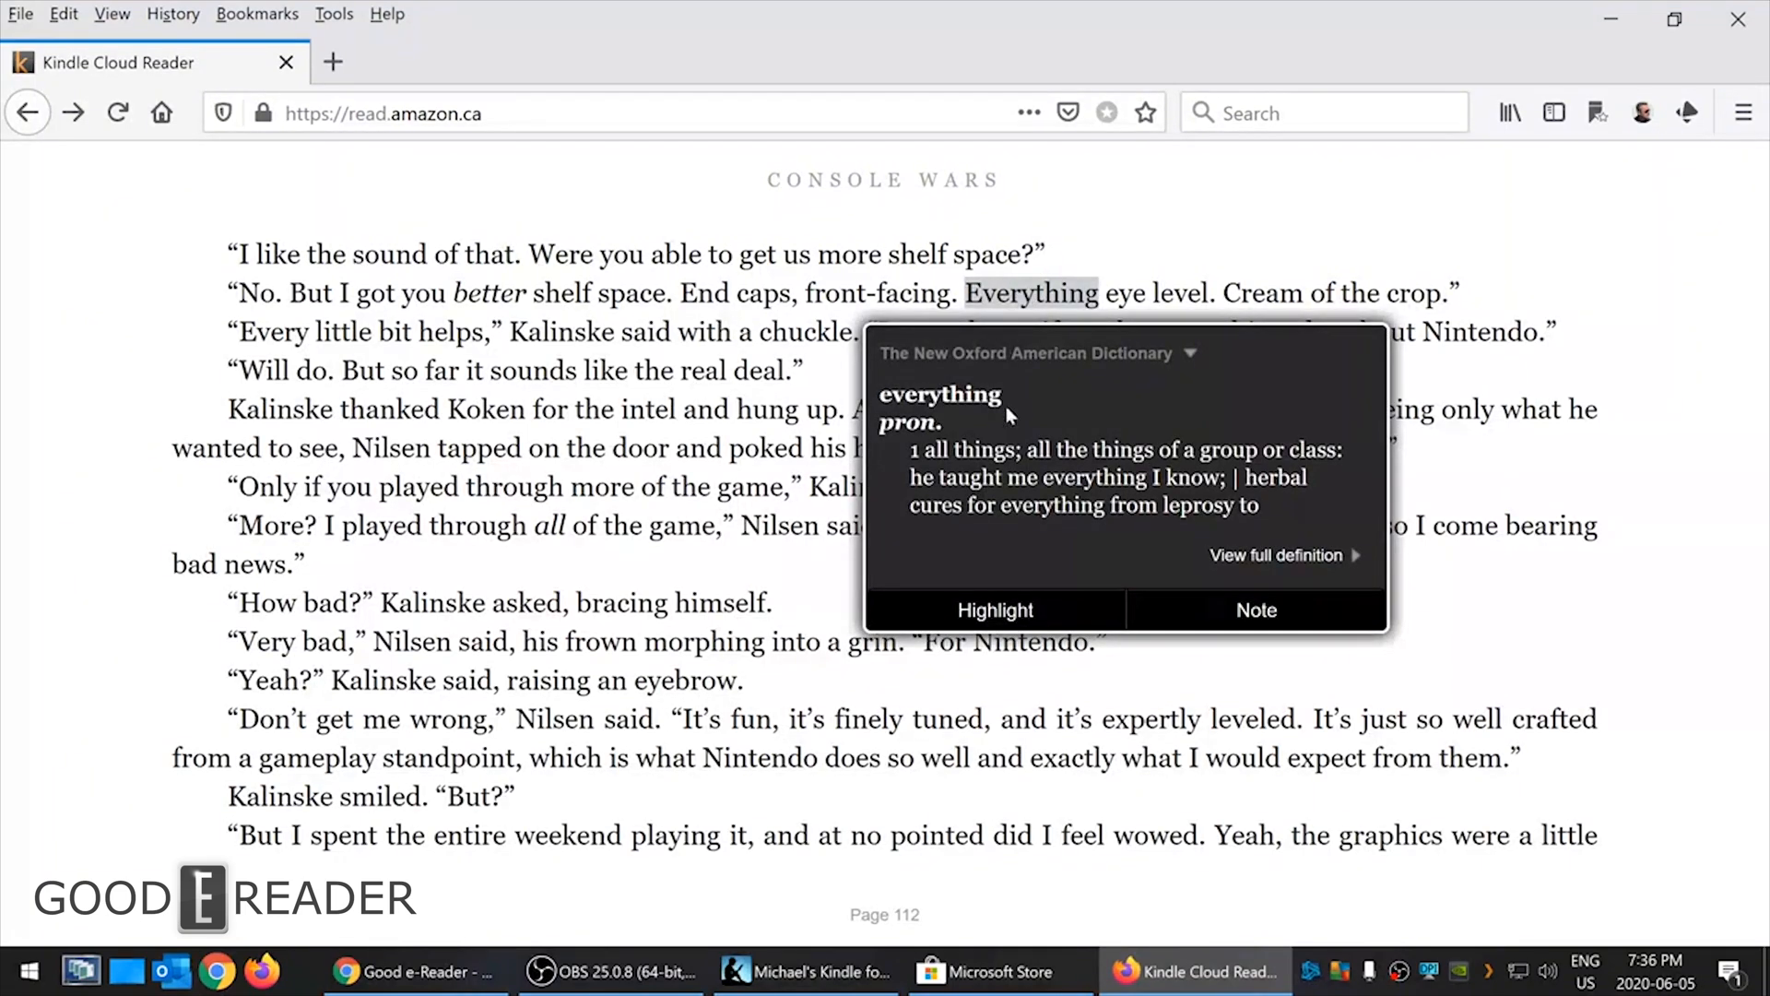
pyautogui.moveTo(1287, 564)
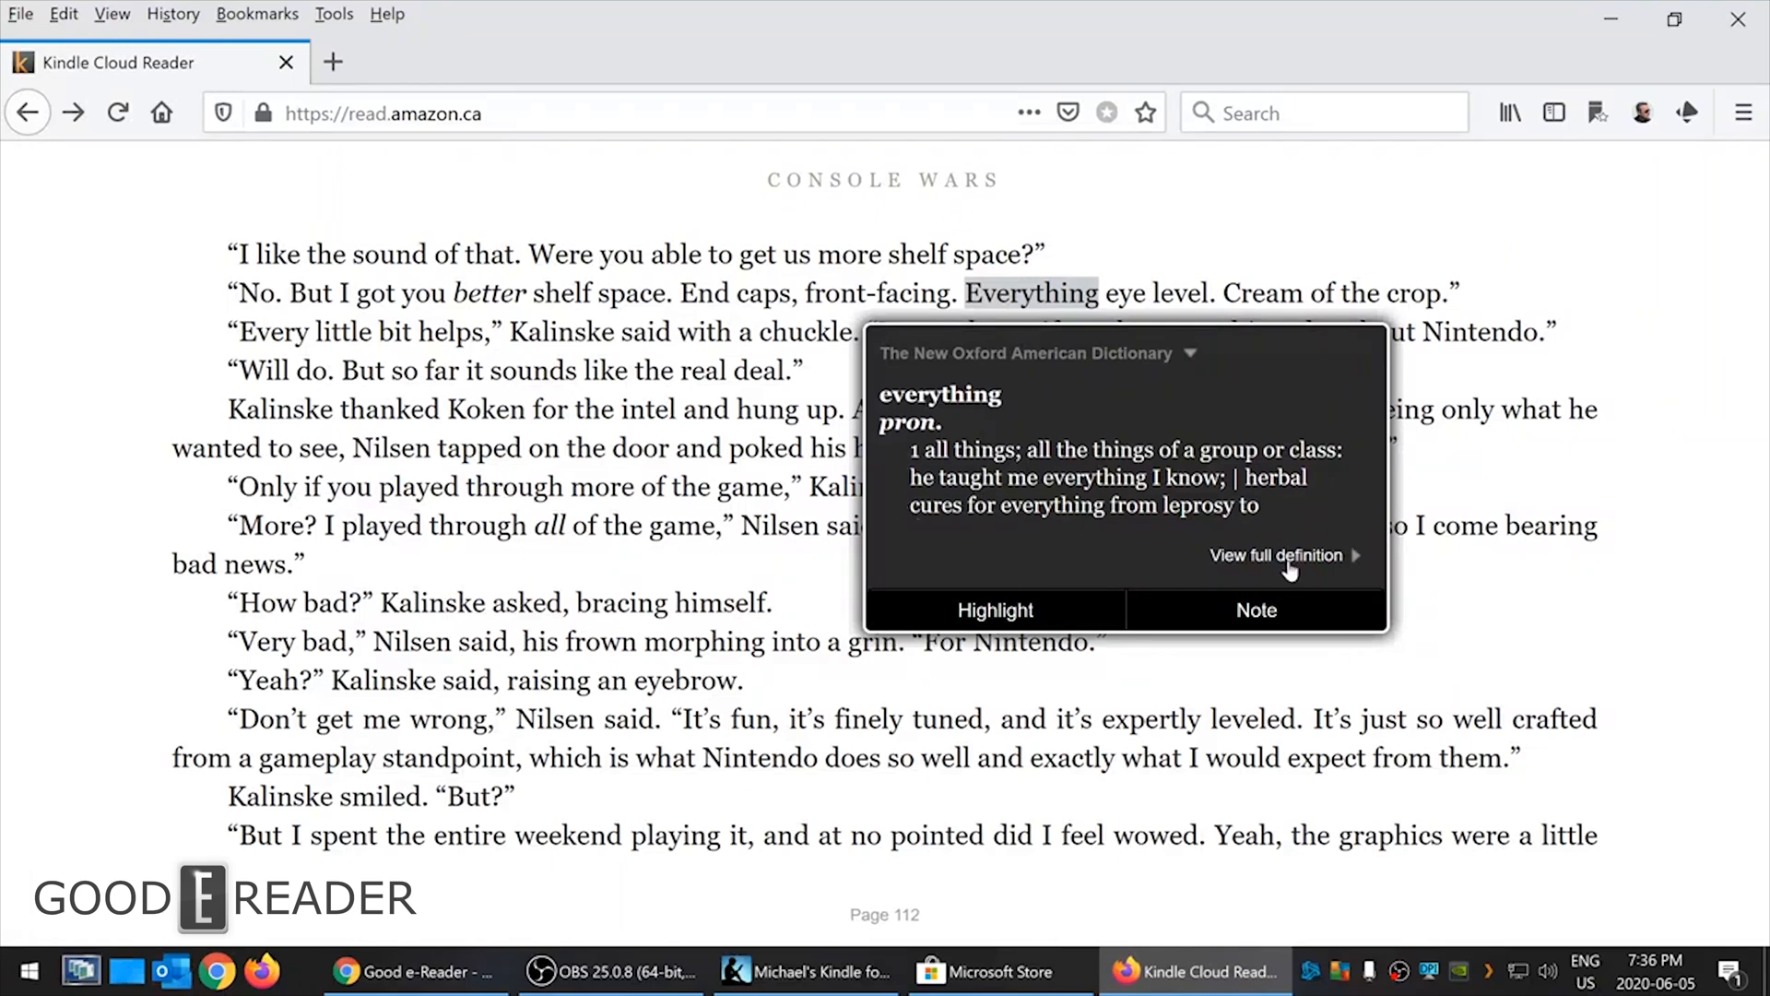
pyautogui.click(1277, 554)
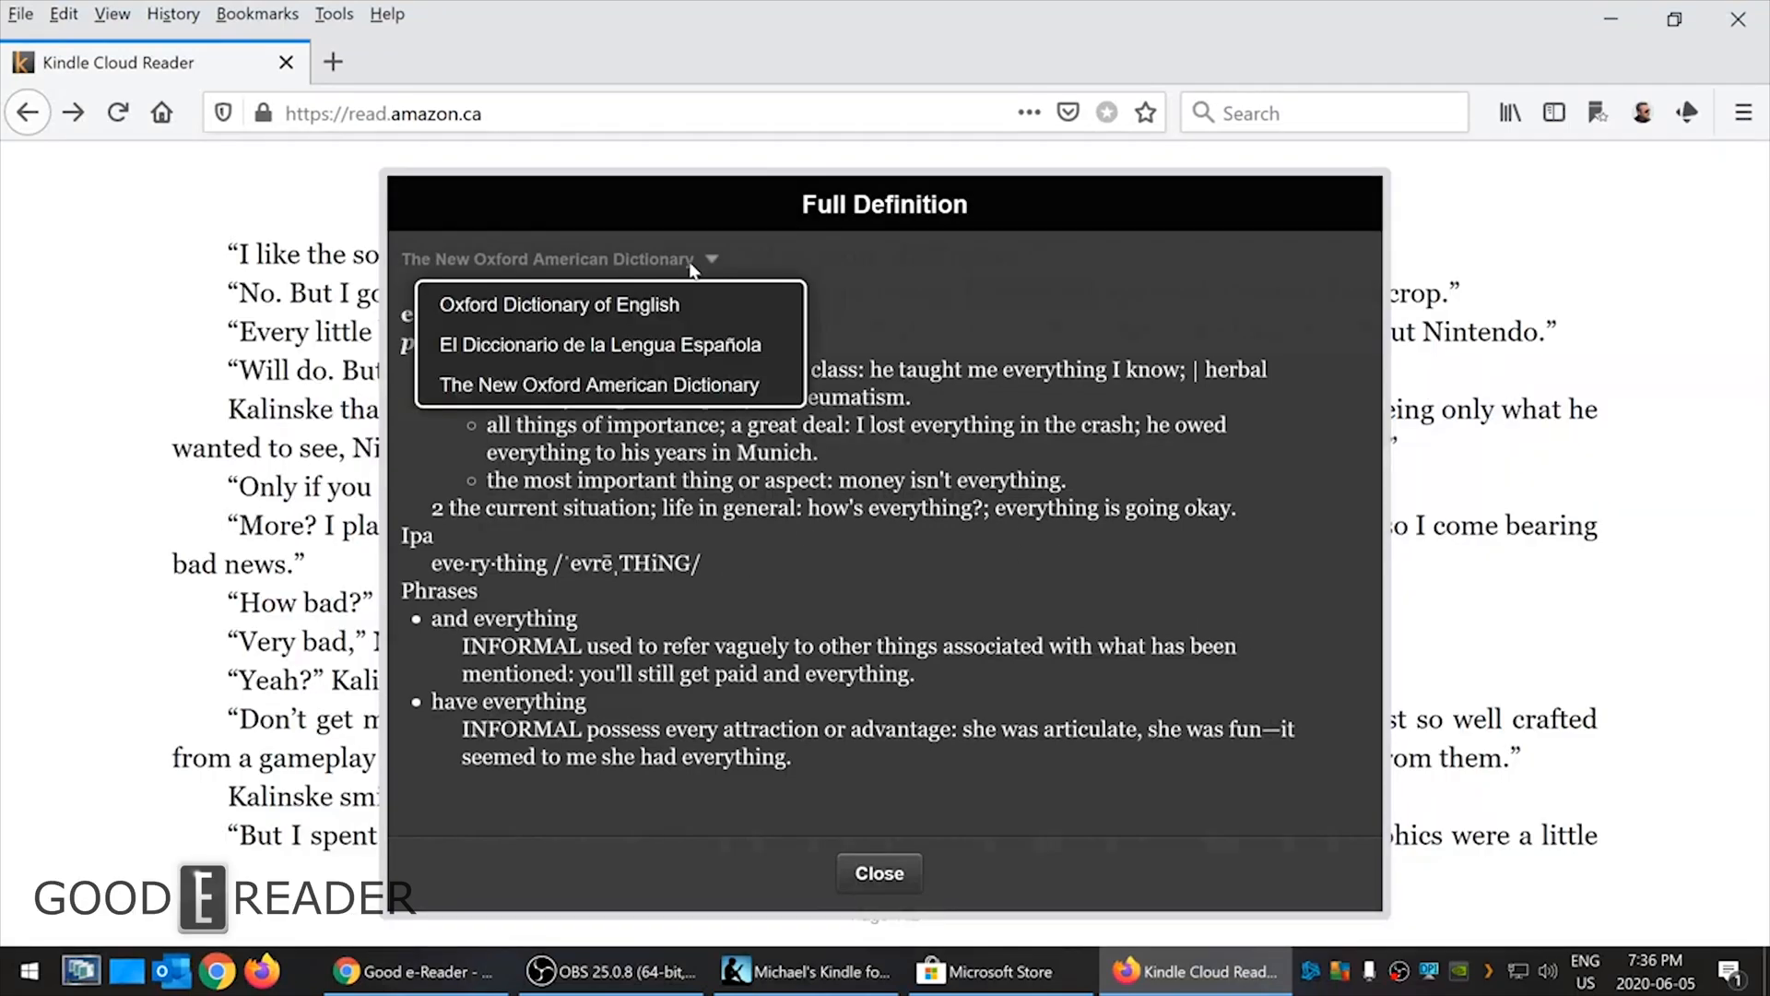
pyautogui.moveTo(610, 384)
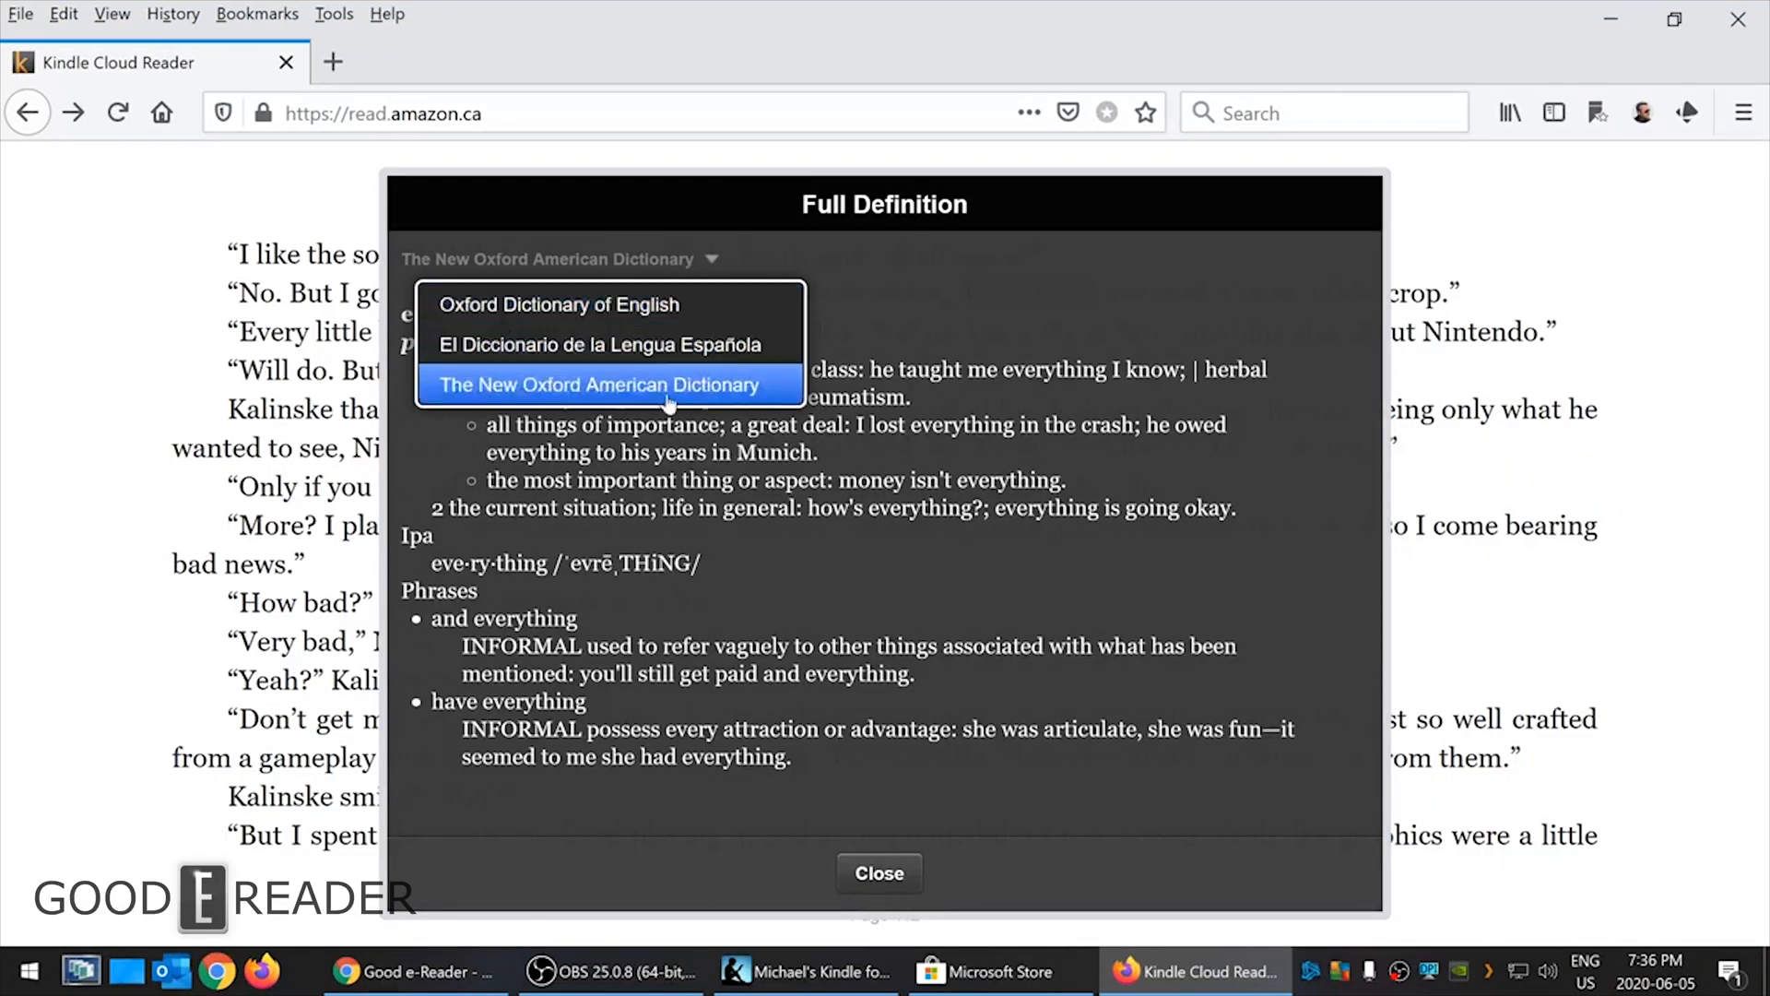
pyautogui.click(593, 384)
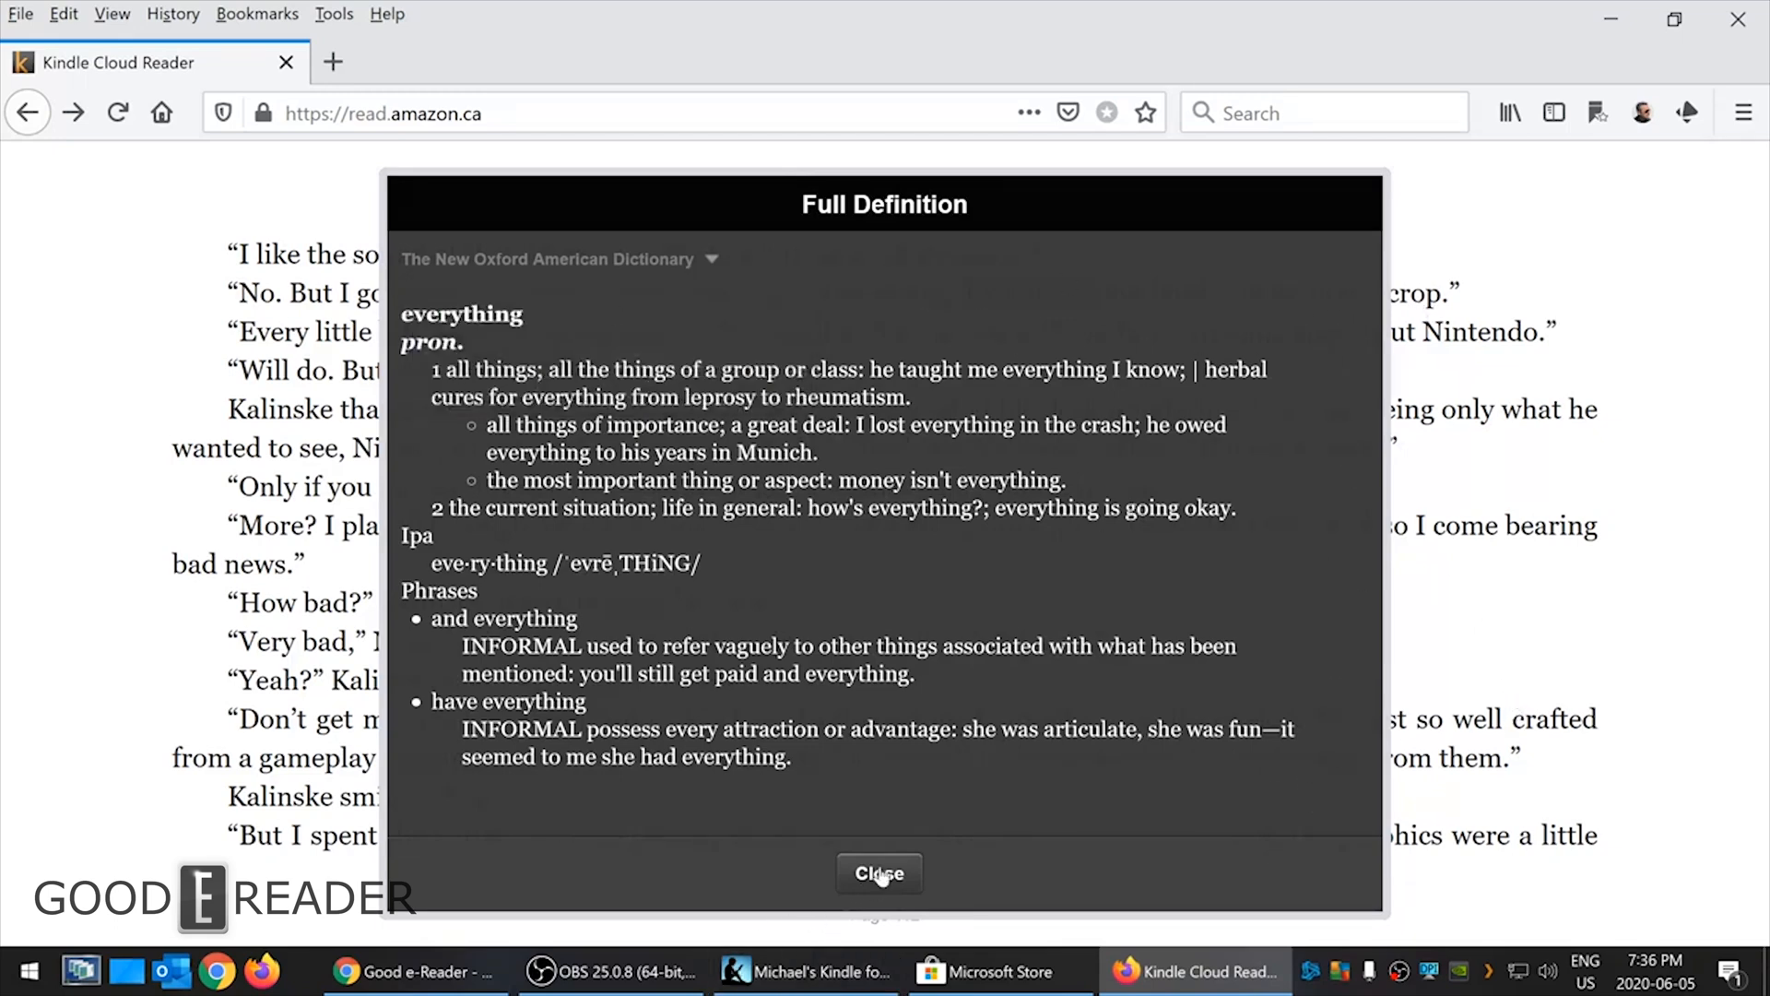
pyautogui.click(879, 873)
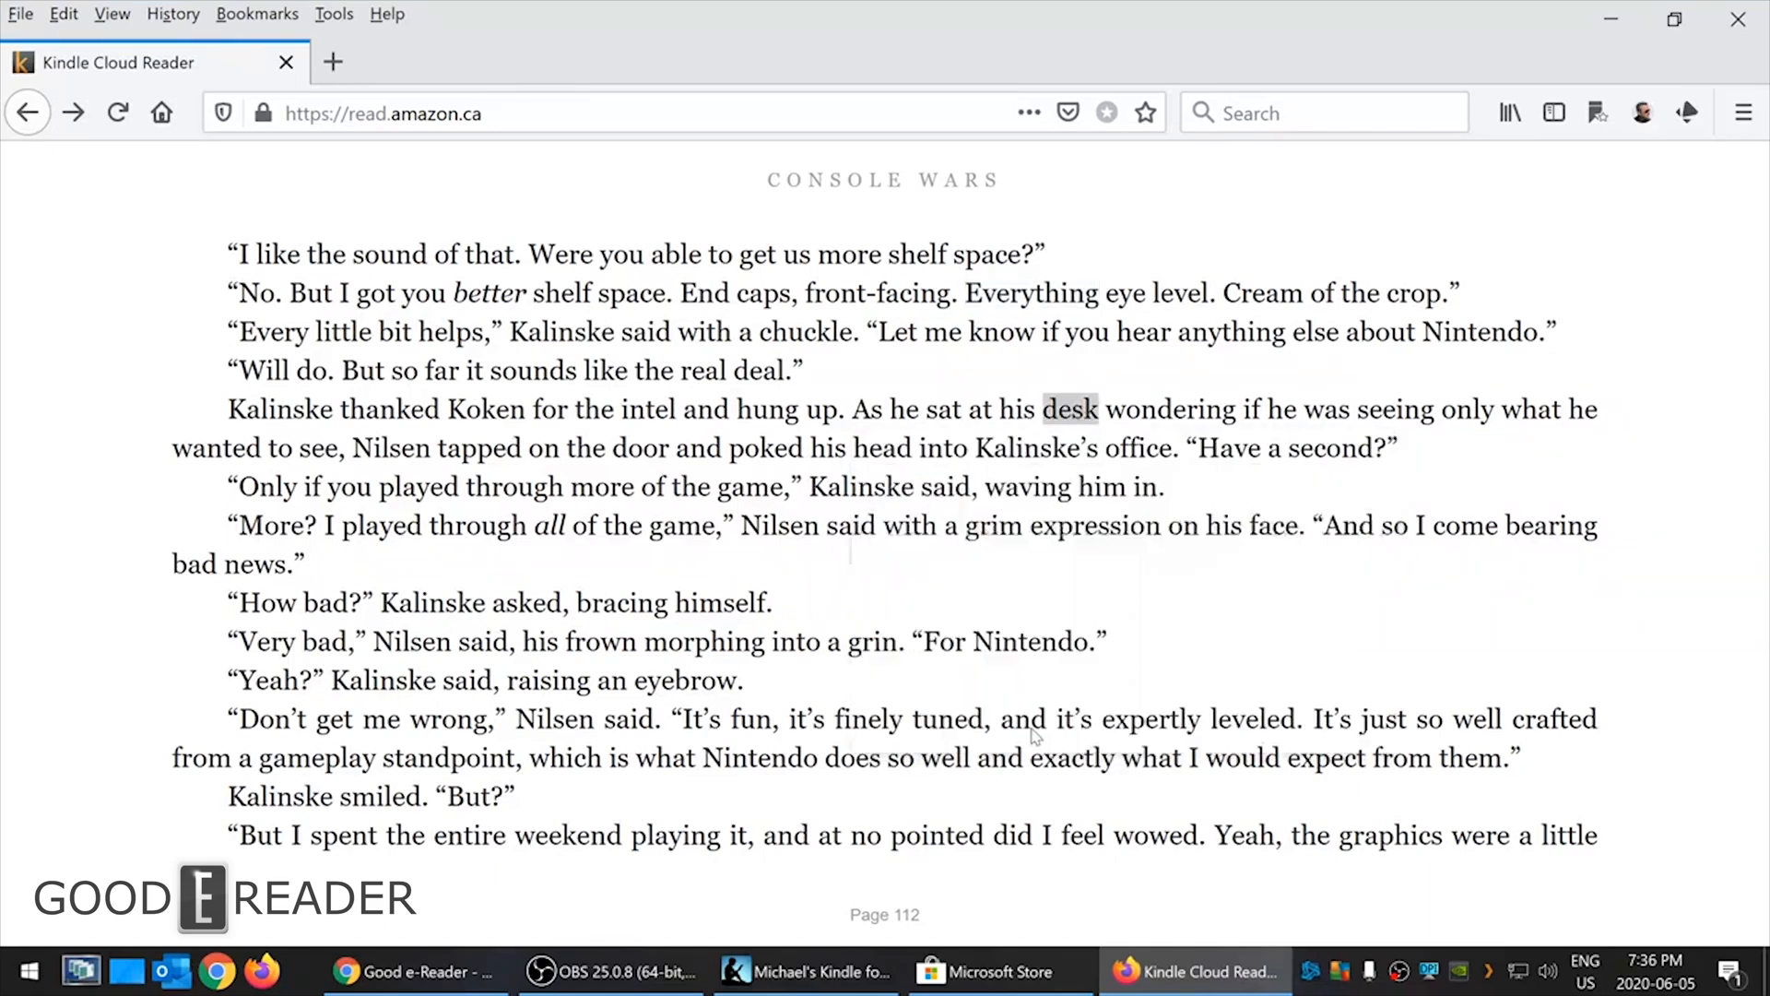
# - Highlight 'desk', then save the note 'here is my deathly note, version 2!' on 'wondering'
pyautogui.doubleClick(1071, 409)
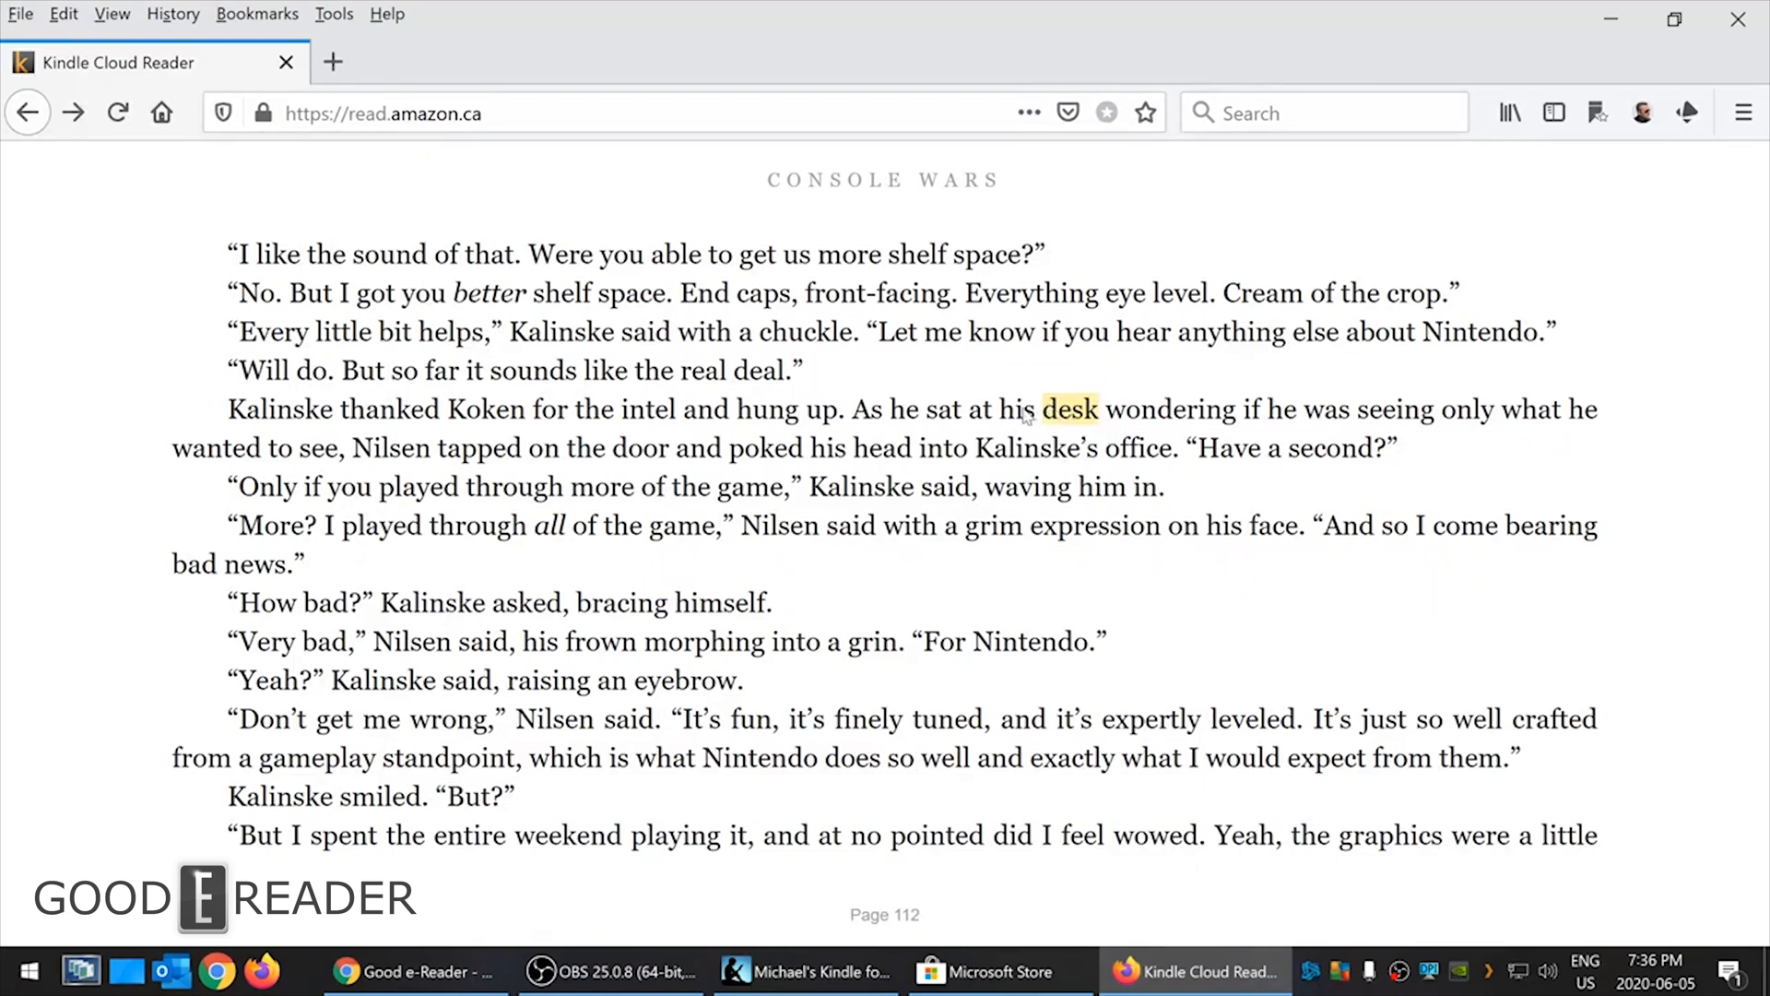
pyautogui.moveTo(1263, 441)
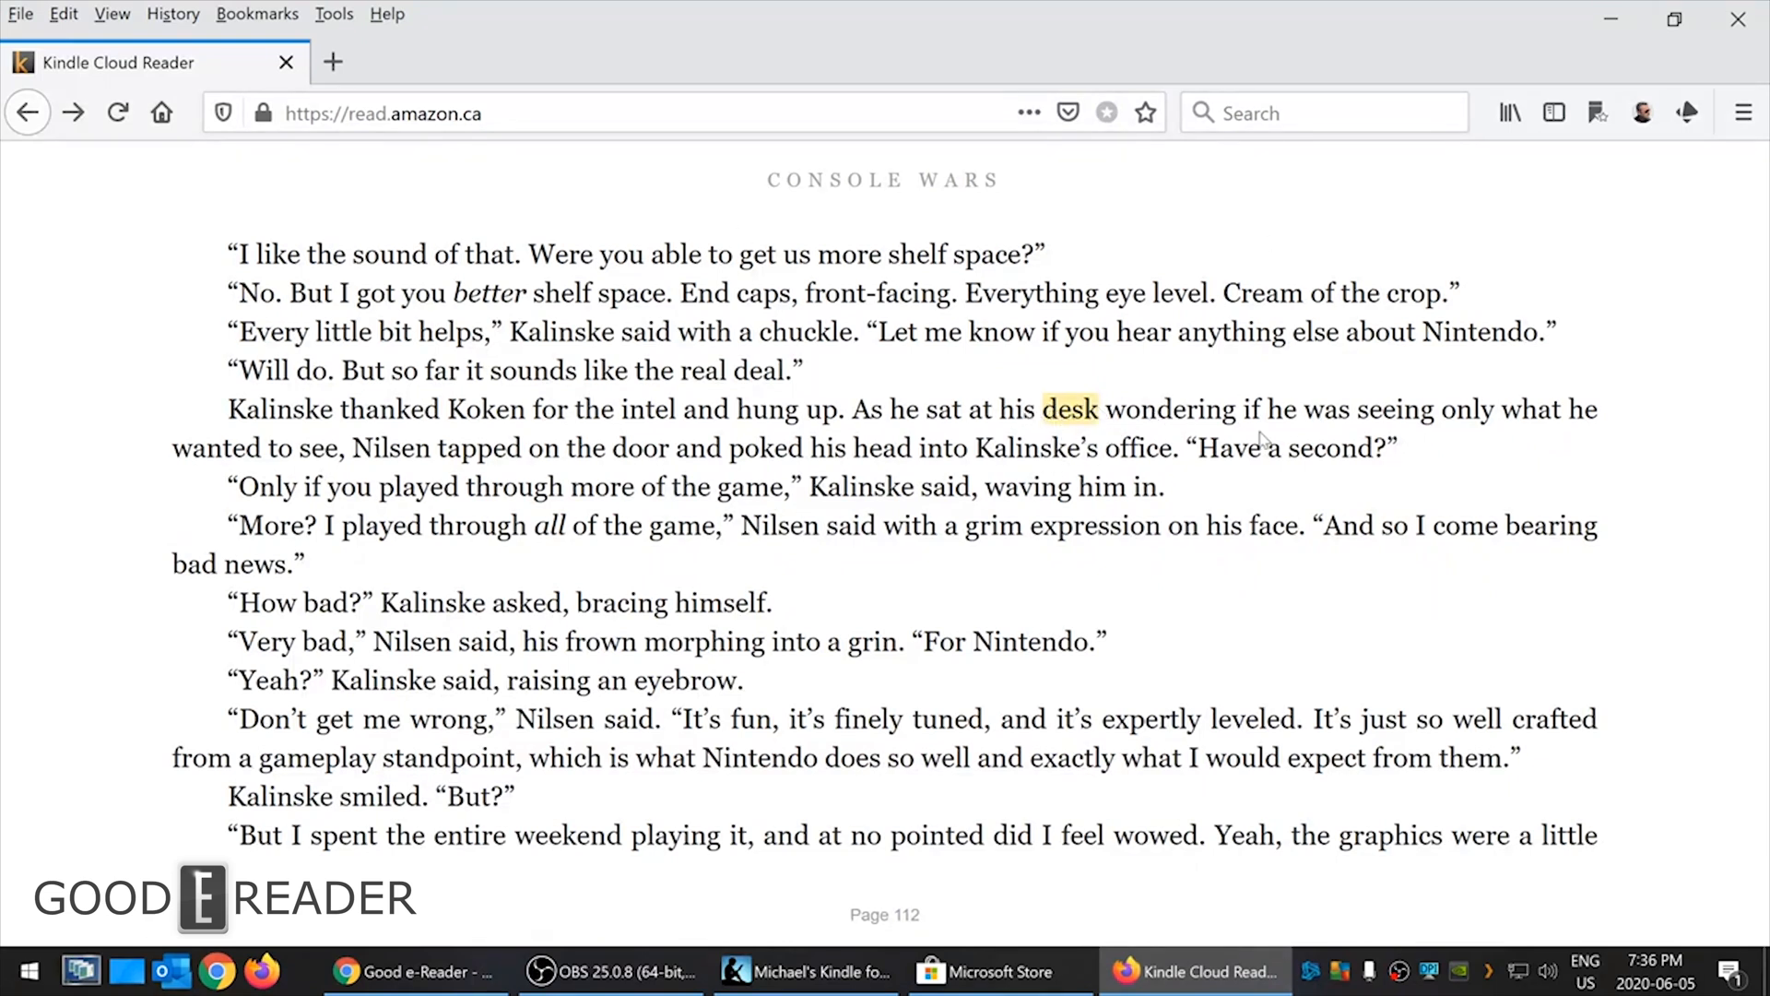
pyautogui.moveTo(1199, 404)
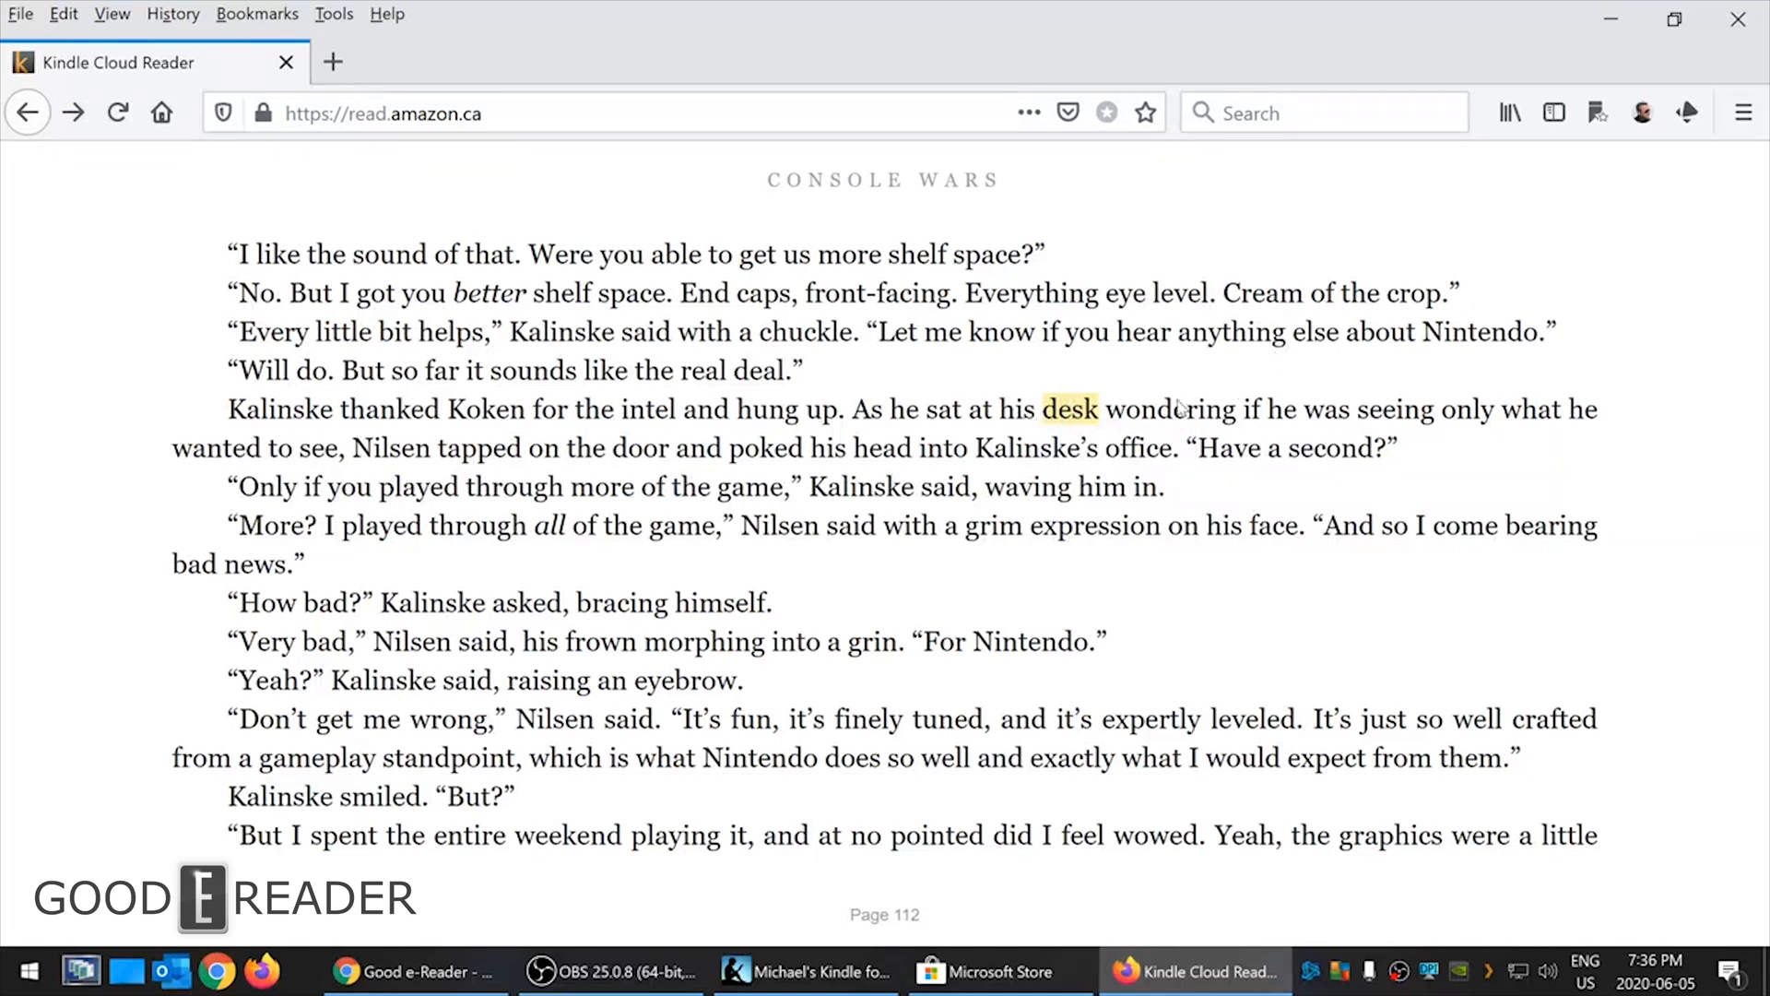
pyautogui.doubleClick(1168, 409)
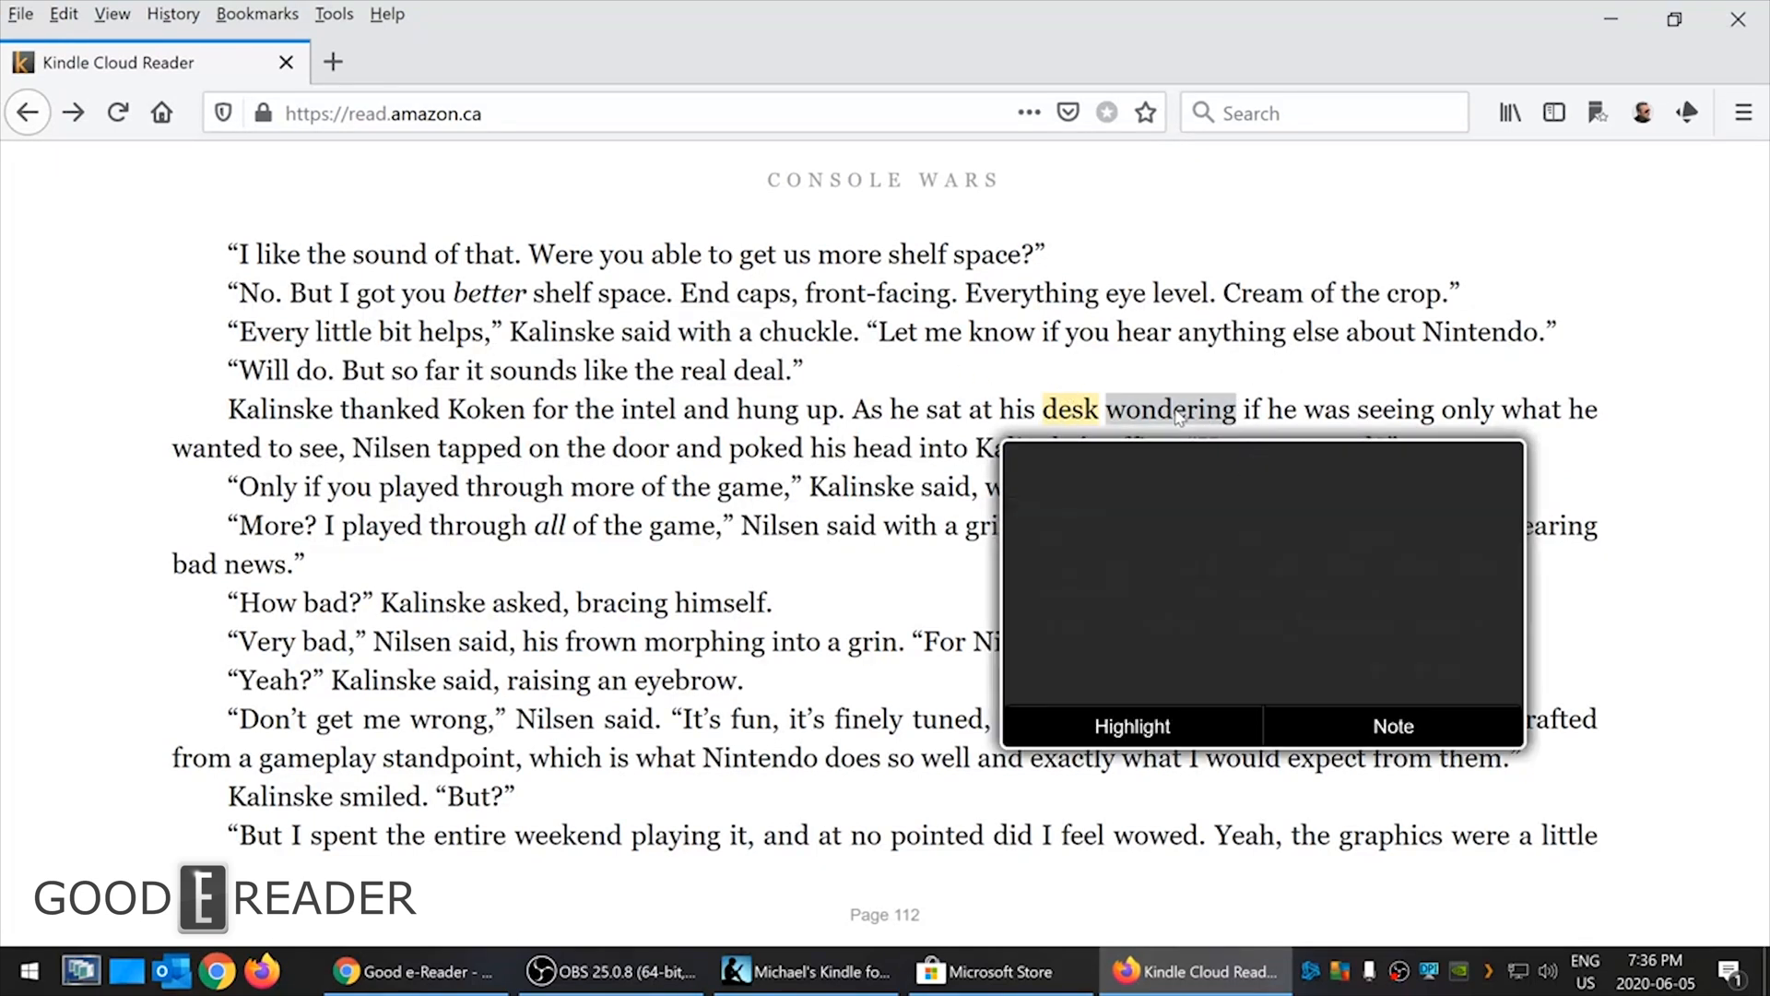
pyautogui.click(1392, 726)
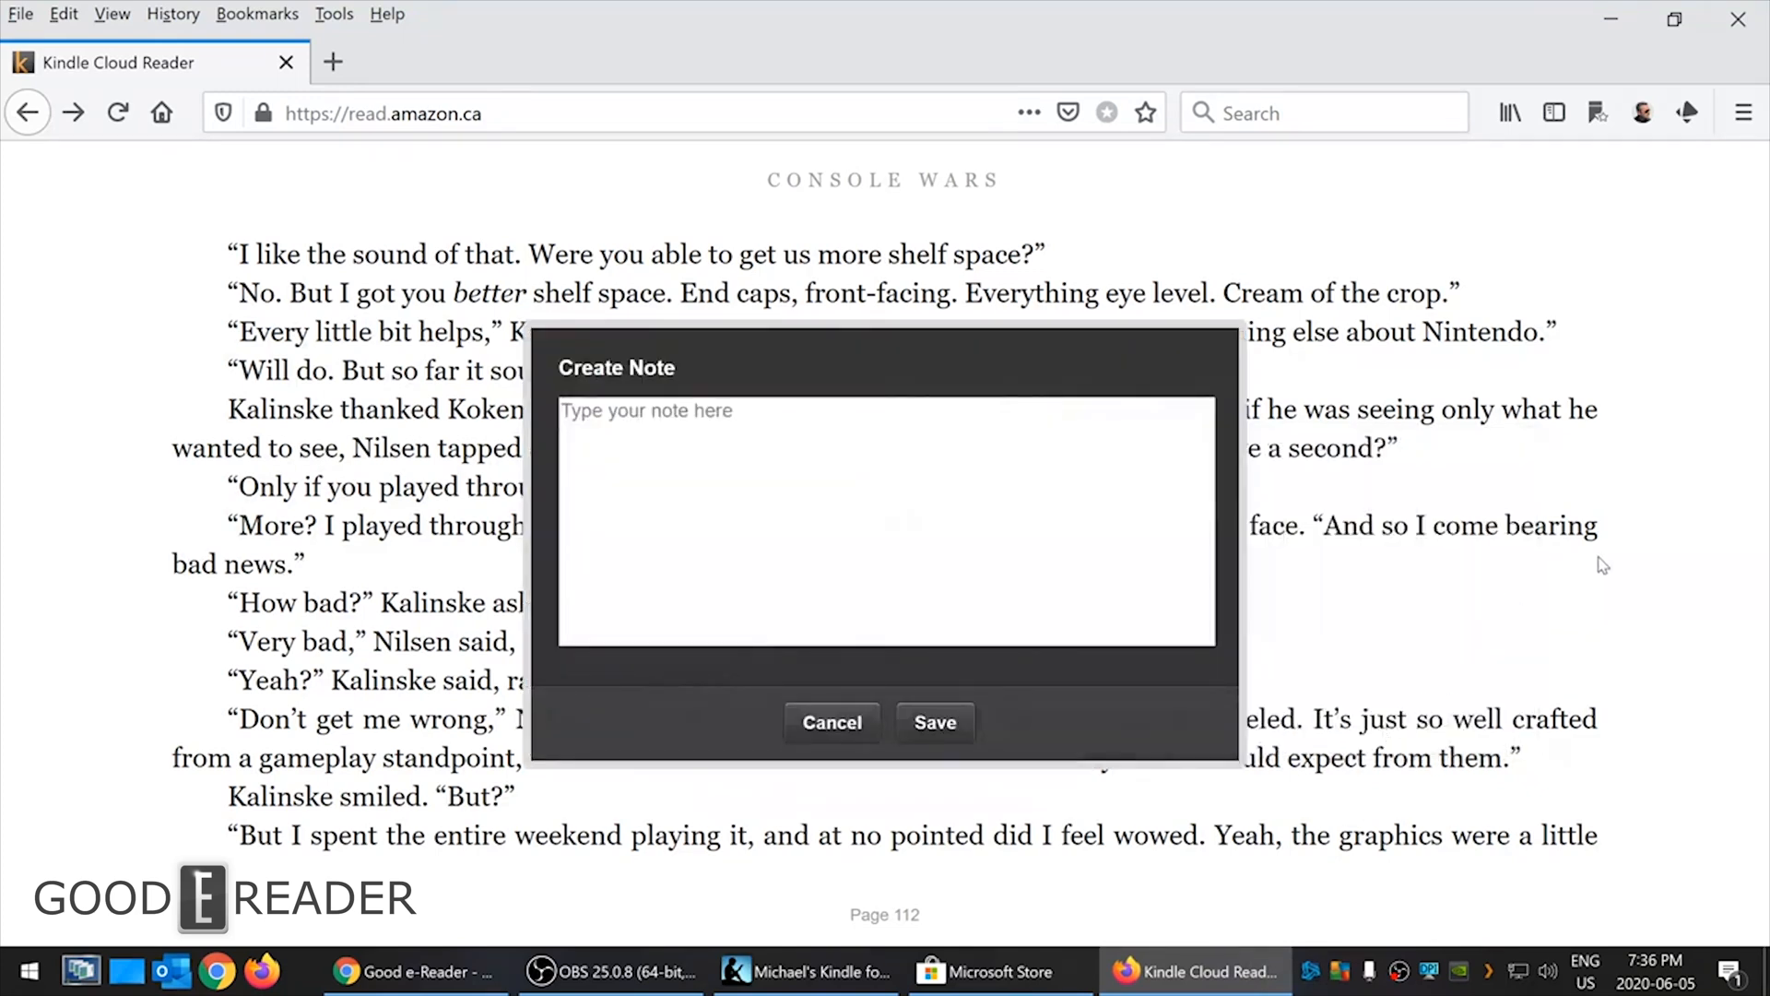
pyautogui.write('here is my deal')
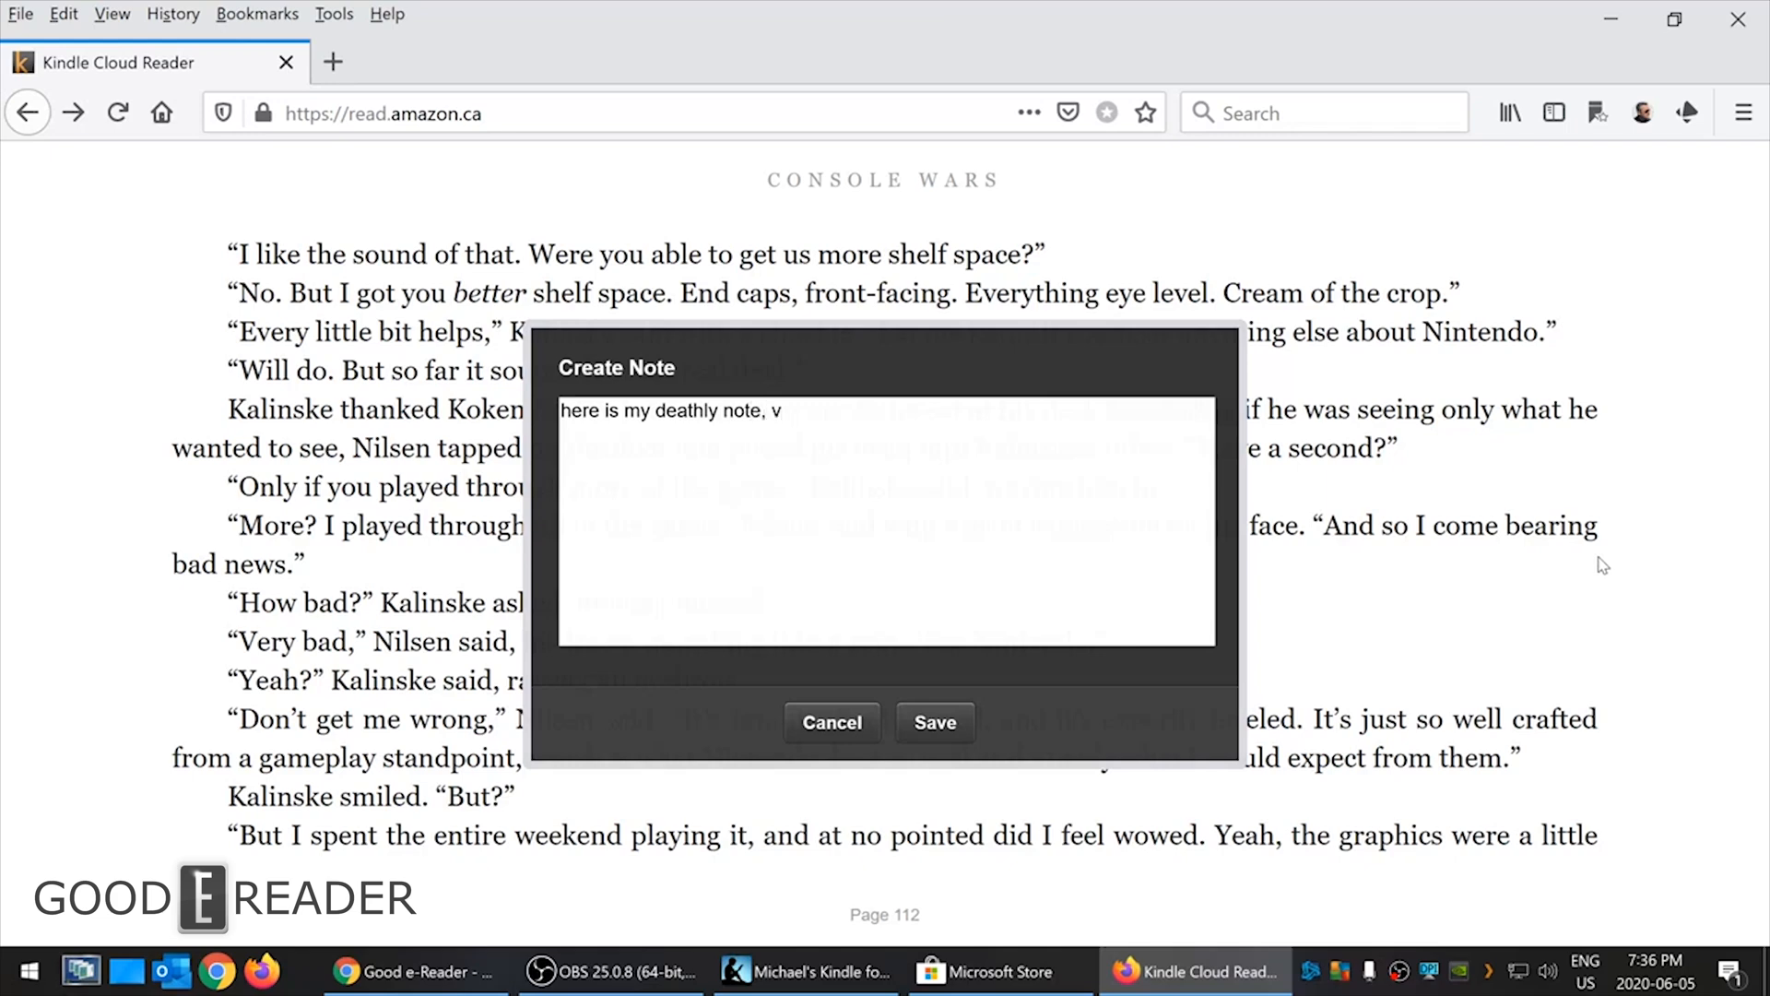
pyautogui.write('ersion 2!')
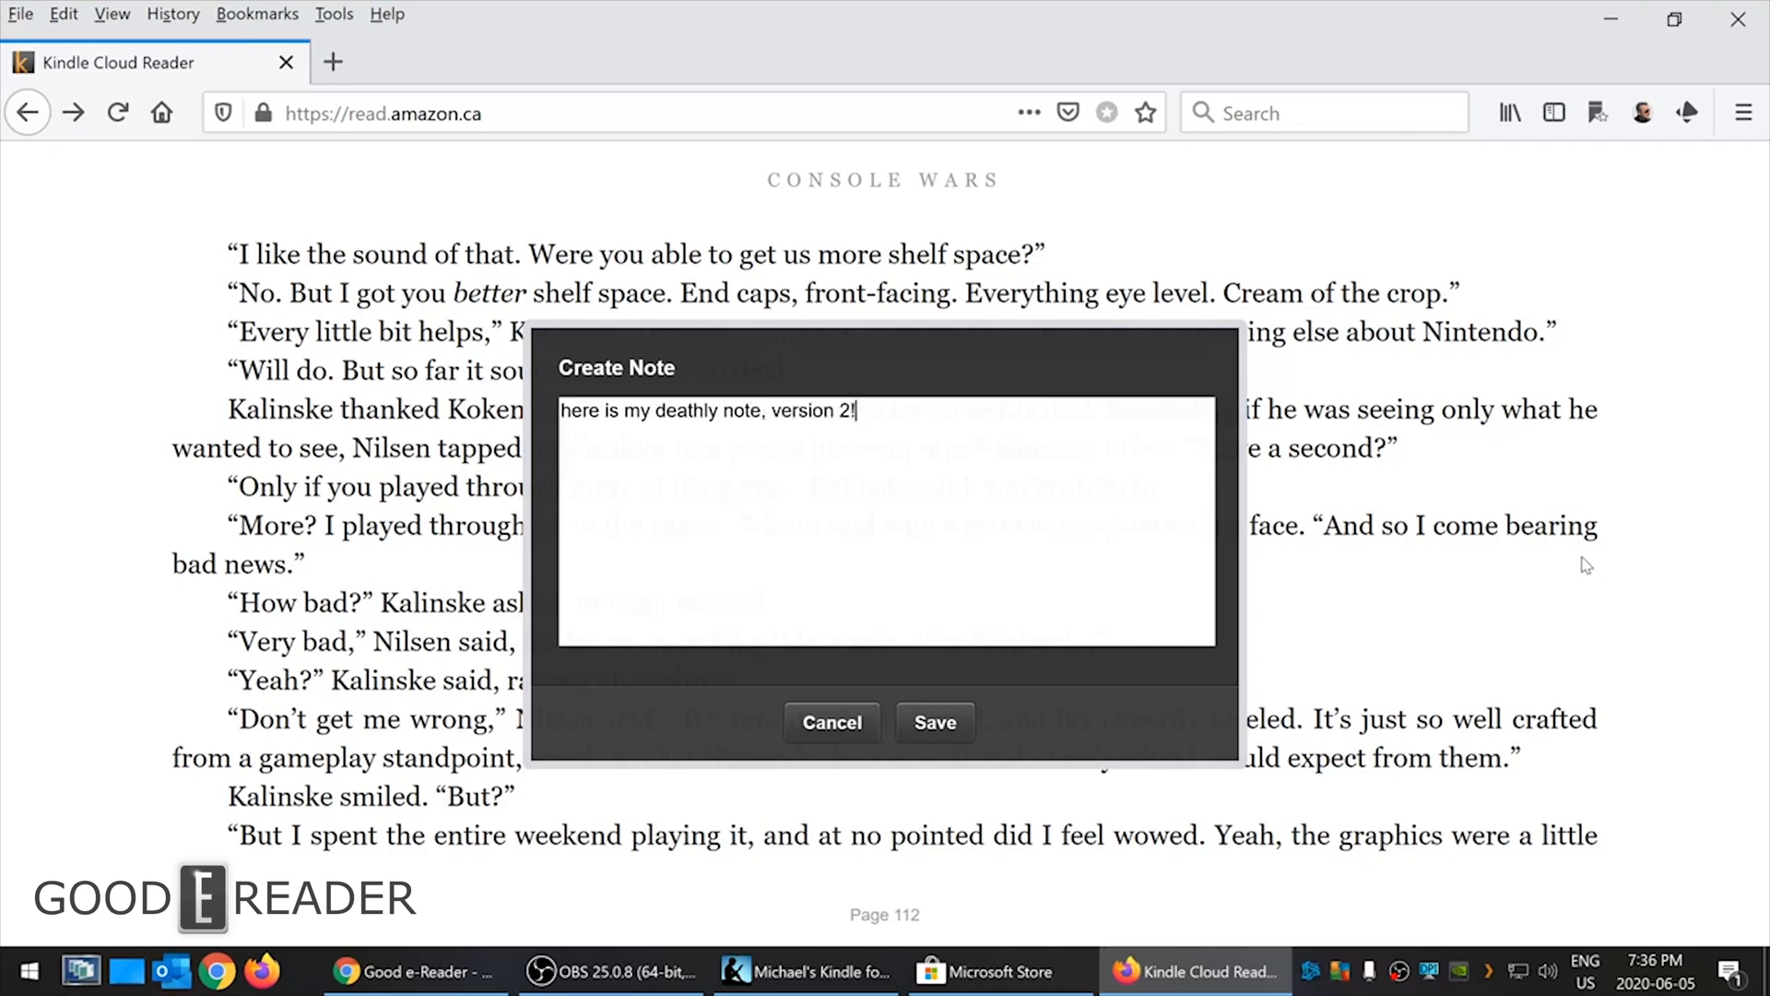
pyautogui.click(935, 723)
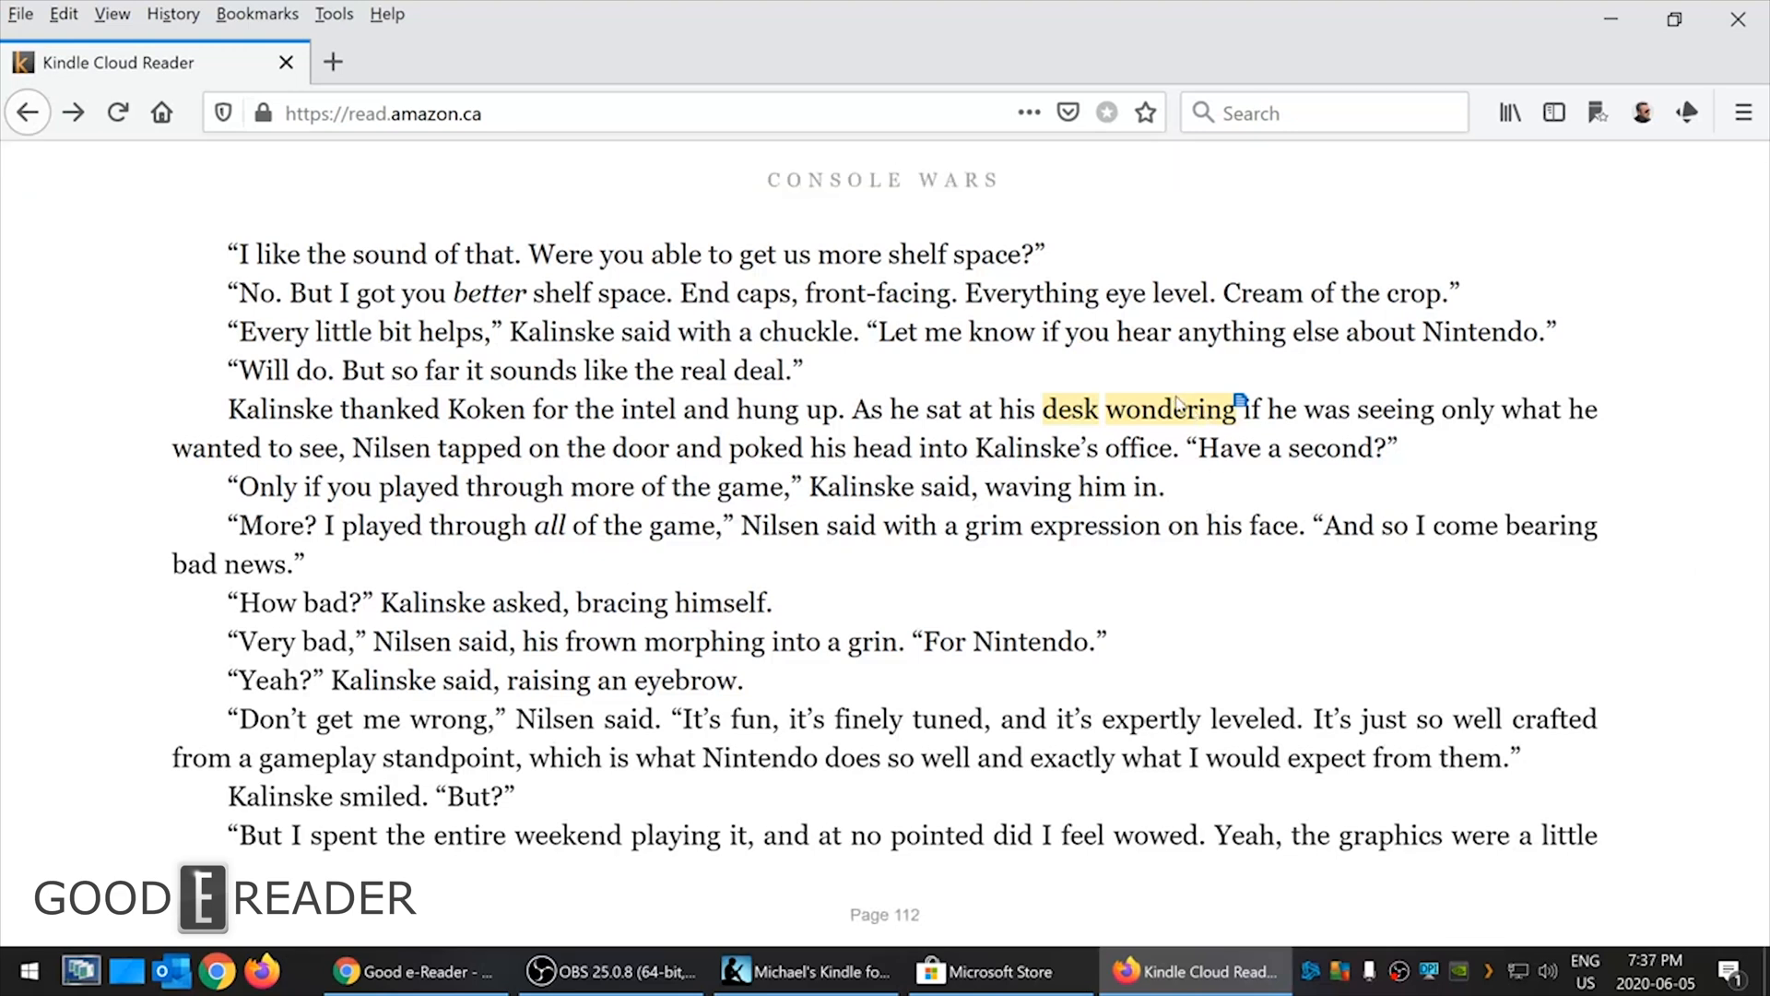
# - Exit the immersive view so the toolbar and progress bar show 21%, page 112 of 558
pyautogui.doubleClick(1395, 408)
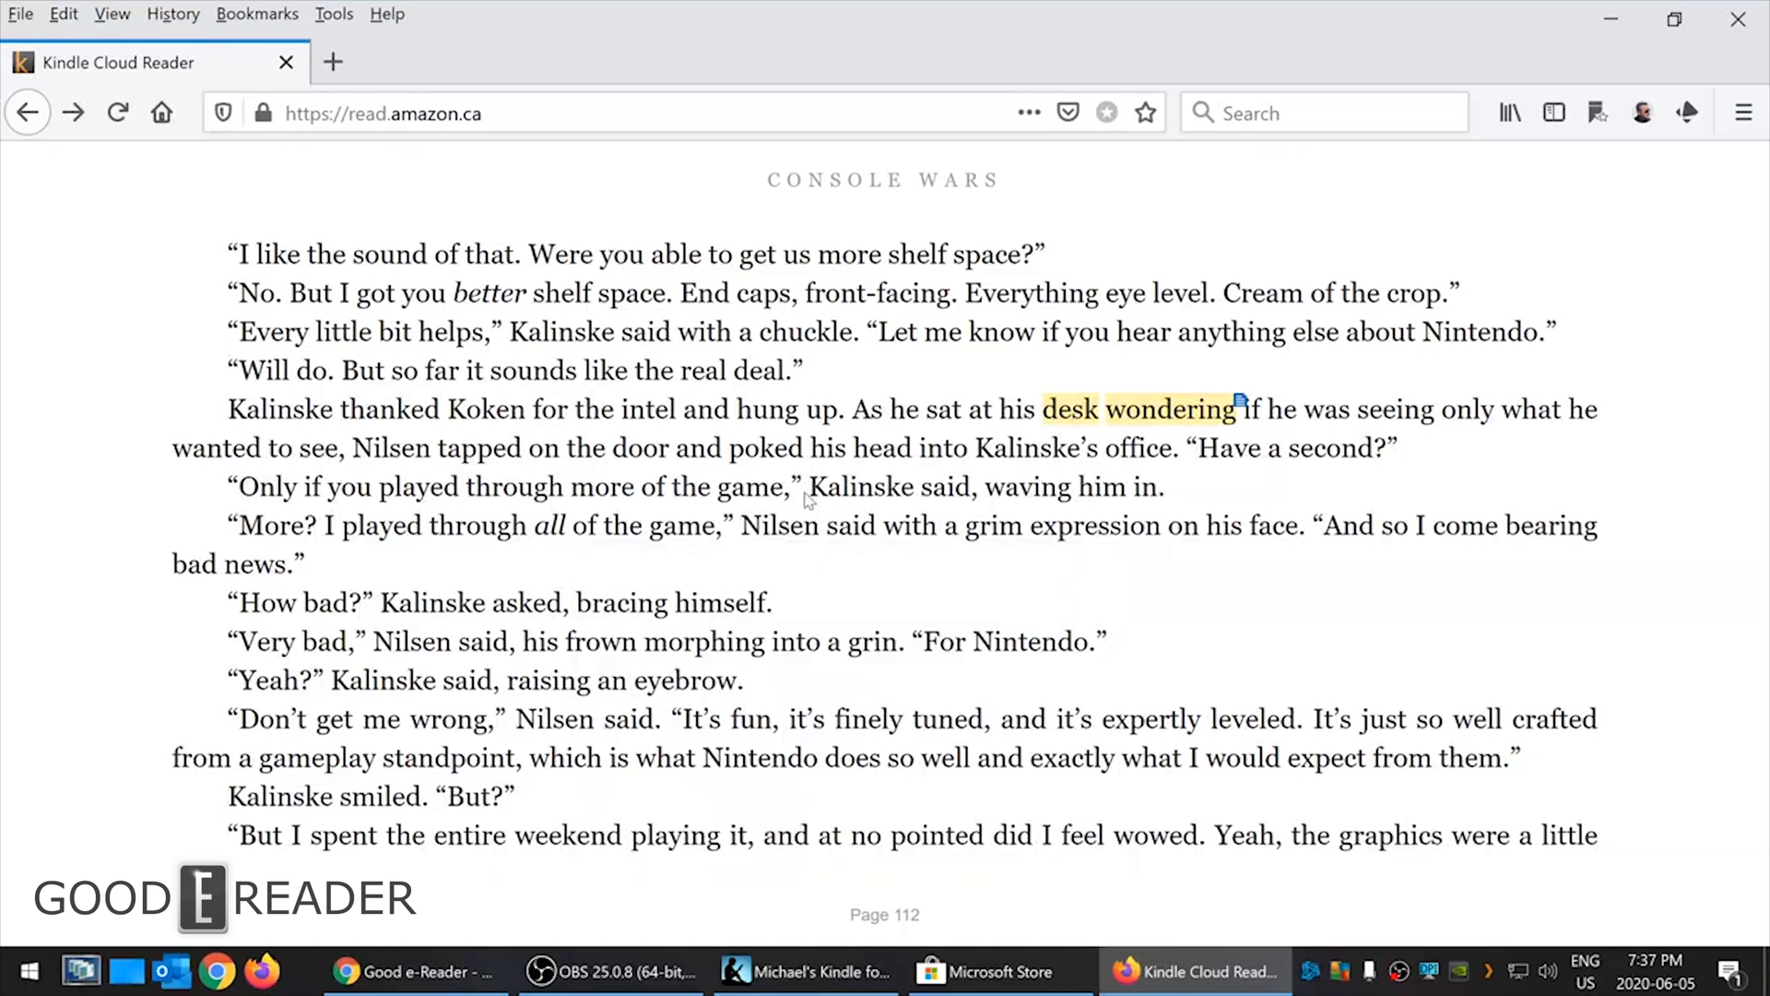
pyautogui.doubleClick(778, 525)
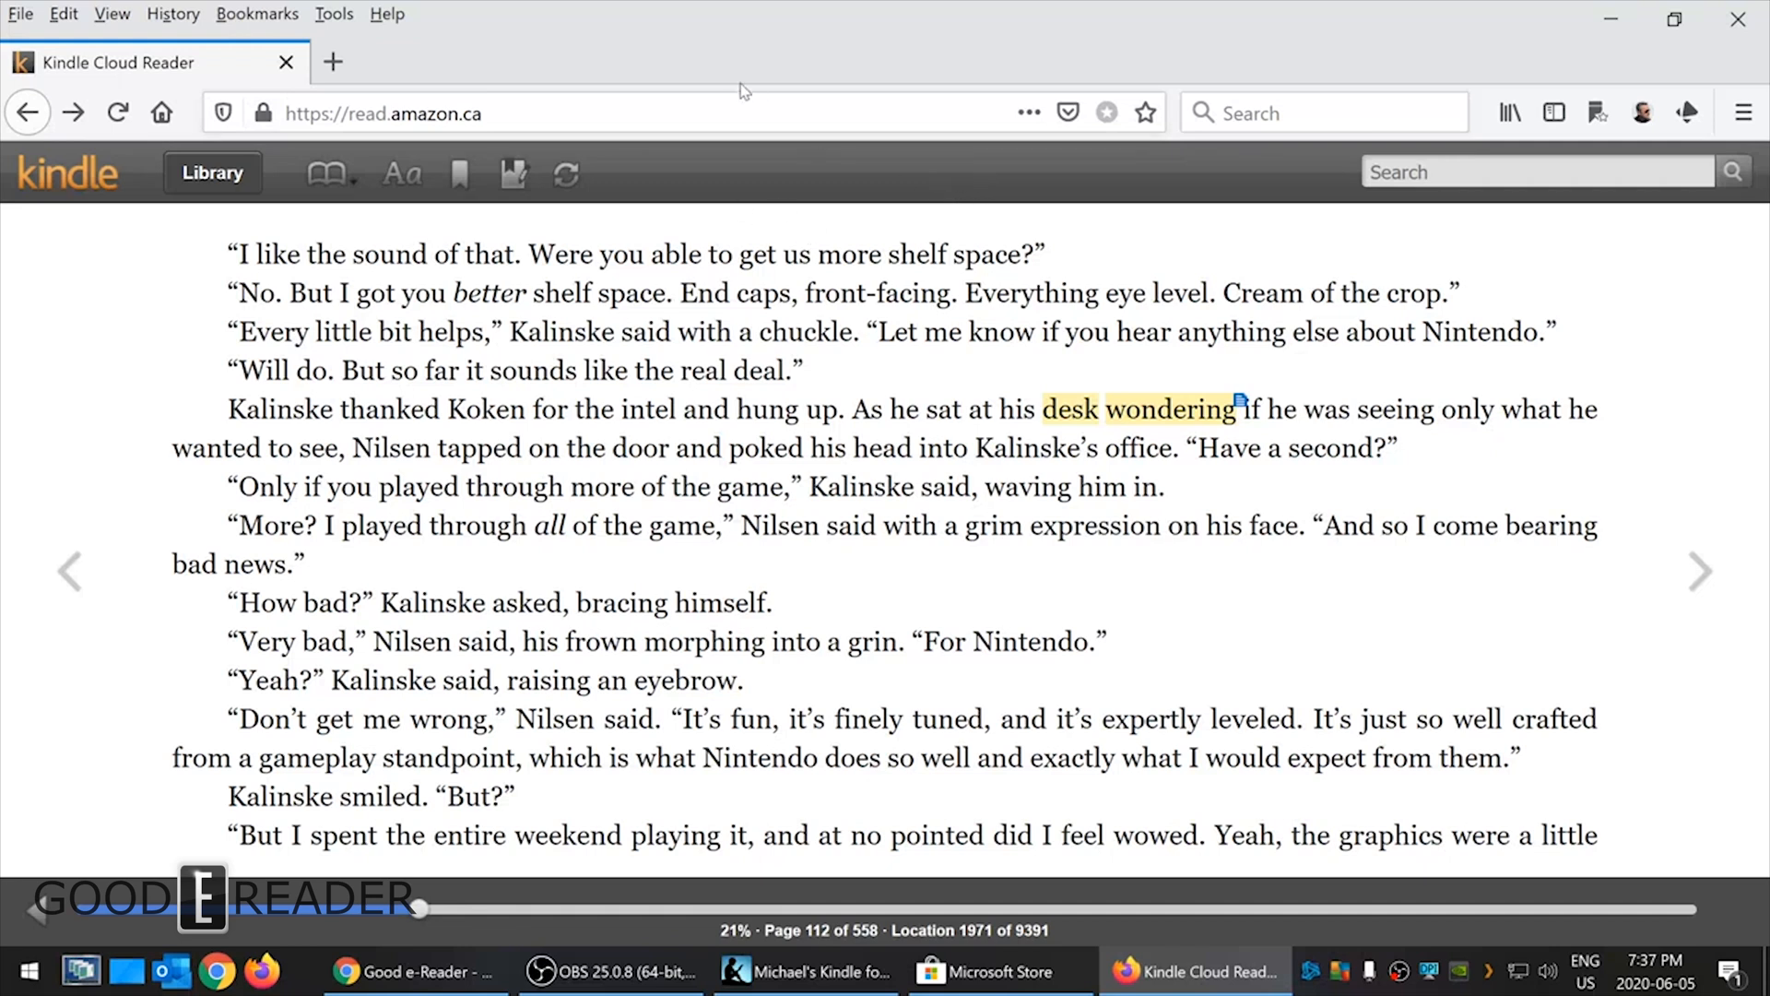
pyautogui.moveTo(1503, 841)
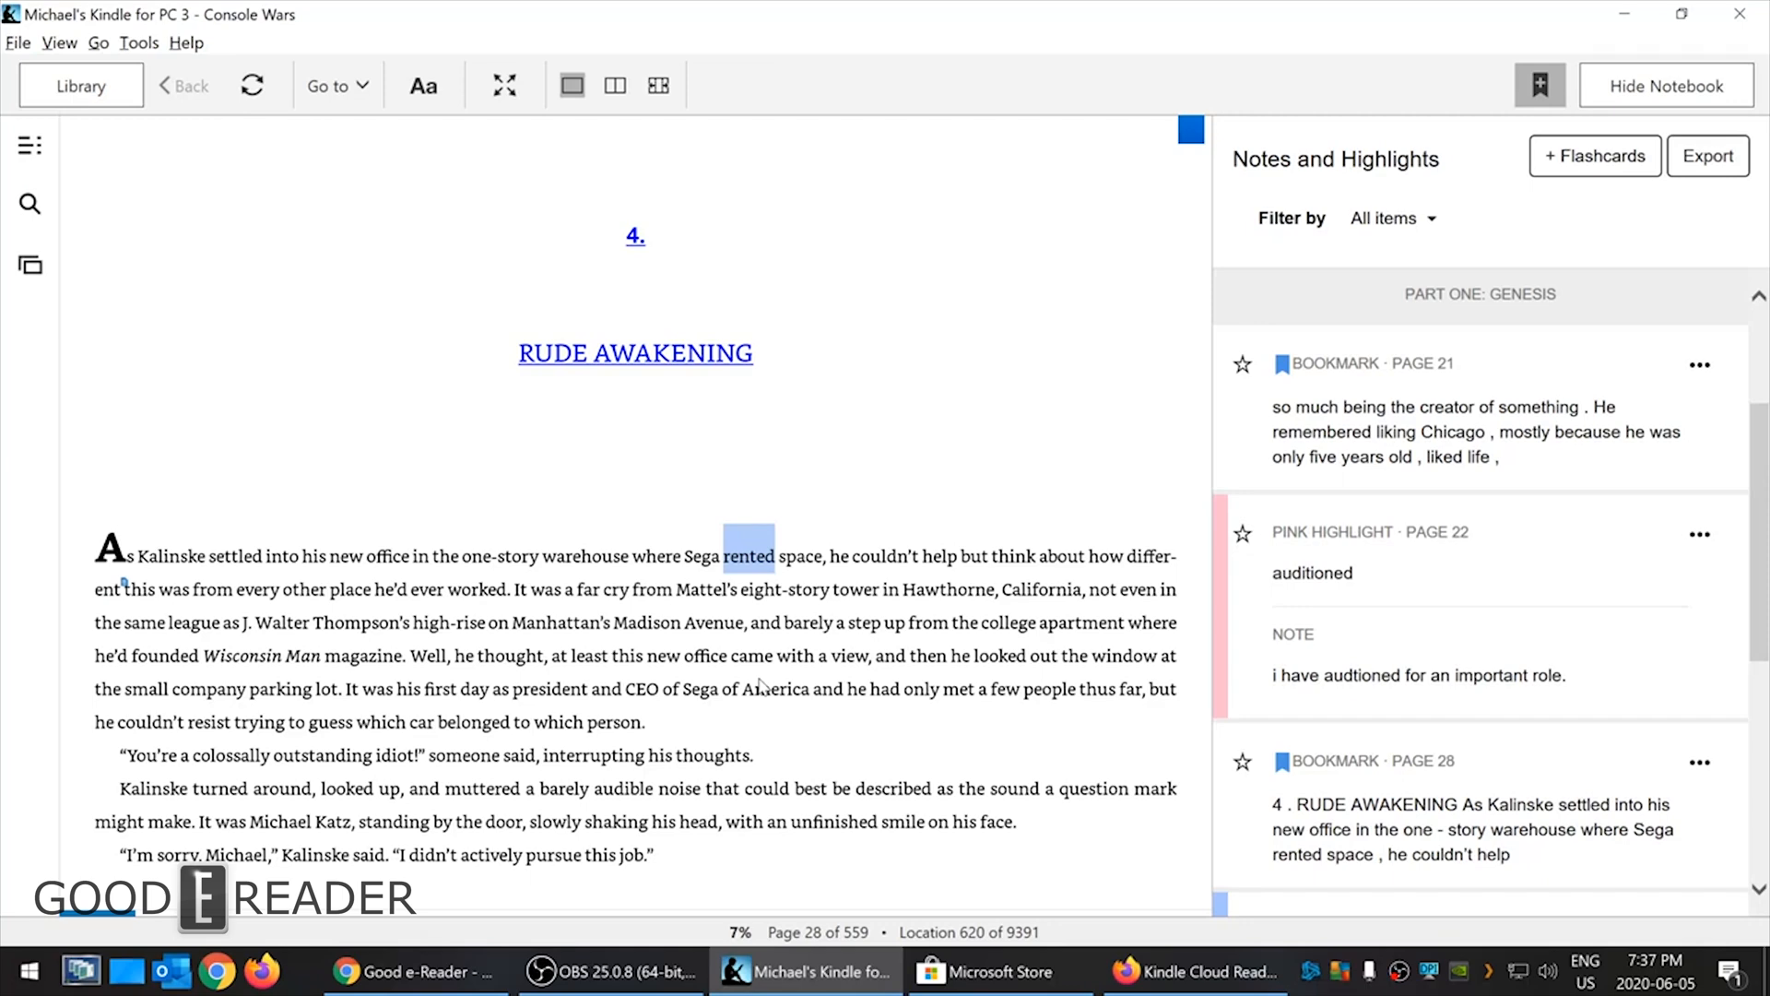
pyautogui.moveTo(1150, 15)
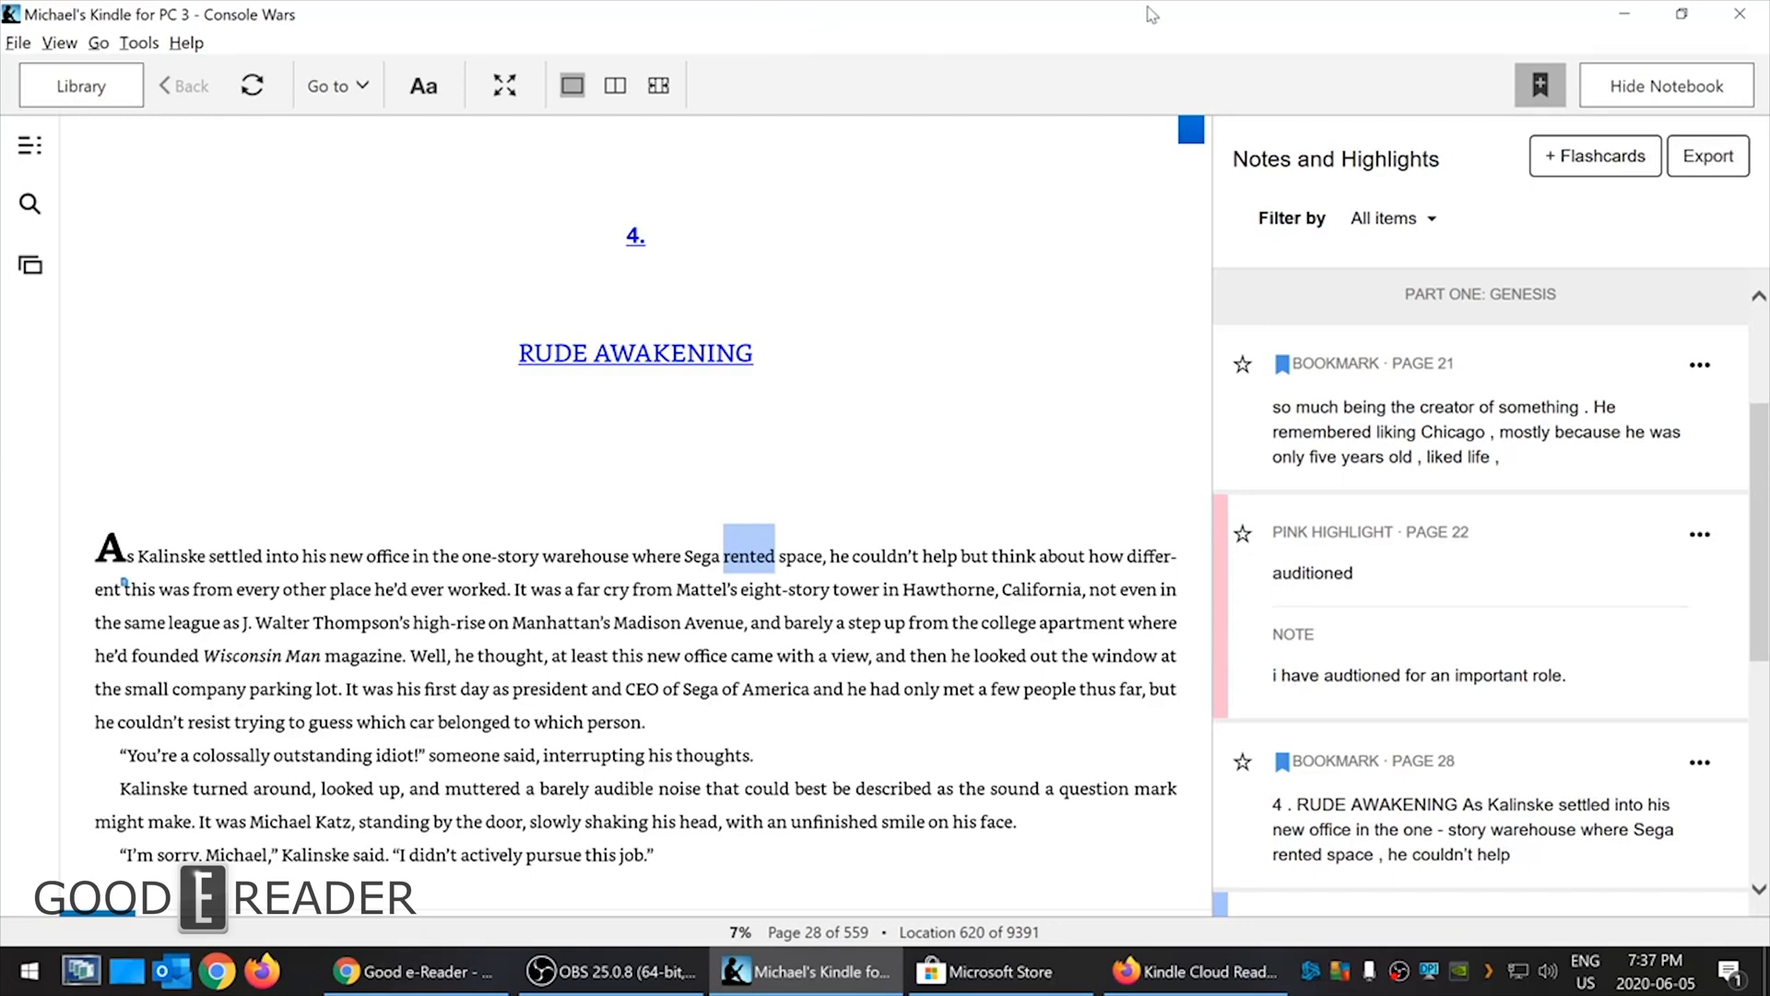
# - Hide the notebook panel so Console Wars page 28 fills the Kindle for PC window
pyautogui.click(1667, 86)
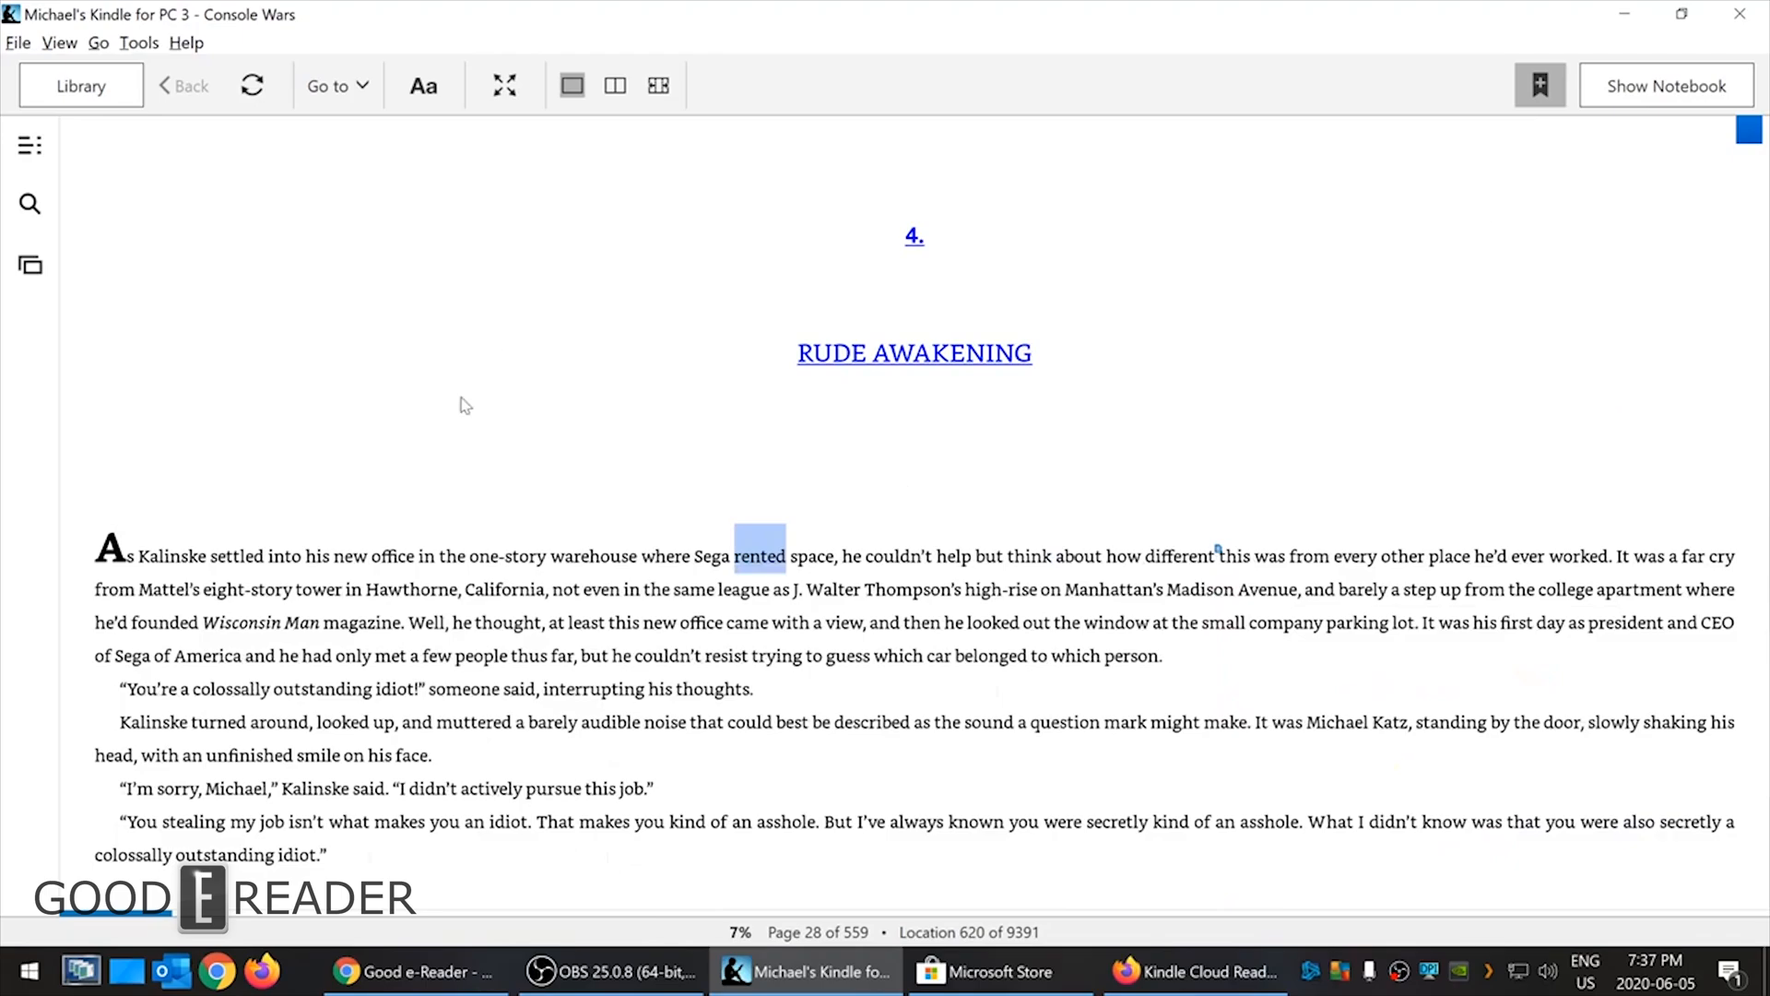